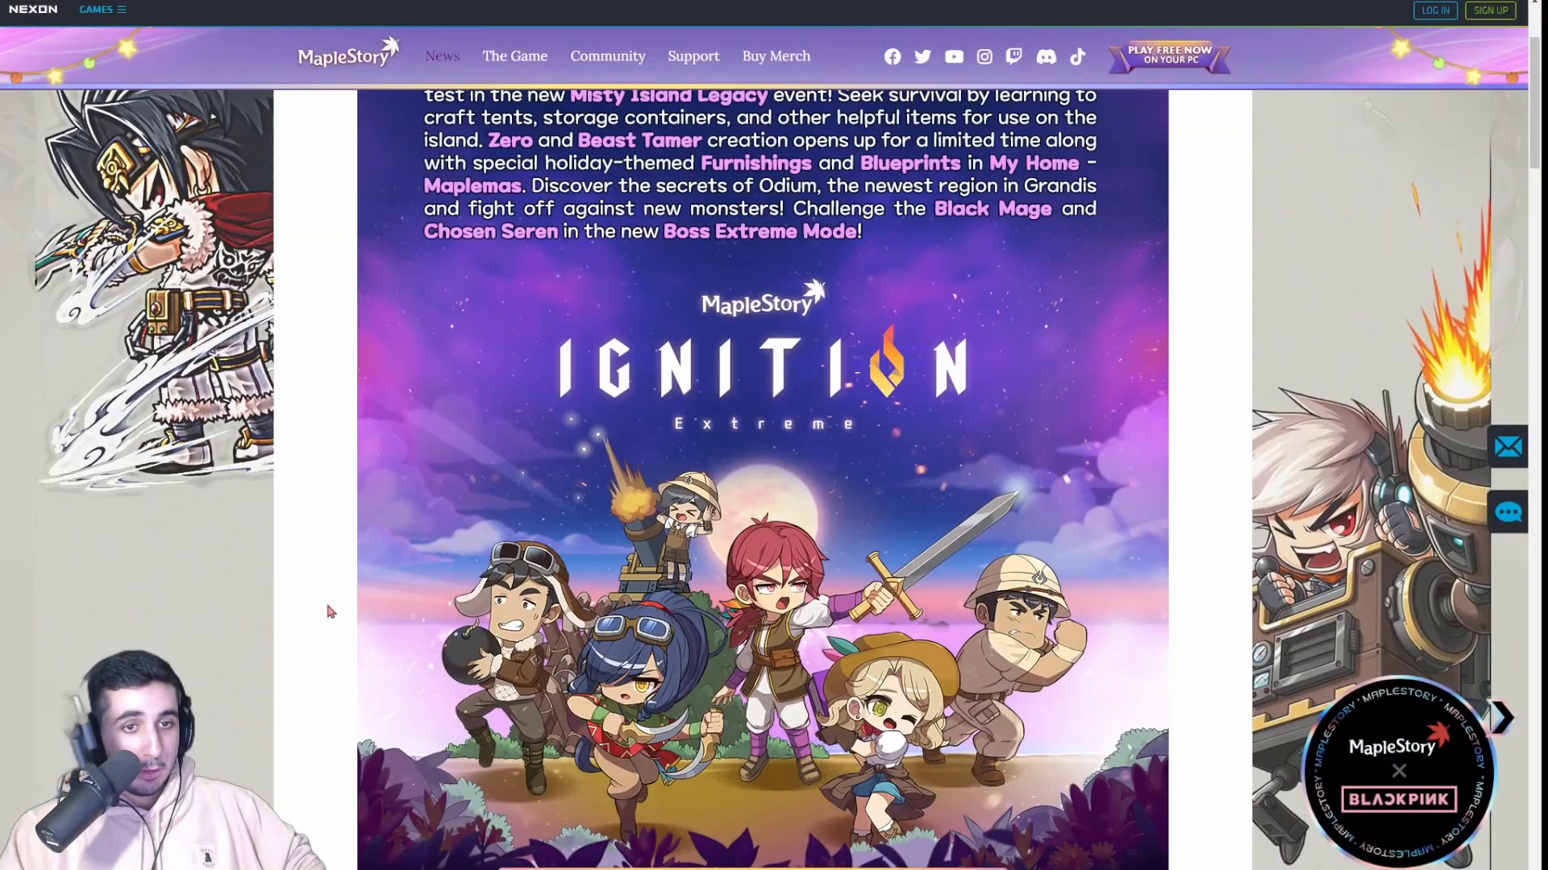
# - Scroll the v.238 Ignition: Extreme preview from its intro down to the Misty Island Legacy rewards
pyautogui.scroll(3)
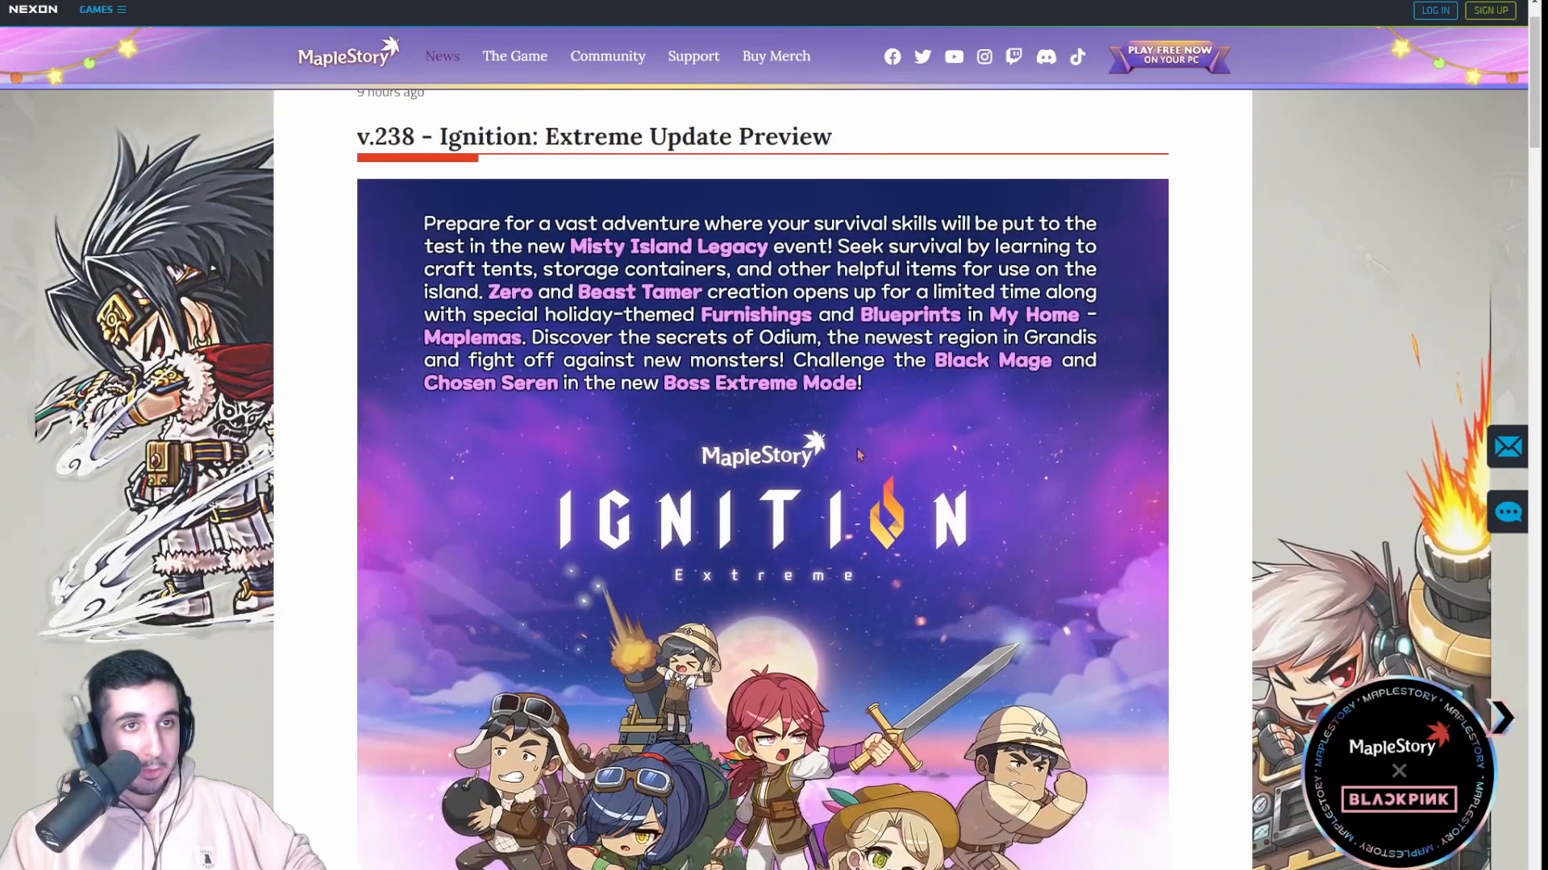
pyautogui.scroll(-3)
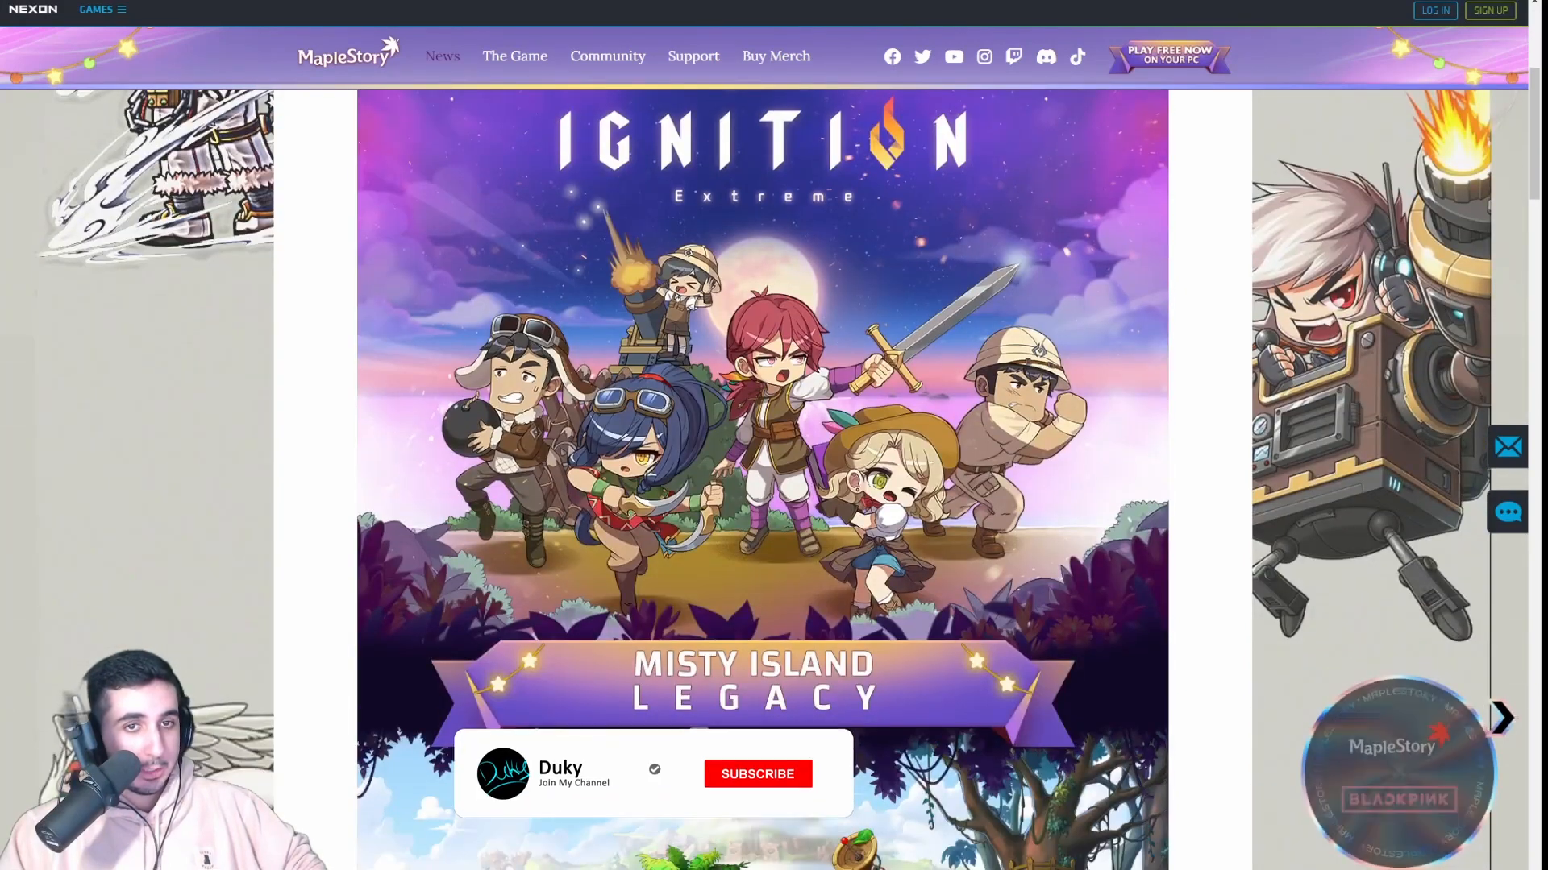
pyautogui.scroll(3)
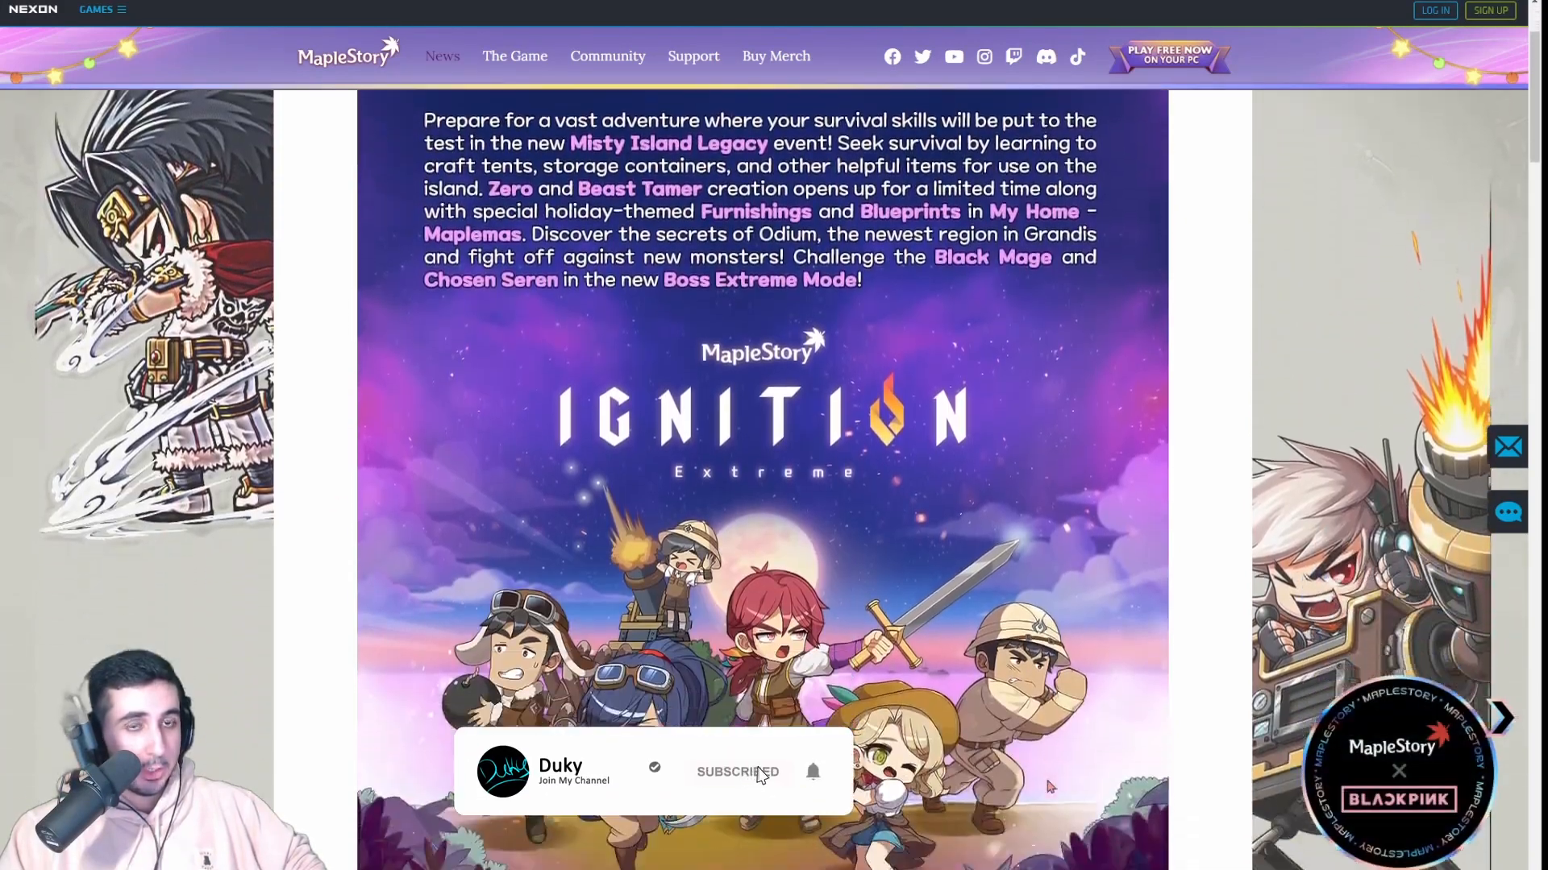
pyautogui.scroll(-3)
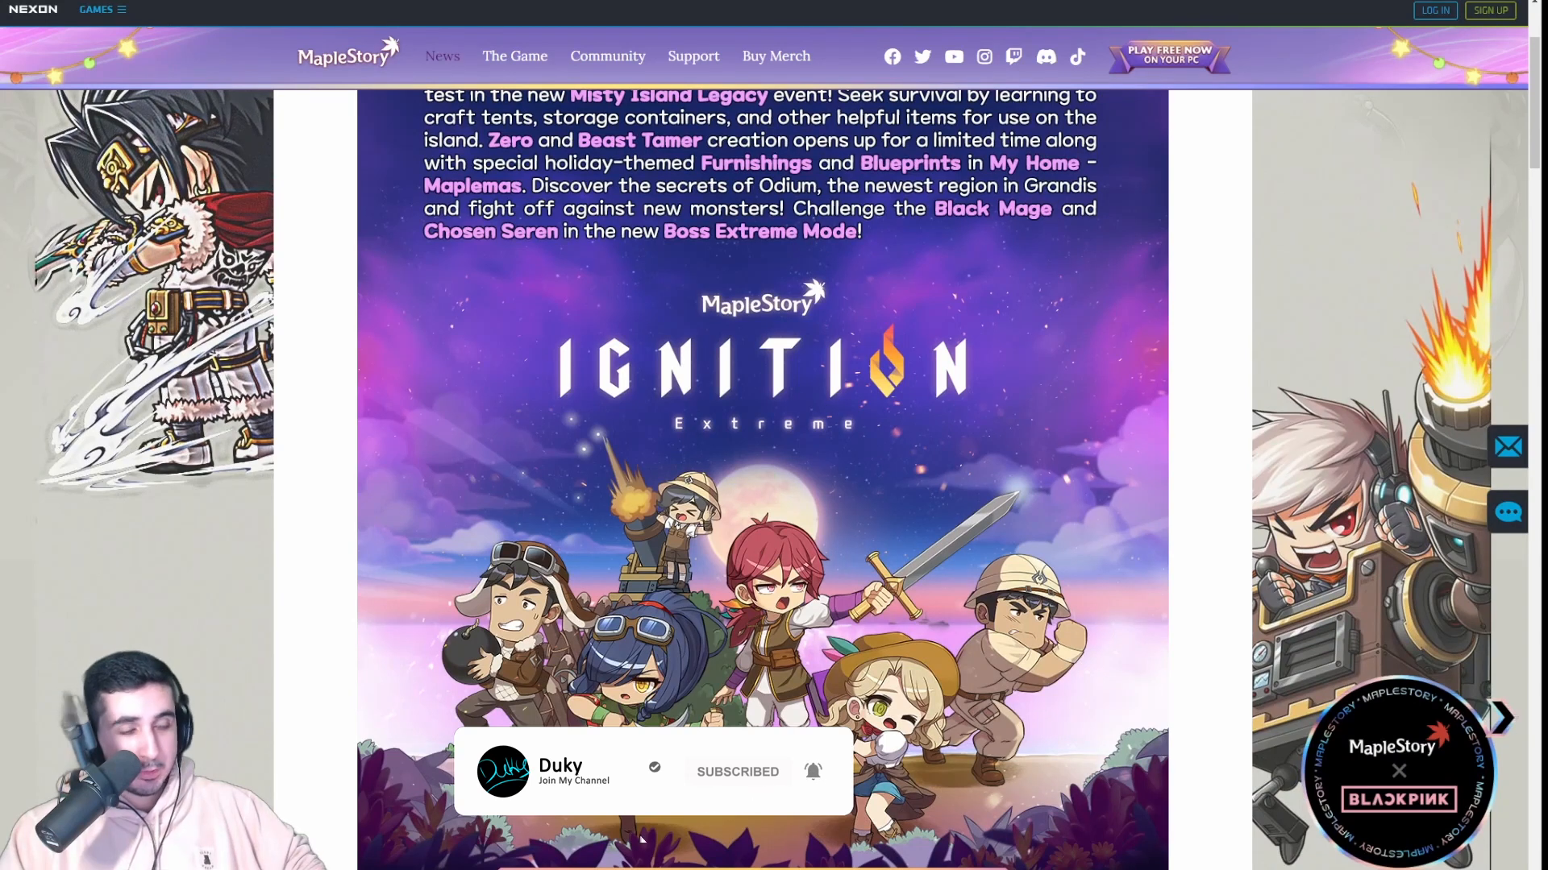
pyautogui.scroll(-3)
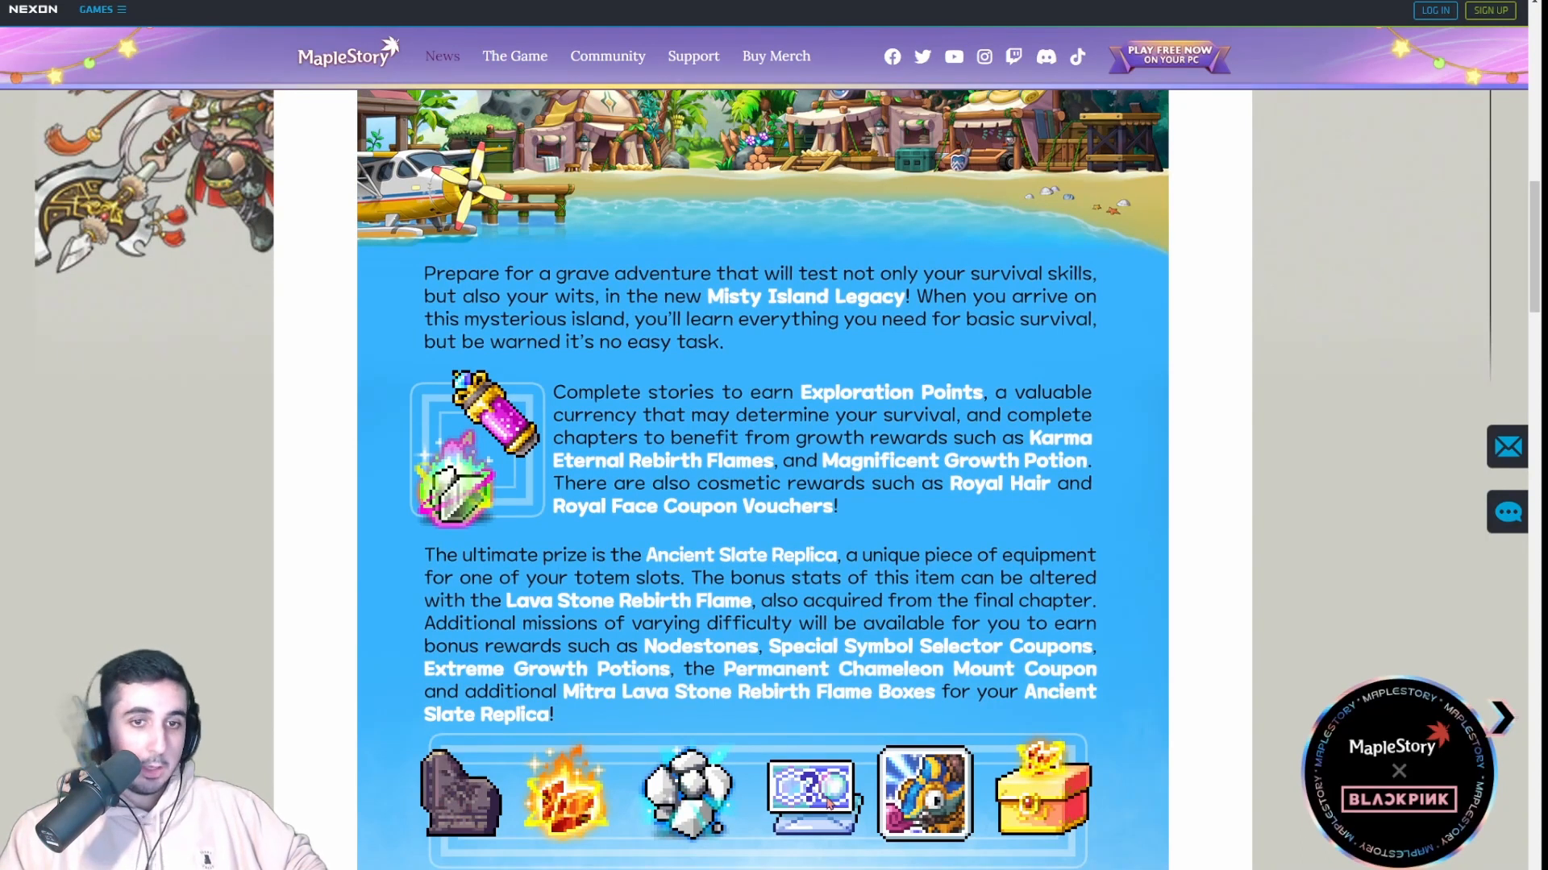
pyautogui.moveTo(1214, 619)
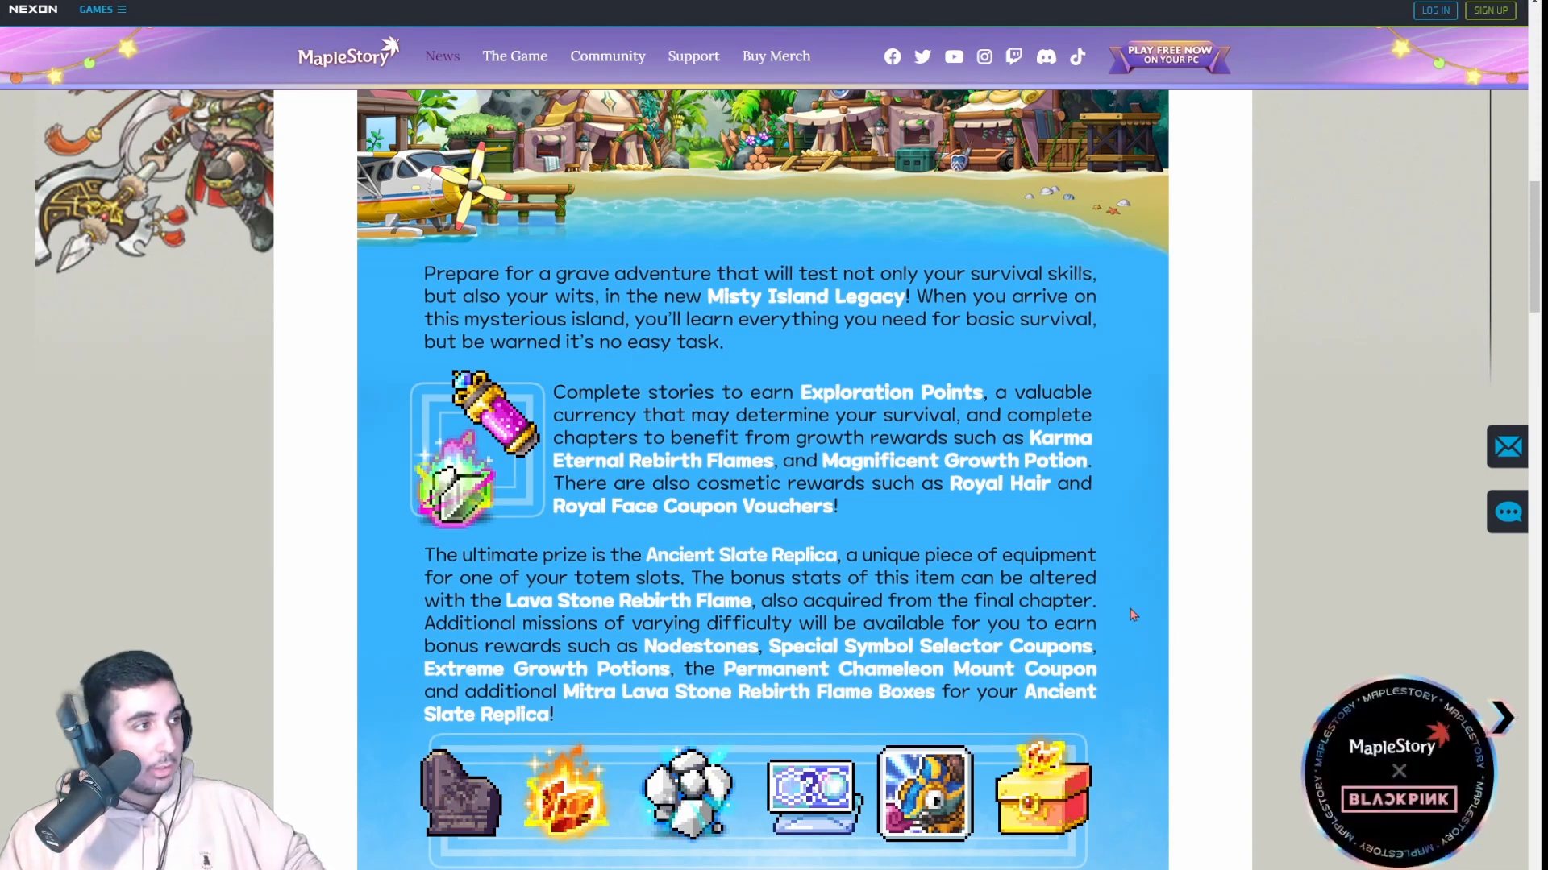
pyautogui.scroll(-3)
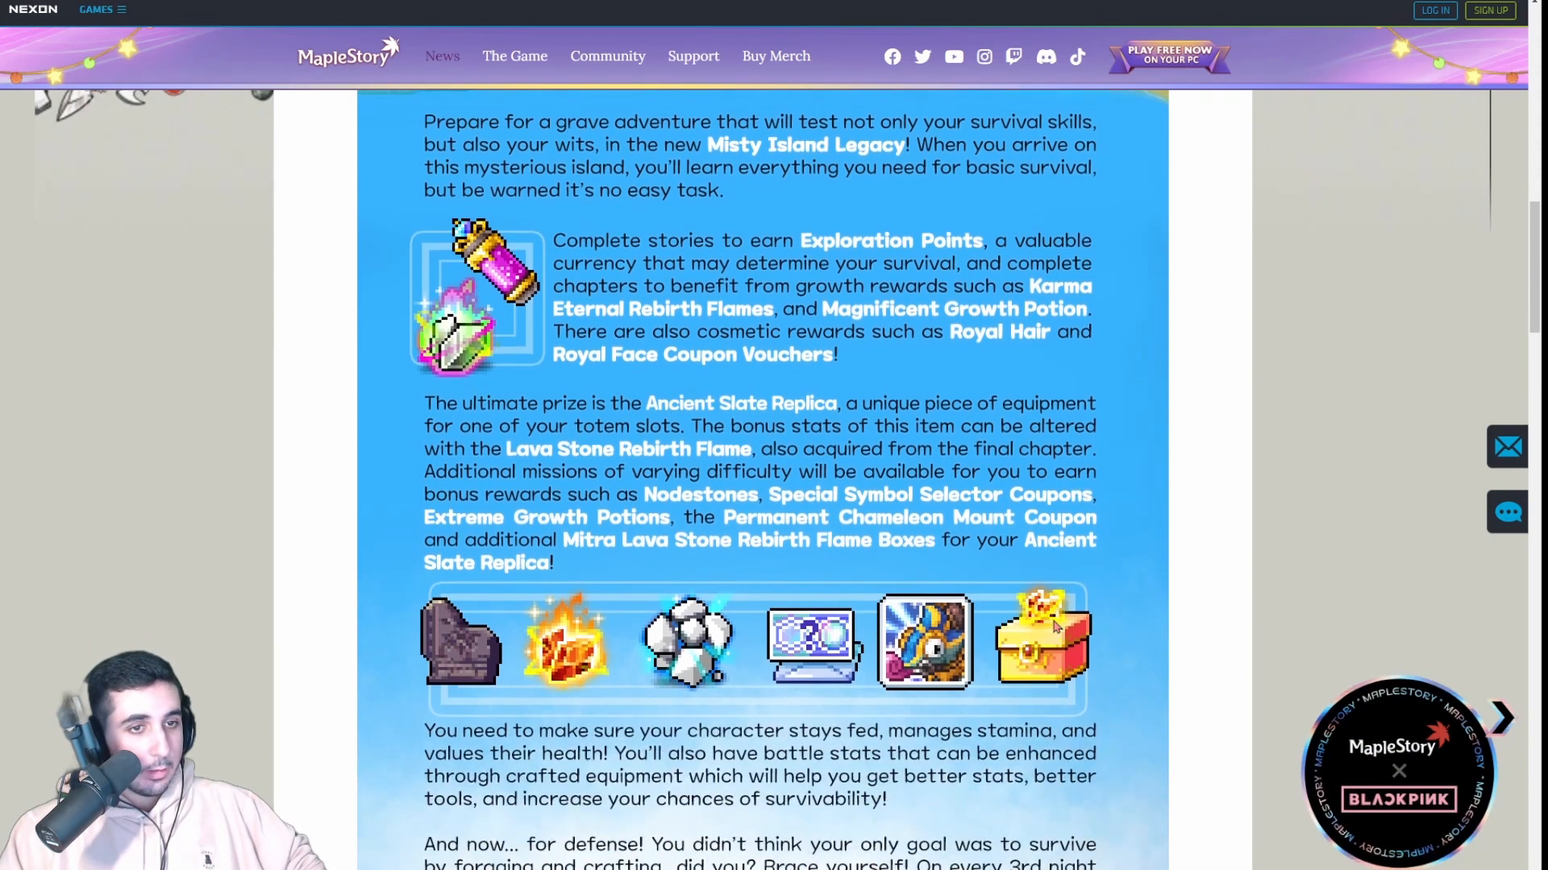
pyautogui.moveTo(365, 639)
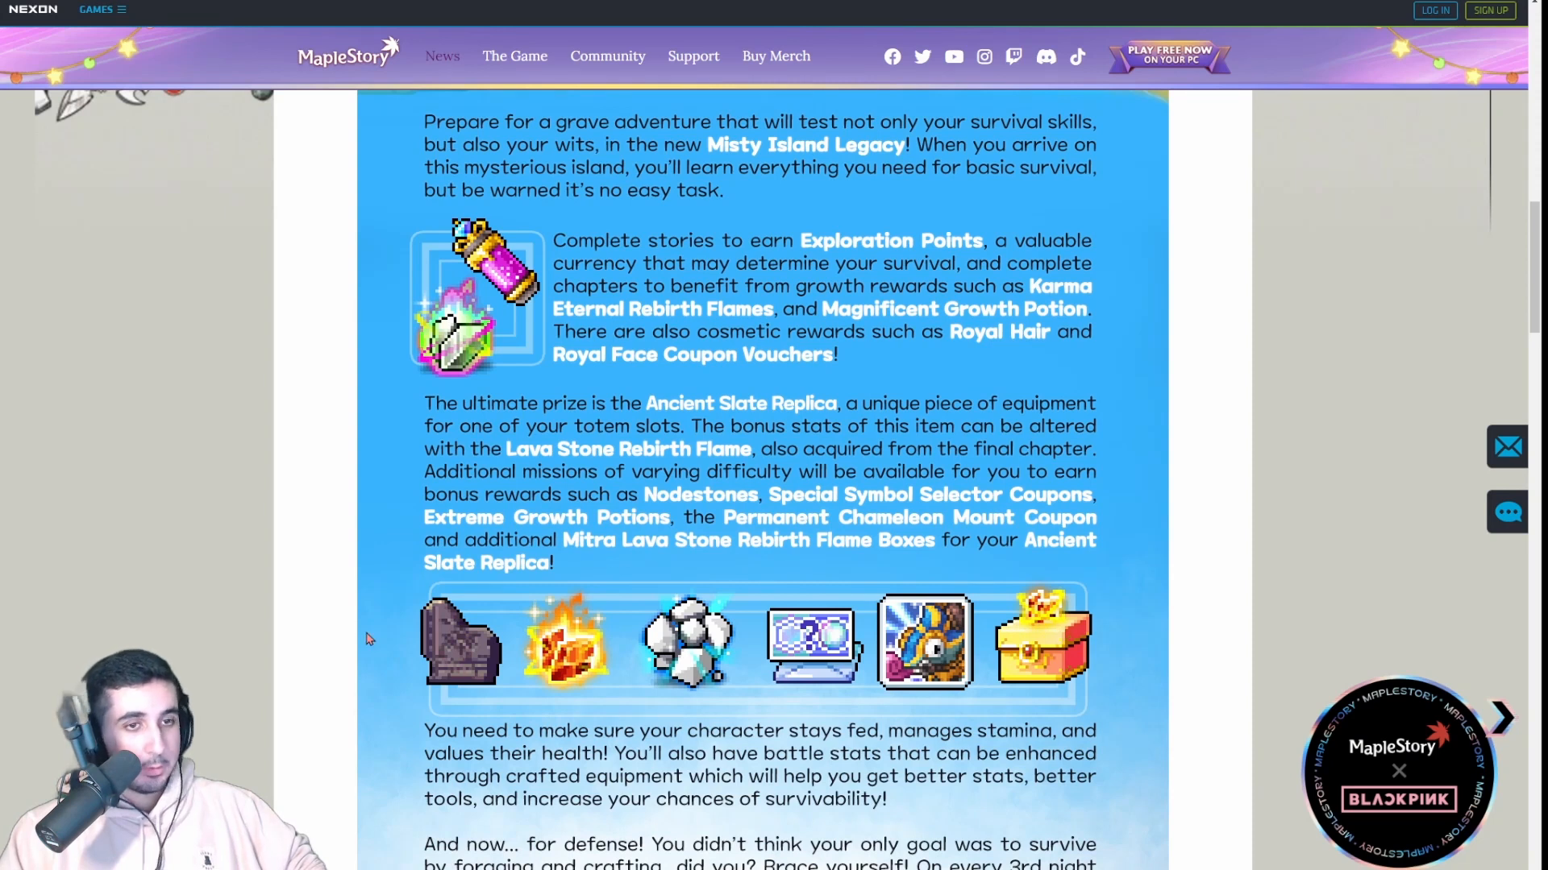
pyautogui.scroll(-3)
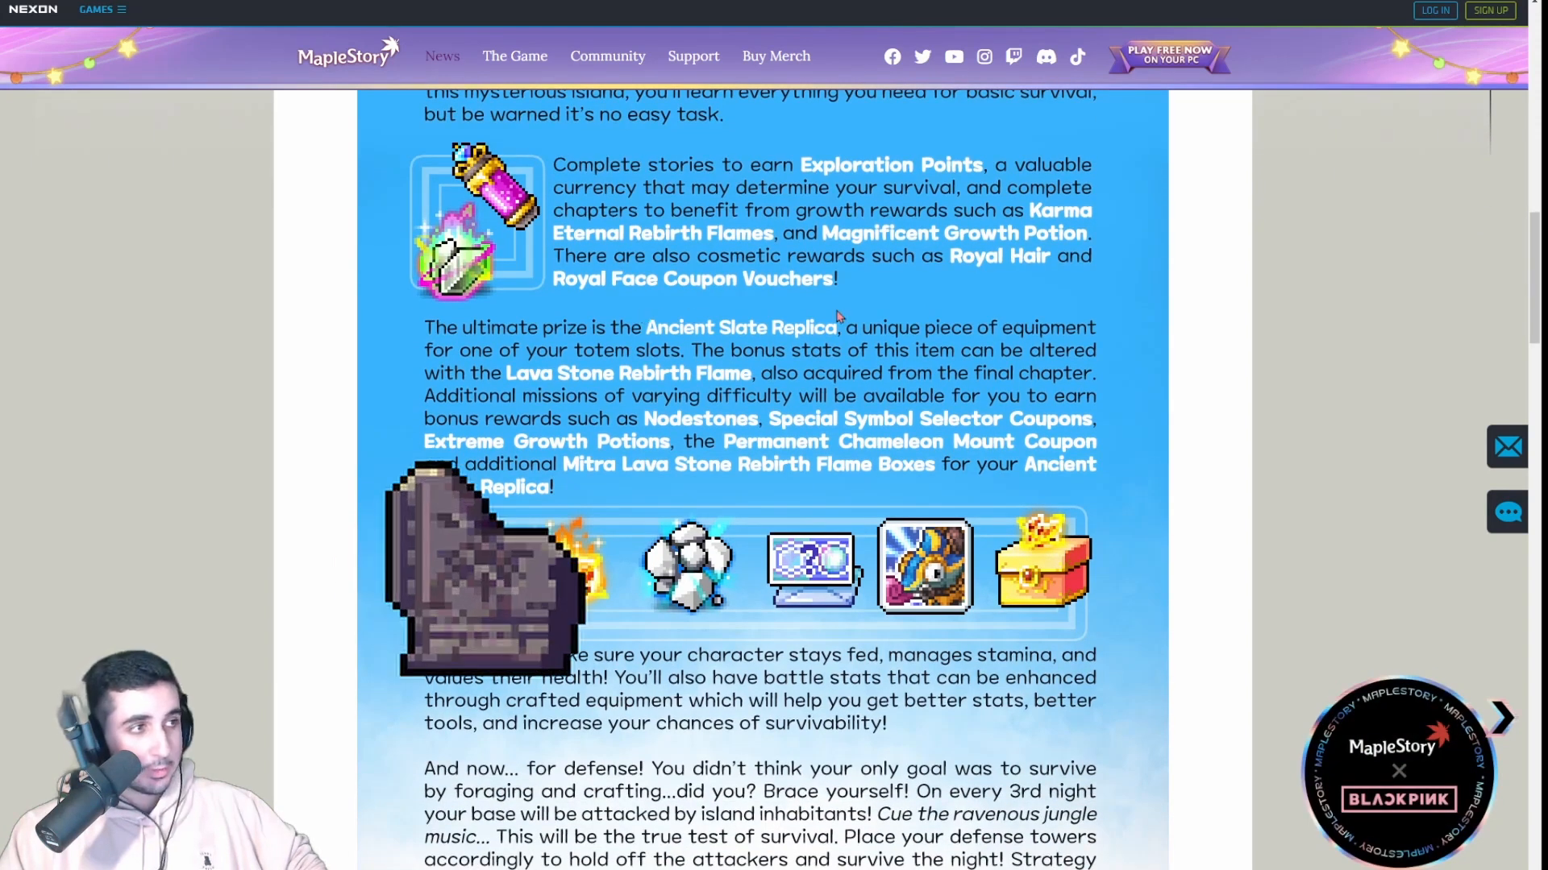
pyautogui.moveTo(374, 518)
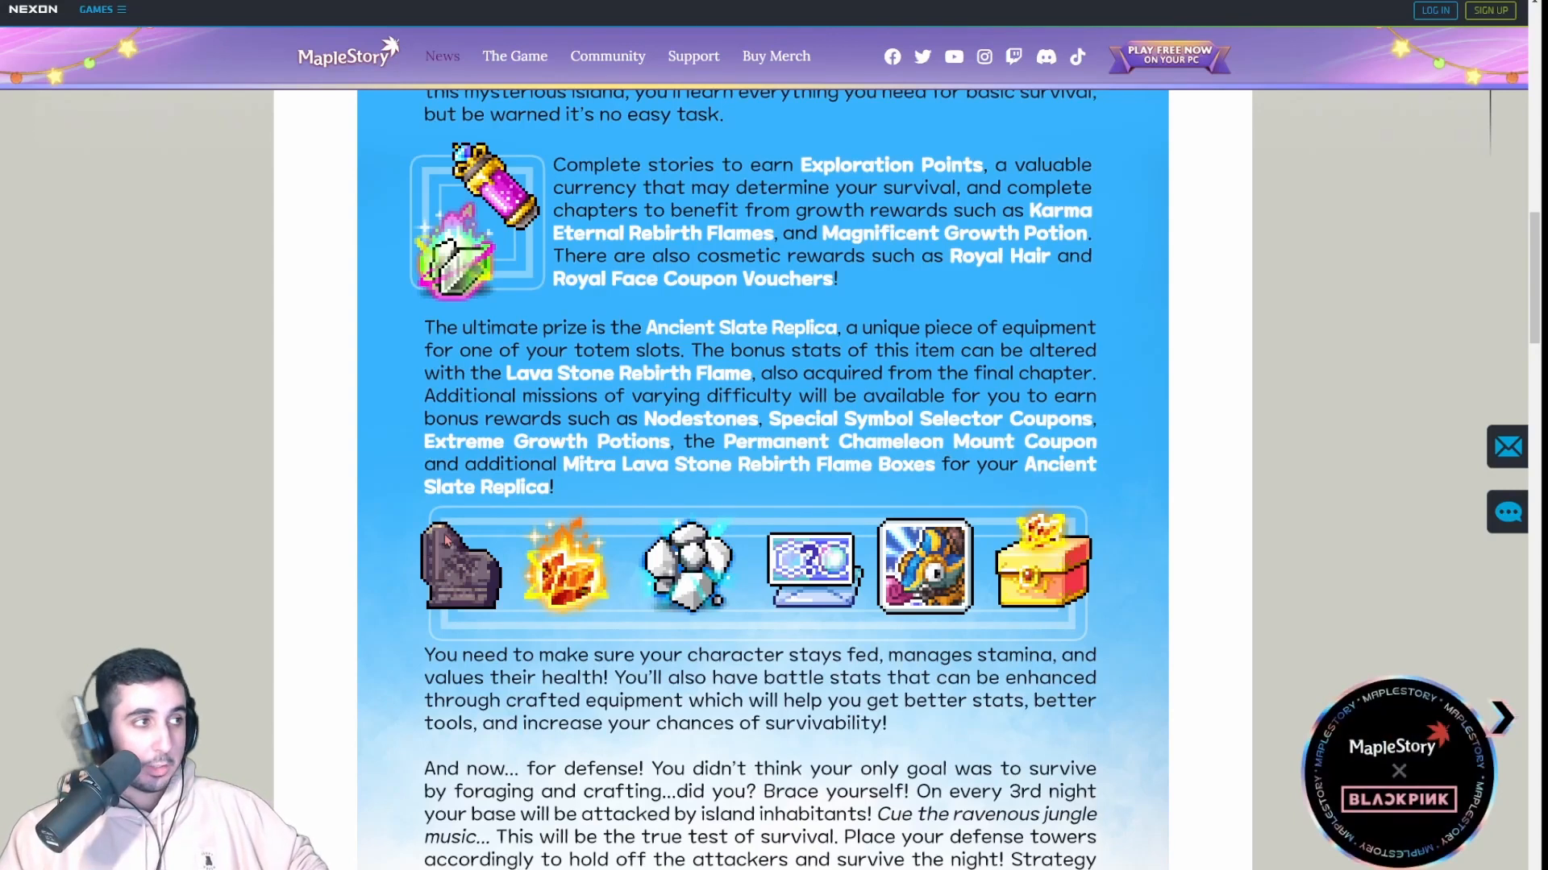
pyautogui.moveTo(523, 585)
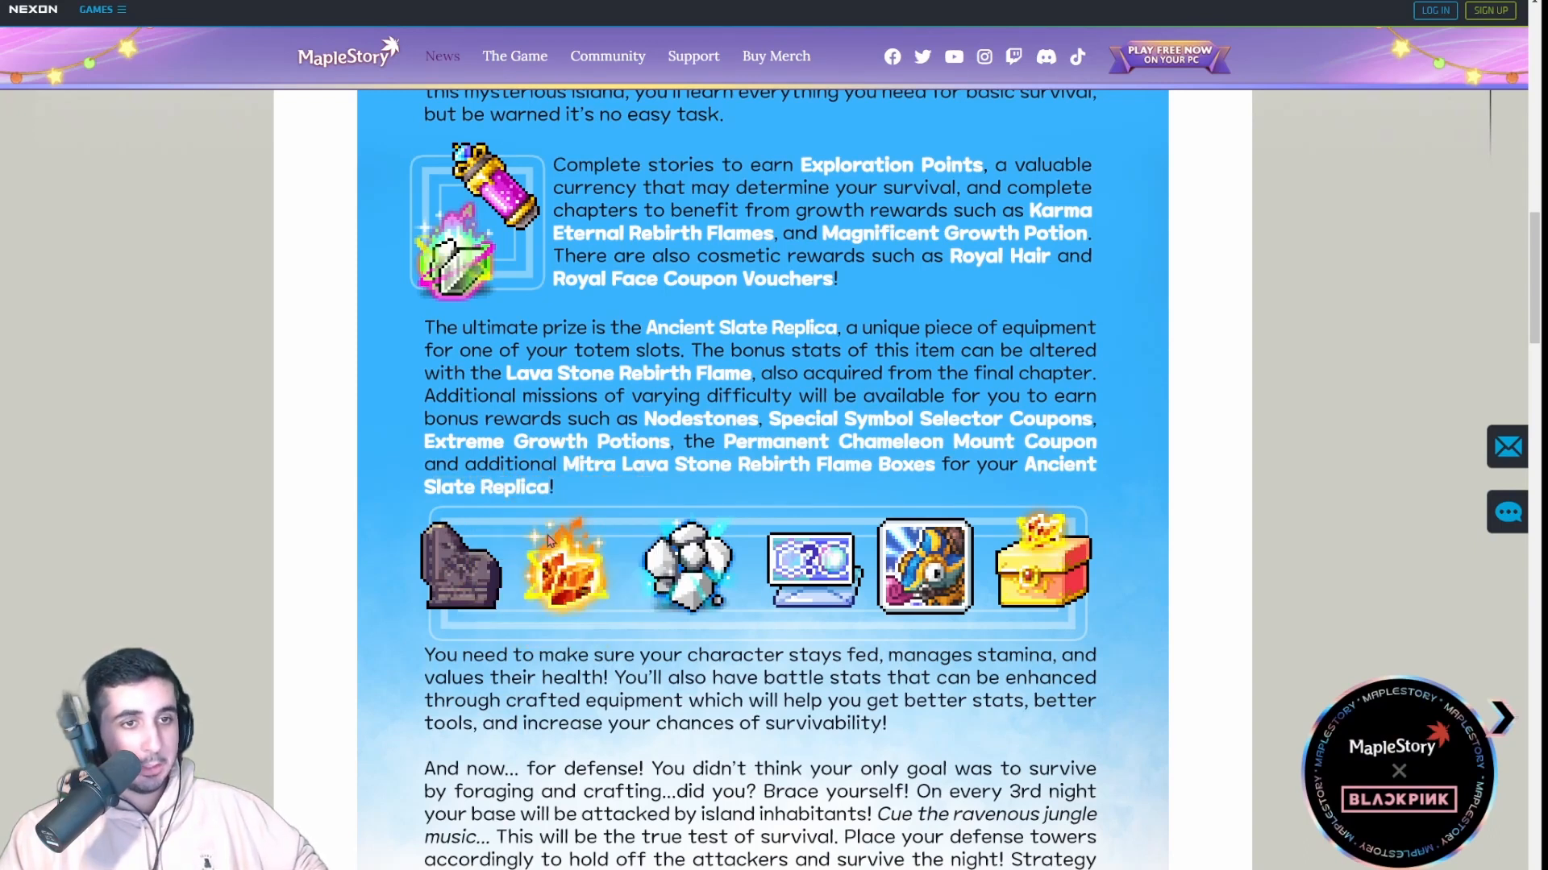
pyautogui.moveTo(471, 632)
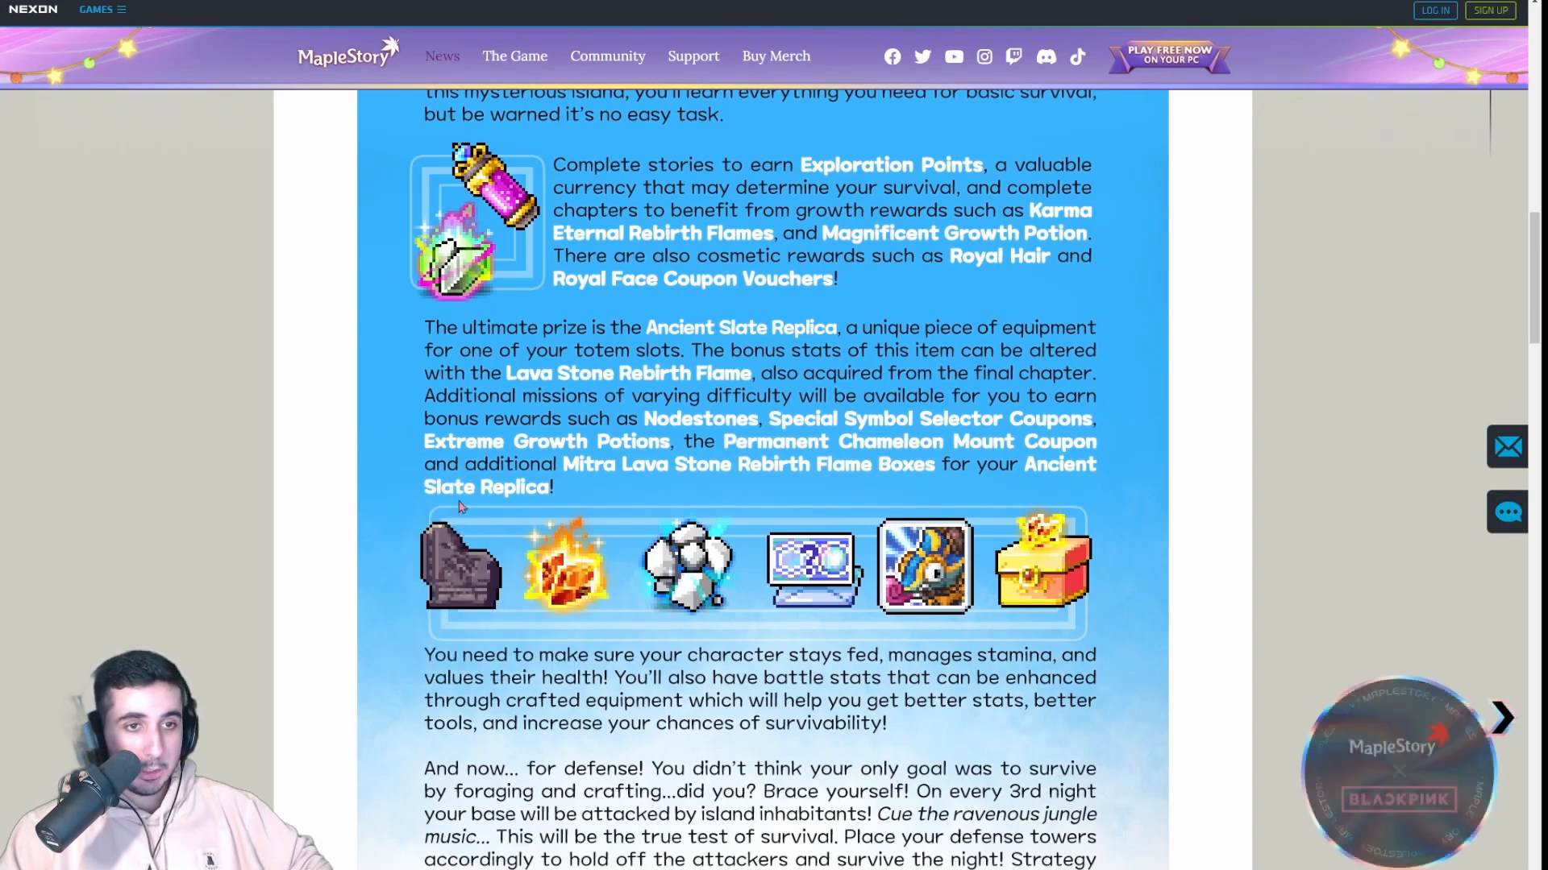
# - Scroll past Zero and Beast Tamer Creation and My Home – Maplemas to the Odium section
pyautogui.scroll(-3)
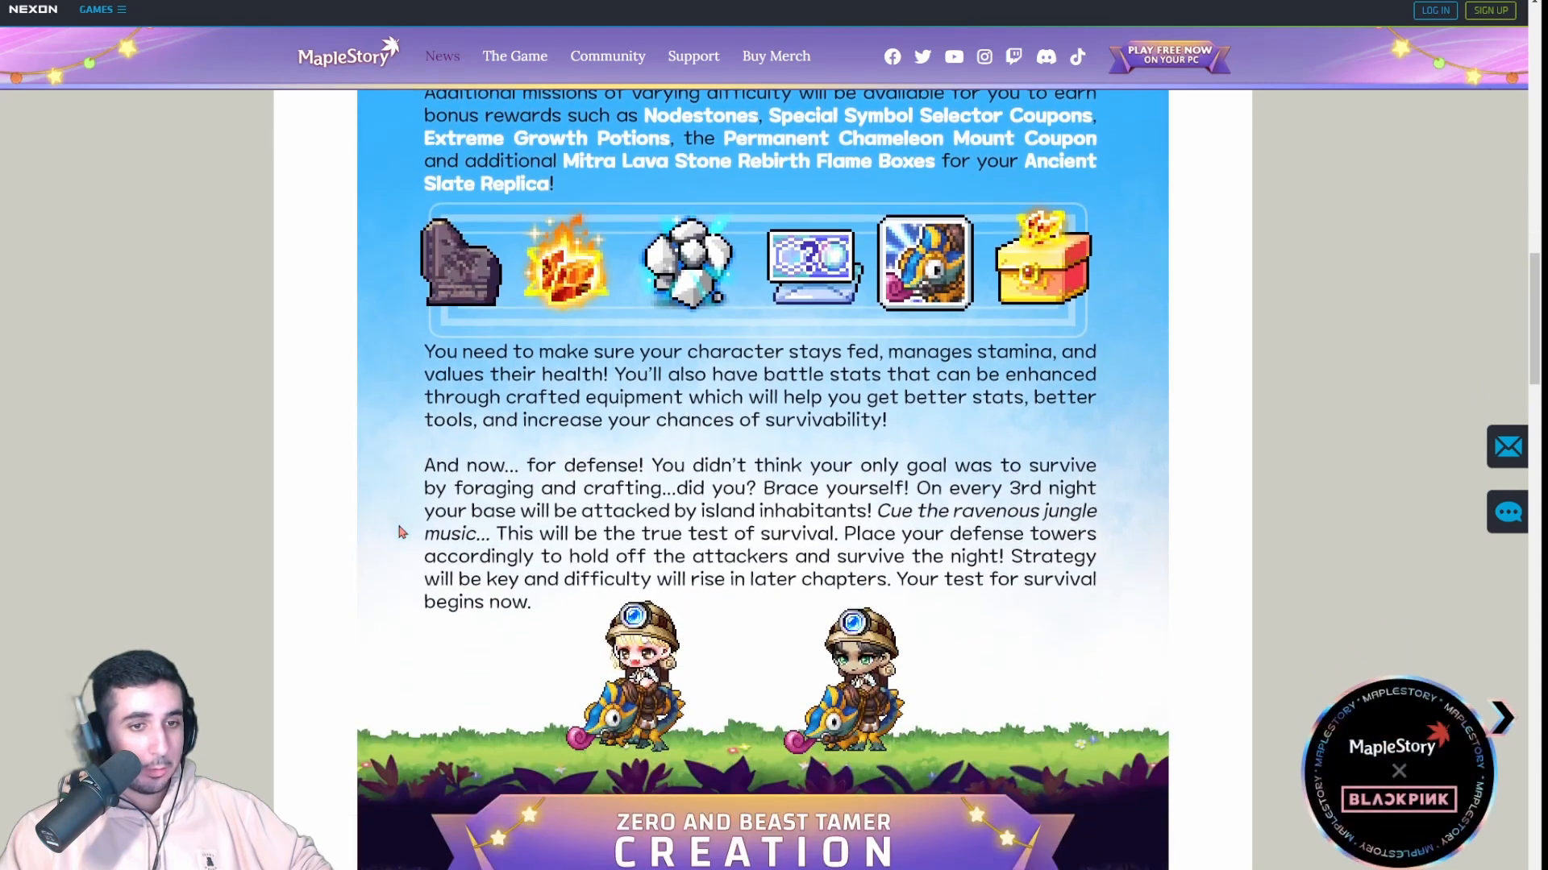
pyautogui.scroll(3)
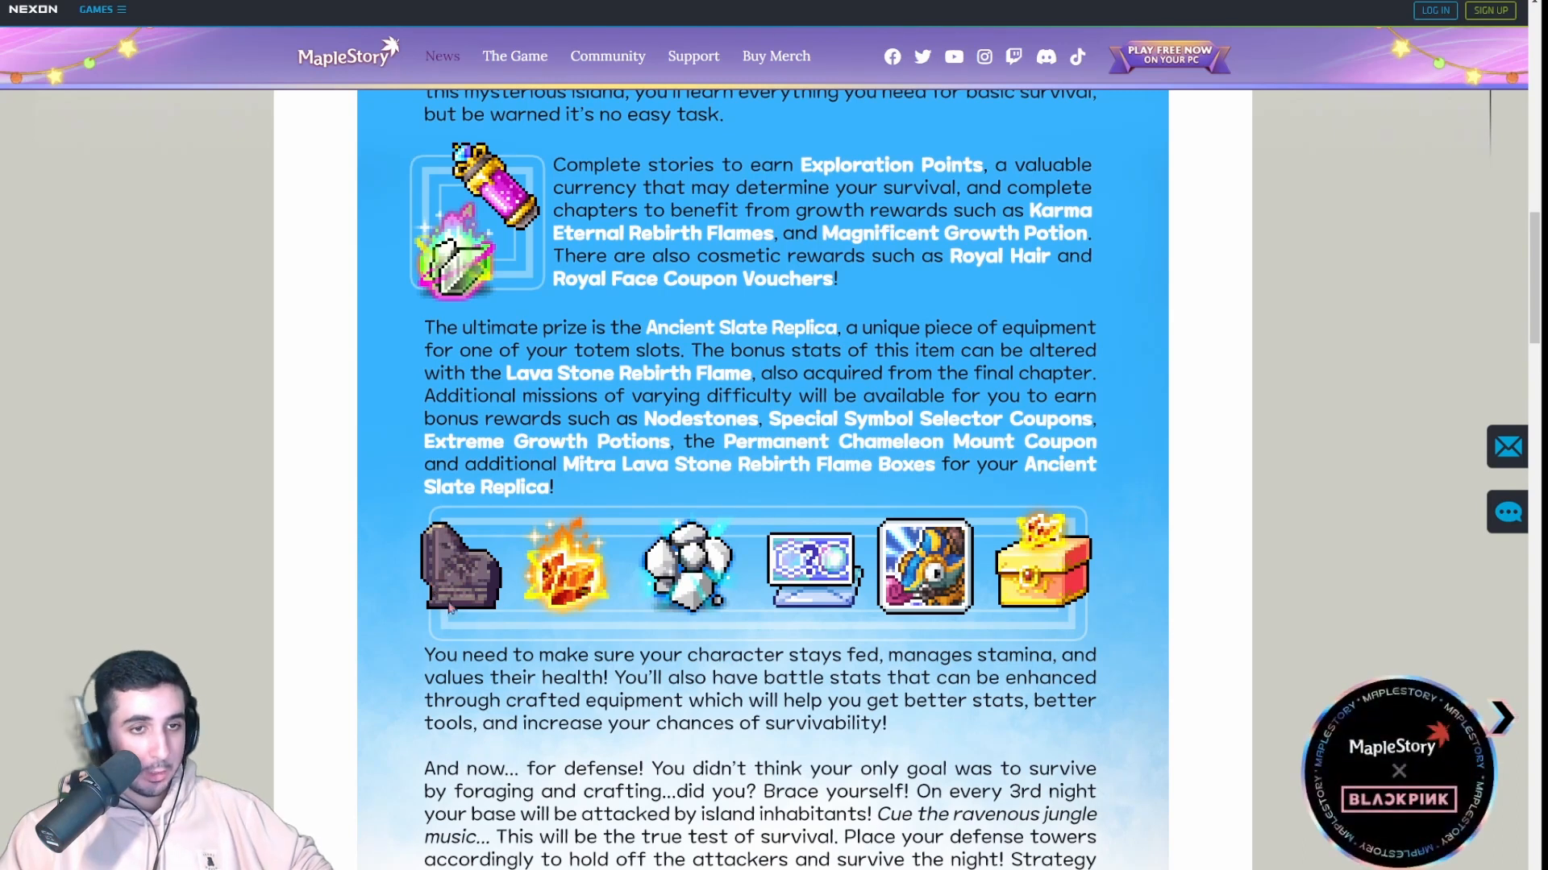
pyautogui.moveTo(378, 501)
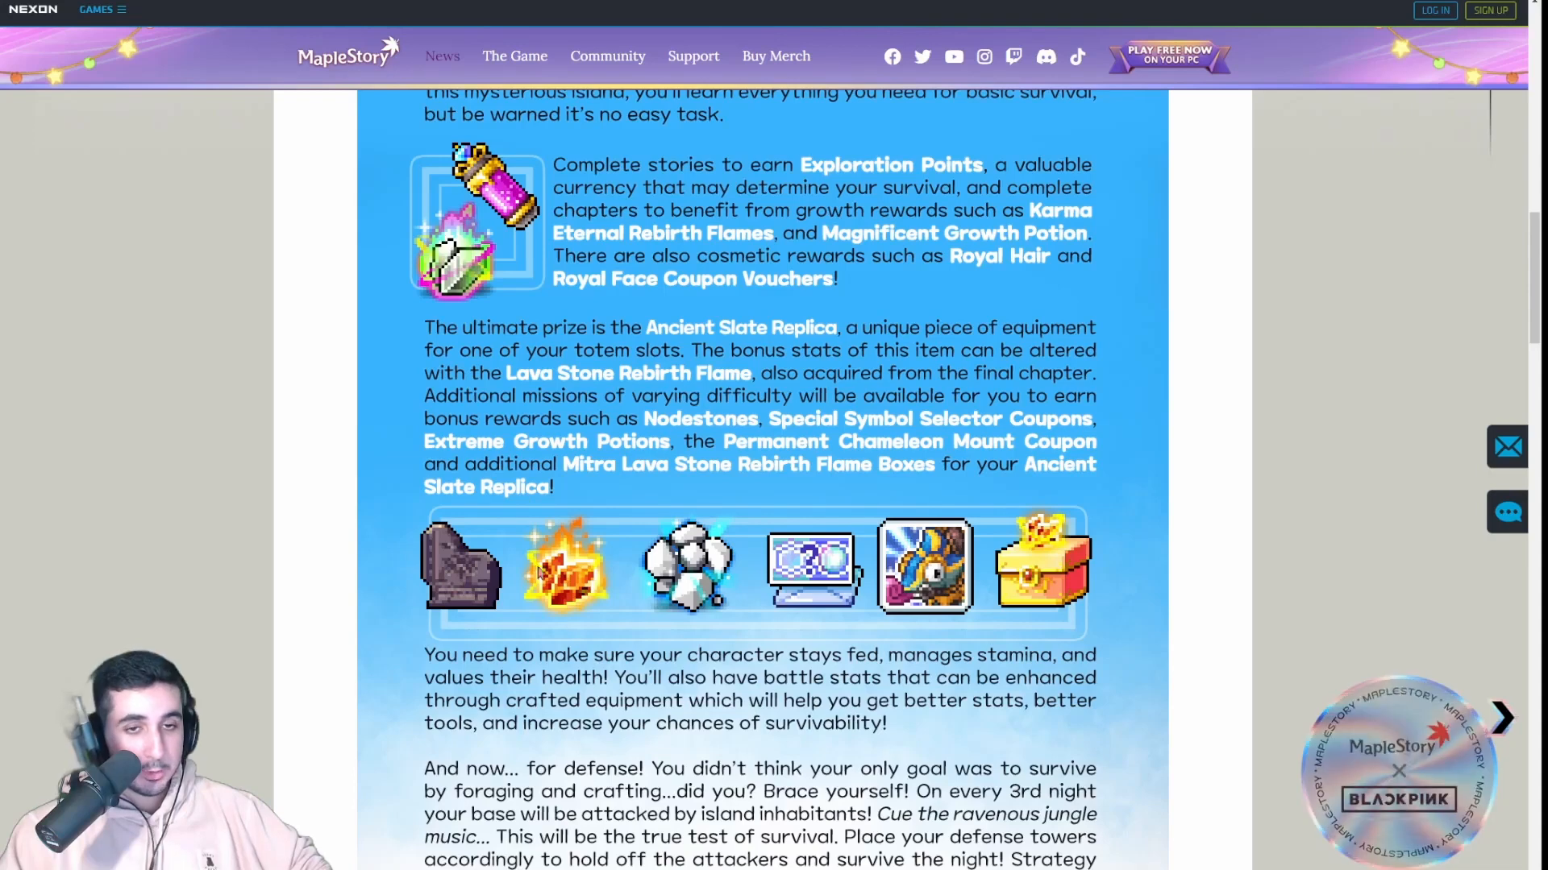
pyautogui.scroll(-3)
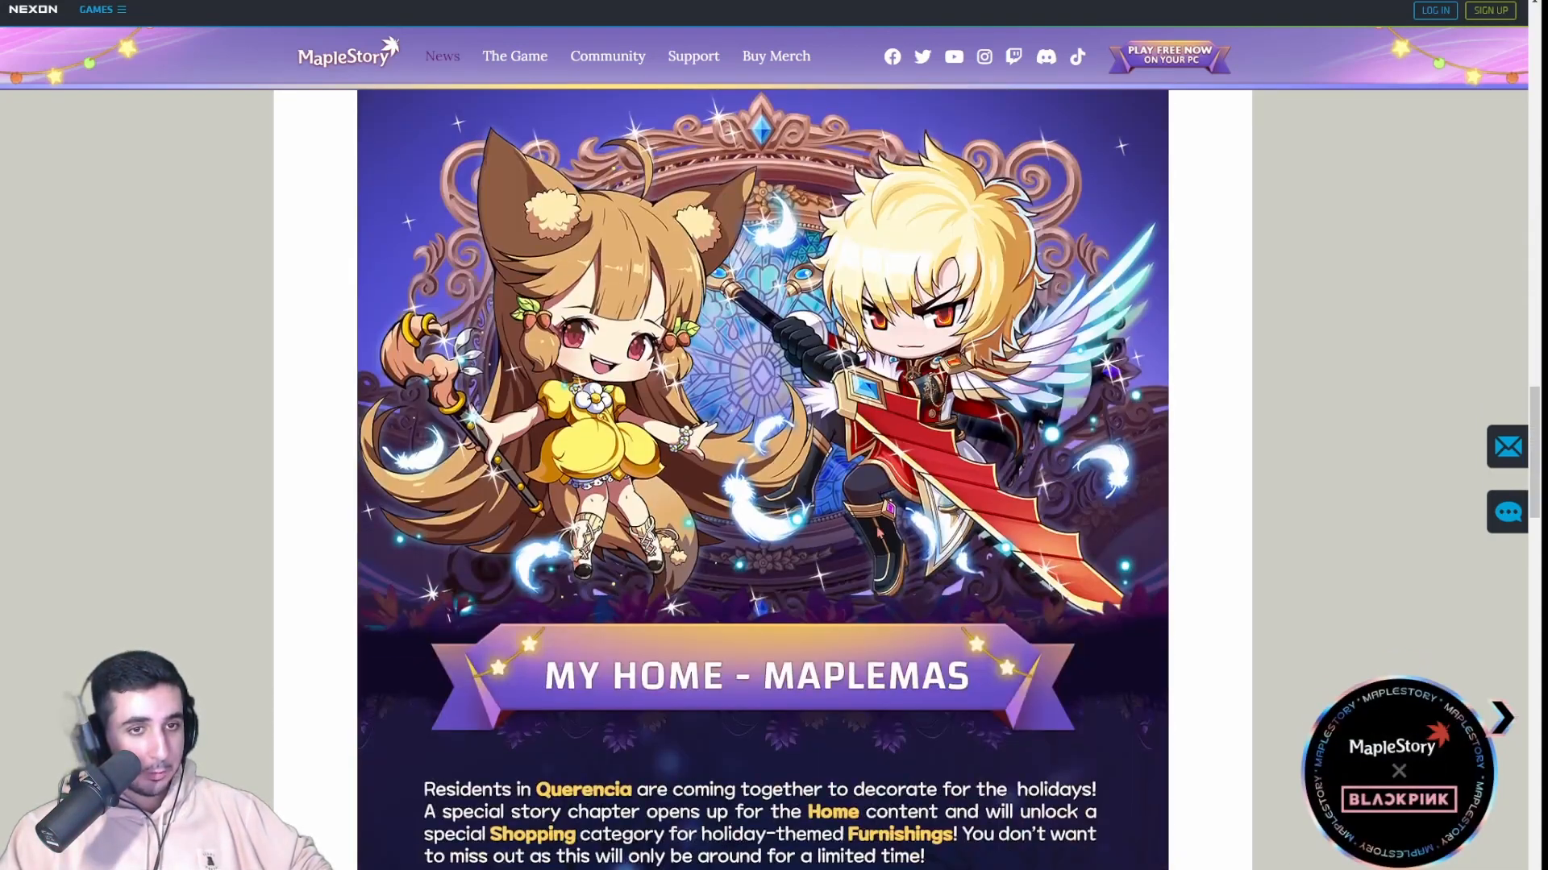
pyautogui.scroll(3)
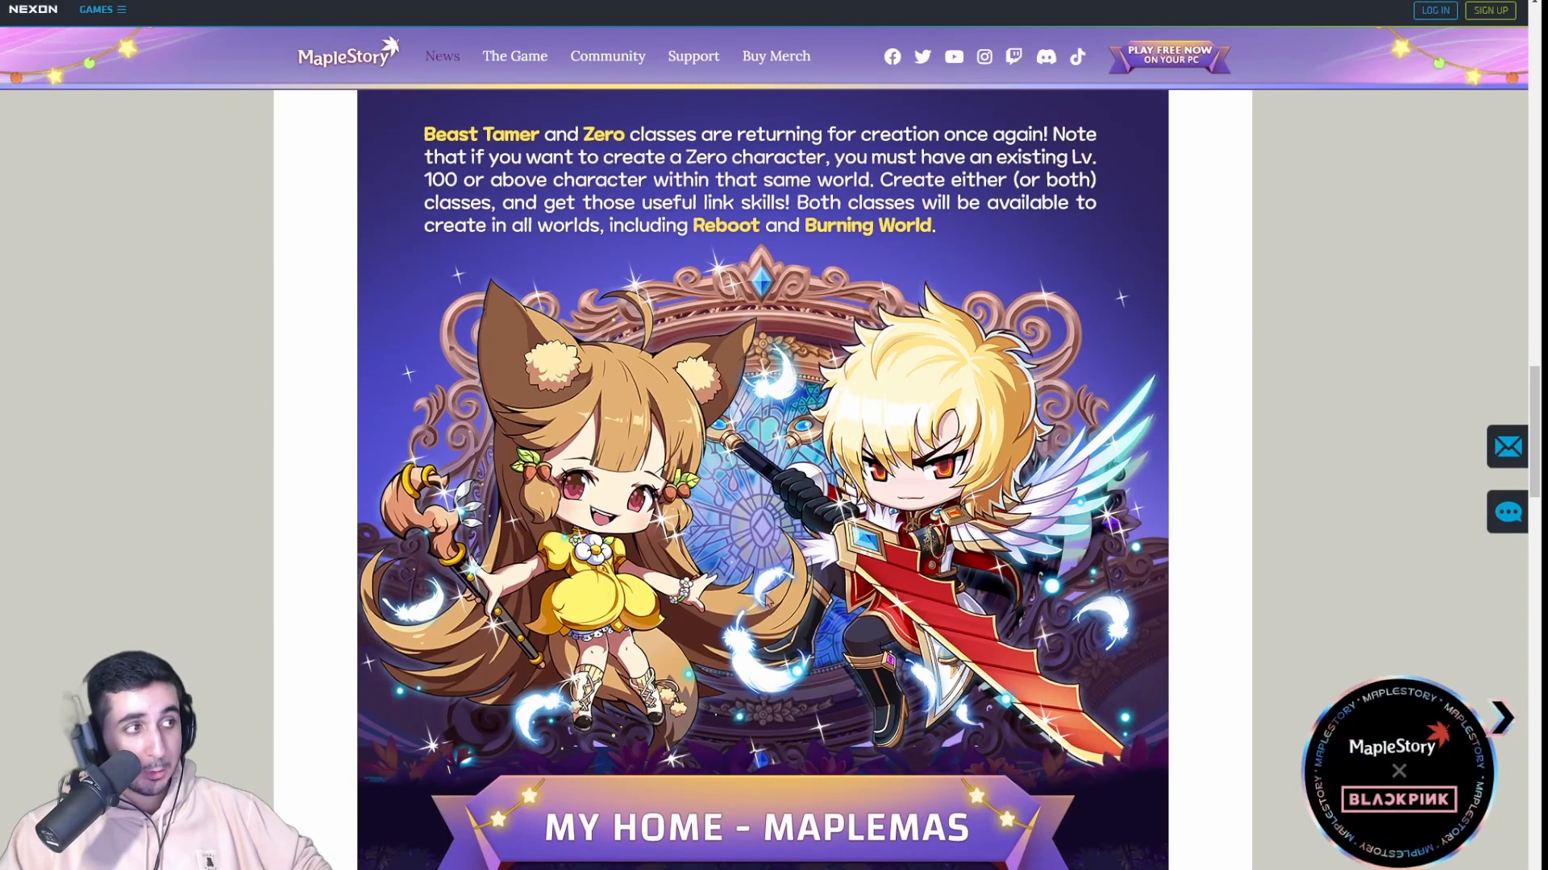
pyautogui.scroll(-3)
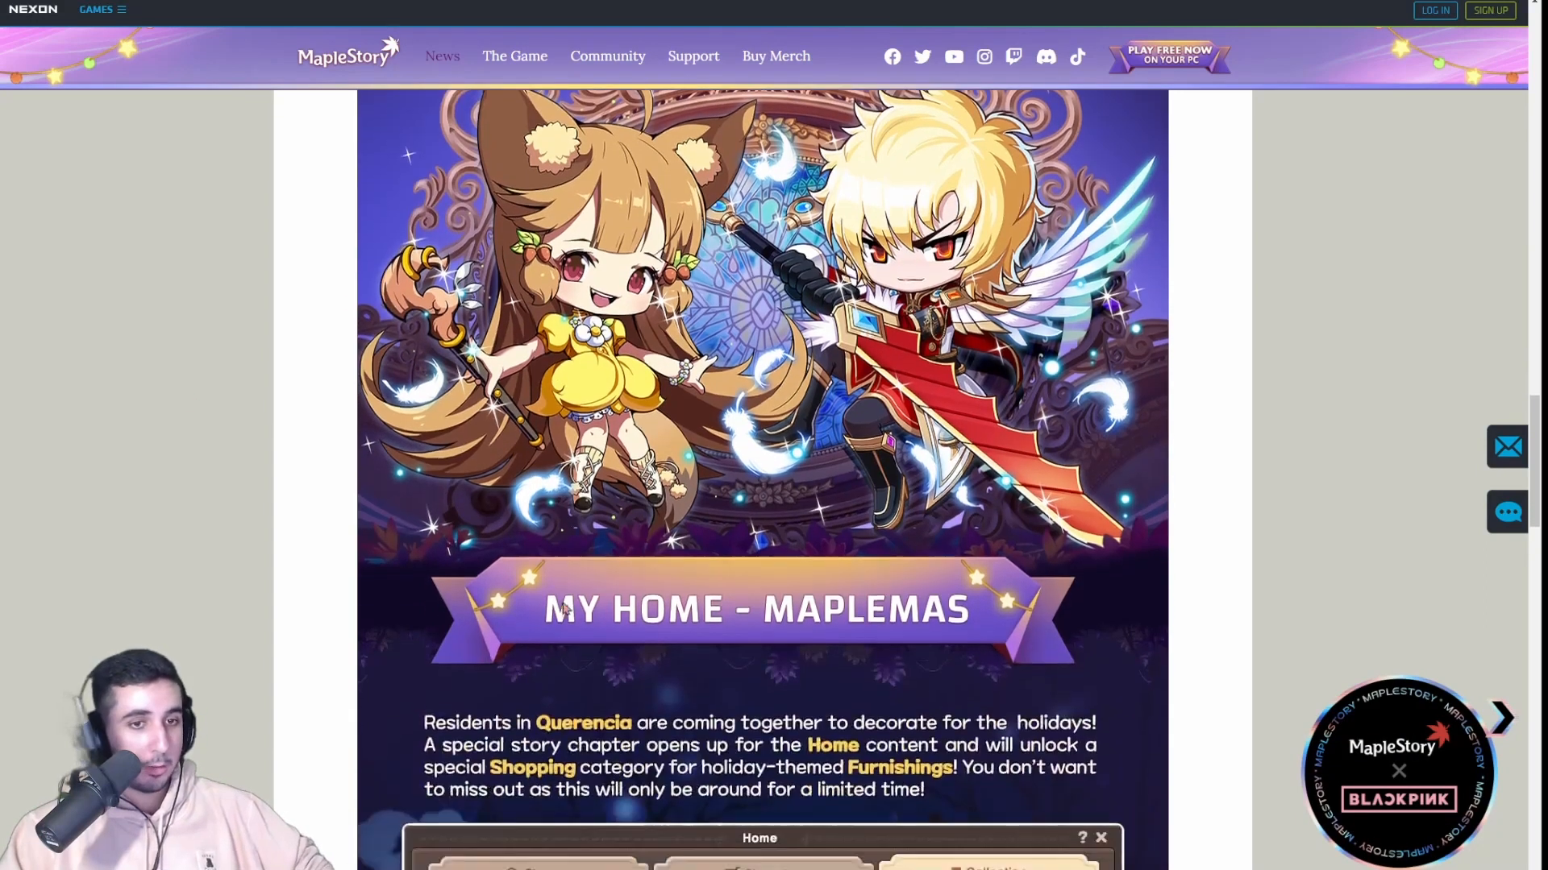
pyautogui.scroll(-3)
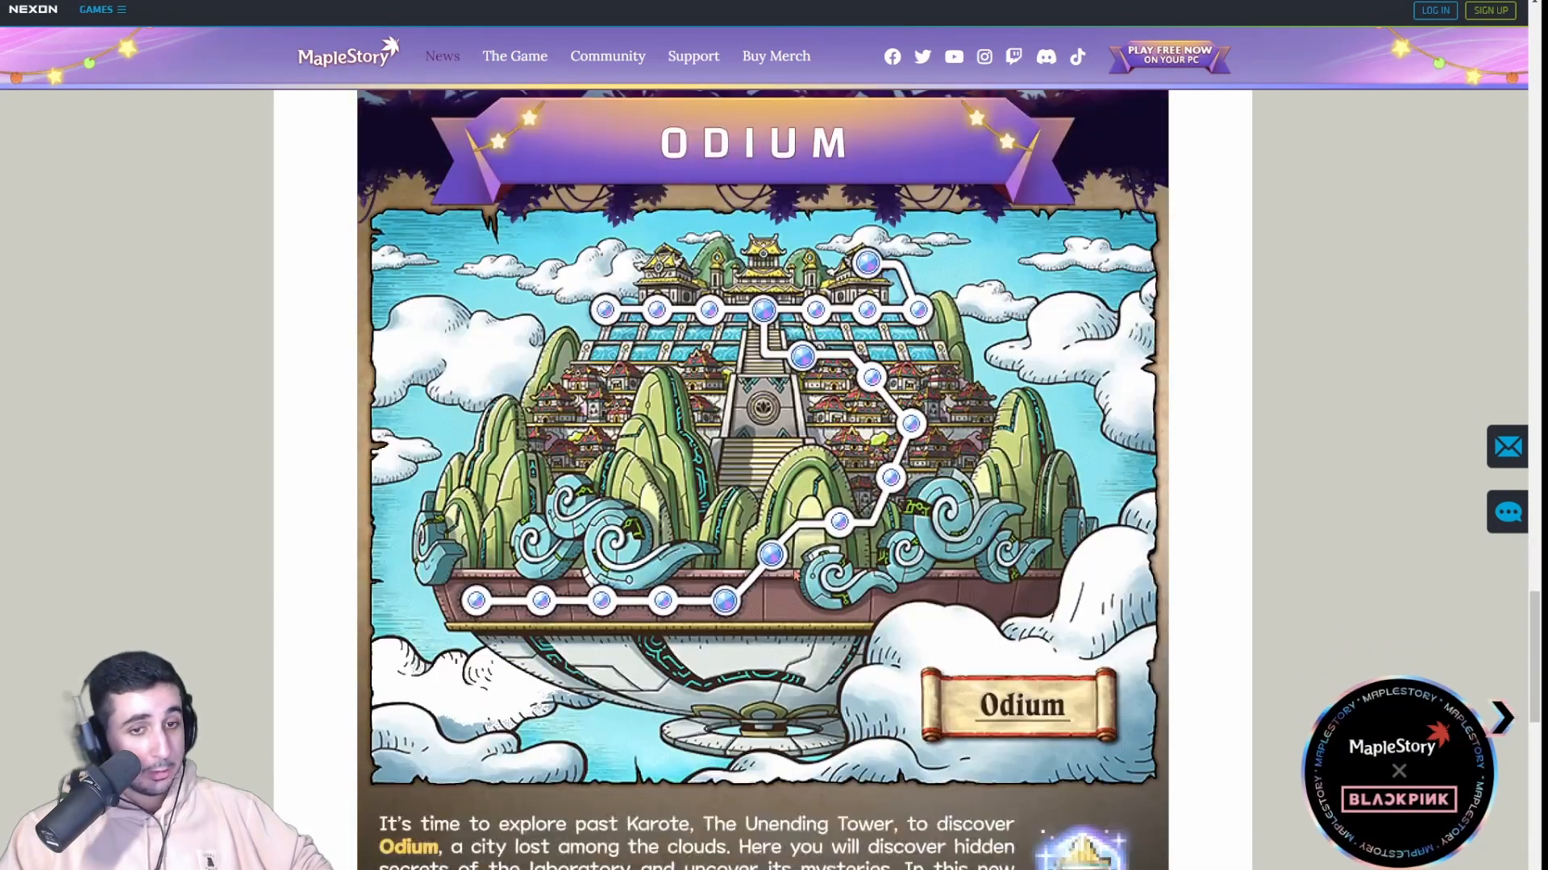
# - Read through the Odium and Boss Extreme Mode sections, ending back on the news list
pyautogui.scroll(-3)
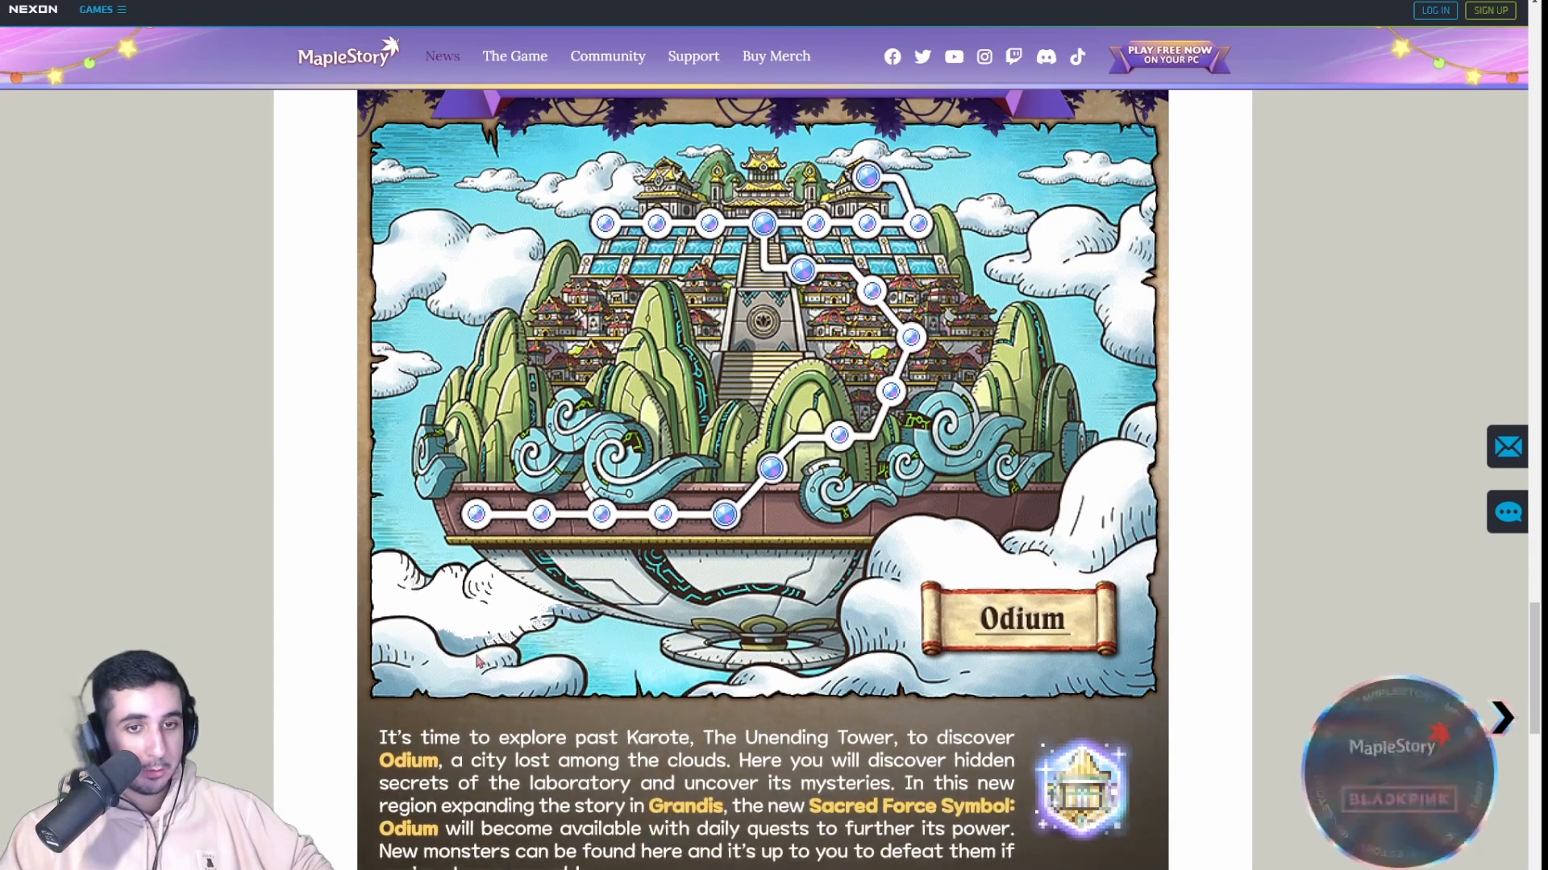
pyautogui.scroll(-3)
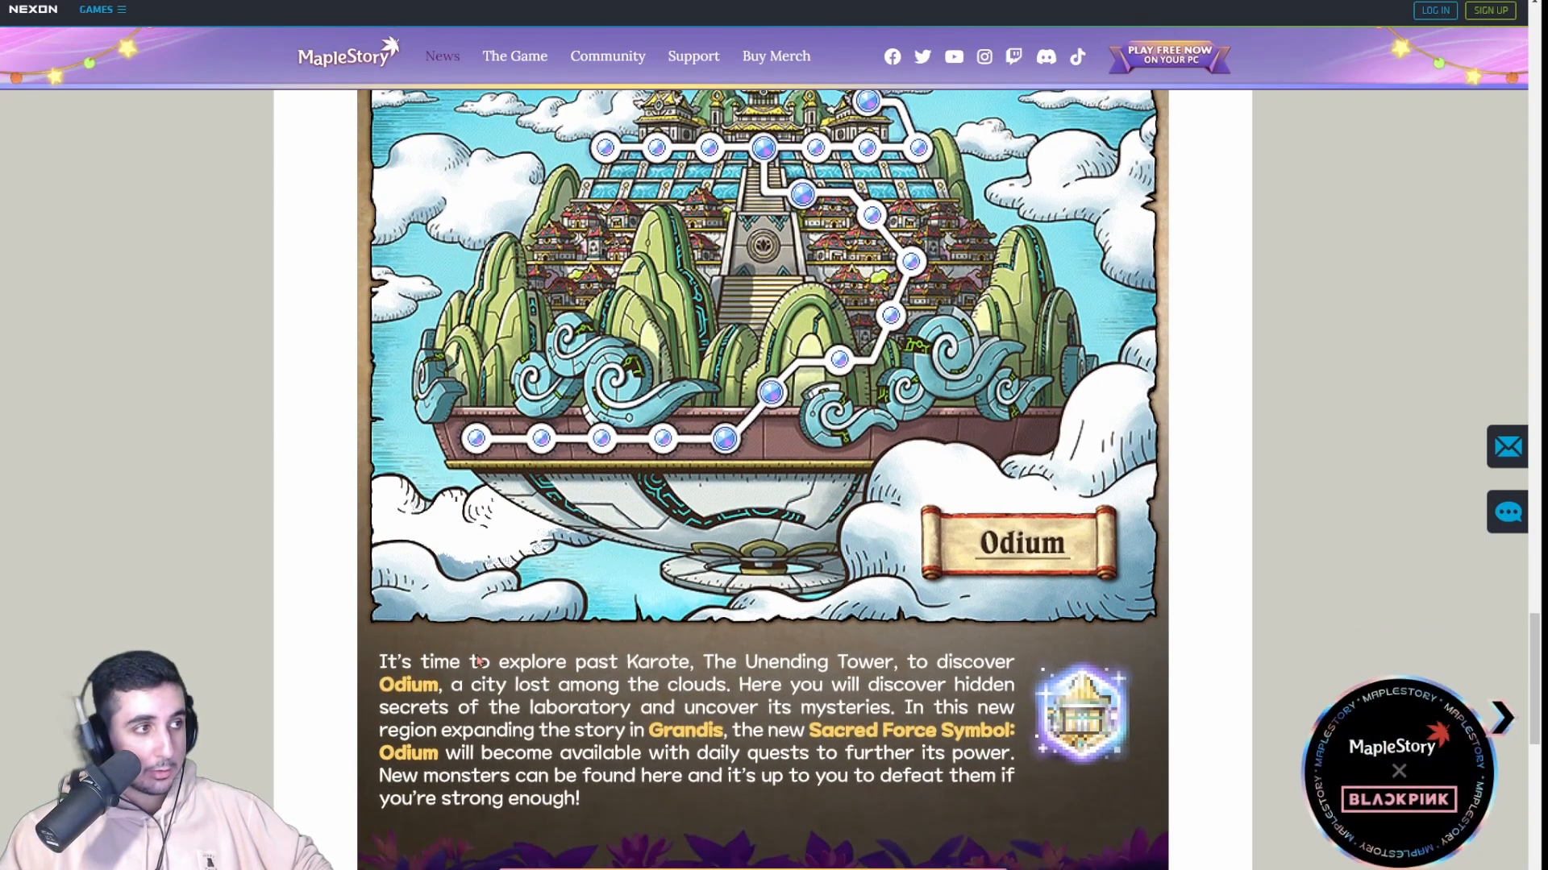
pyautogui.moveTo(458, 256)
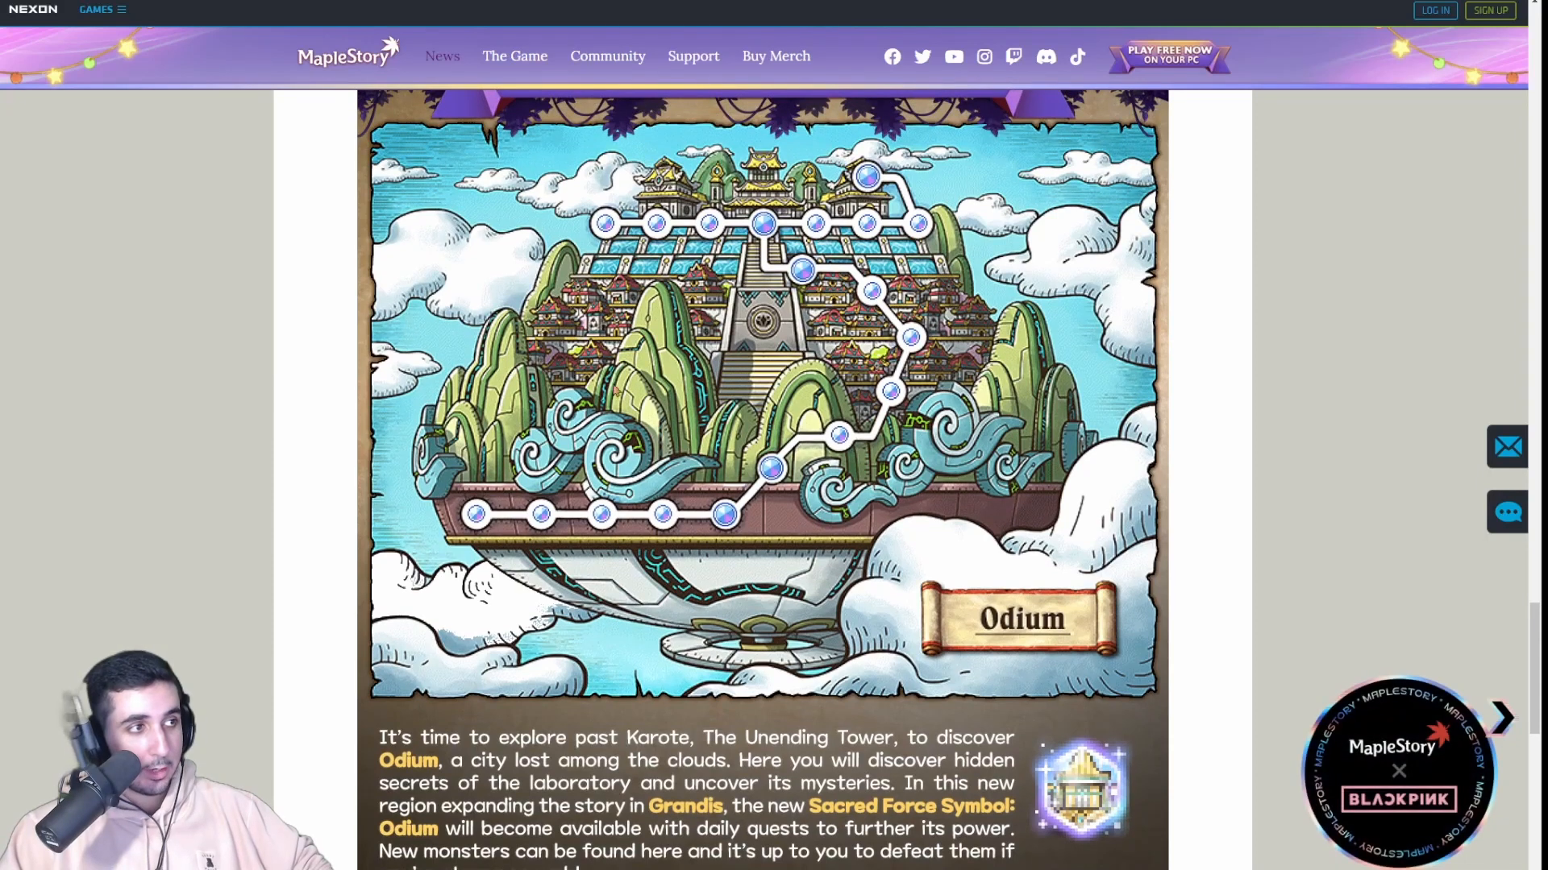
pyautogui.scroll(-3)
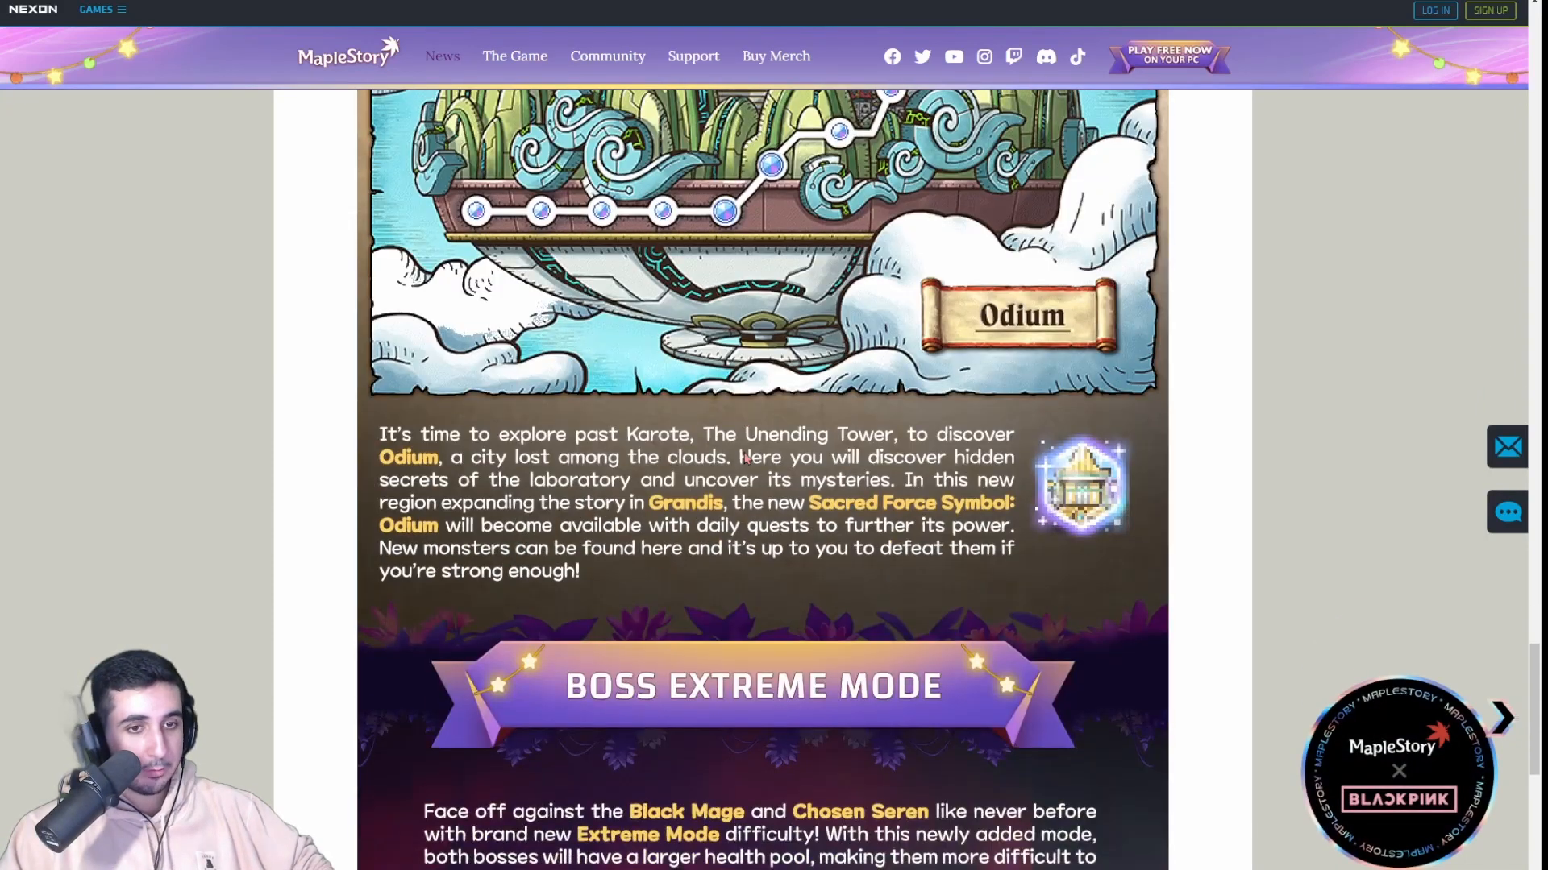
pyautogui.scroll(-3)
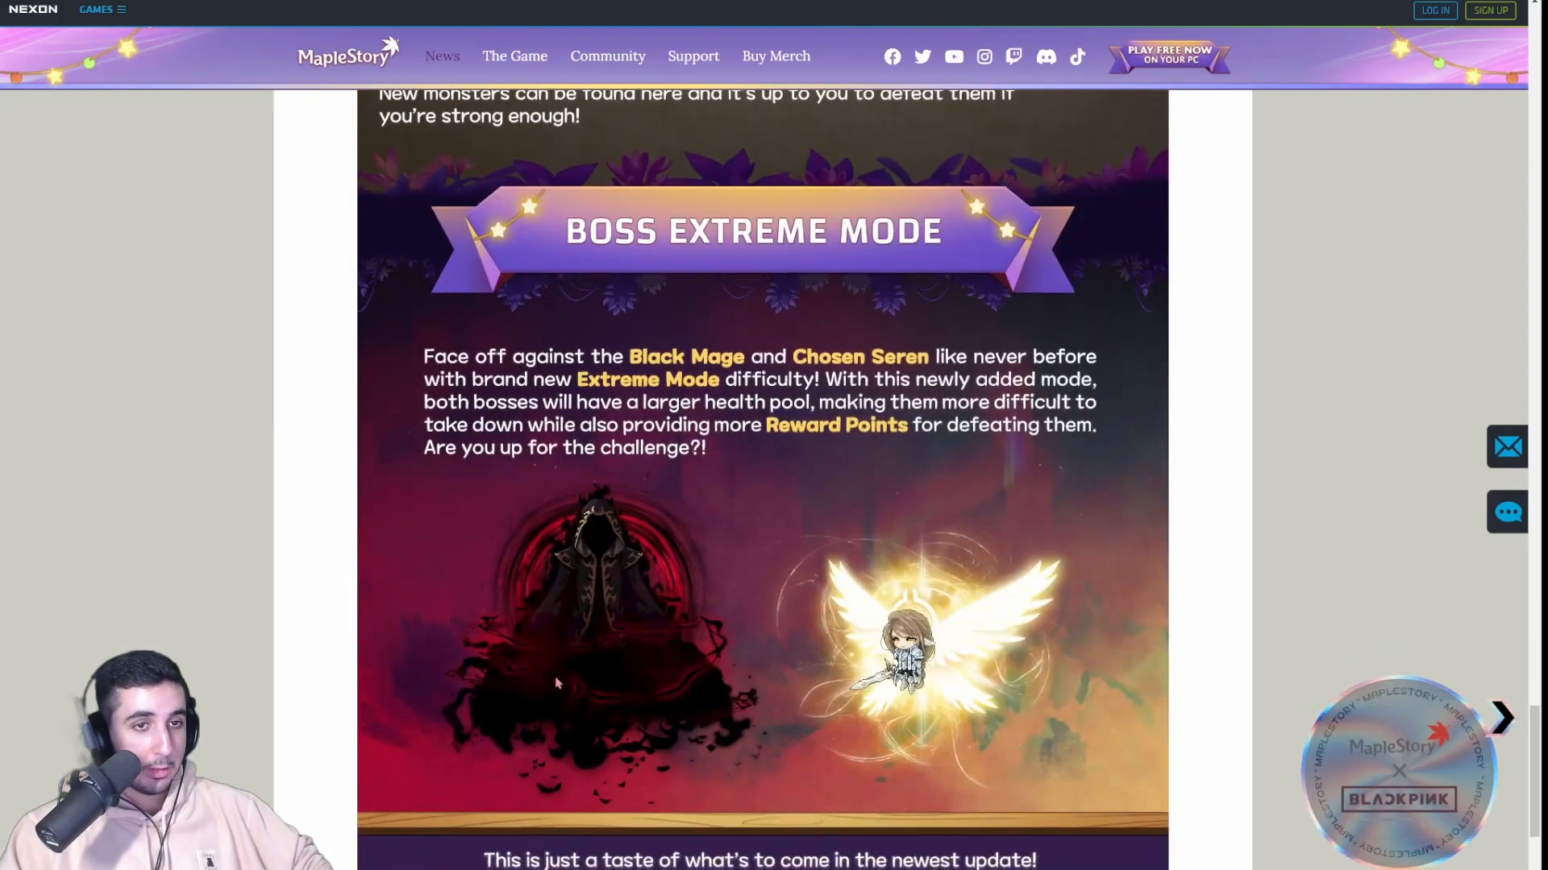
pyautogui.moveTo(923, 707)
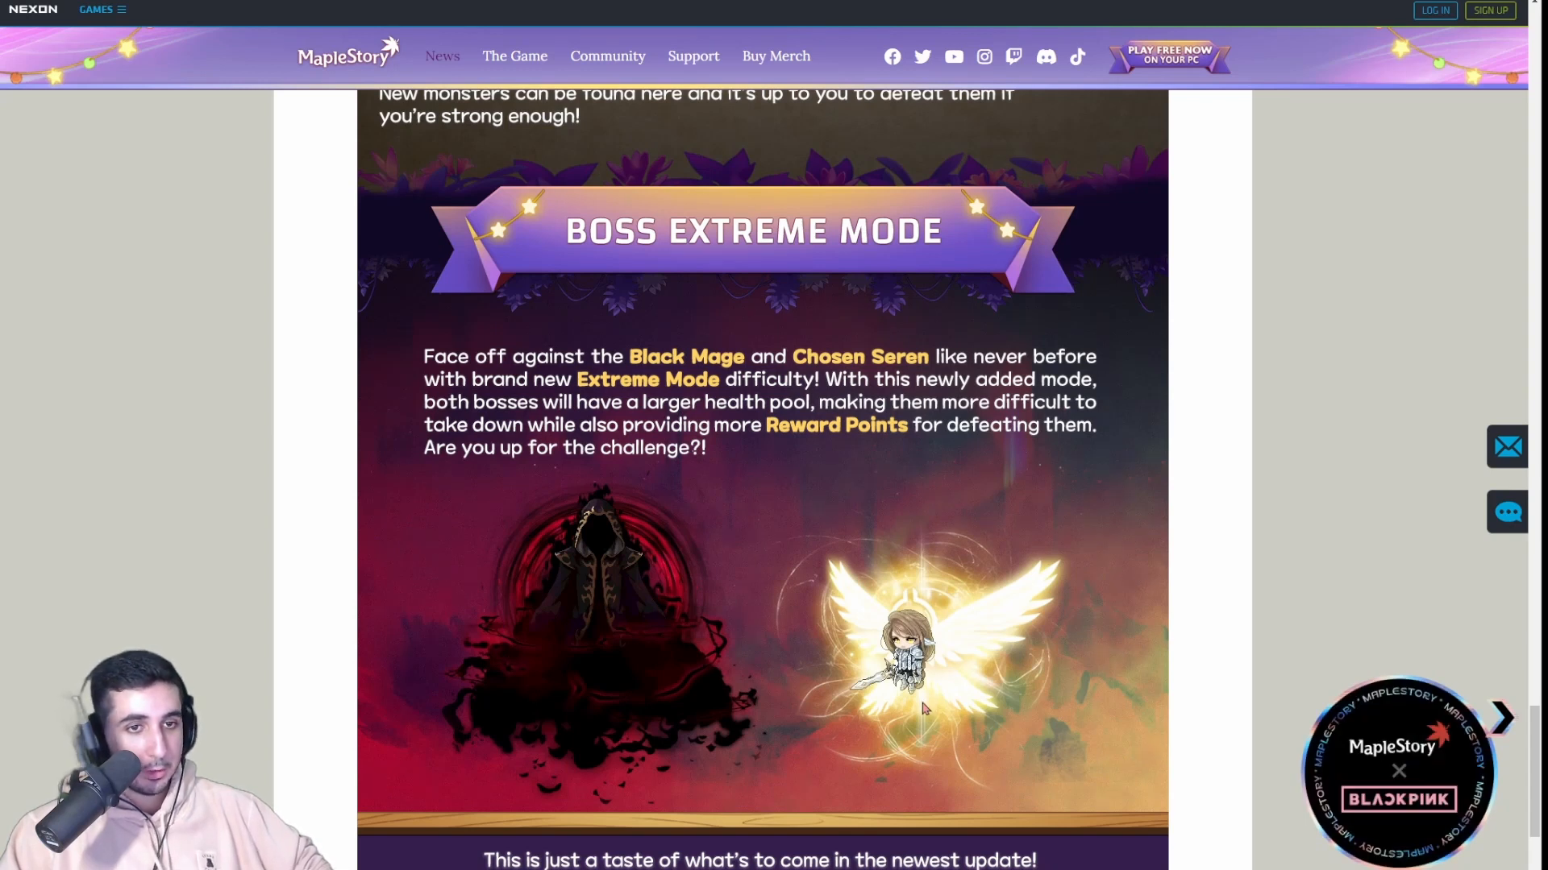
pyautogui.scroll(3)
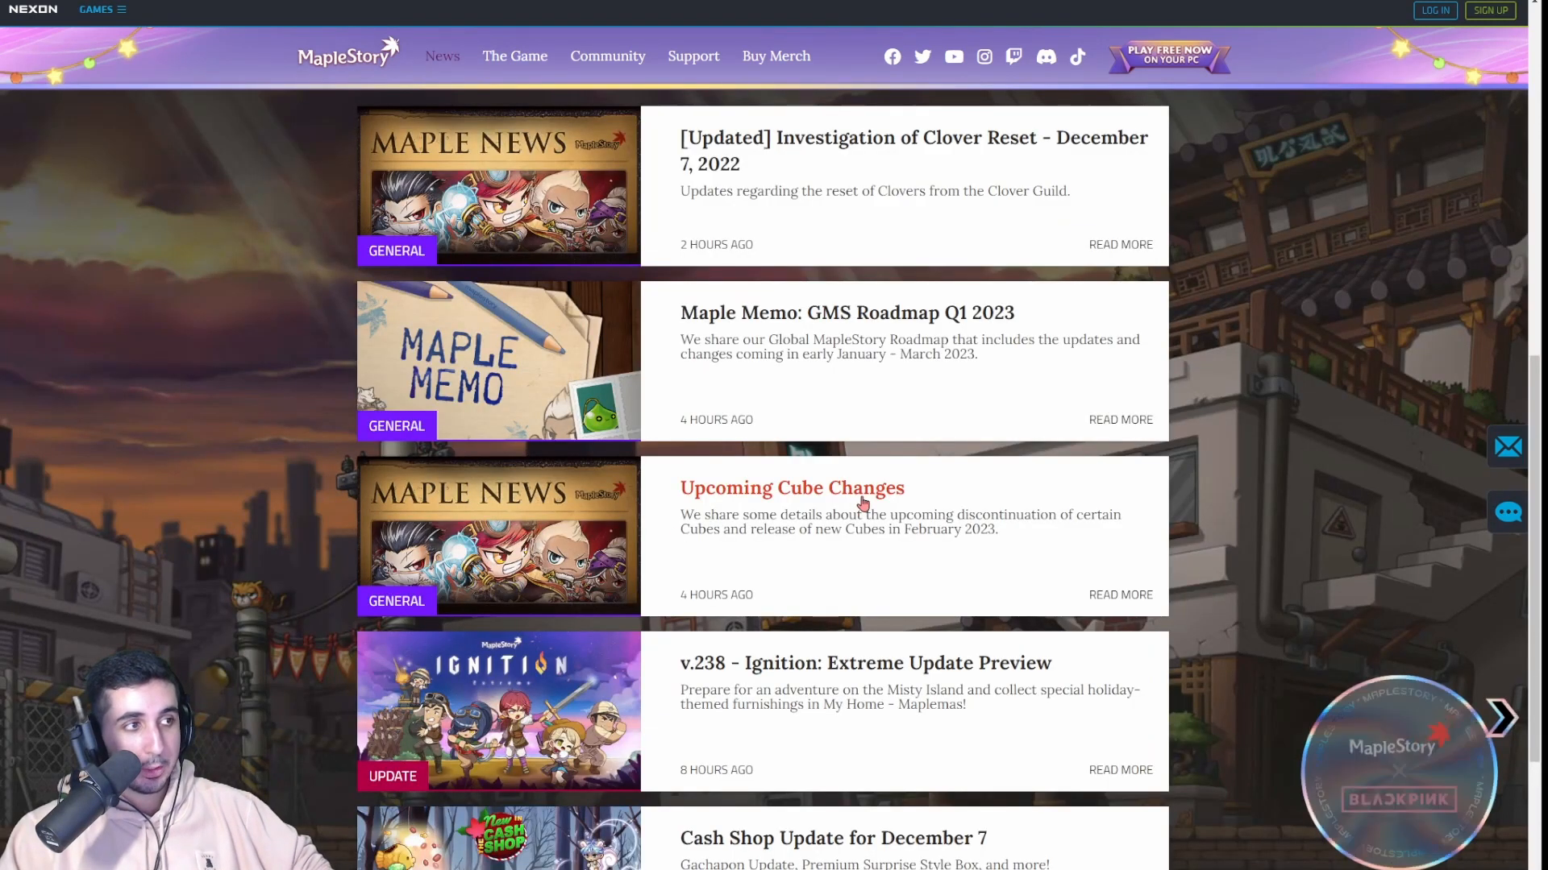
pyautogui.click(791, 488)
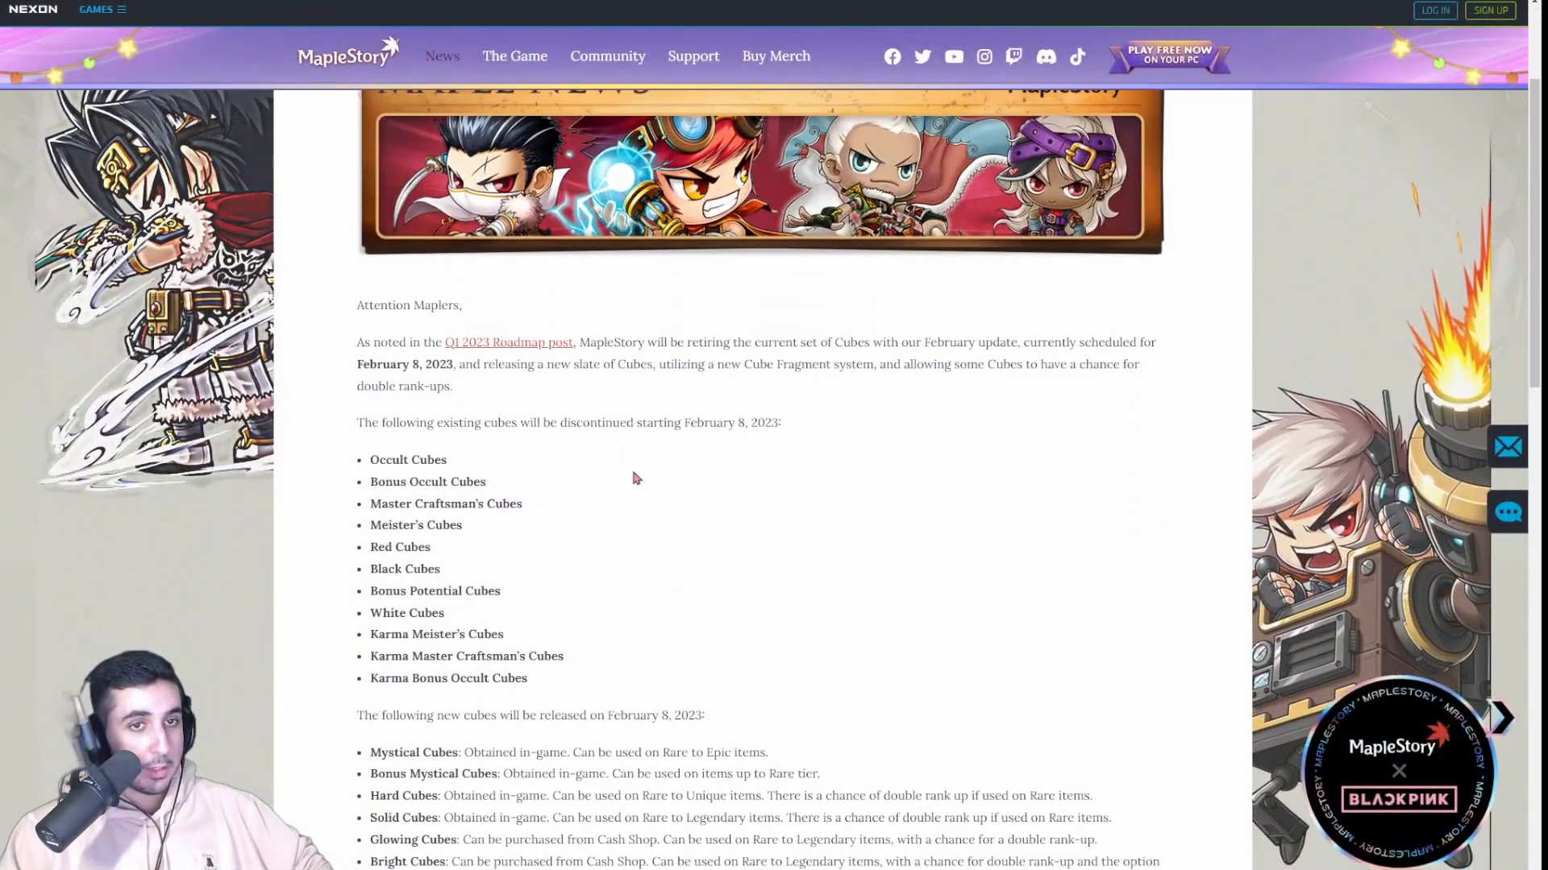
pyautogui.moveTo(703, 549)
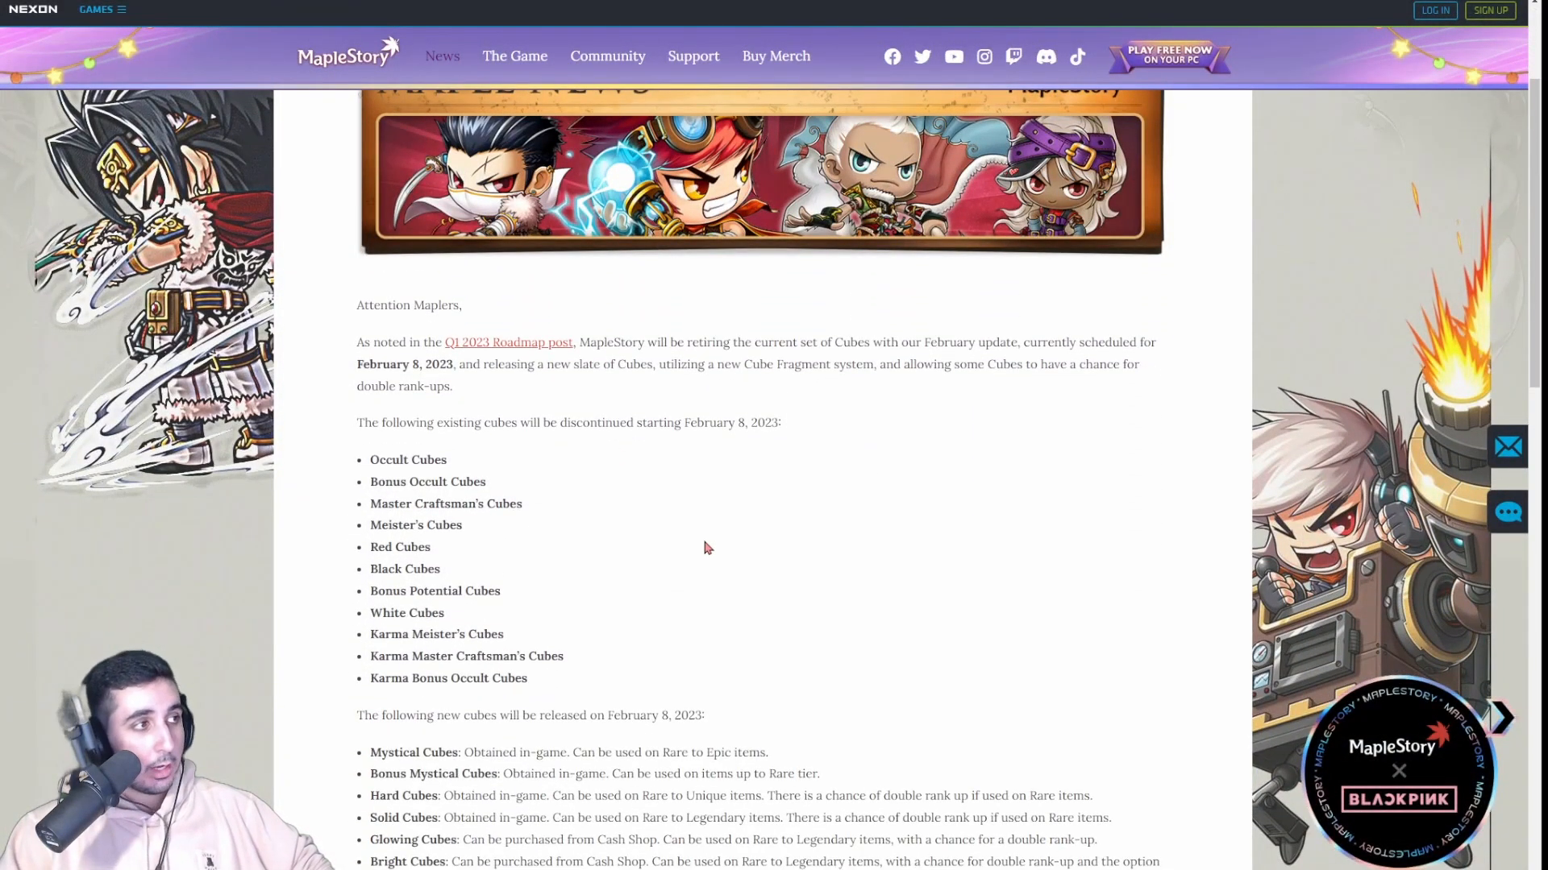
pyautogui.moveTo(705, 569)
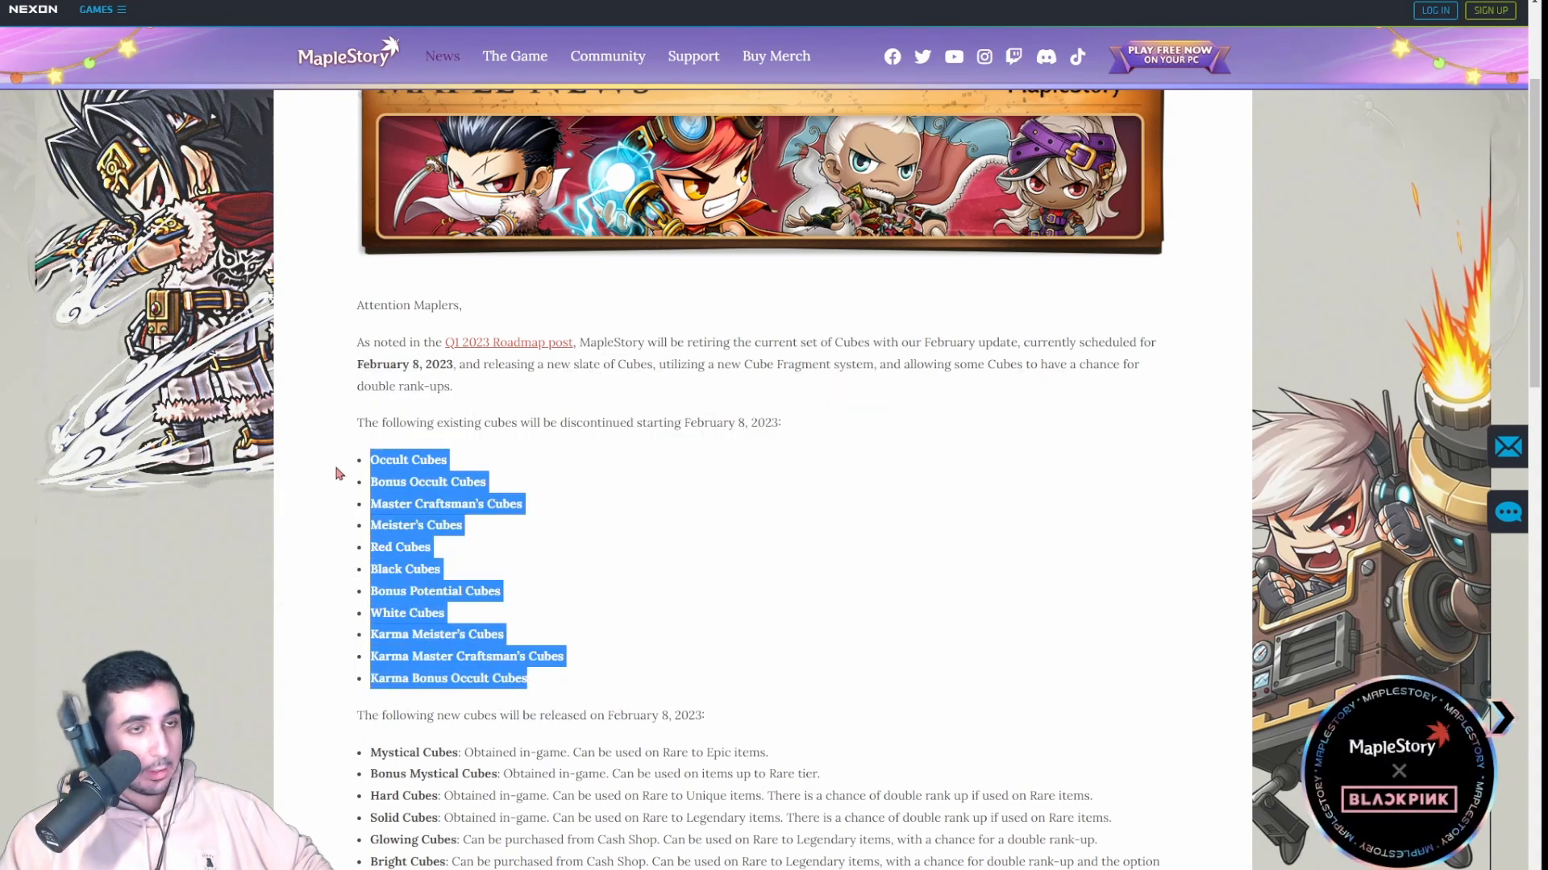
pyautogui.click(387, 458)
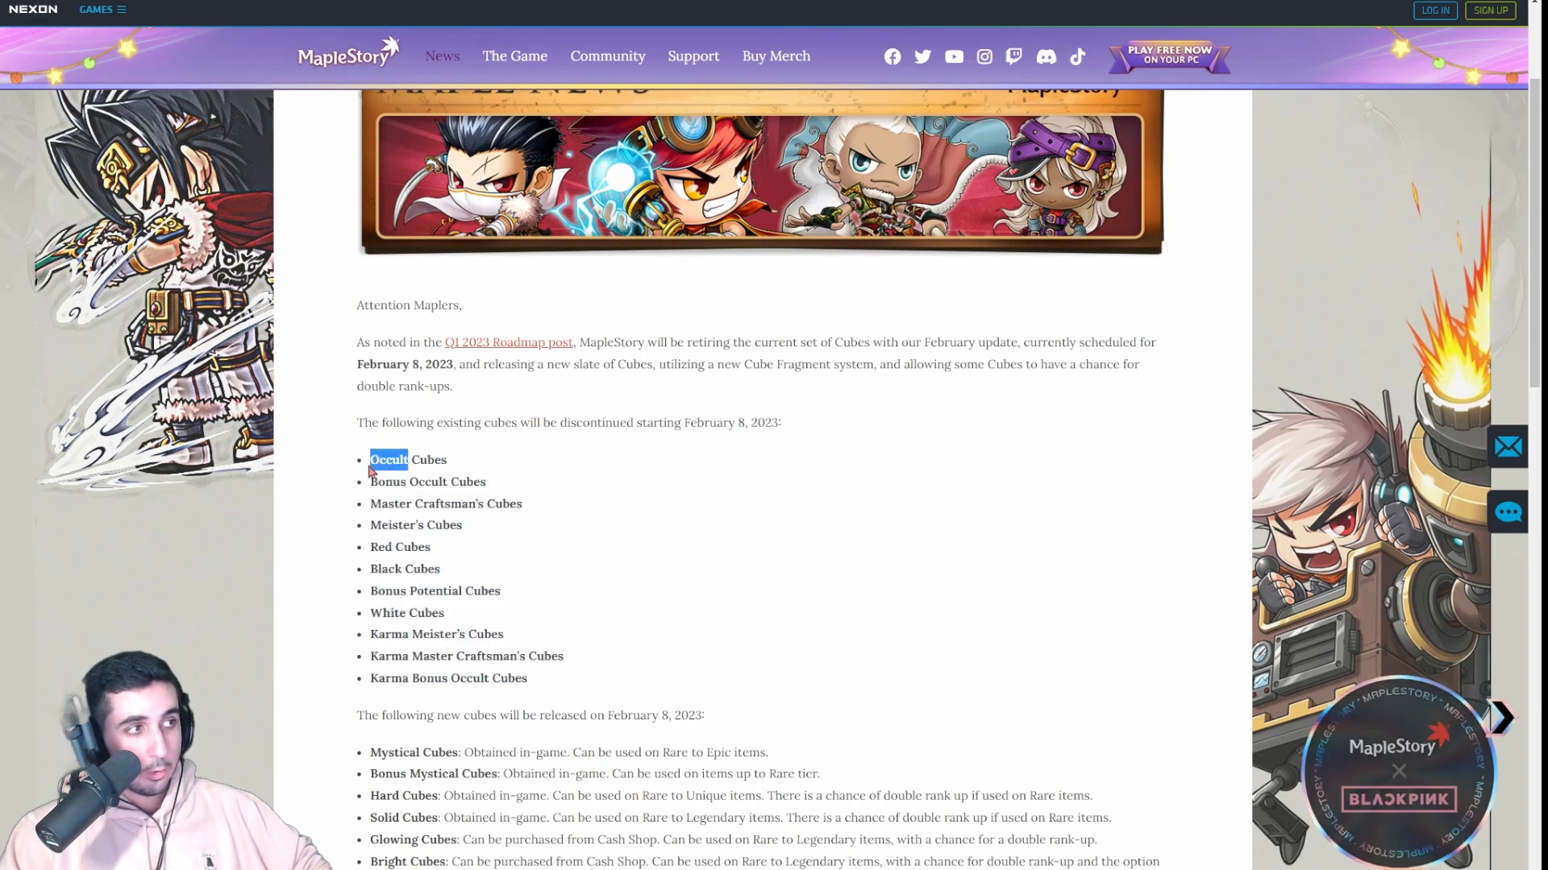
pyautogui.click(400, 546)
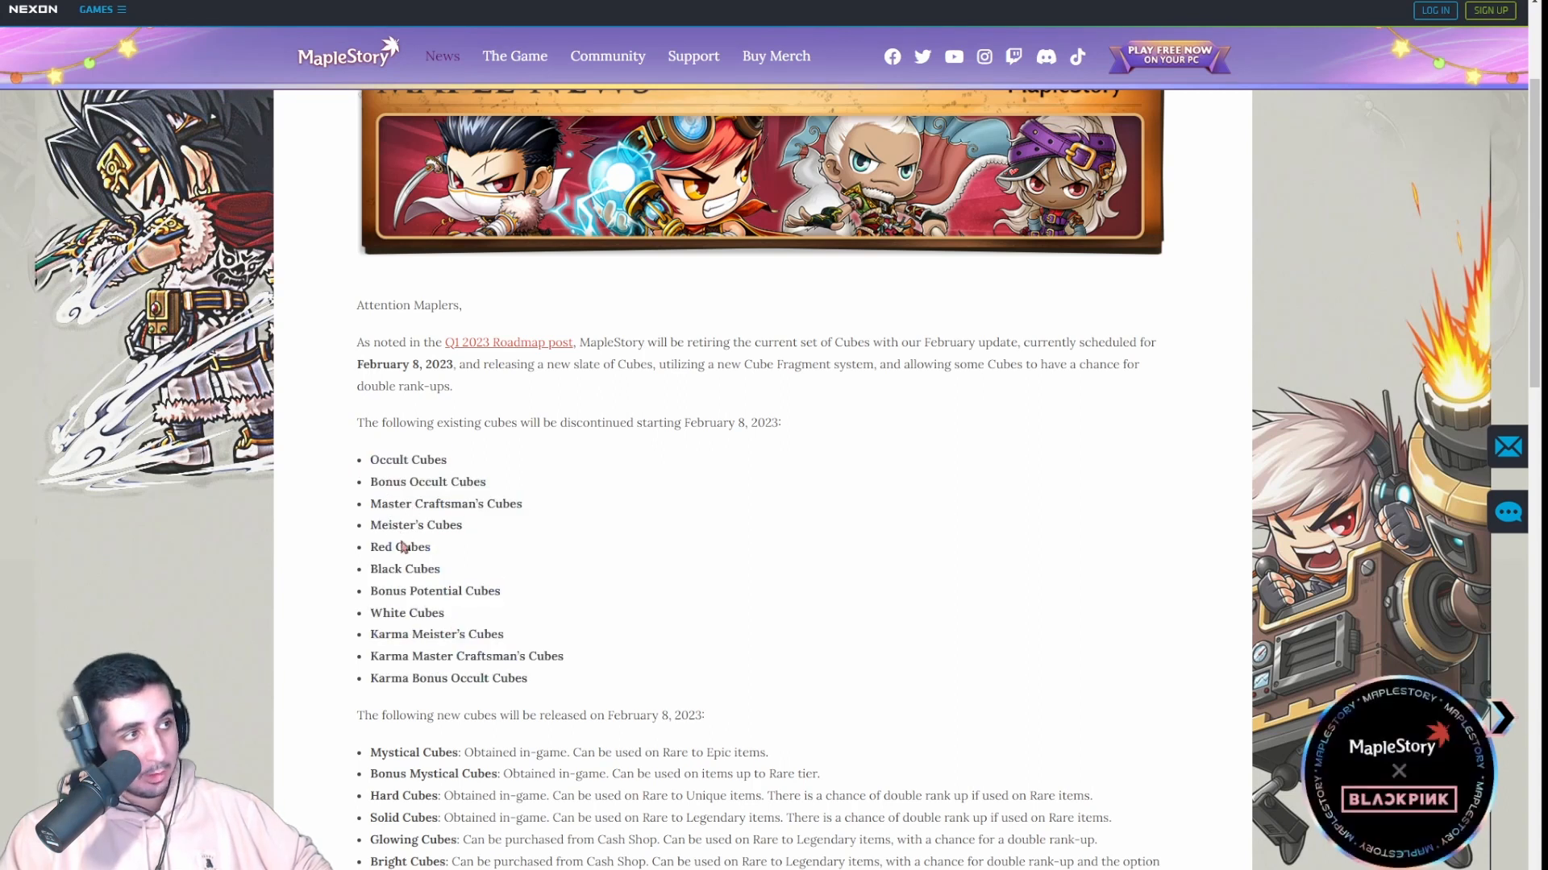
pyautogui.moveTo(509, 562)
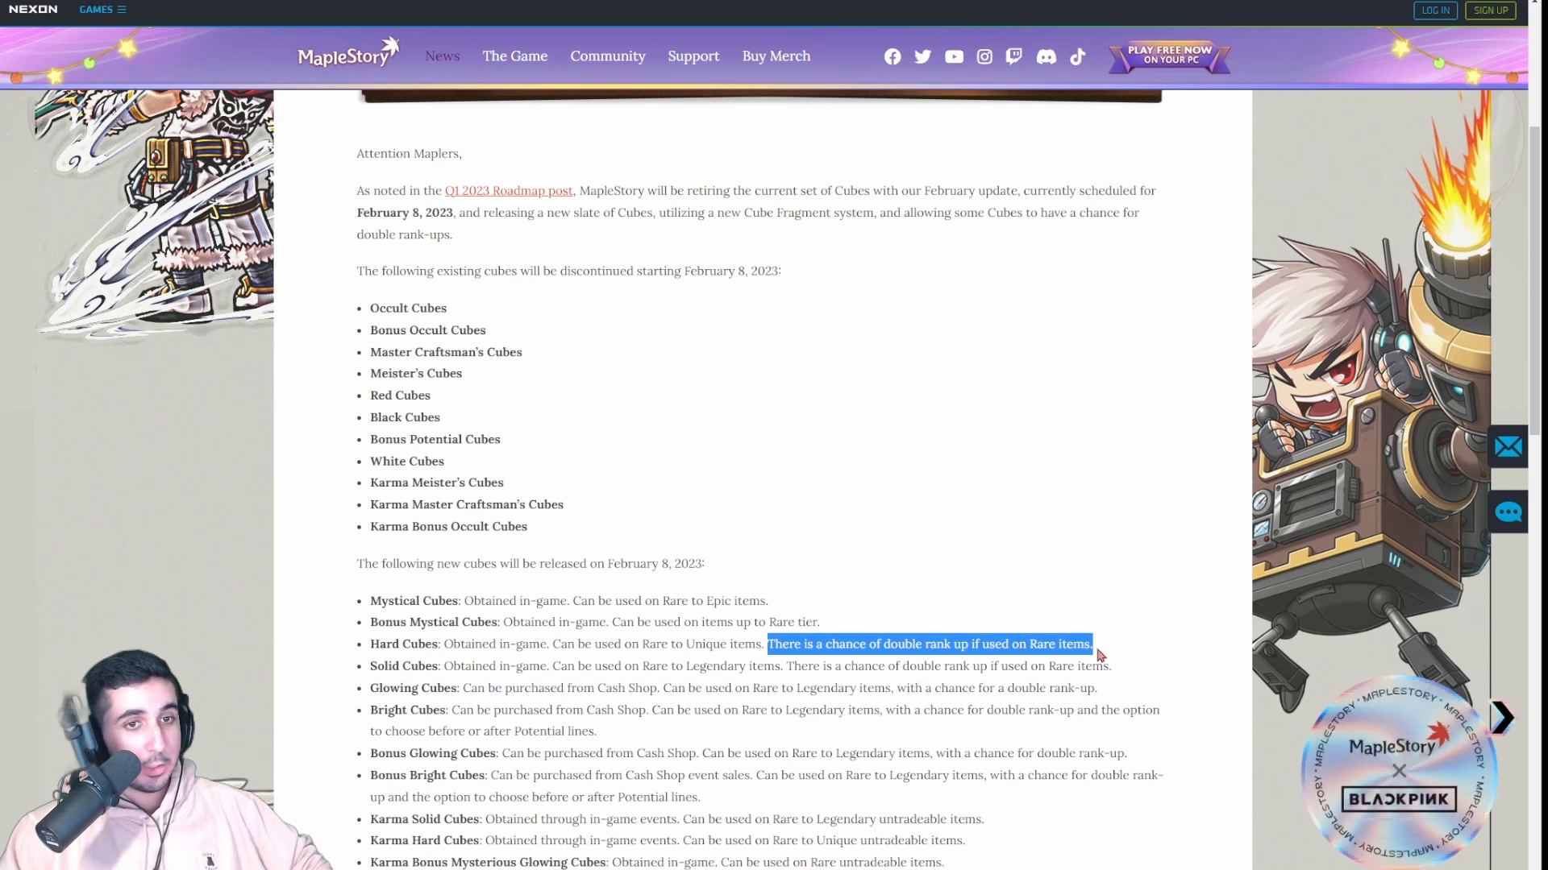
pyautogui.moveTo(395, 664)
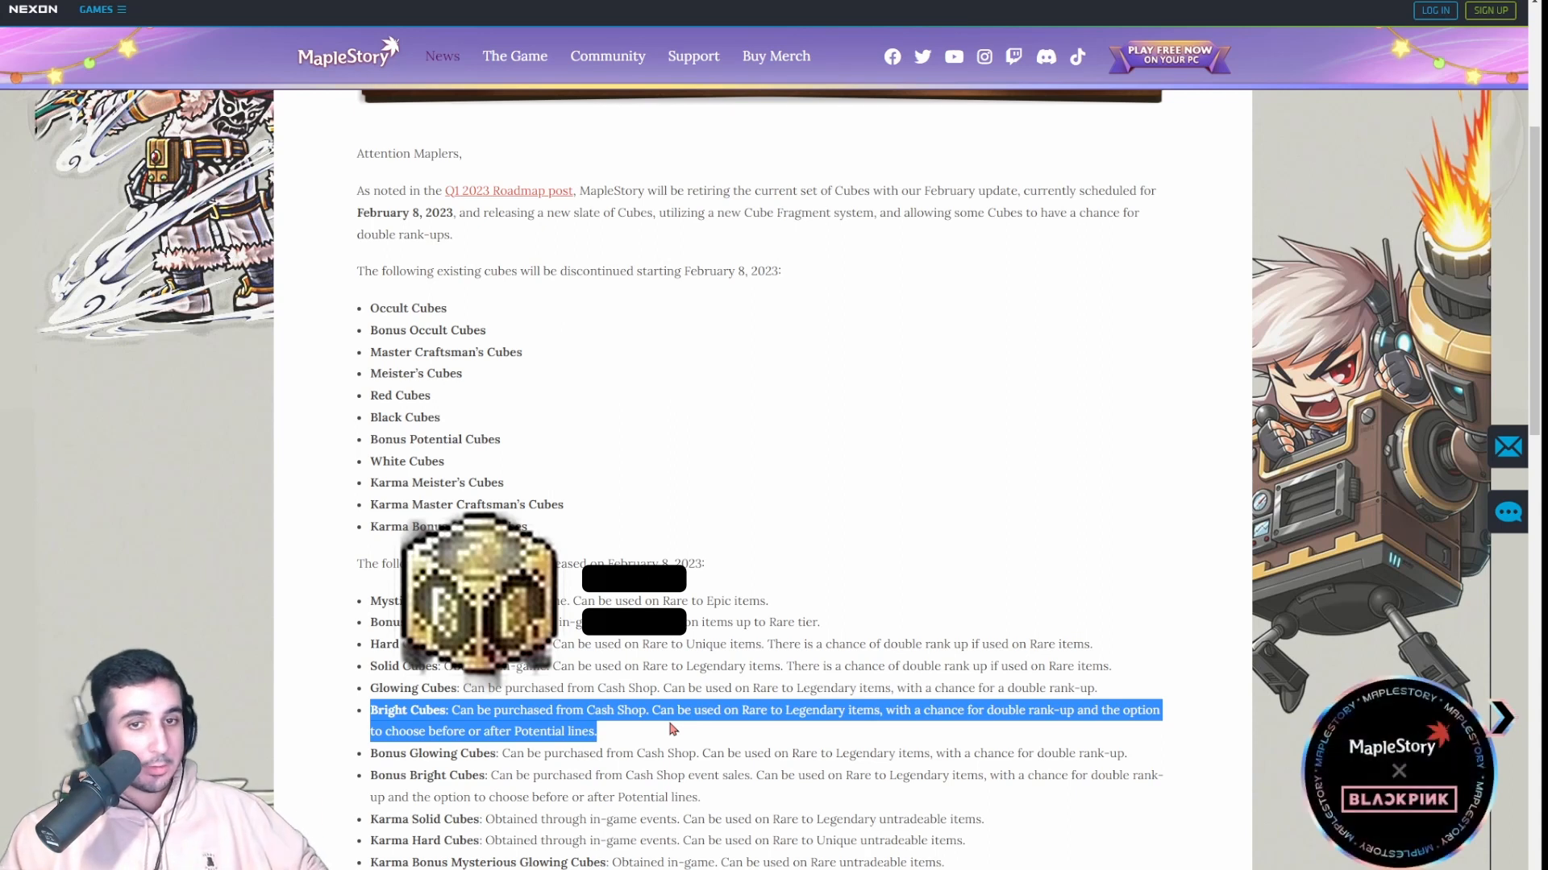
pyautogui.scroll(-3)
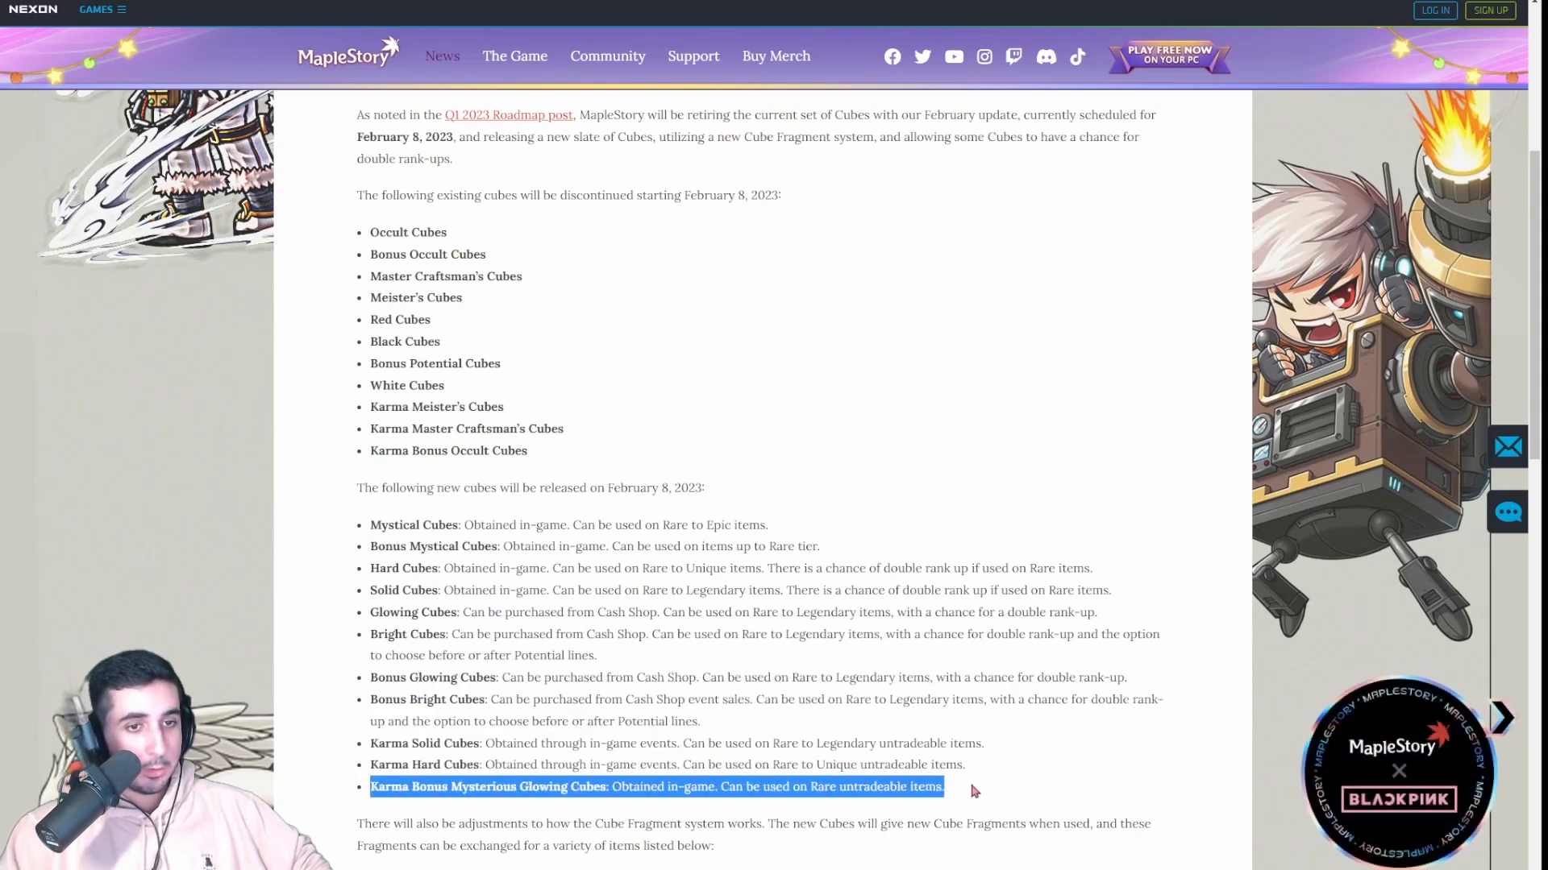
pyautogui.moveTo(986, 791)
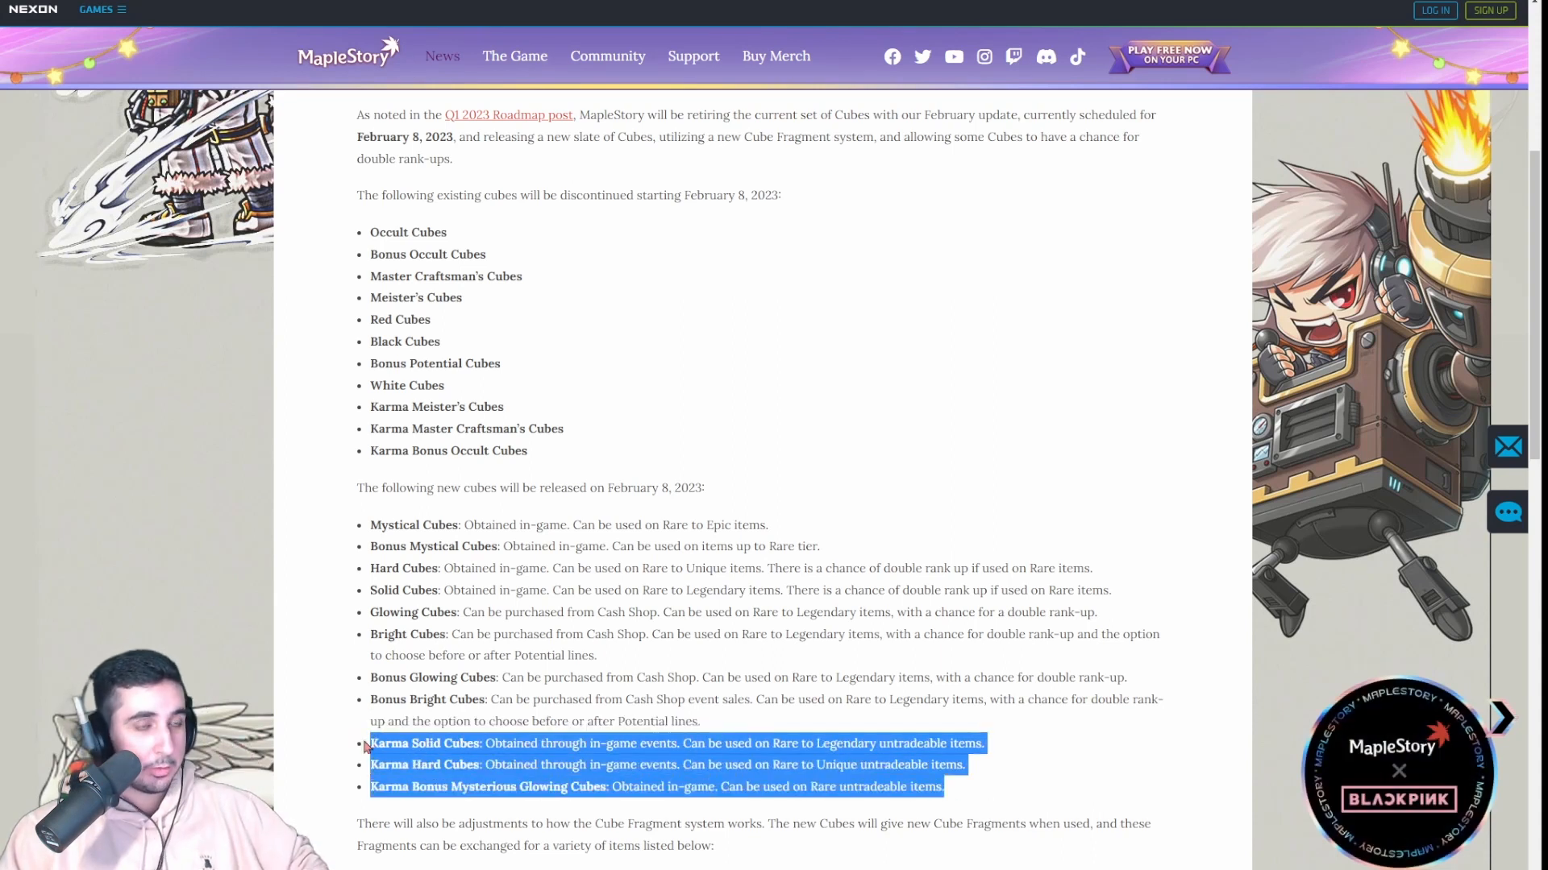
# - Highlight the first five discontinued cubes and clear highlights on the Karma and discontinued cube lists
pyautogui.click(357, 509)
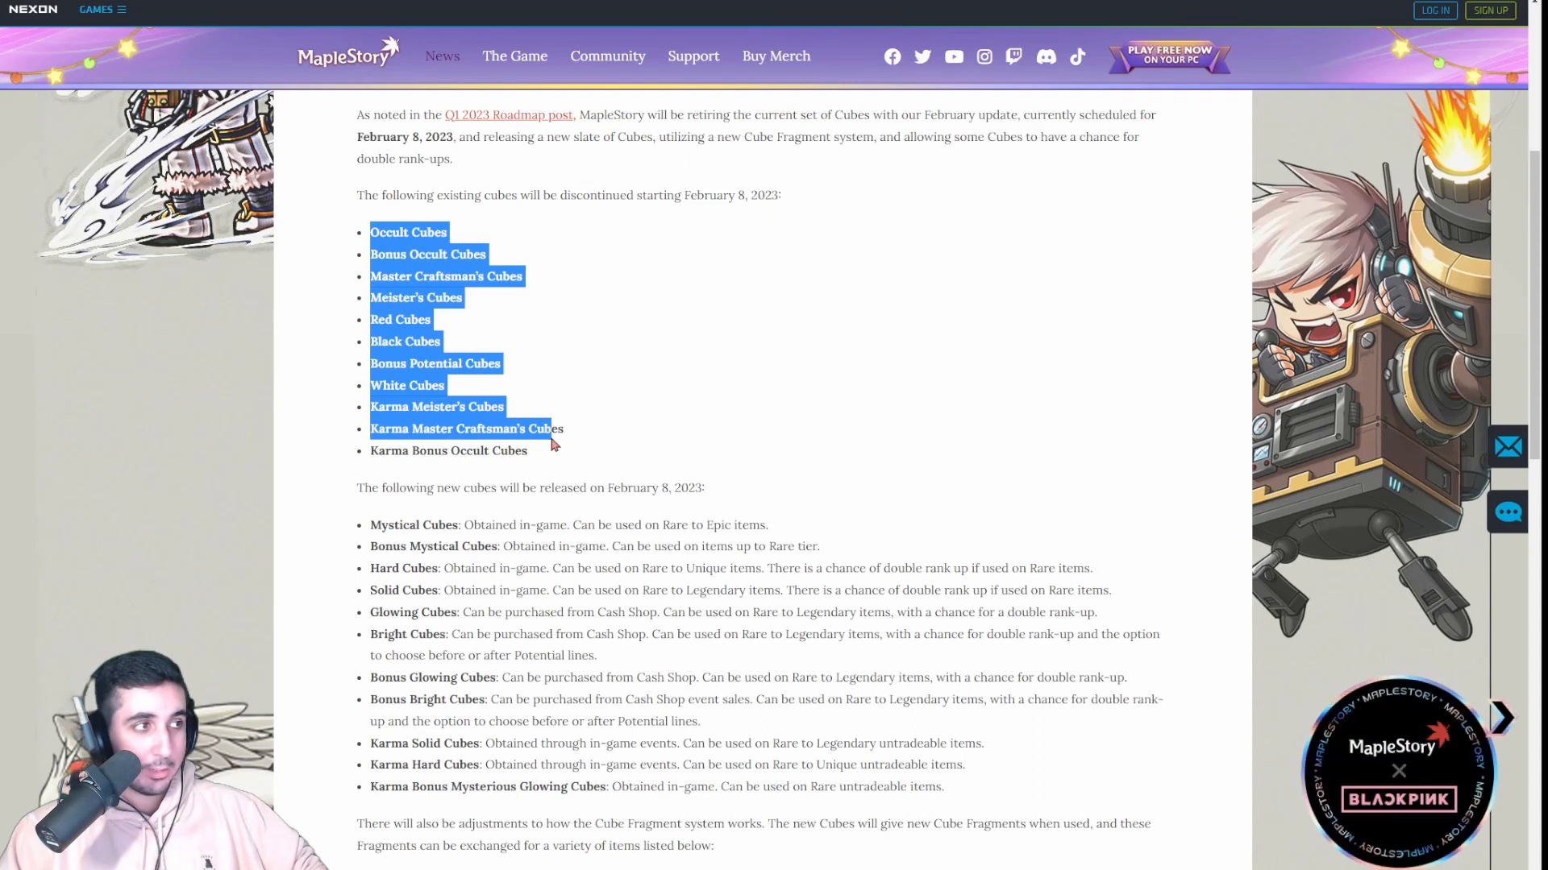
pyautogui.click(790, 632)
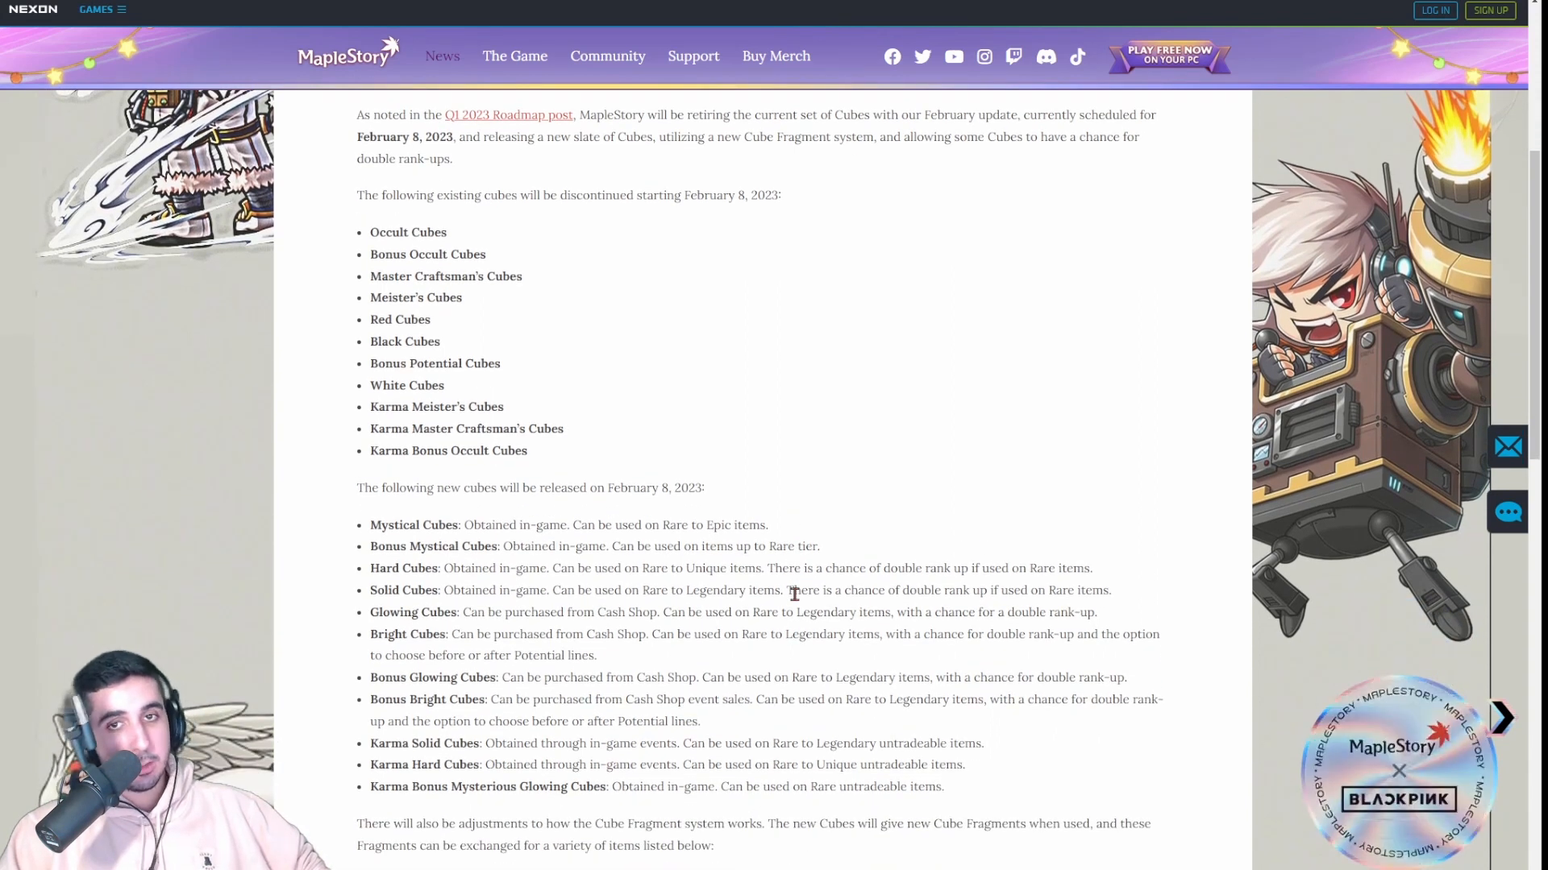
pyautogui.moveTo(369, 232); pyautogui.dragTo(443, 319)
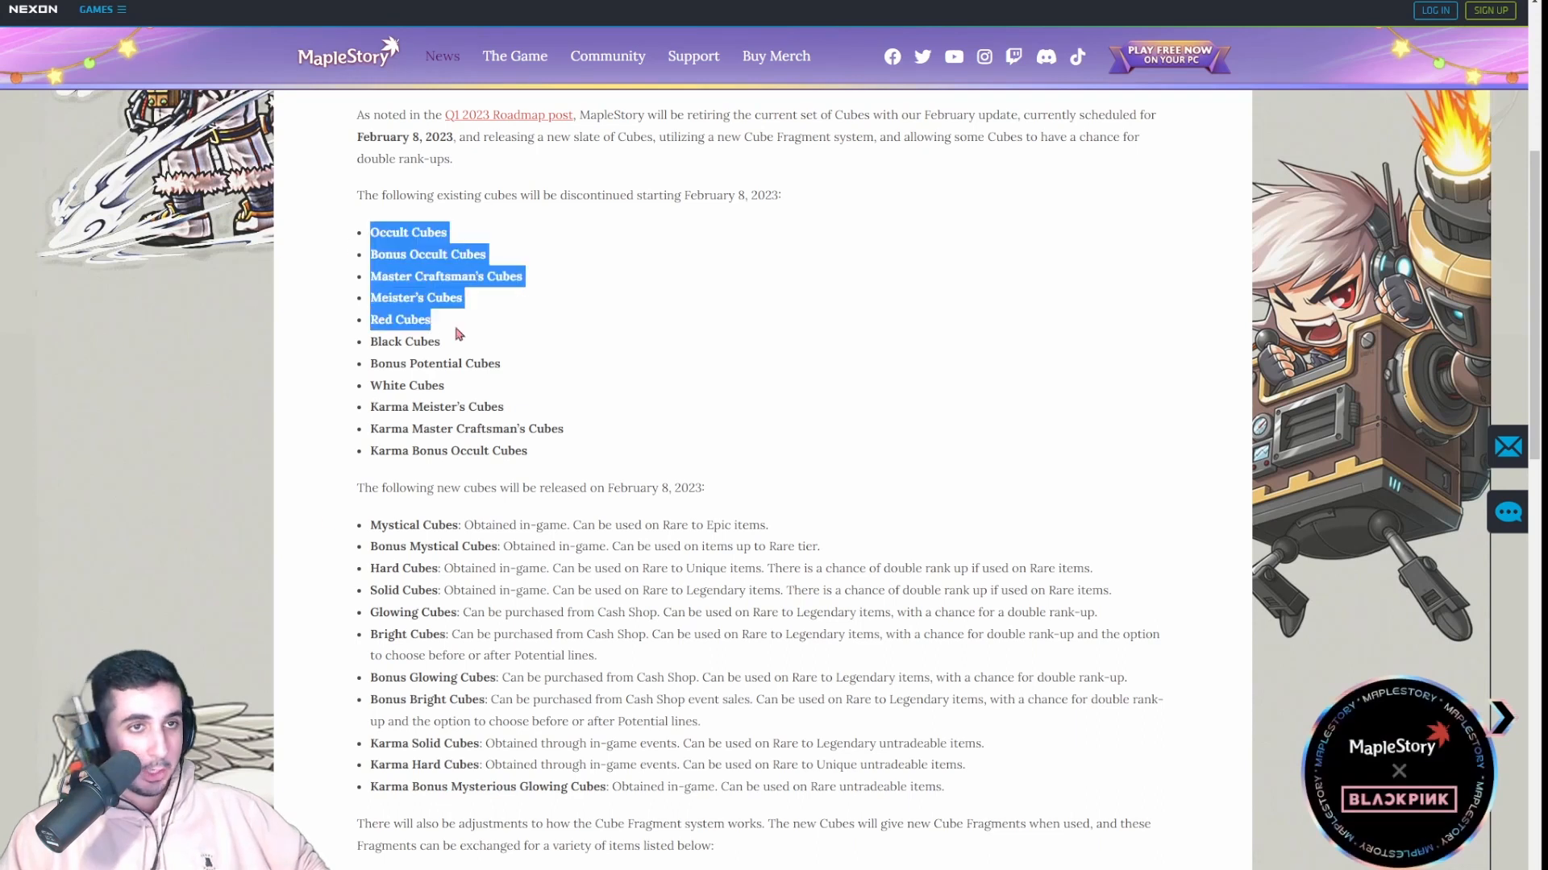
pyautogui.click(572, 446)
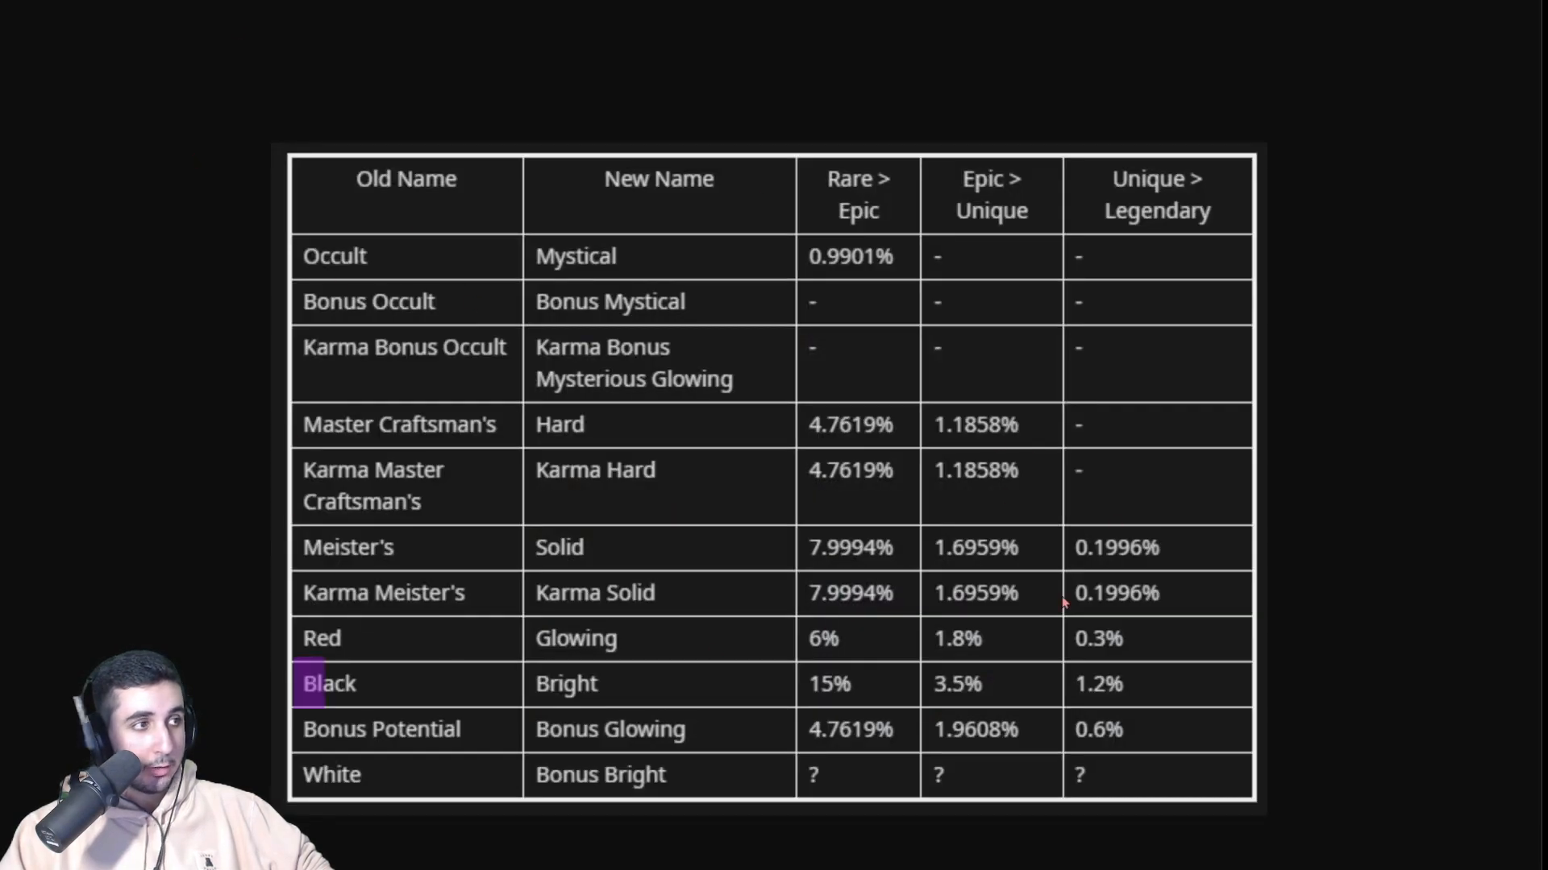
pyautogui.moveTo(1130, 694)
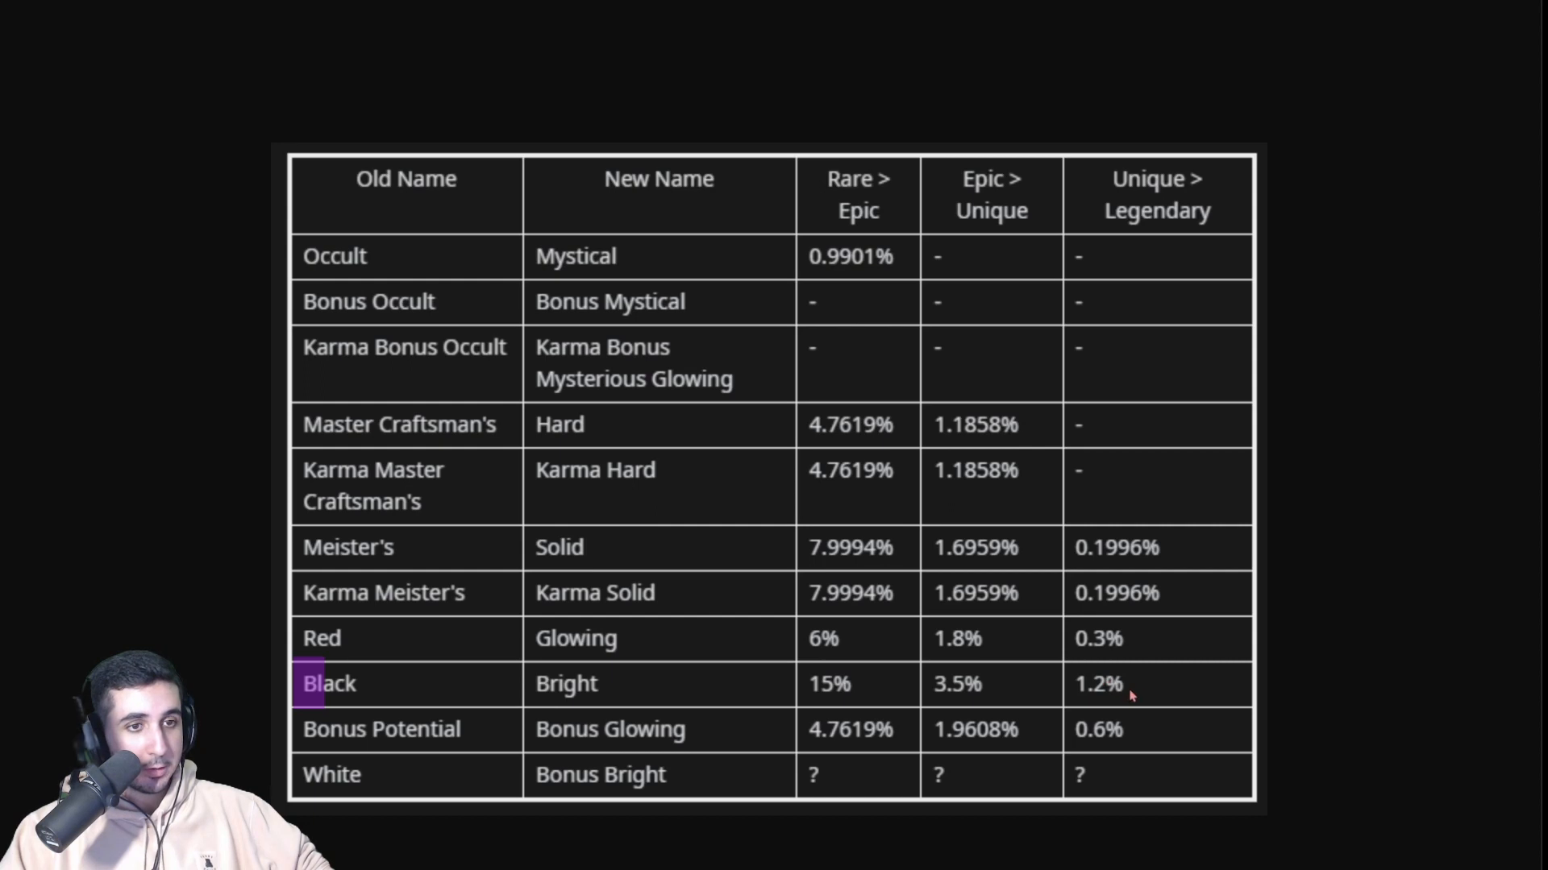
pyautogui.moveTo(471, 694)
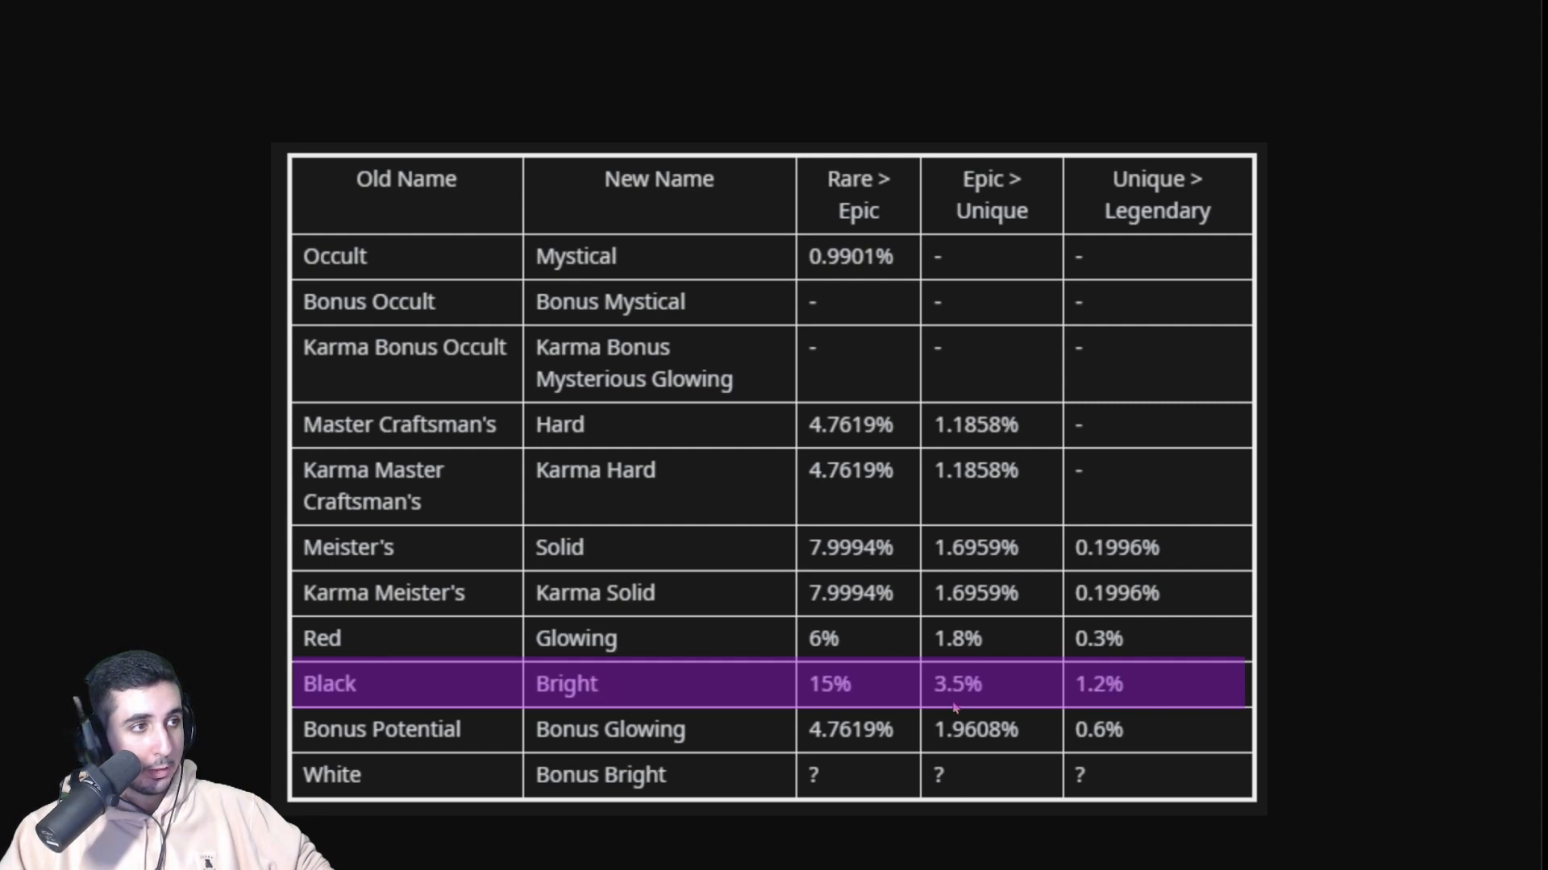
pyautogui.moveTo(1105, 696)
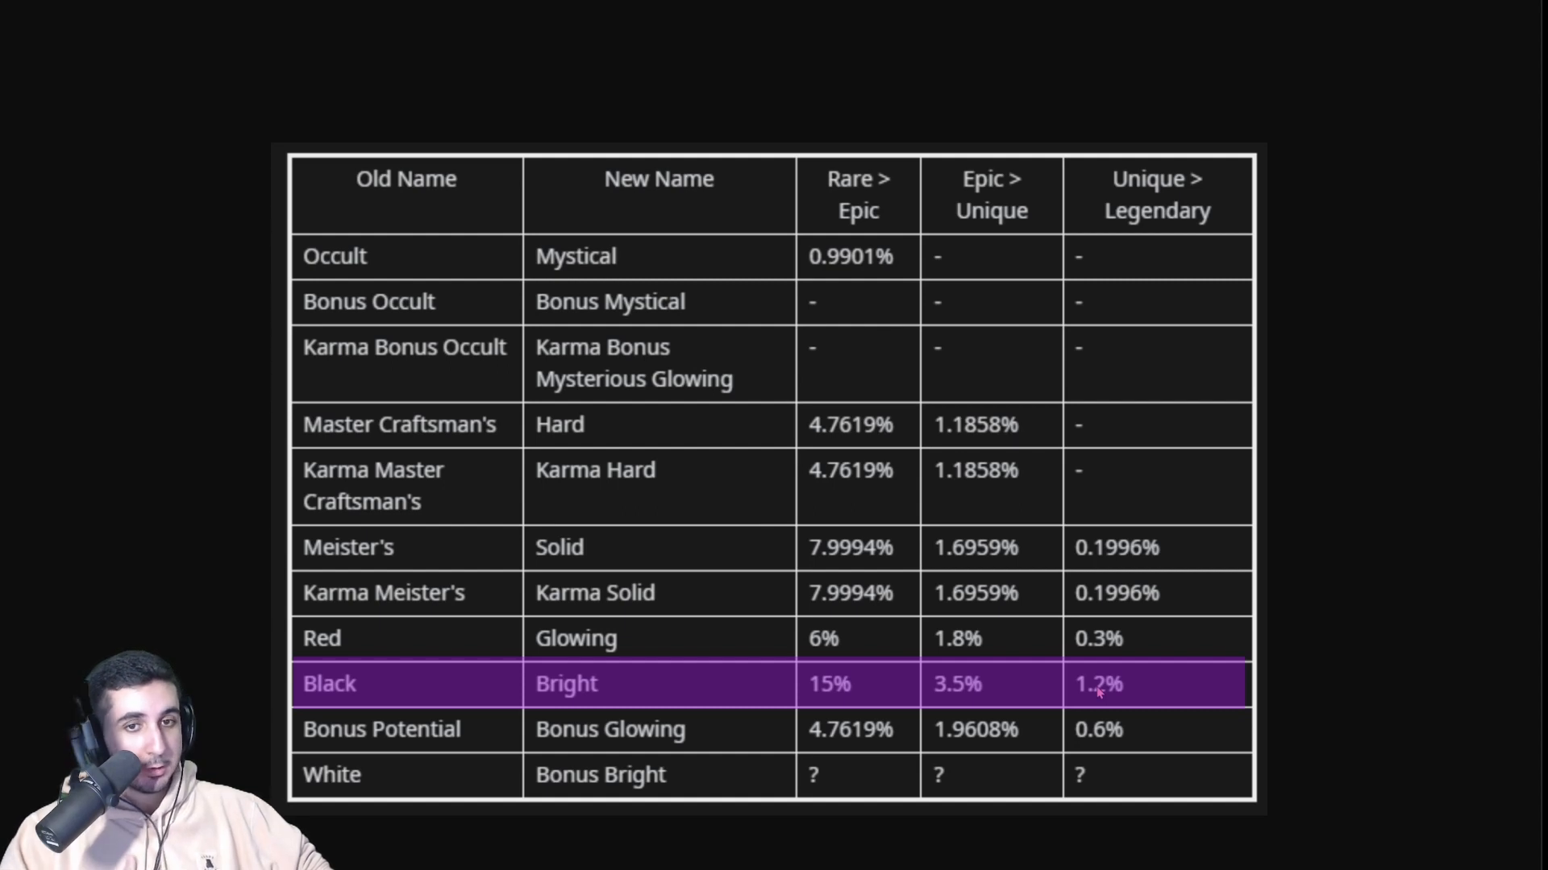
pyautogui.moveTo(1099, 692)
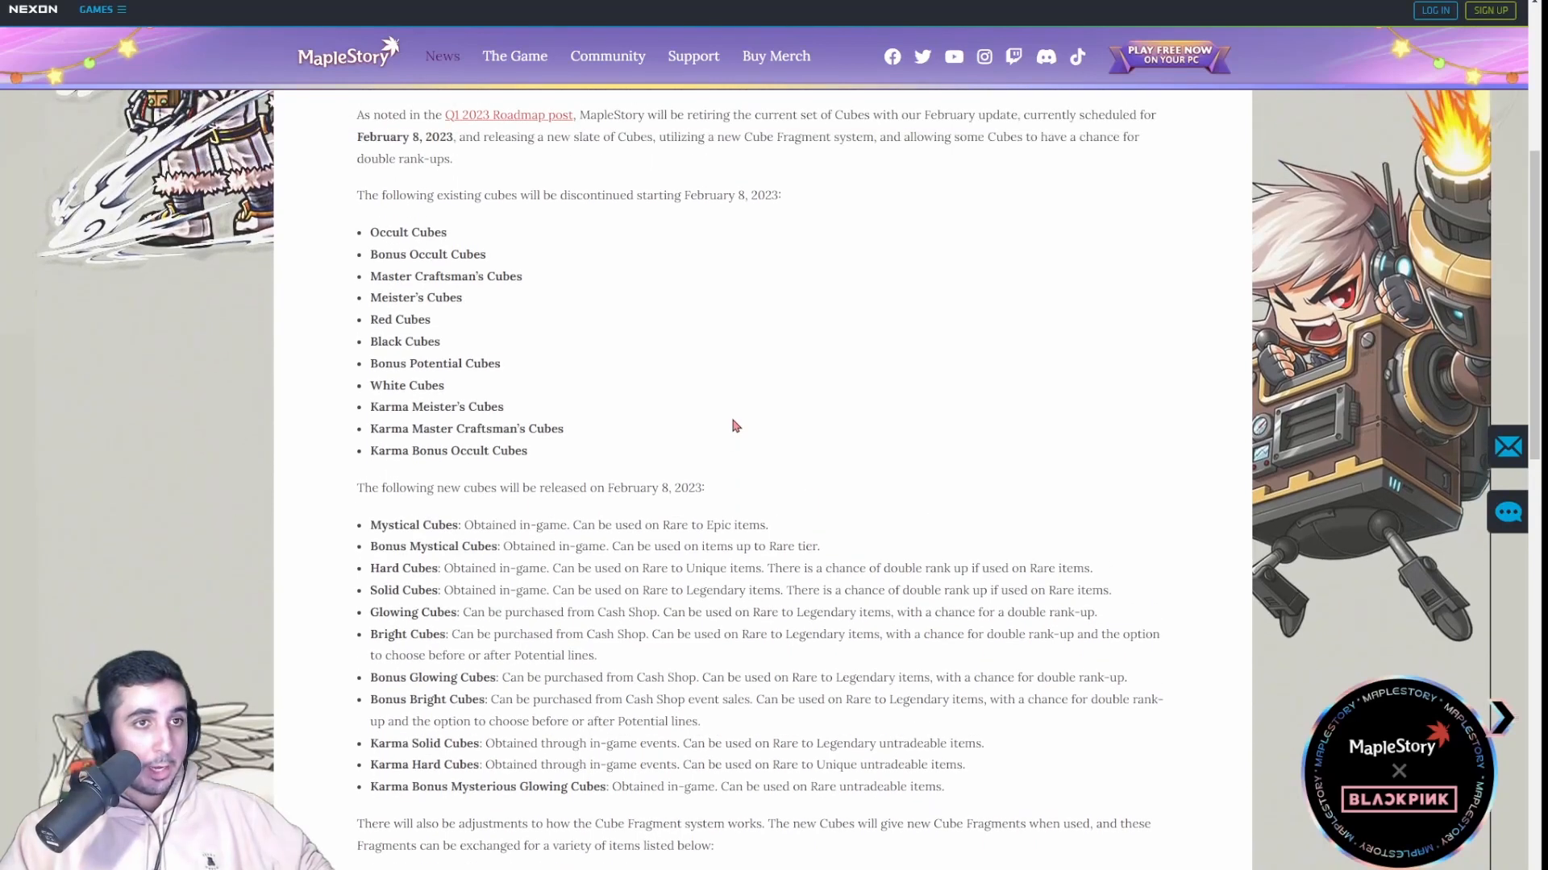
pyautogui.scroll(-3)
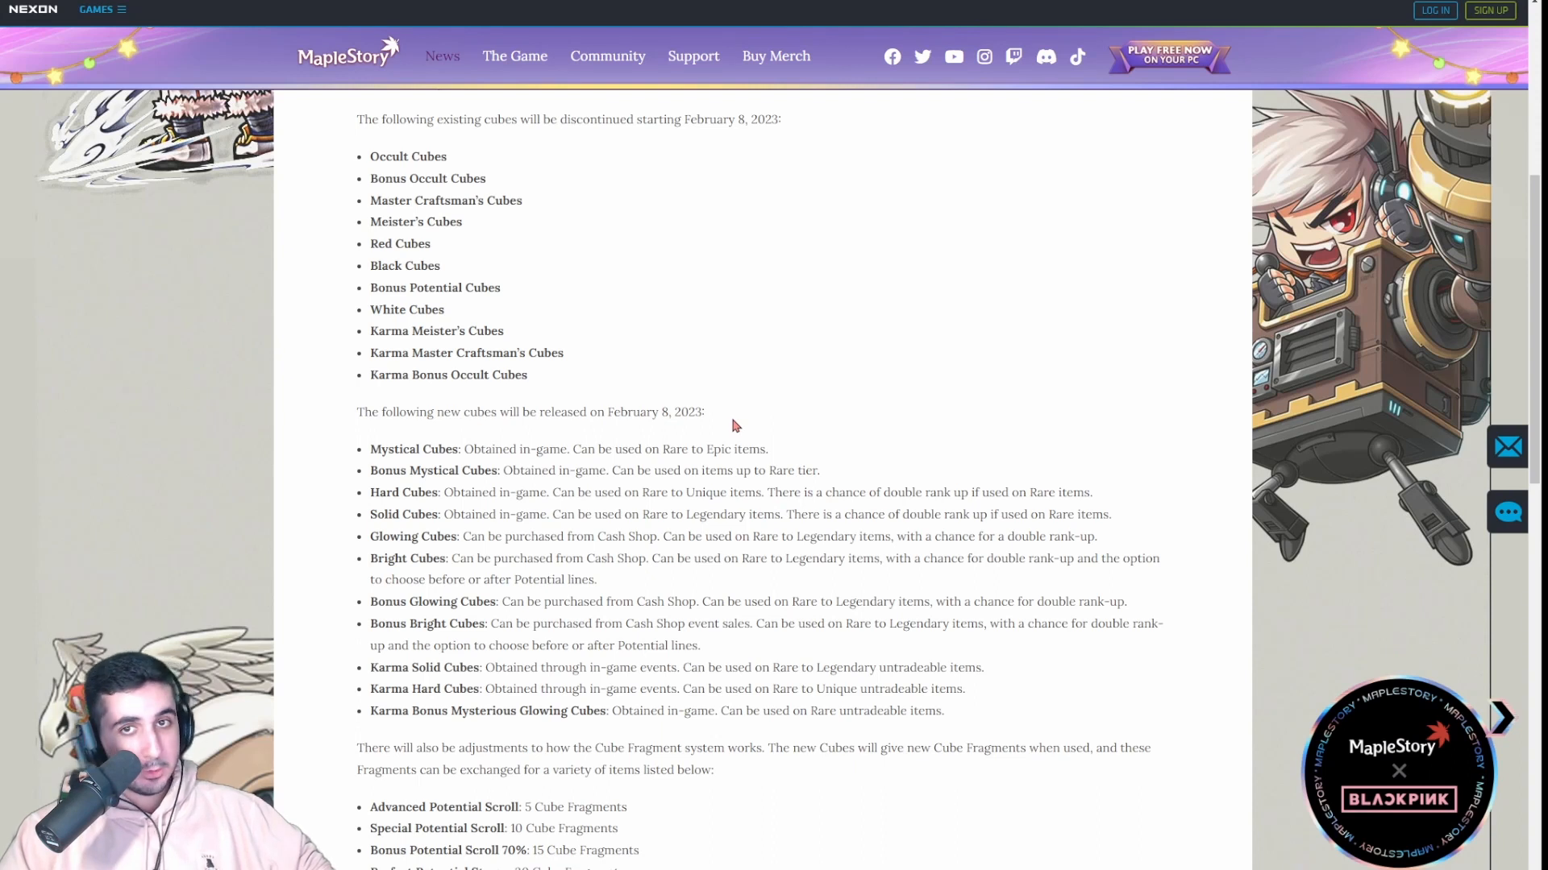
pyautogui.moveTo(222, 301)
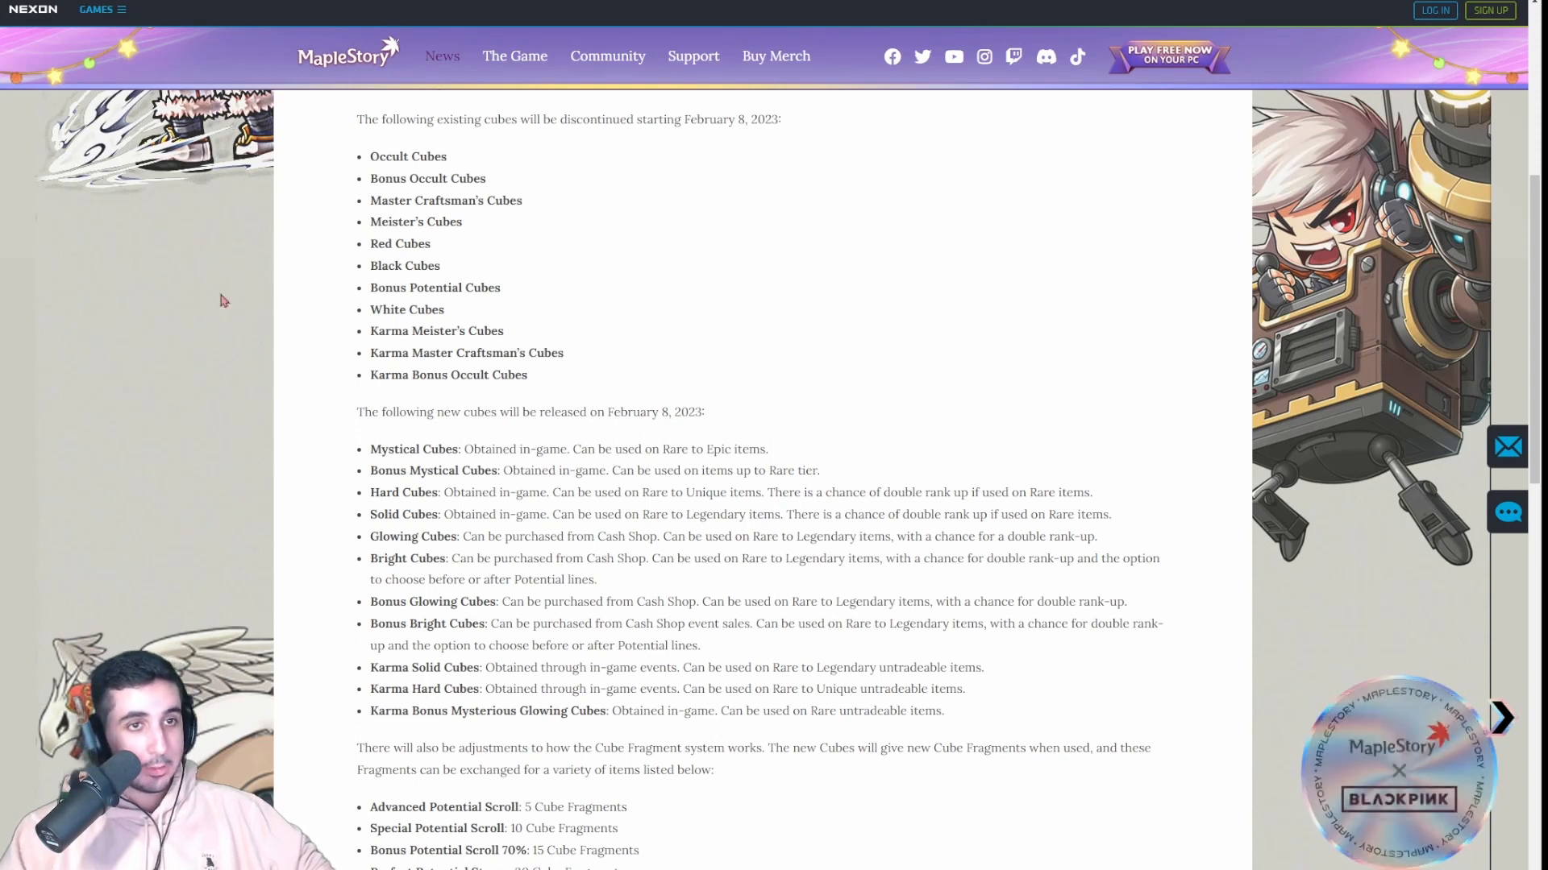
pyautogui.moveTo(751, 470)
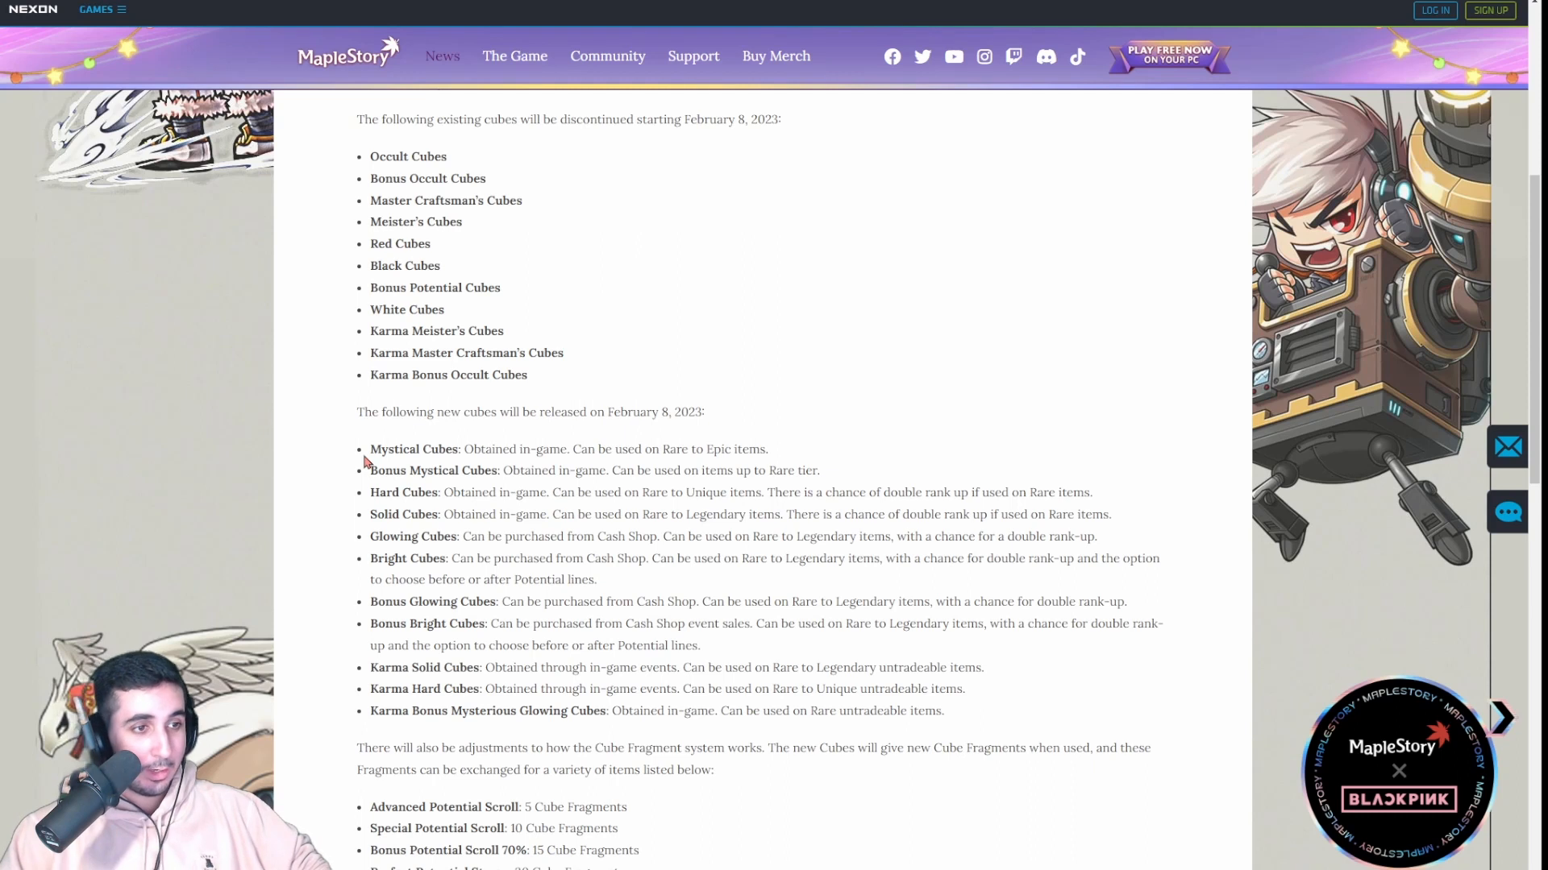
pyautogui.scroll(-3)
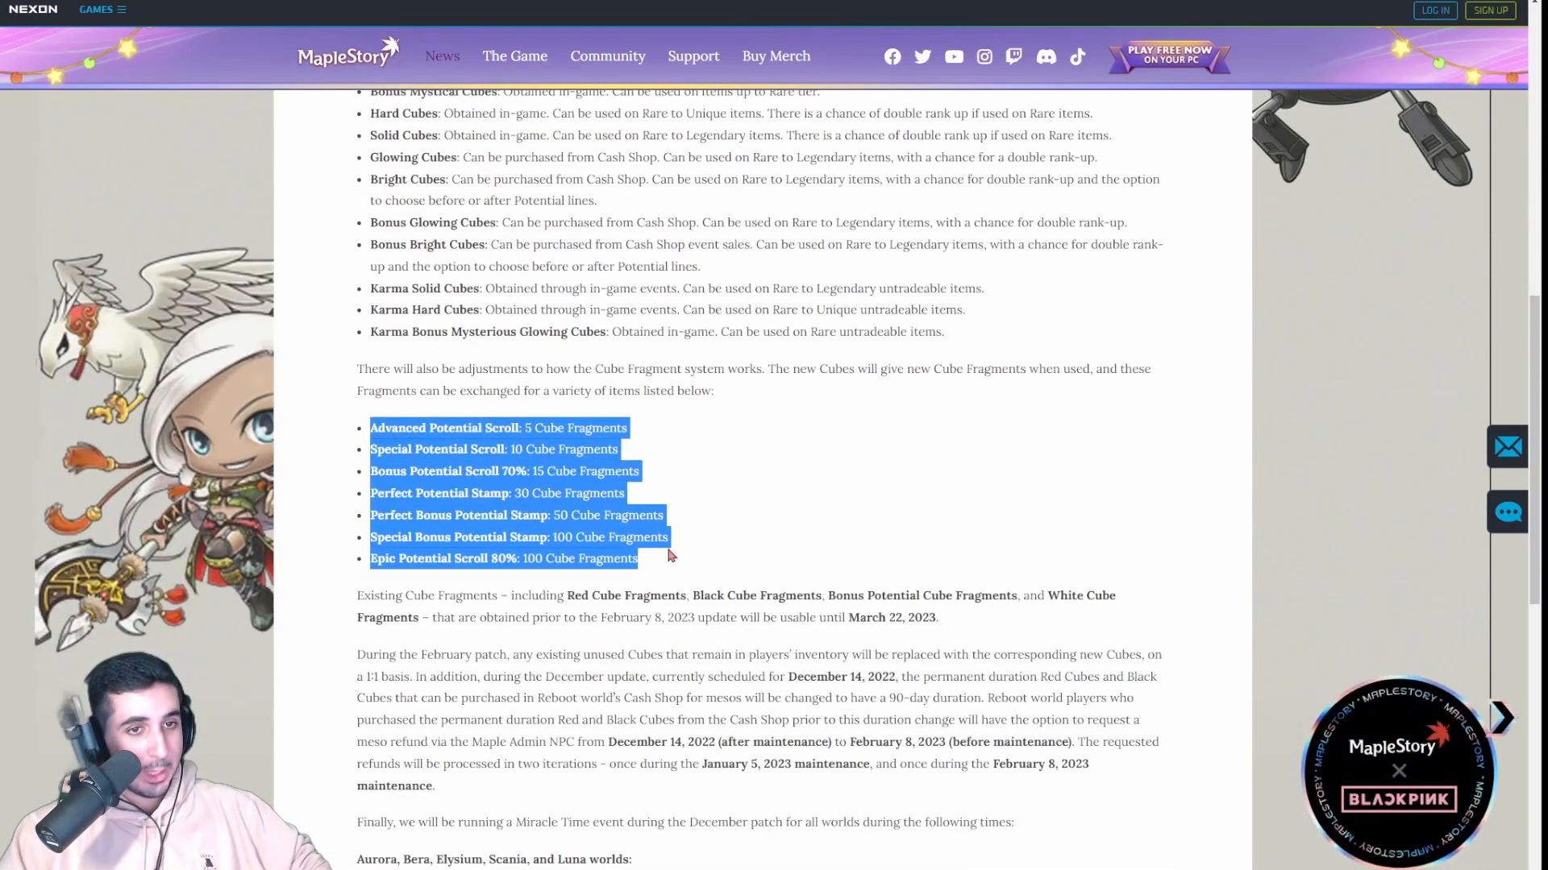
pyautogui.click(668, 556)
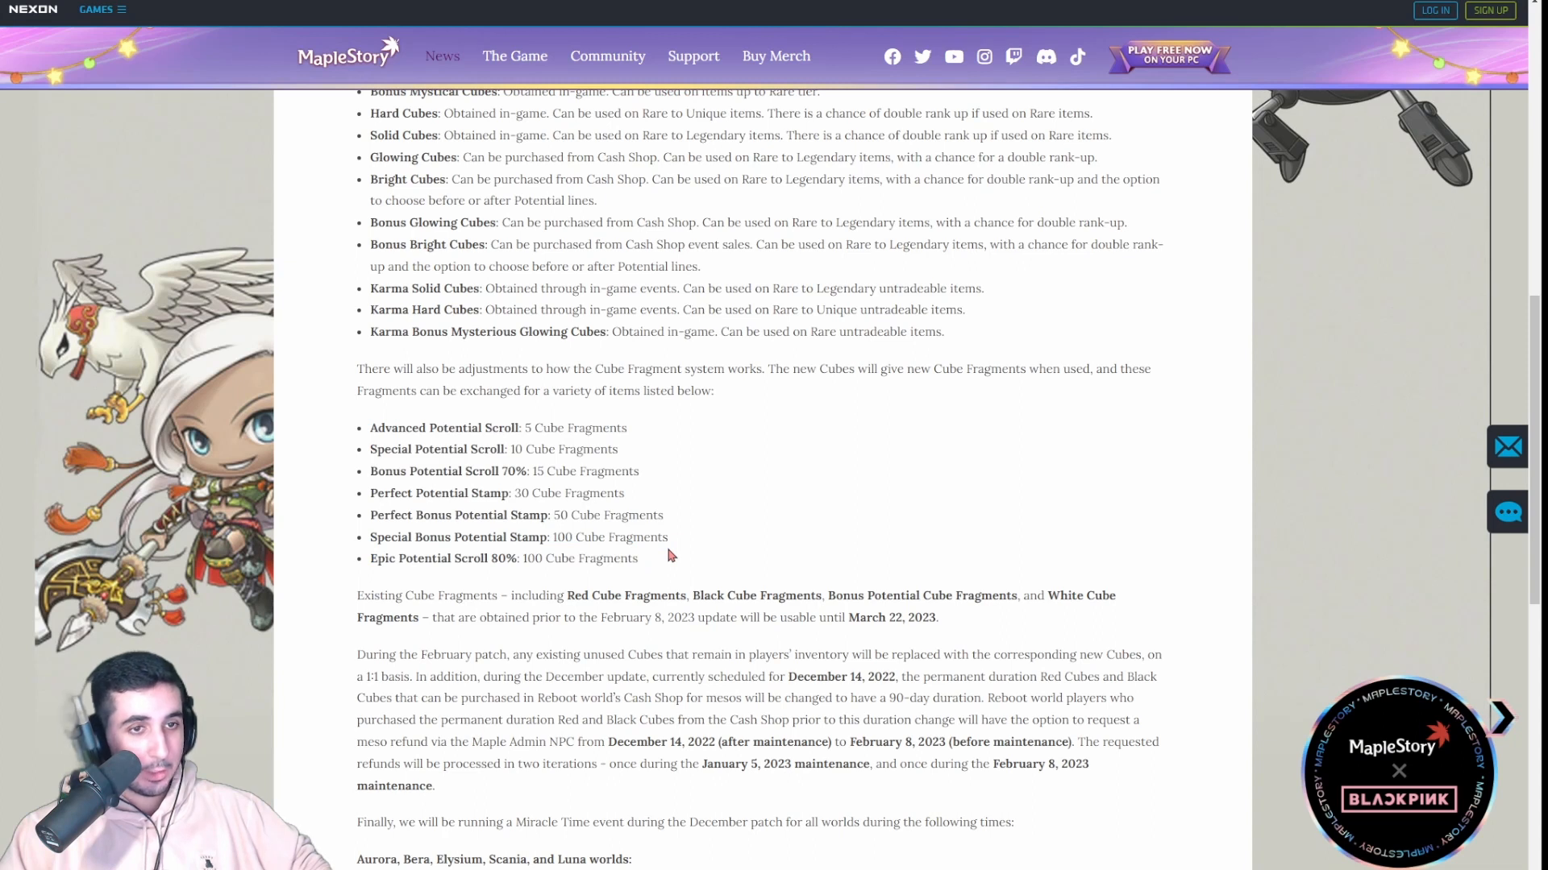
pyautogui.moveTo(440, 484)
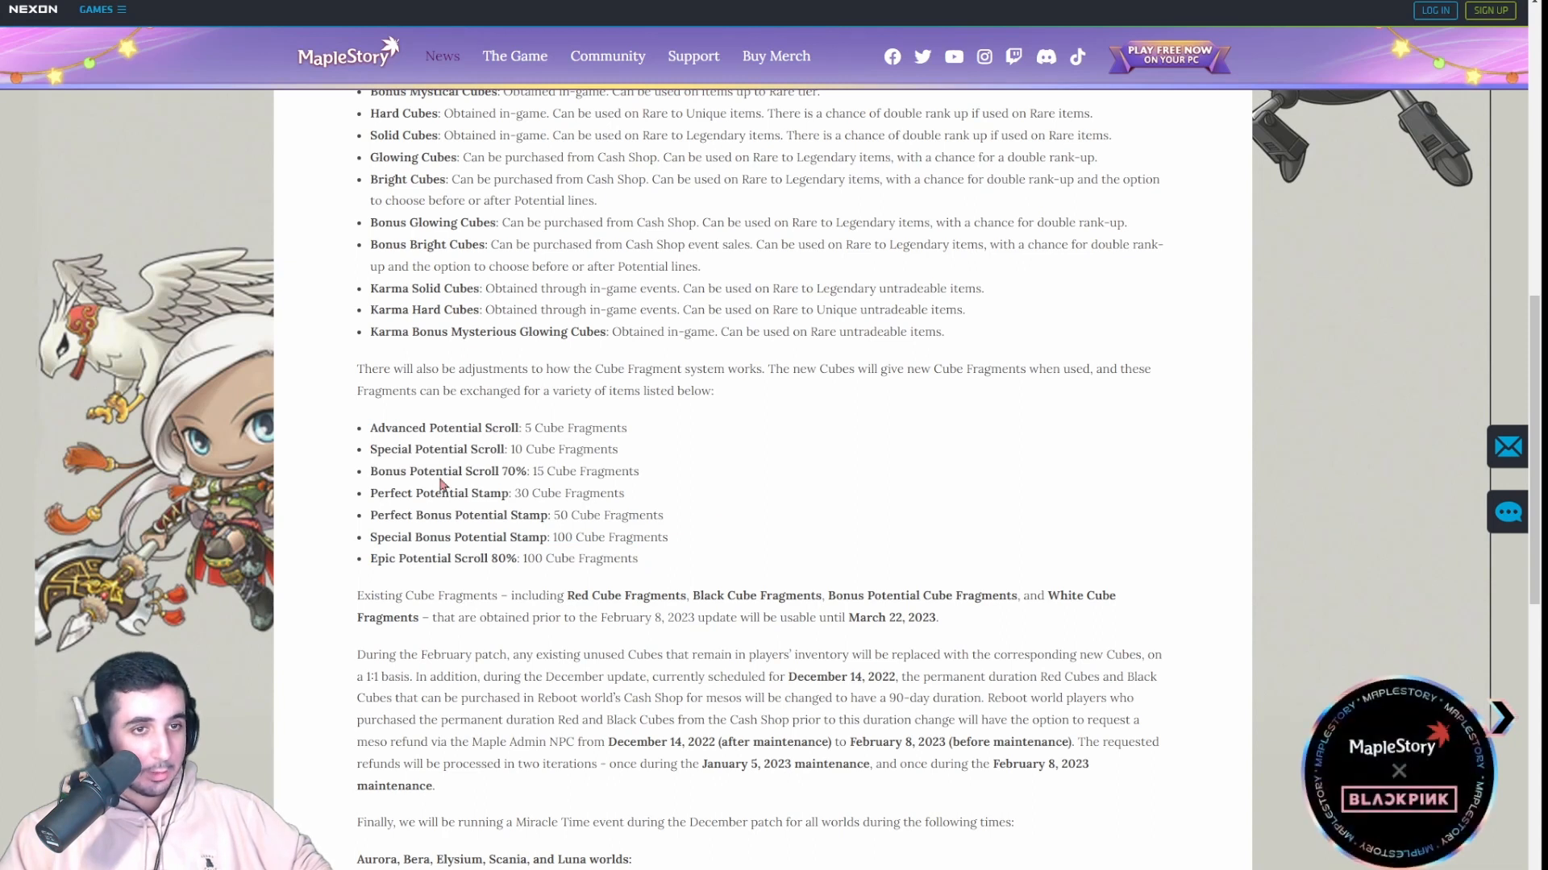
pyautogui.moveTo(417, 362)
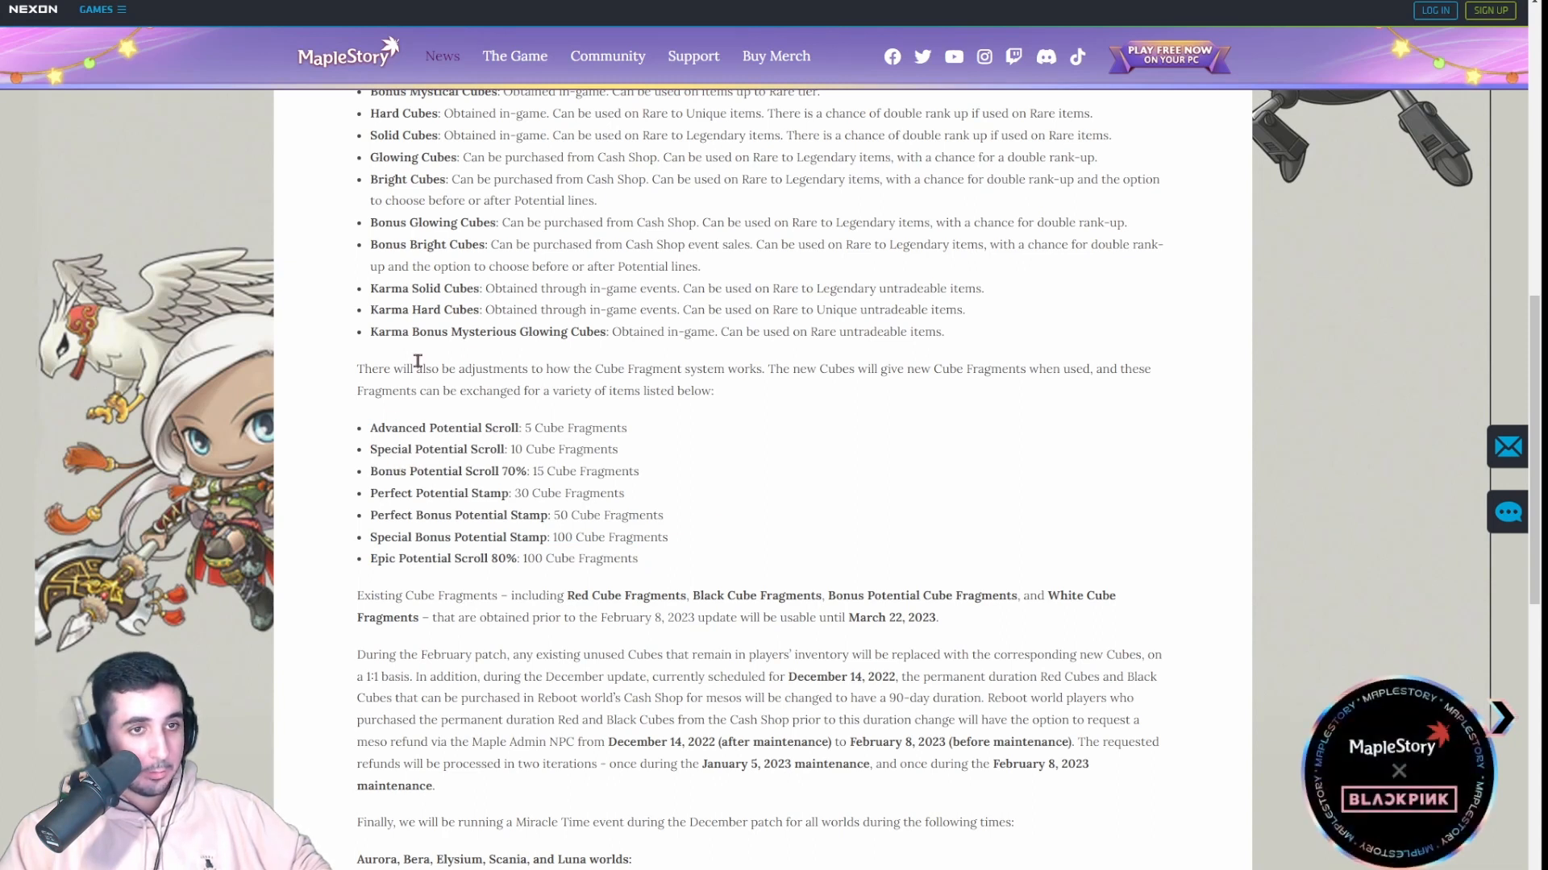
pyautogui.moveTo(575, 445)
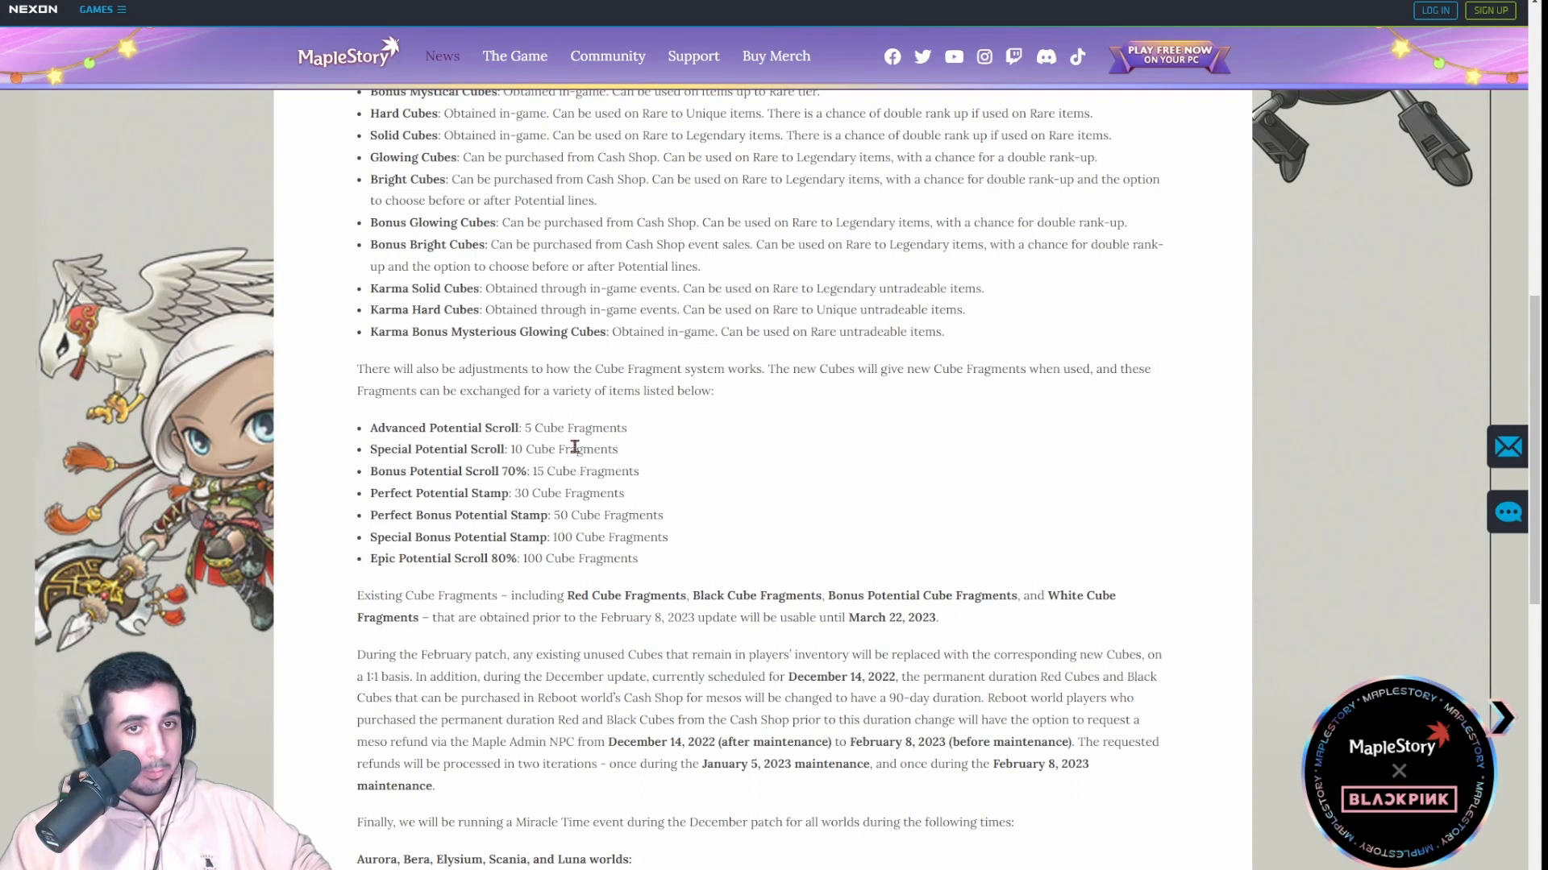
pyautogui.scroll(-3)
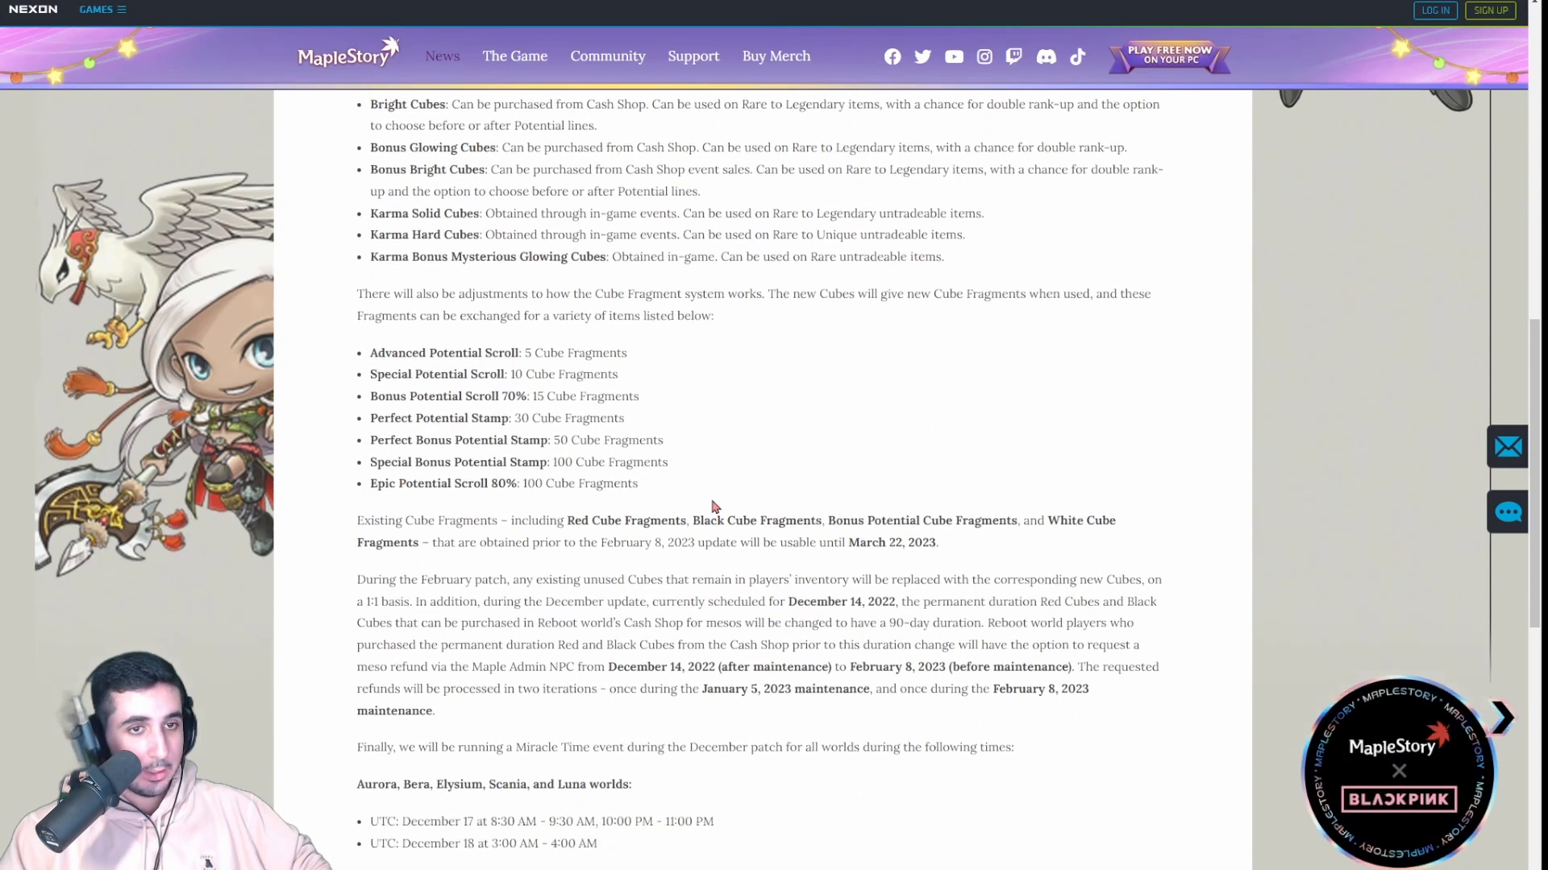
pyautogui.scroll(-3)
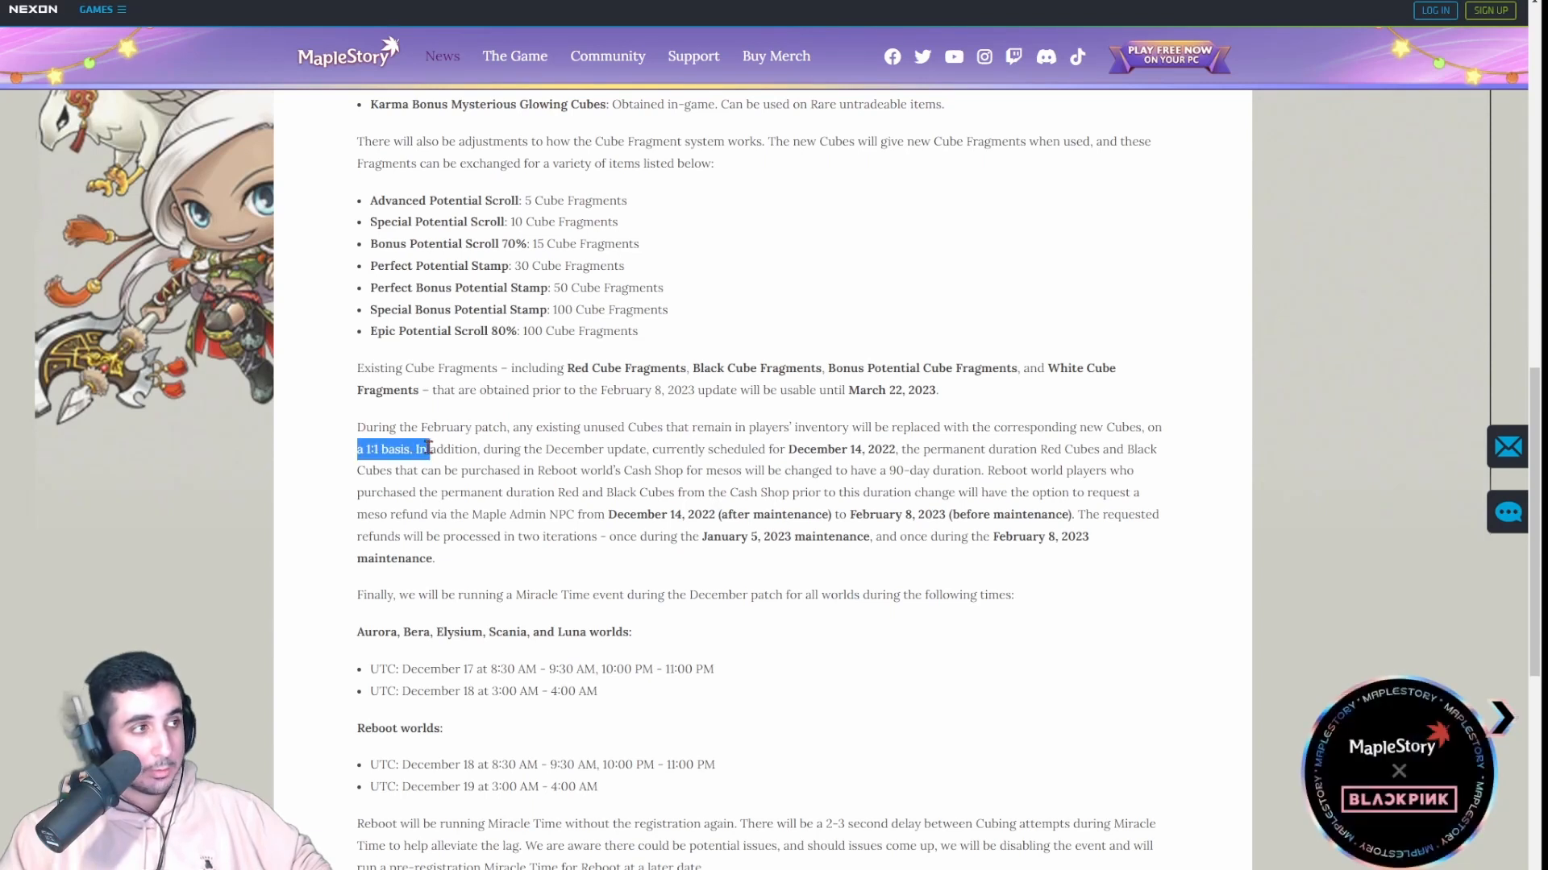
pyautogui.click(426, 449)
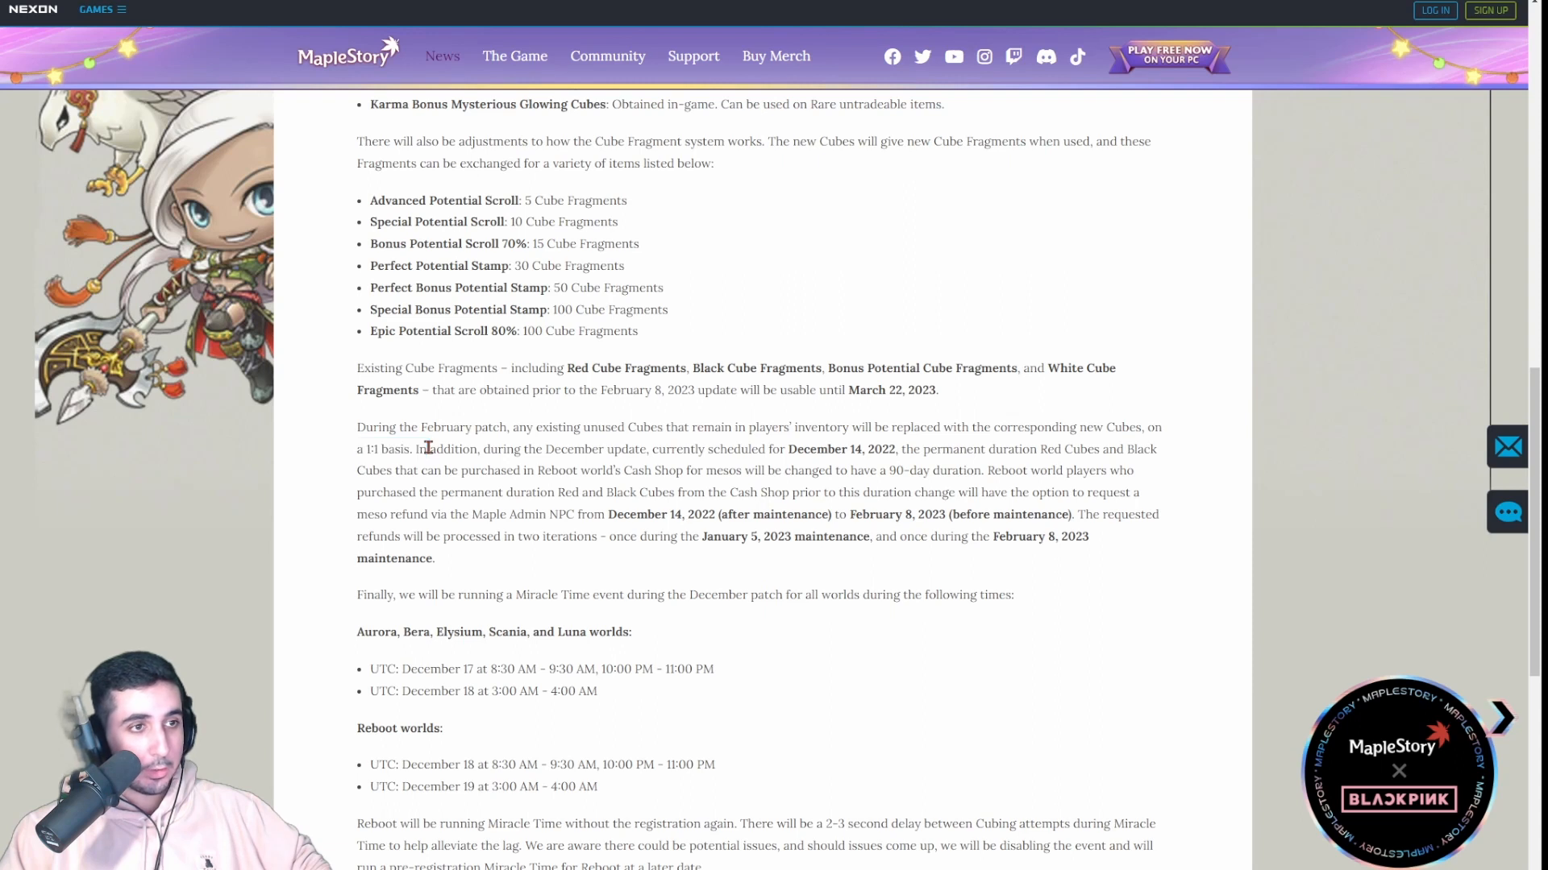
pyautogui.scroll(3)
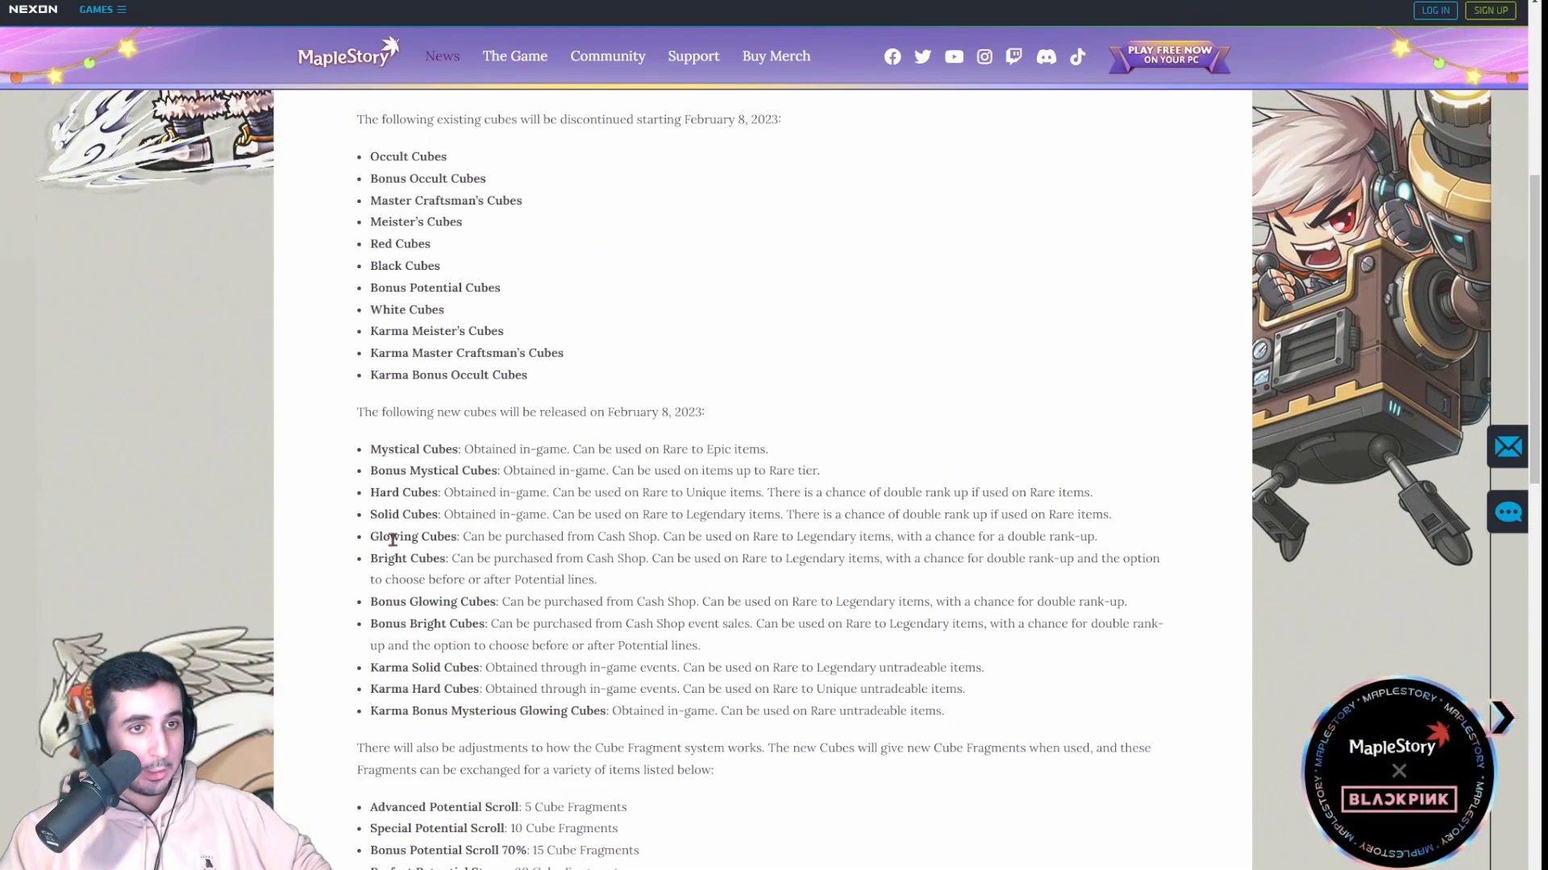
pyautogui.scroll(-3)
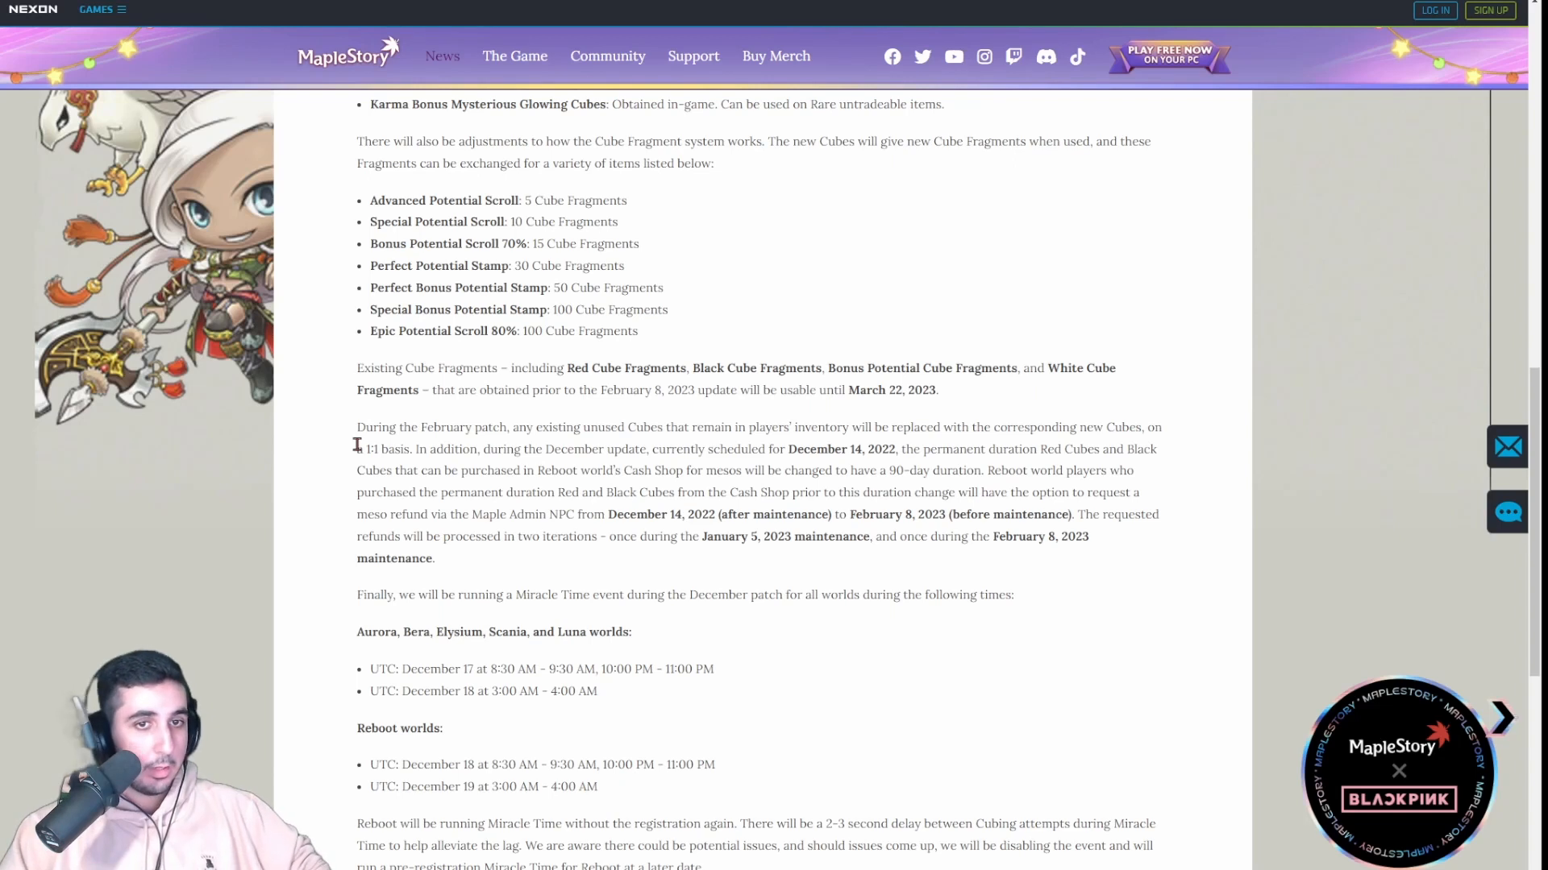
pyautogui.scroll(-3)
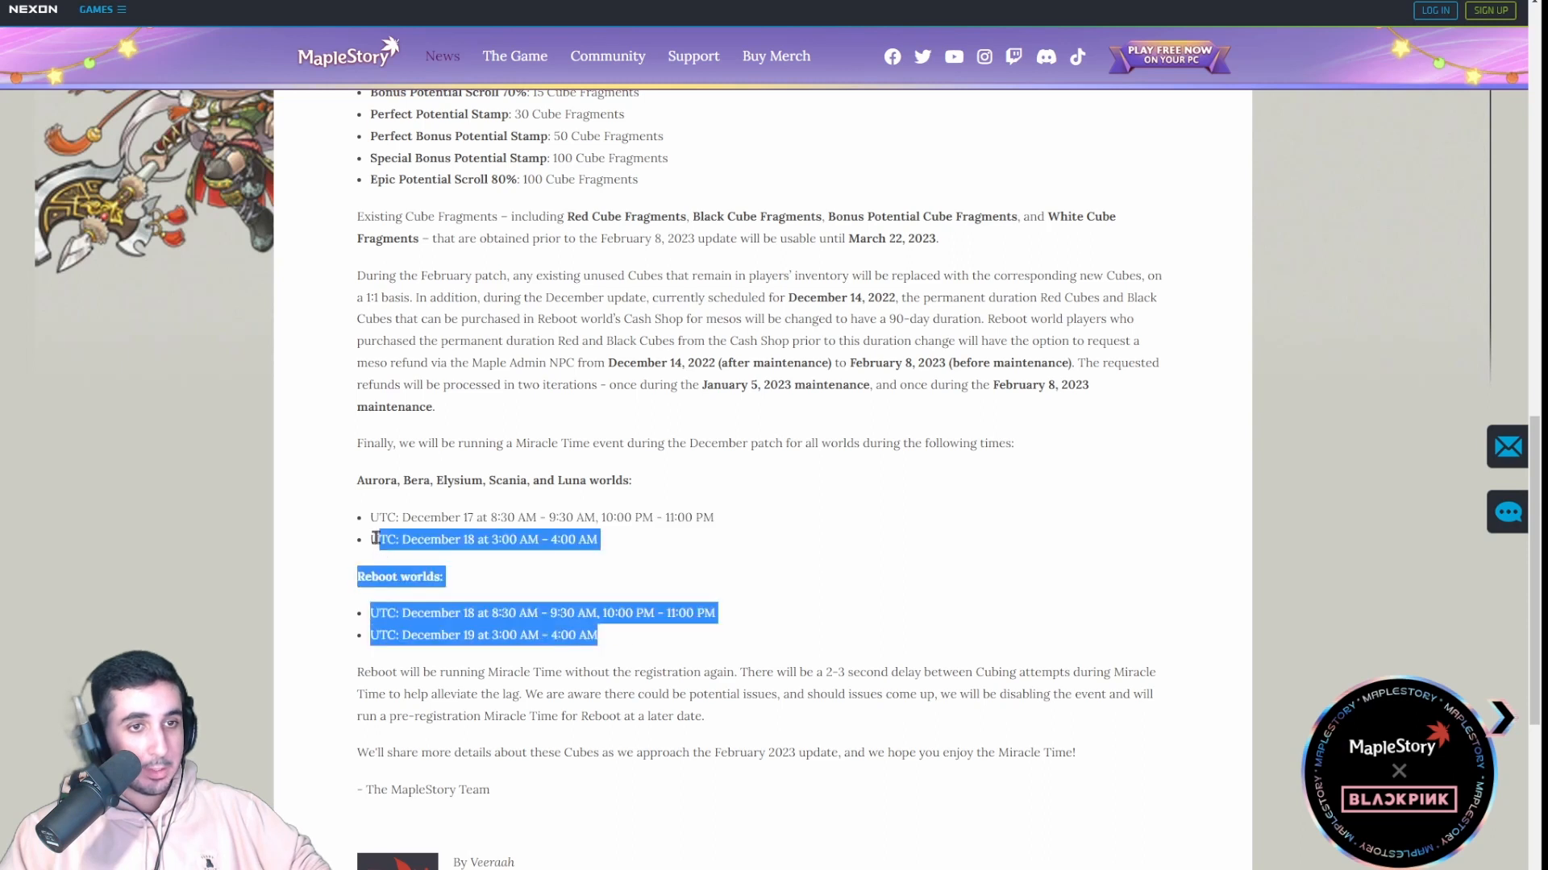
# - Go back to the News list showing the Clover Reset, Maple Memo and Cube Changes posts
pyautogui.click(688, 636)
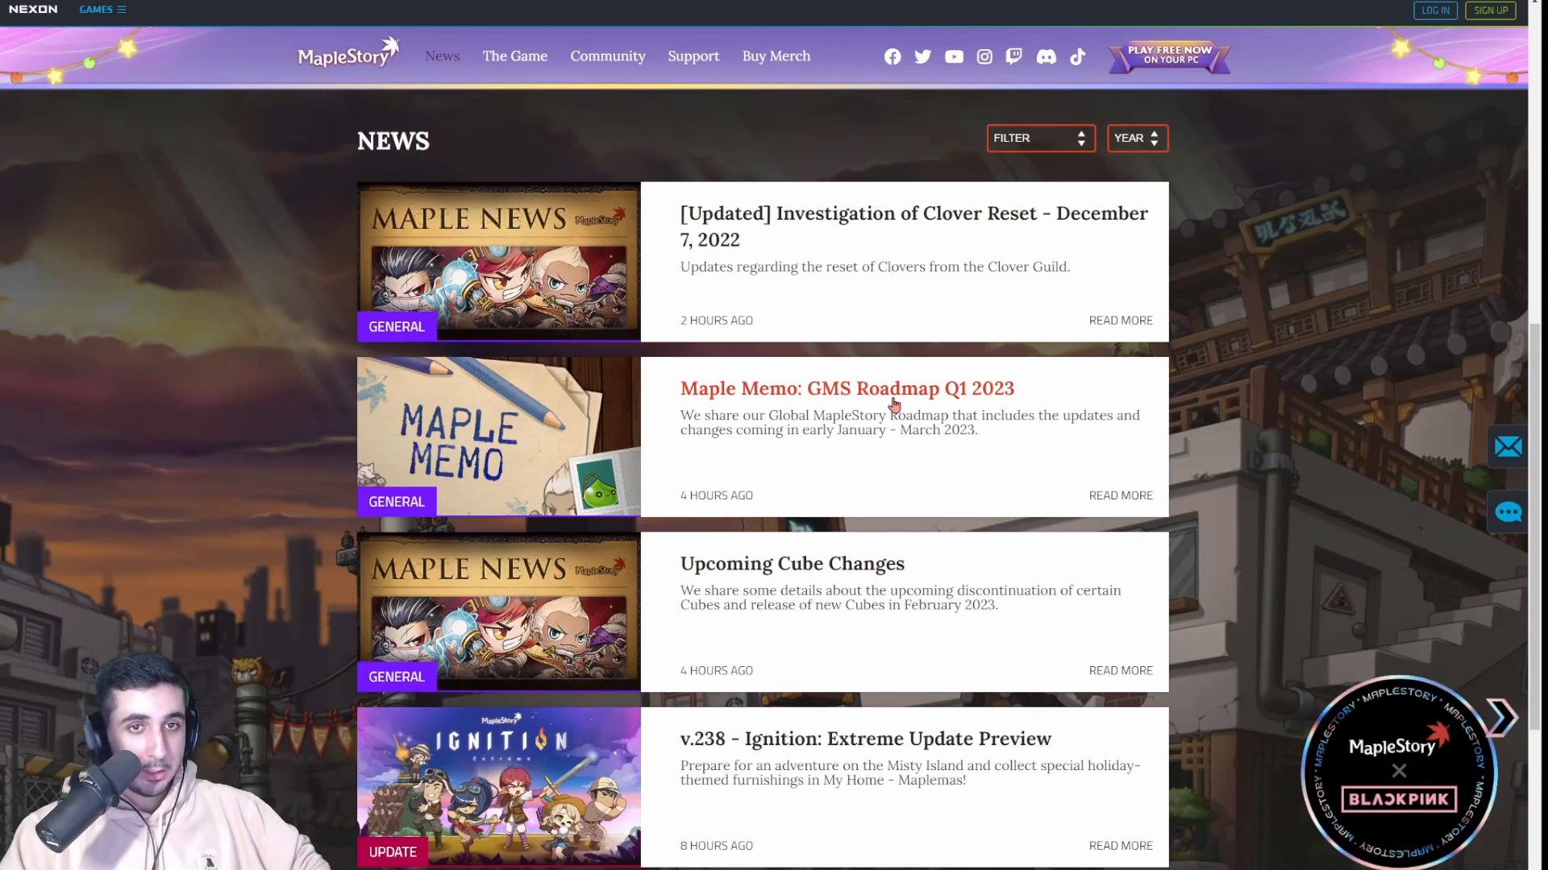
# - Open the Maple Memo: GMS Roadmap Q1 2023 article and select the Hyper Ignition Event entry
pyautogui.click(845, 388)
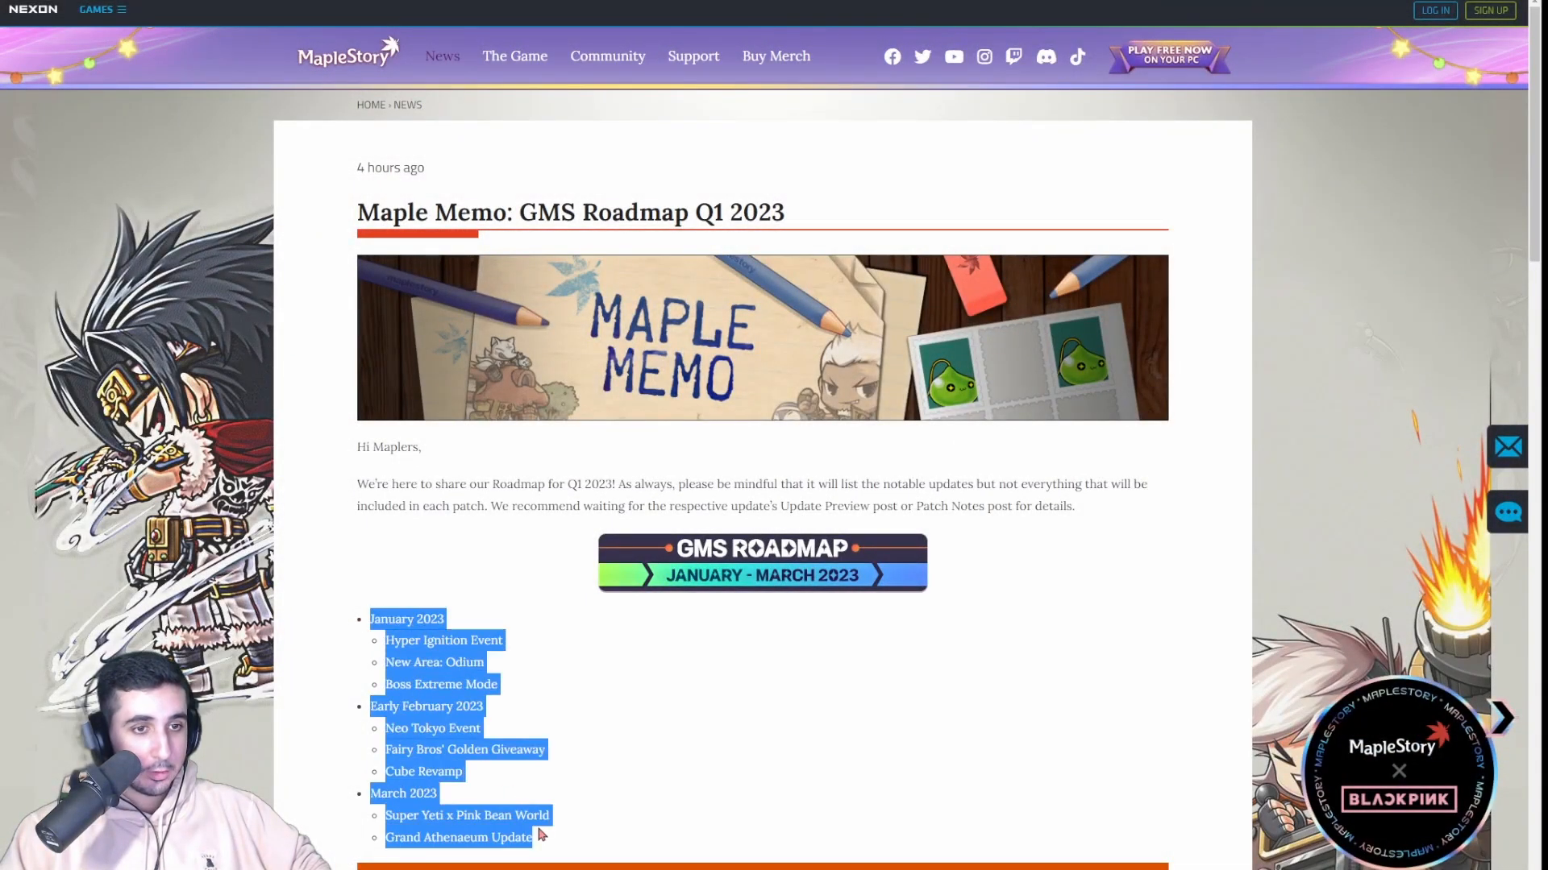
pyautogui.scroll(-3)
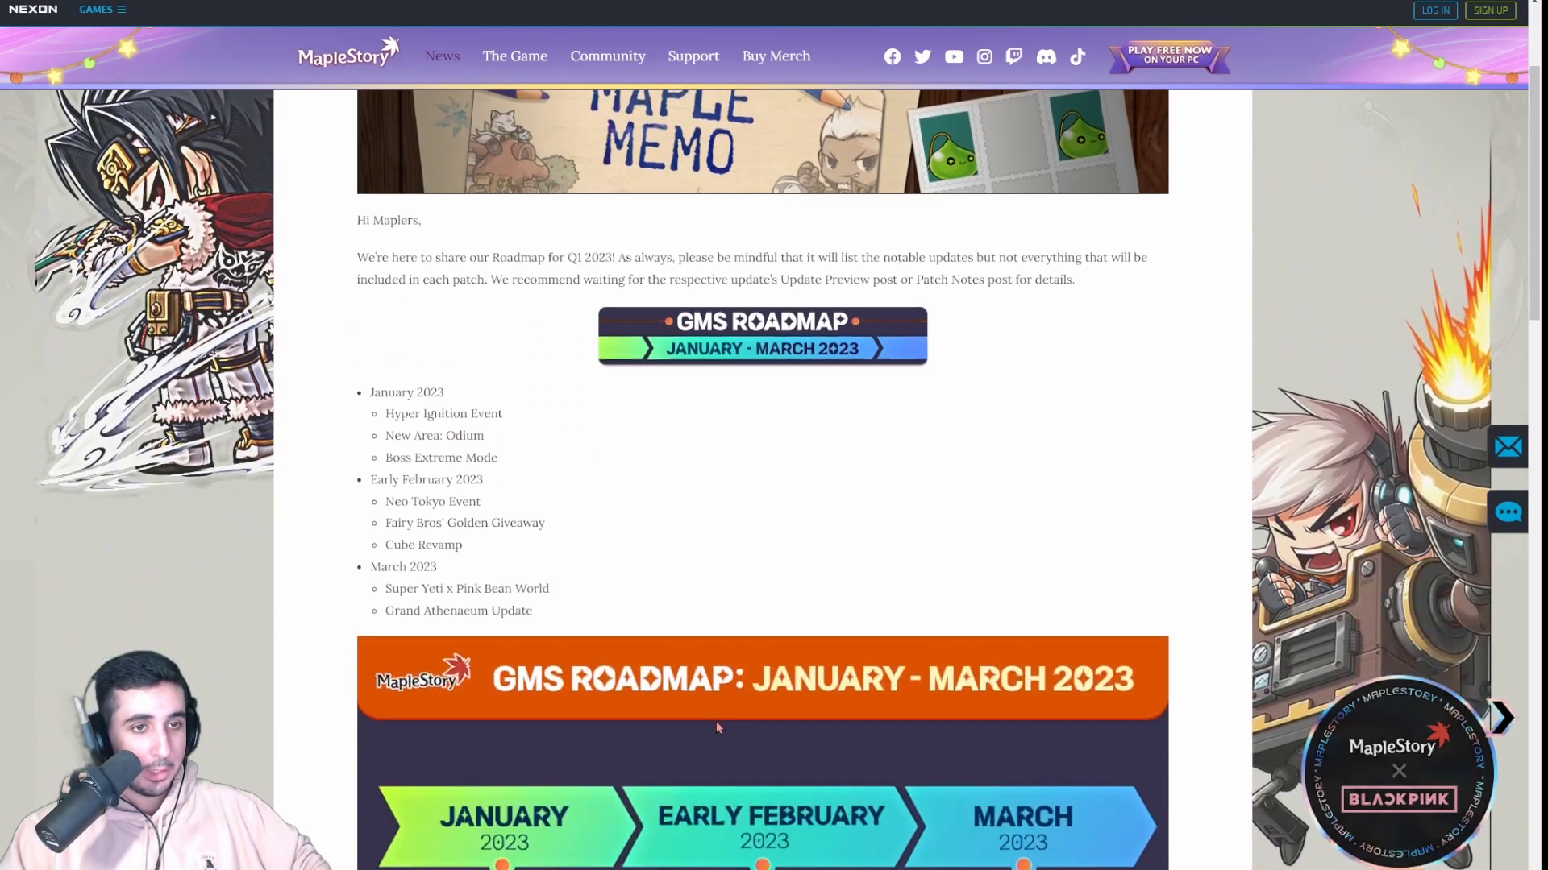
pyautogui.scroll(-3)
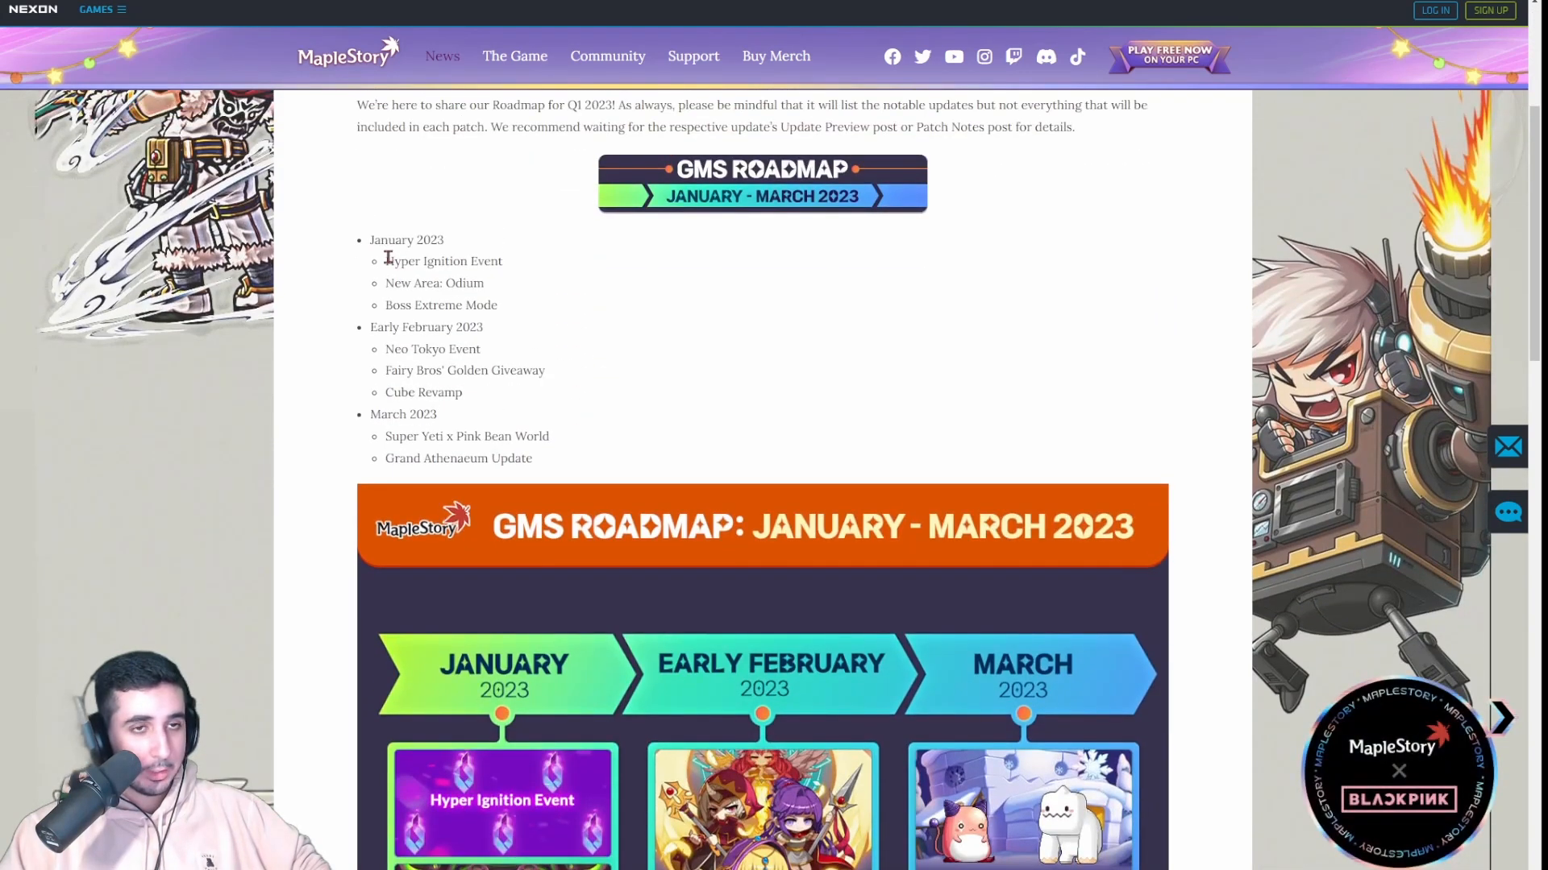
pyautogui.doubleClick(442, 261)
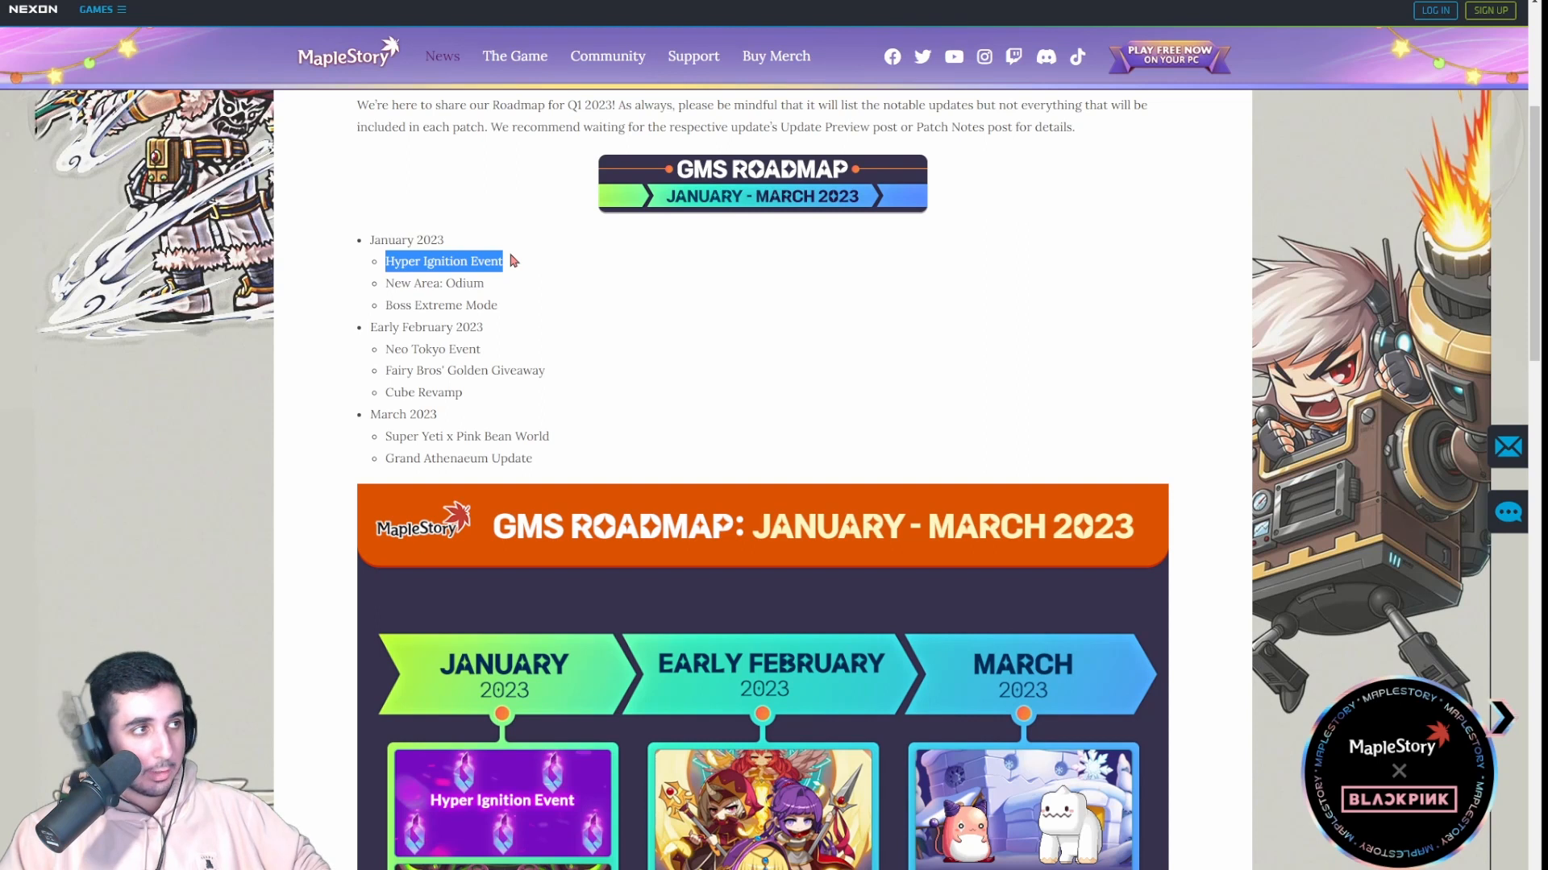
# - Scroll the January–March event list and select the New Area: Odium entry
pyautogui.scroll(-3)
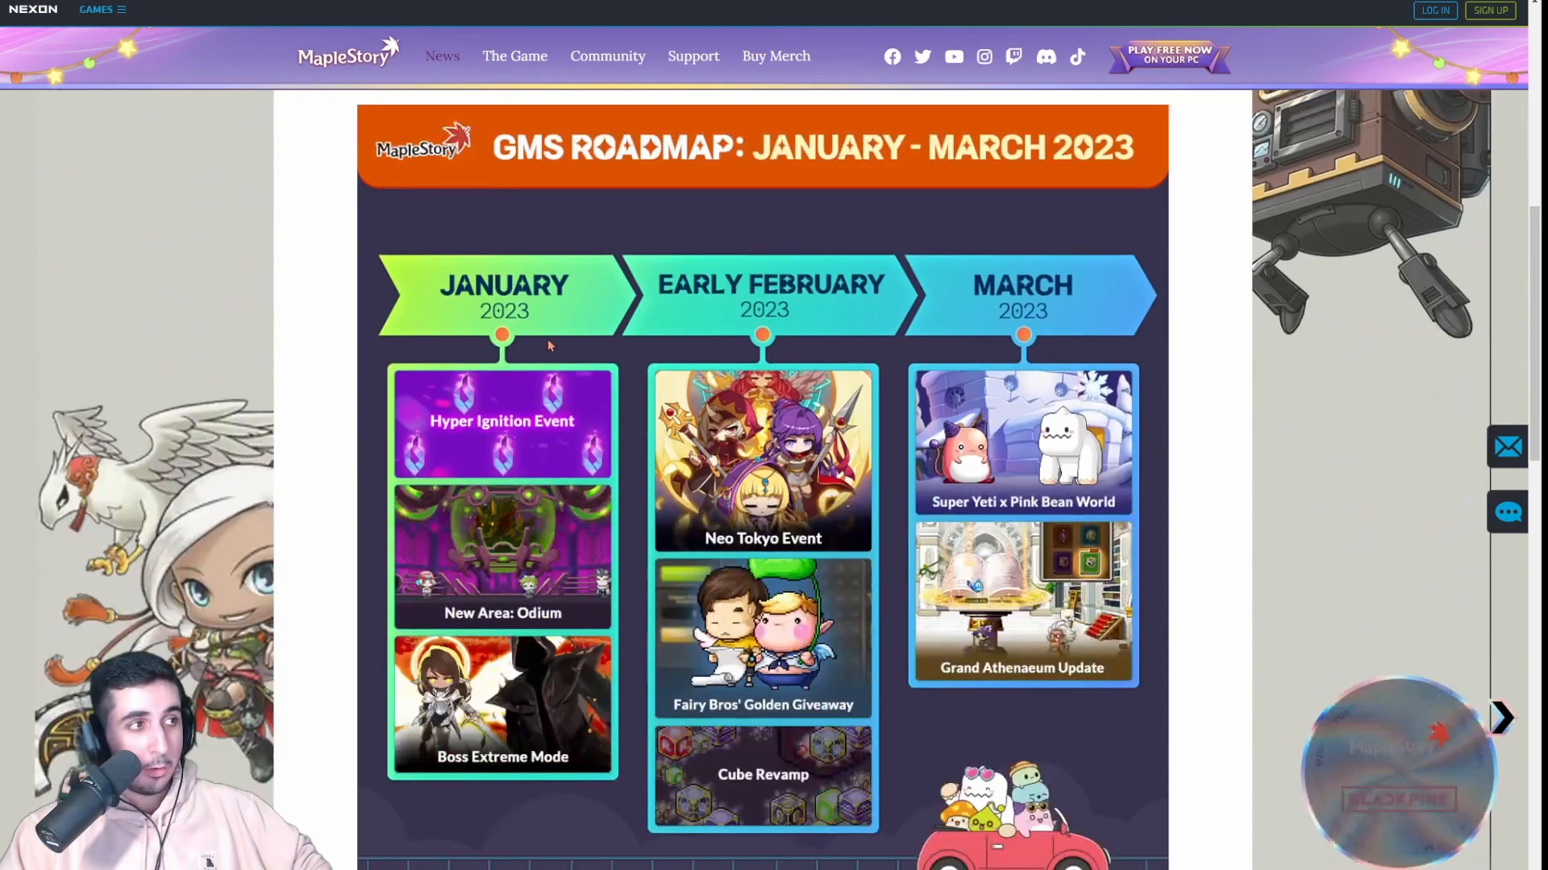
pyautogui.scroll(3)
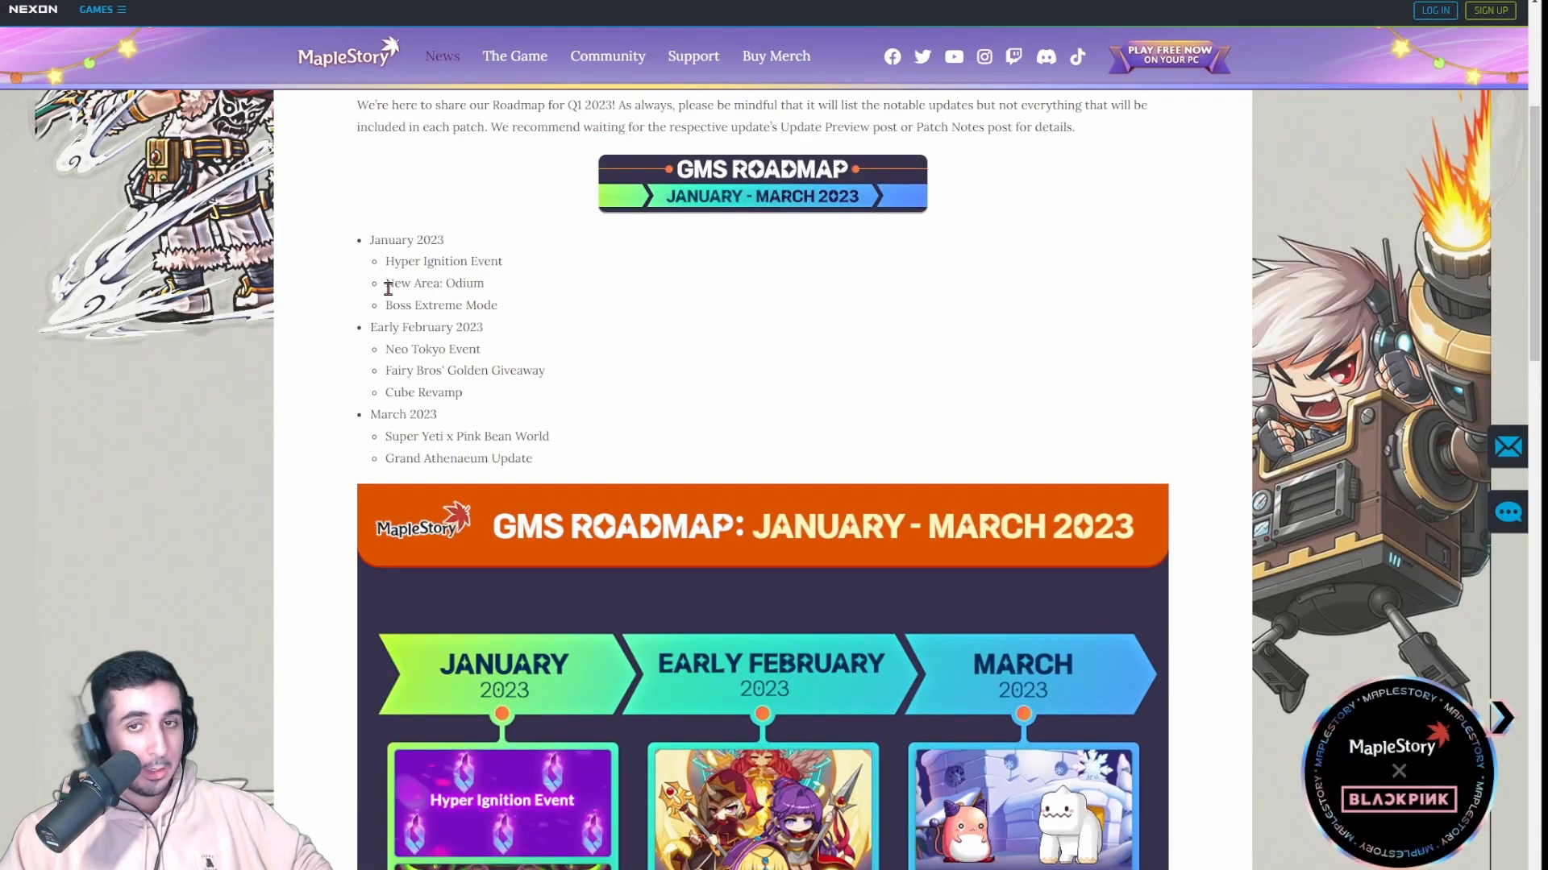
pyautogui.scroll(-3)
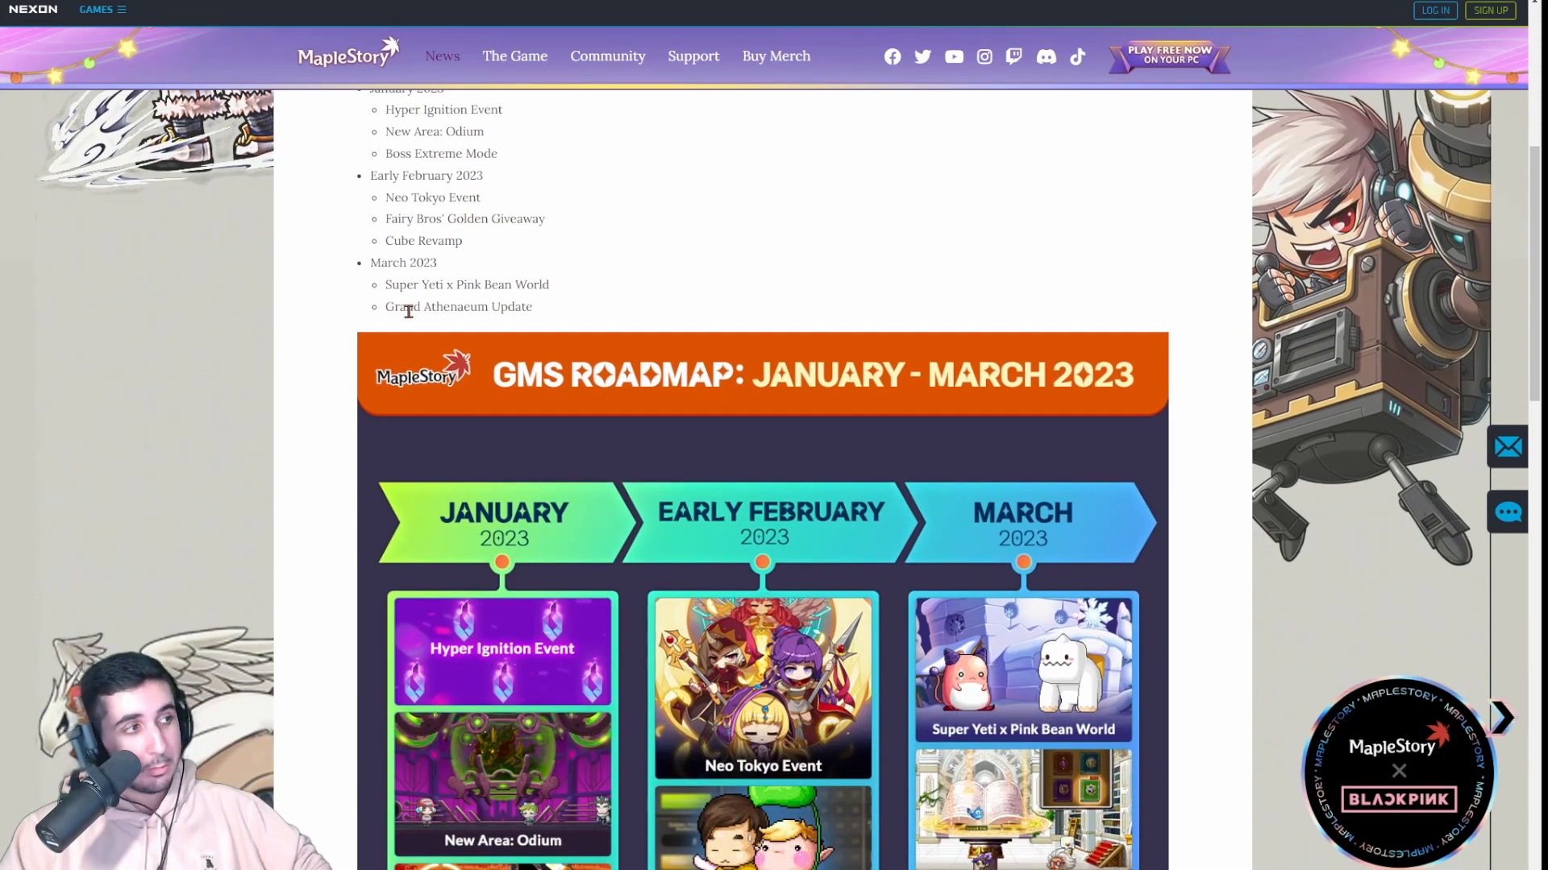
pyautogui.scroll(3)
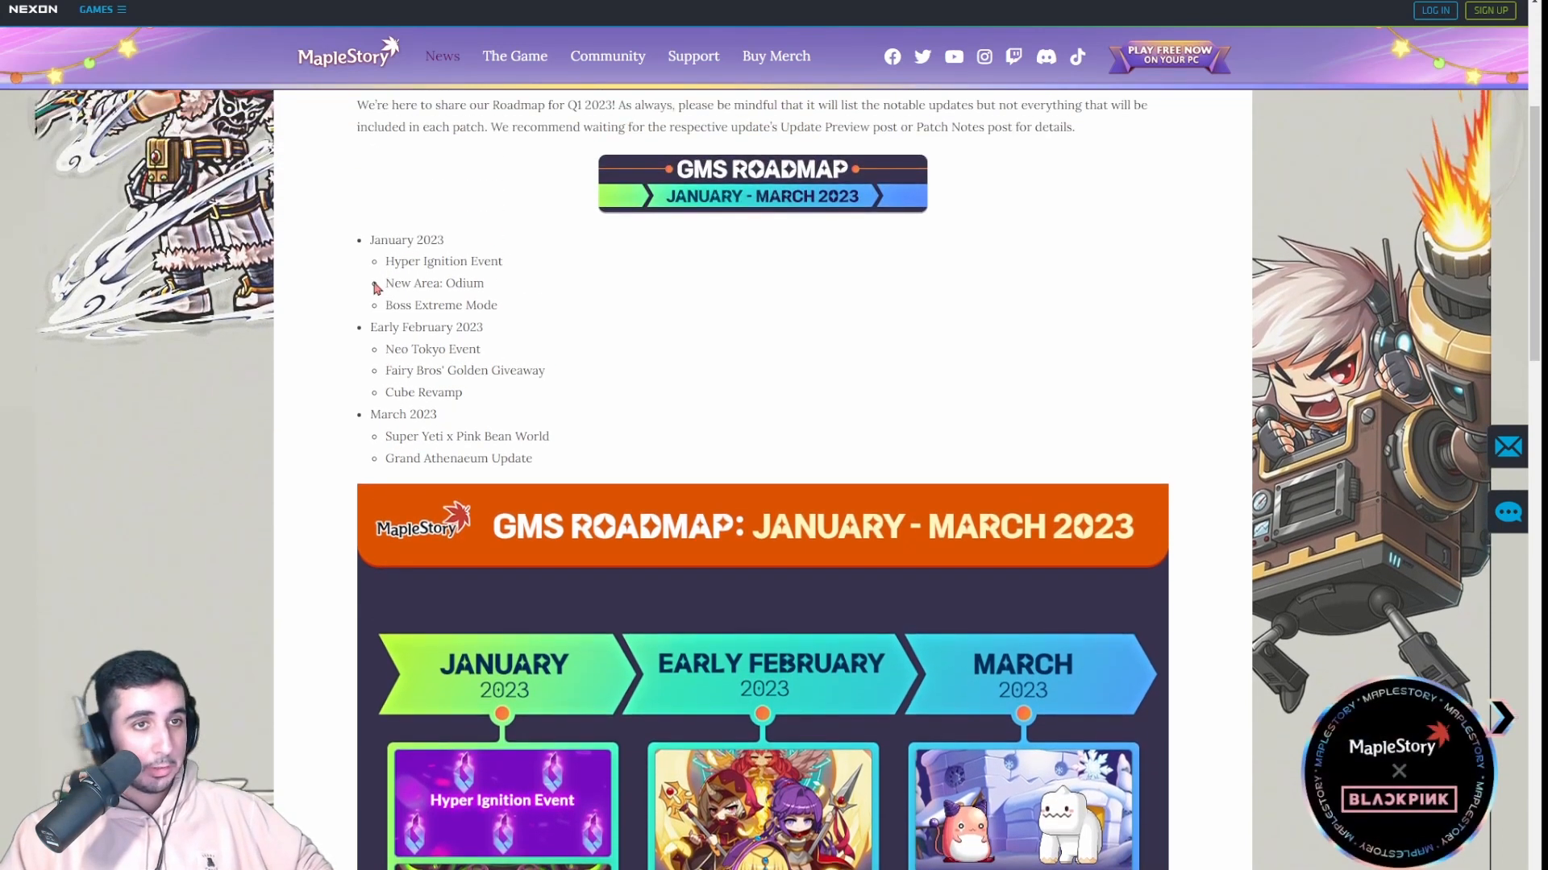
pyautogui.moveTo(498, 289)
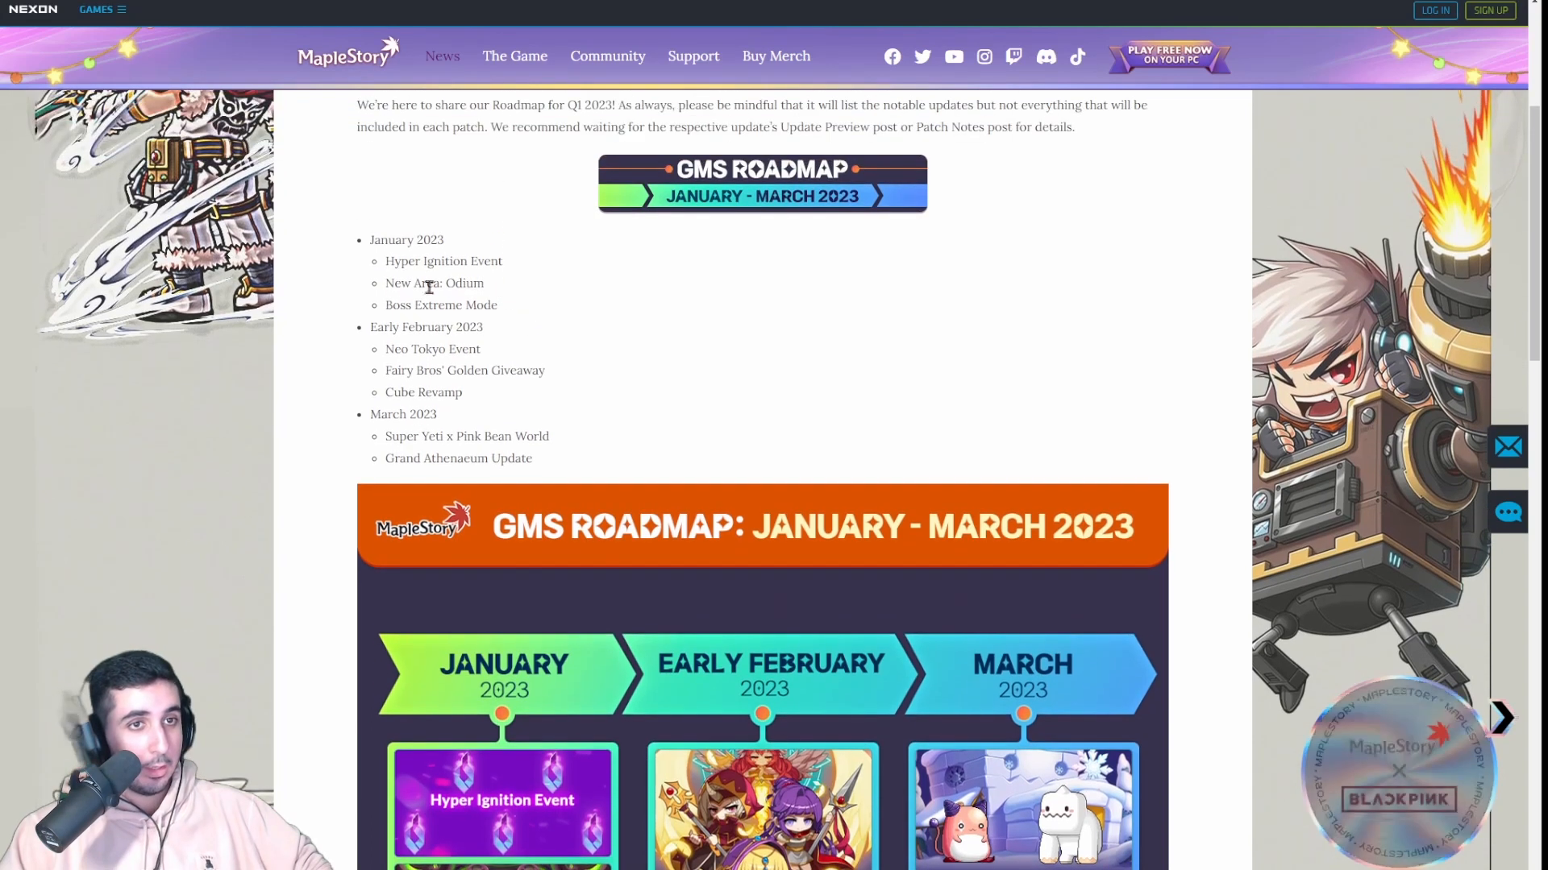
pyautogui.doubleClick(440, 304)
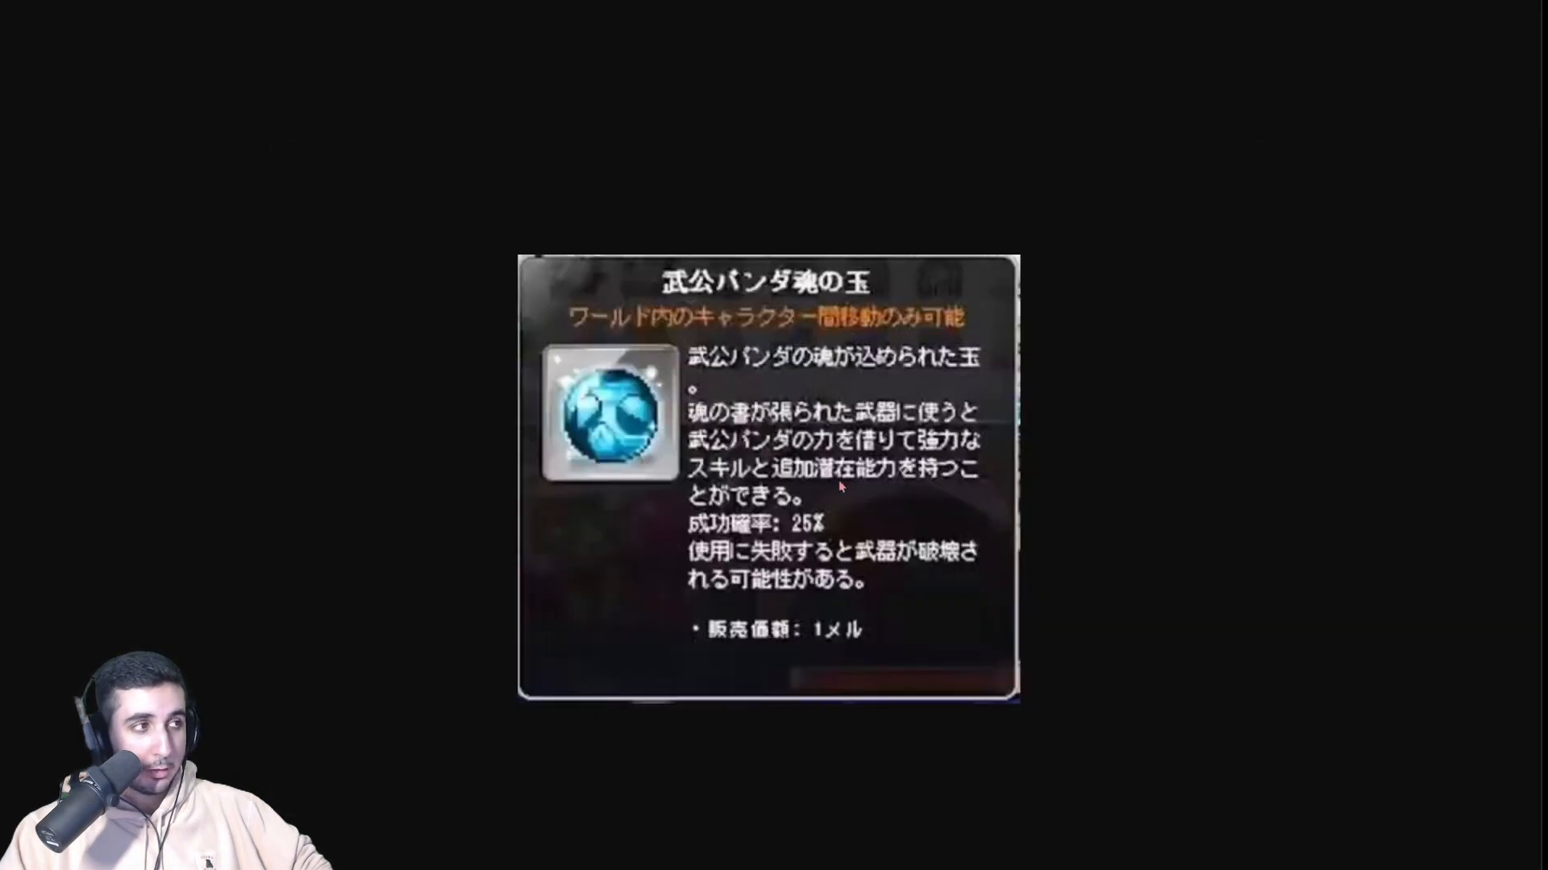
pyautogui.moveTo(656, 222)
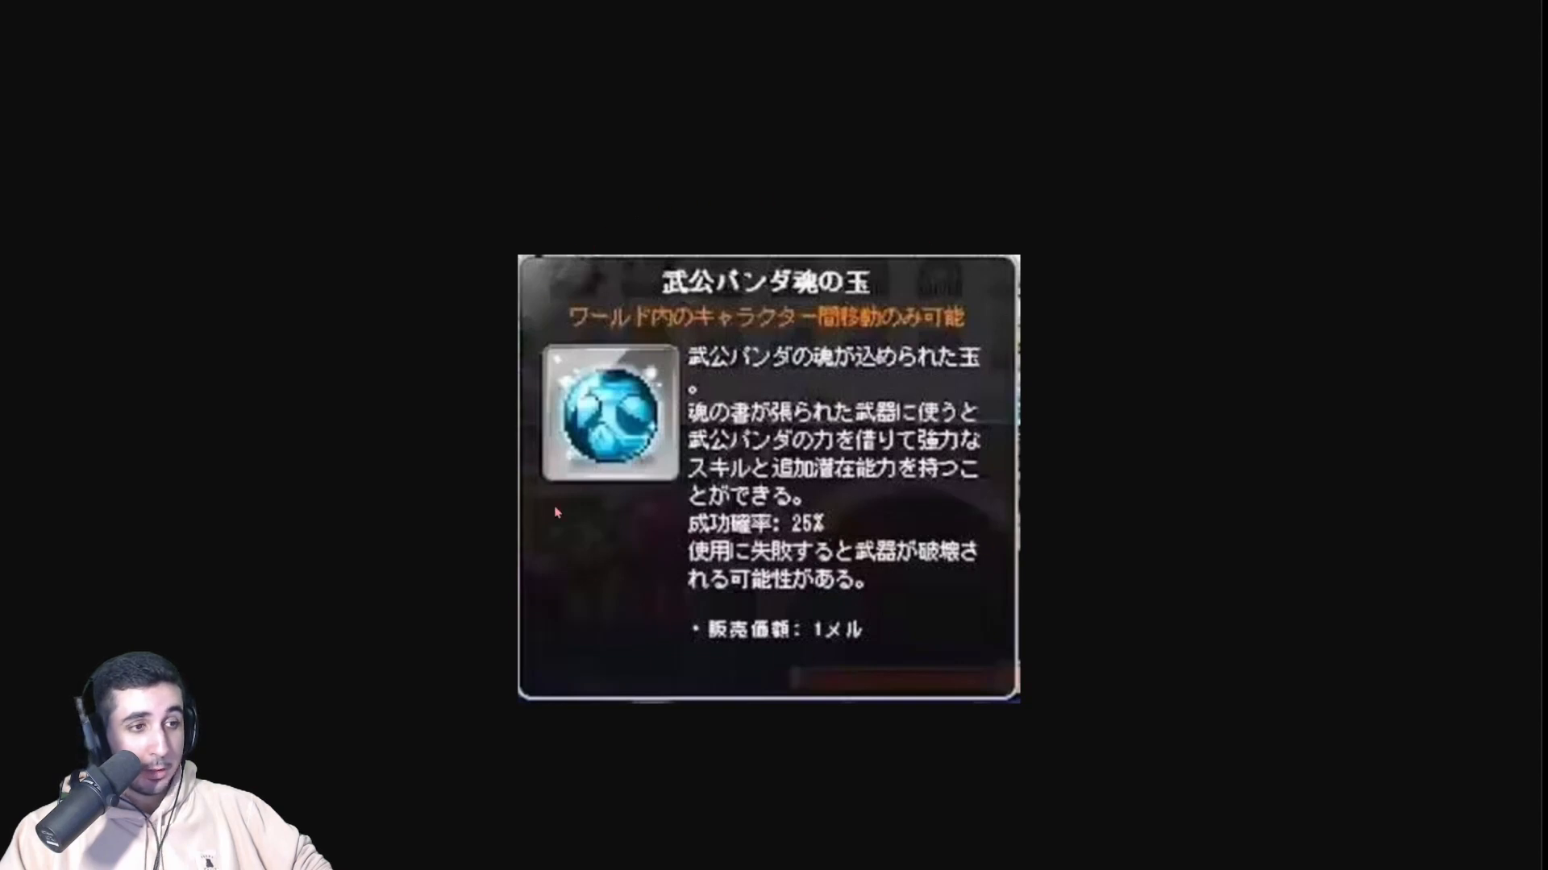
pyautogui.moveTo(586, 531)
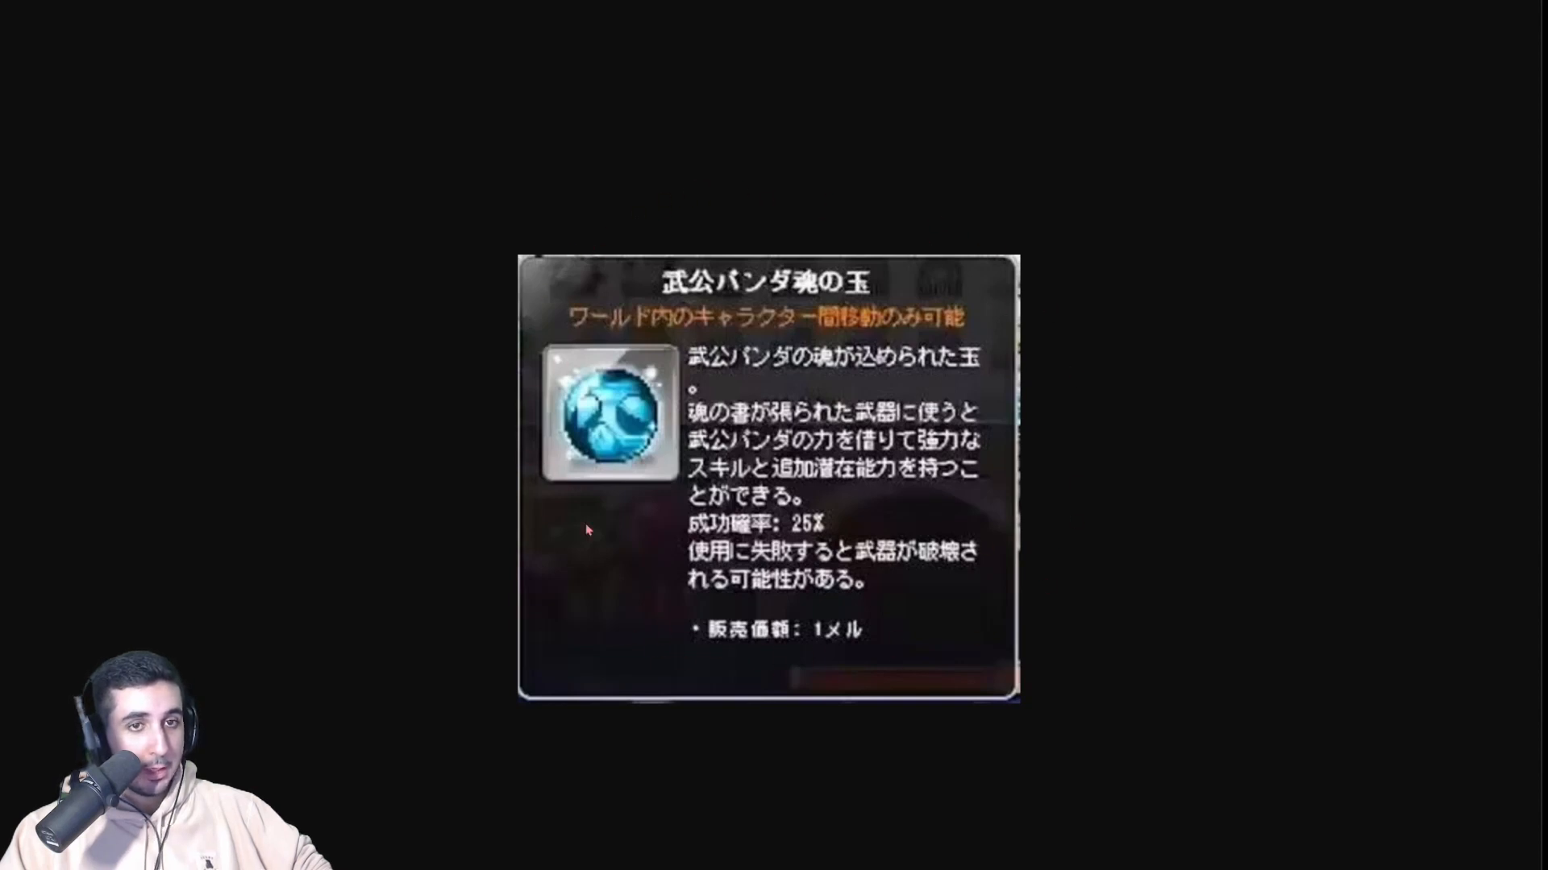
pyautogui.moveTo(511, 656)
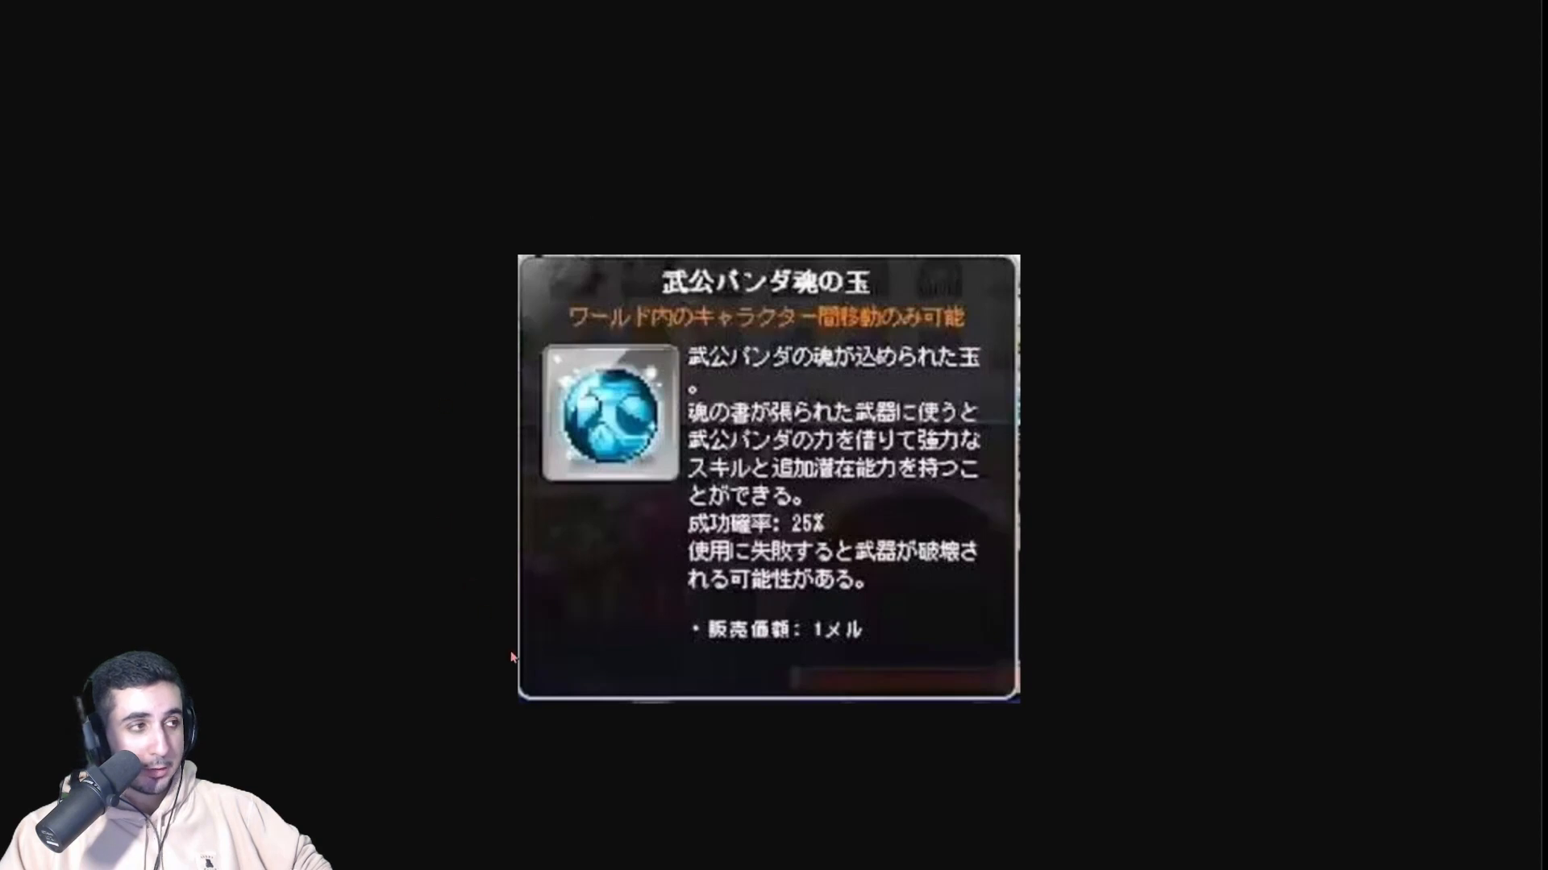
pyautogui.moveTo(979, 292)
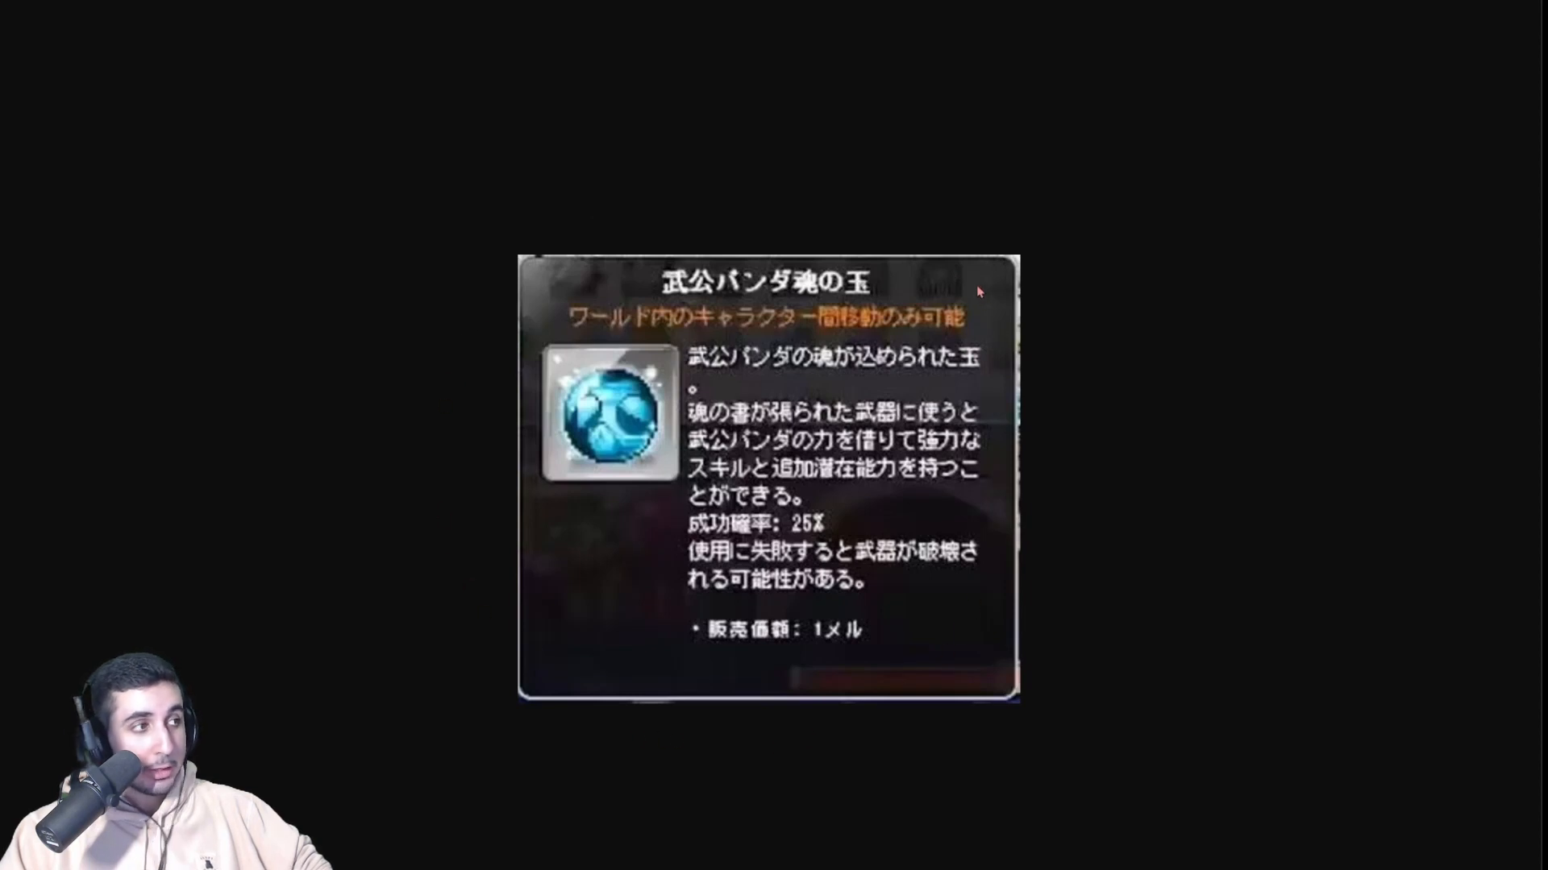
pyautogui.moveTo(577, 286)
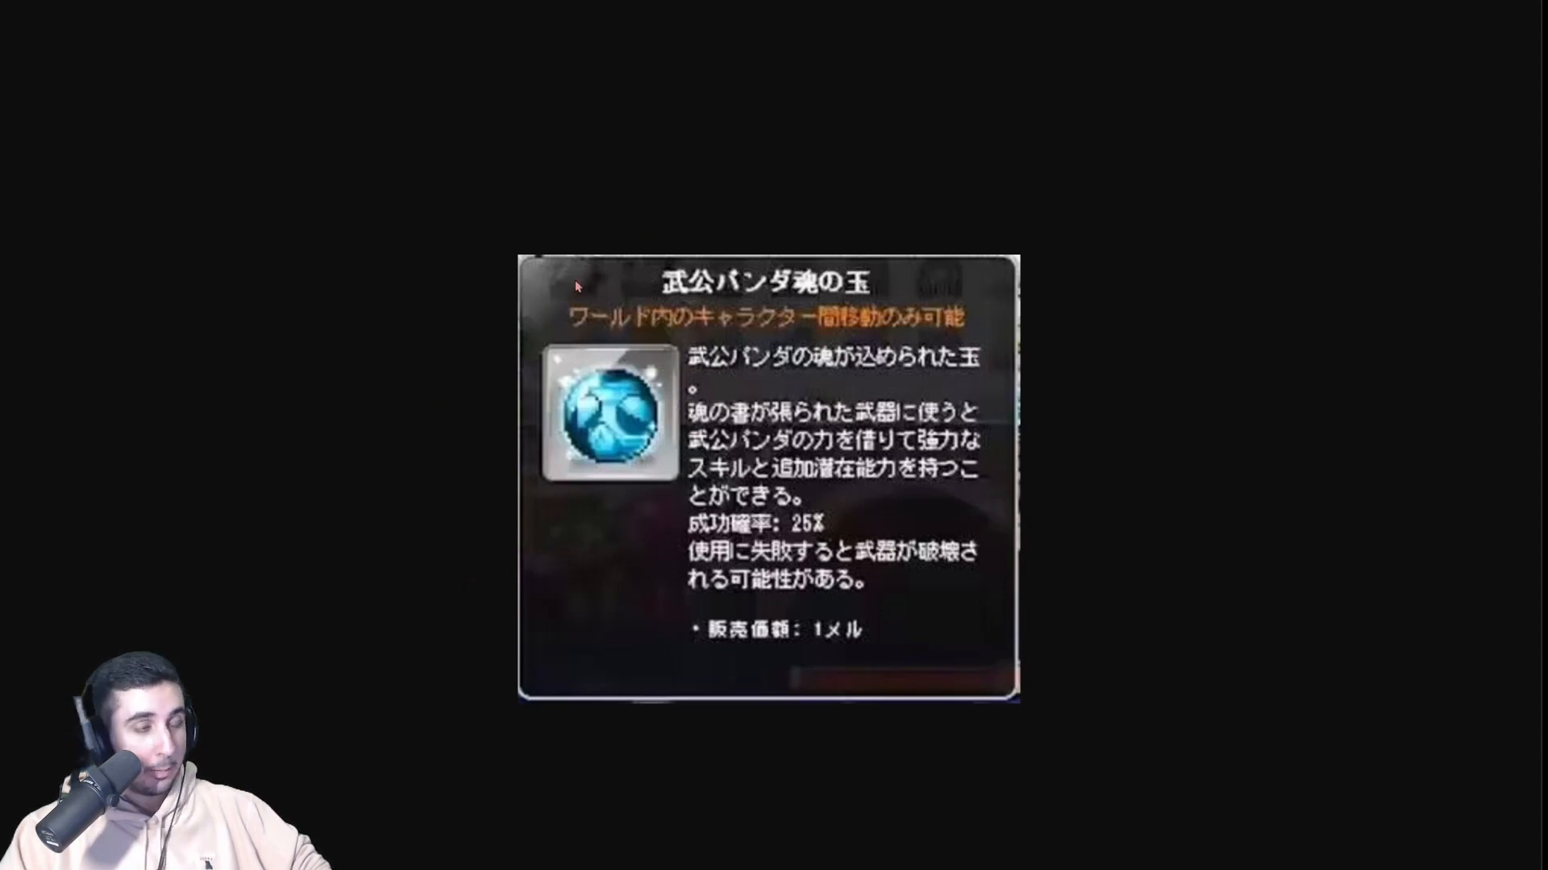
pyautogui.moveTo(823, 713)
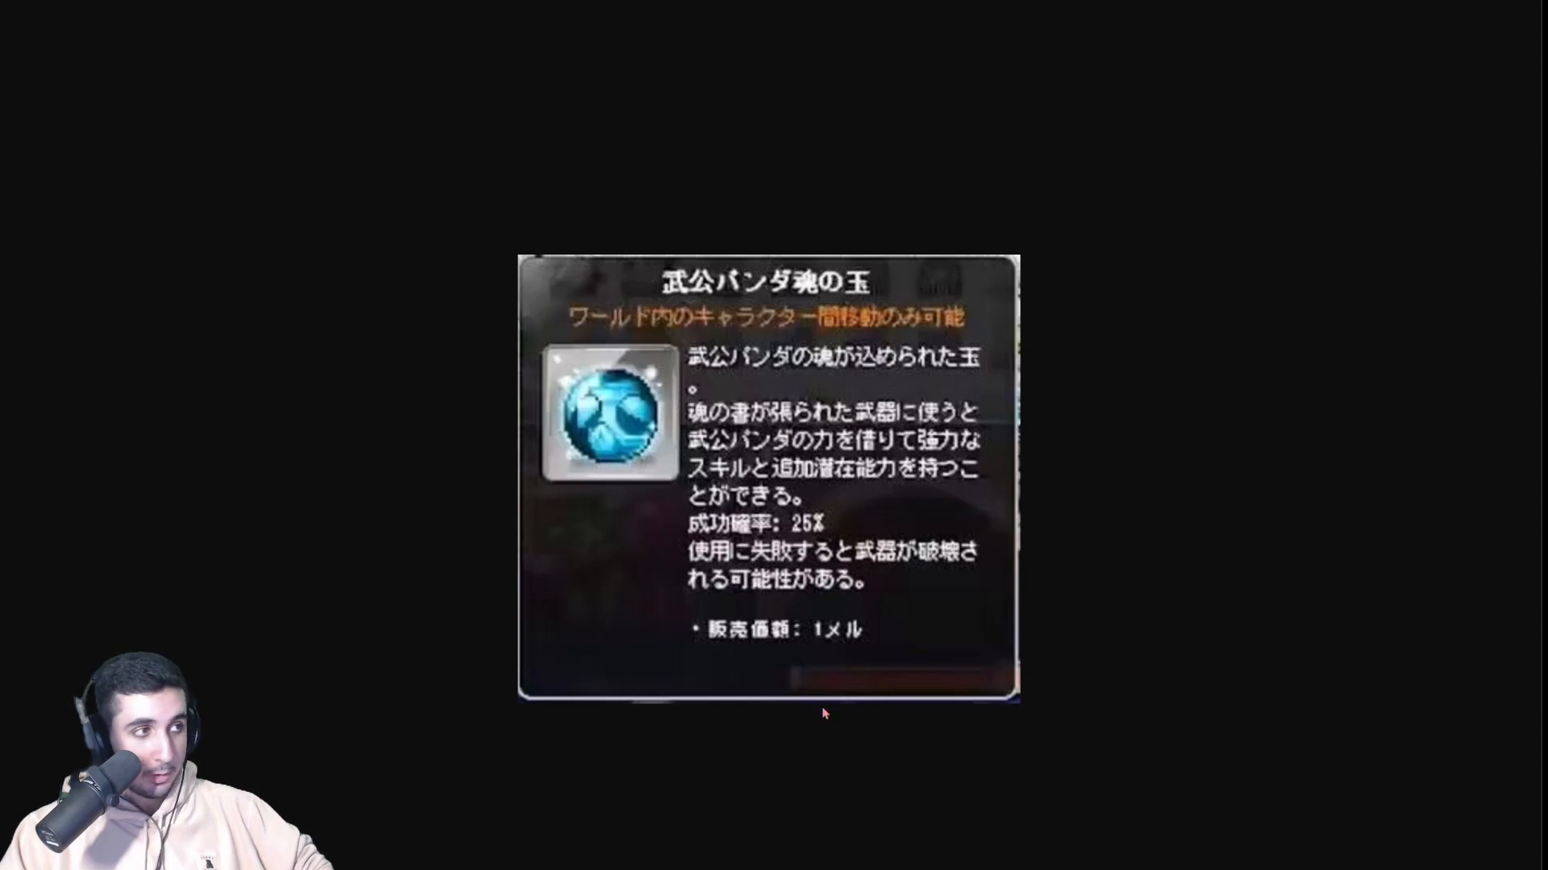
pyautogui.moveTo(1003, 726)
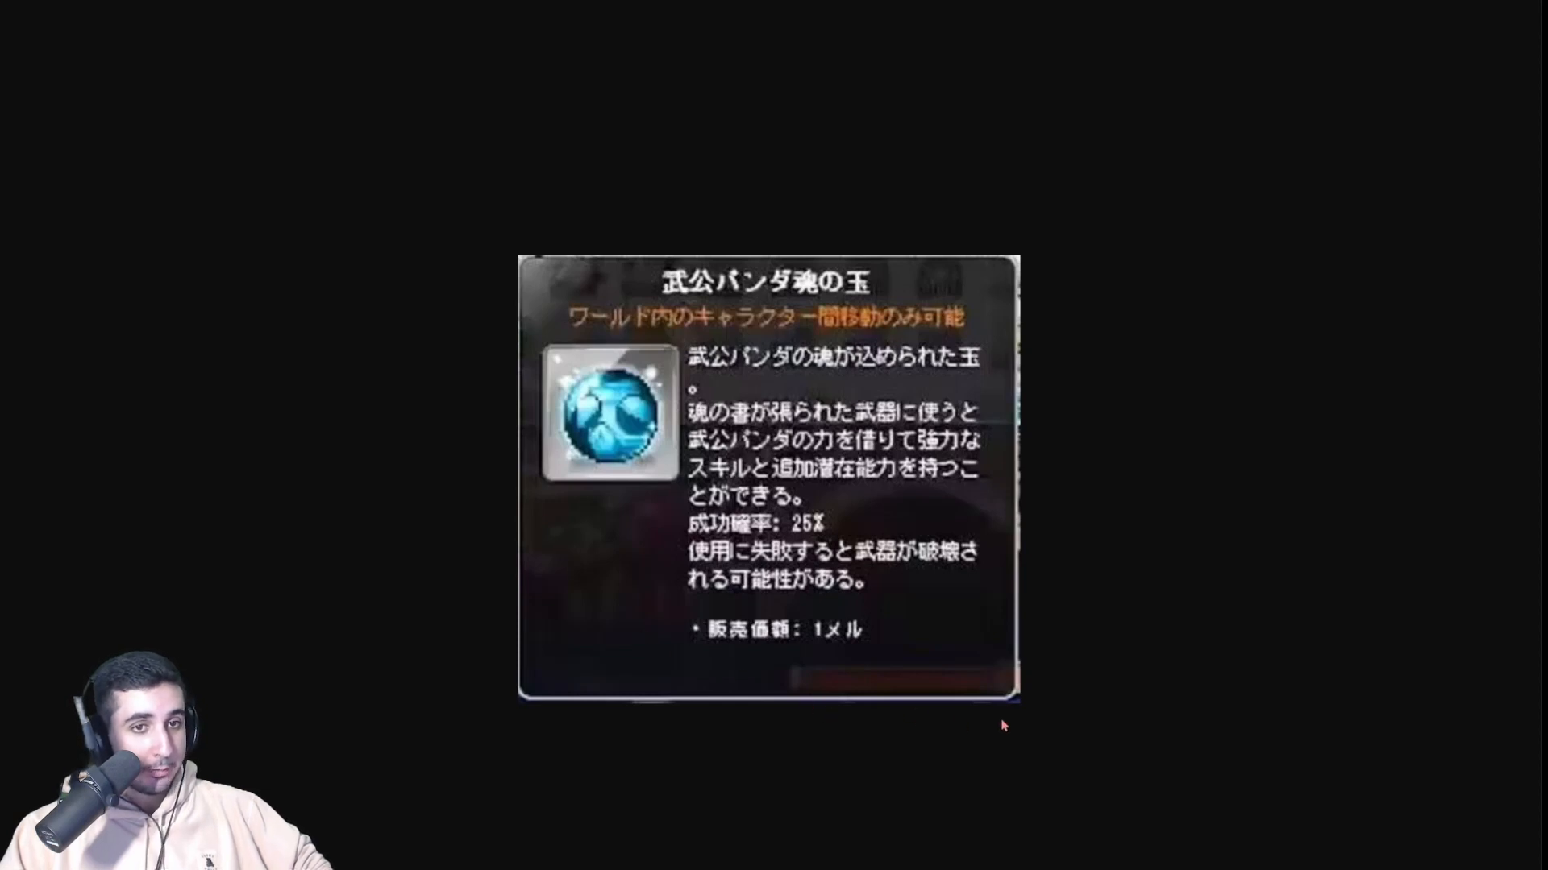
pyautogui.moveTo(861, 561)
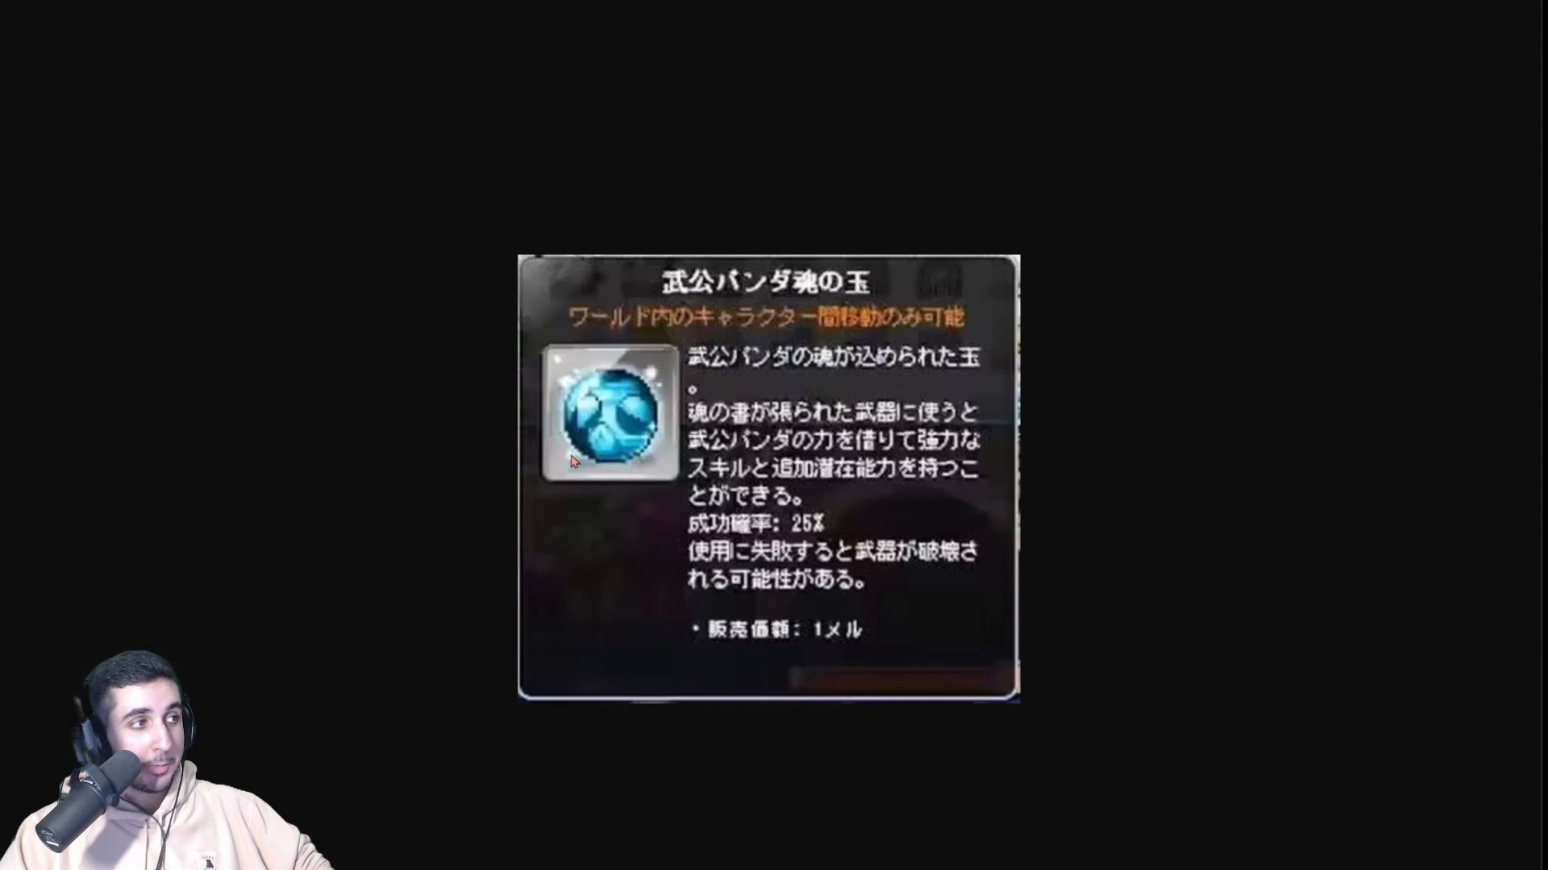
pyautogui.moveTo(1033, 607)
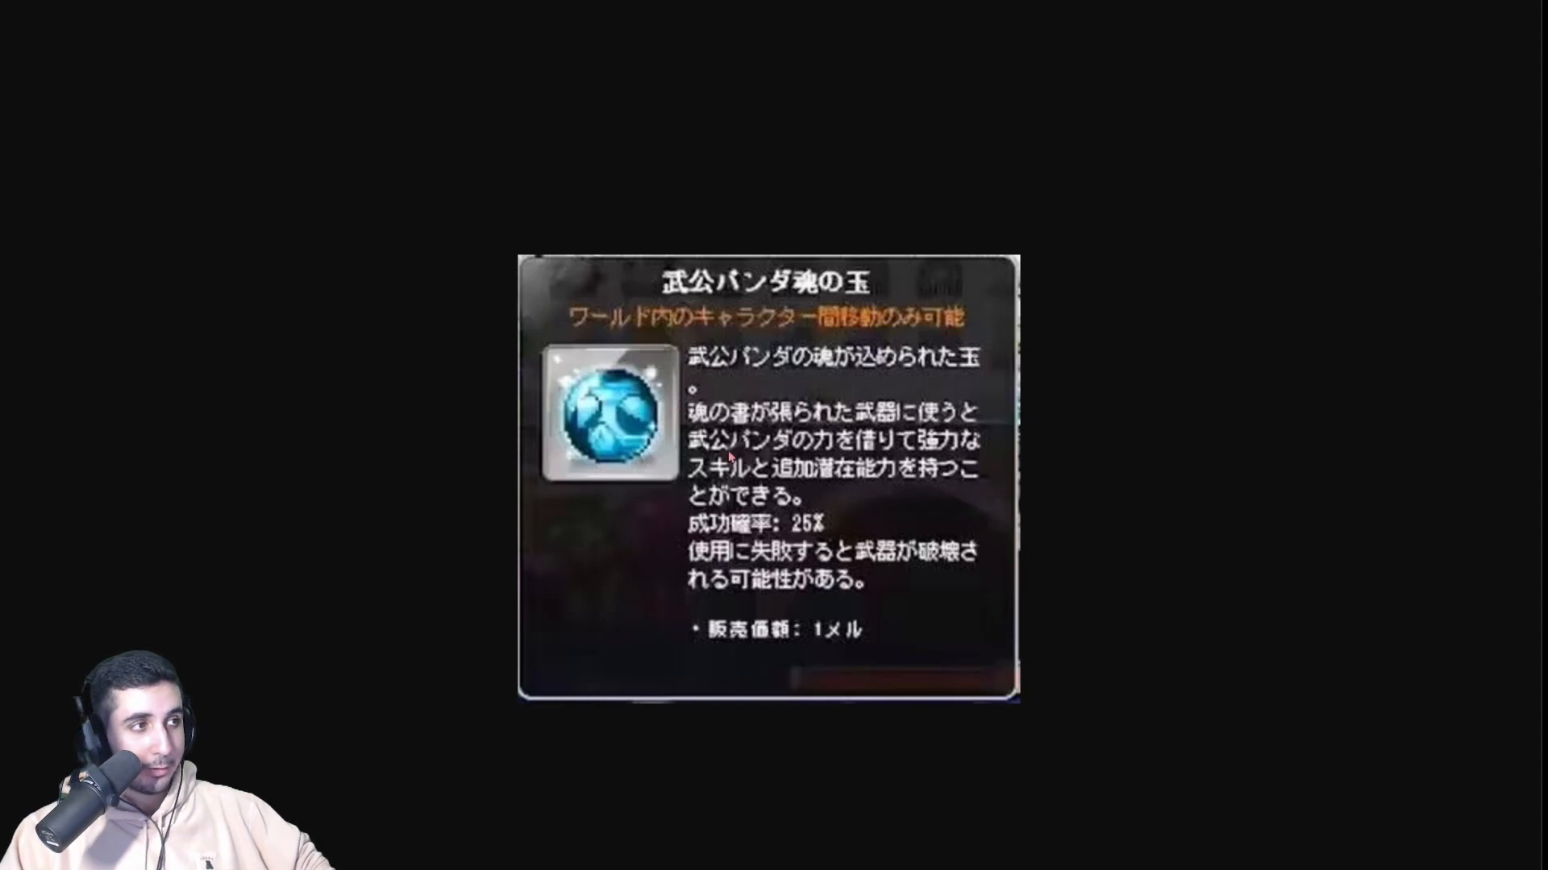
pyautogui.moveTo(994, 663)
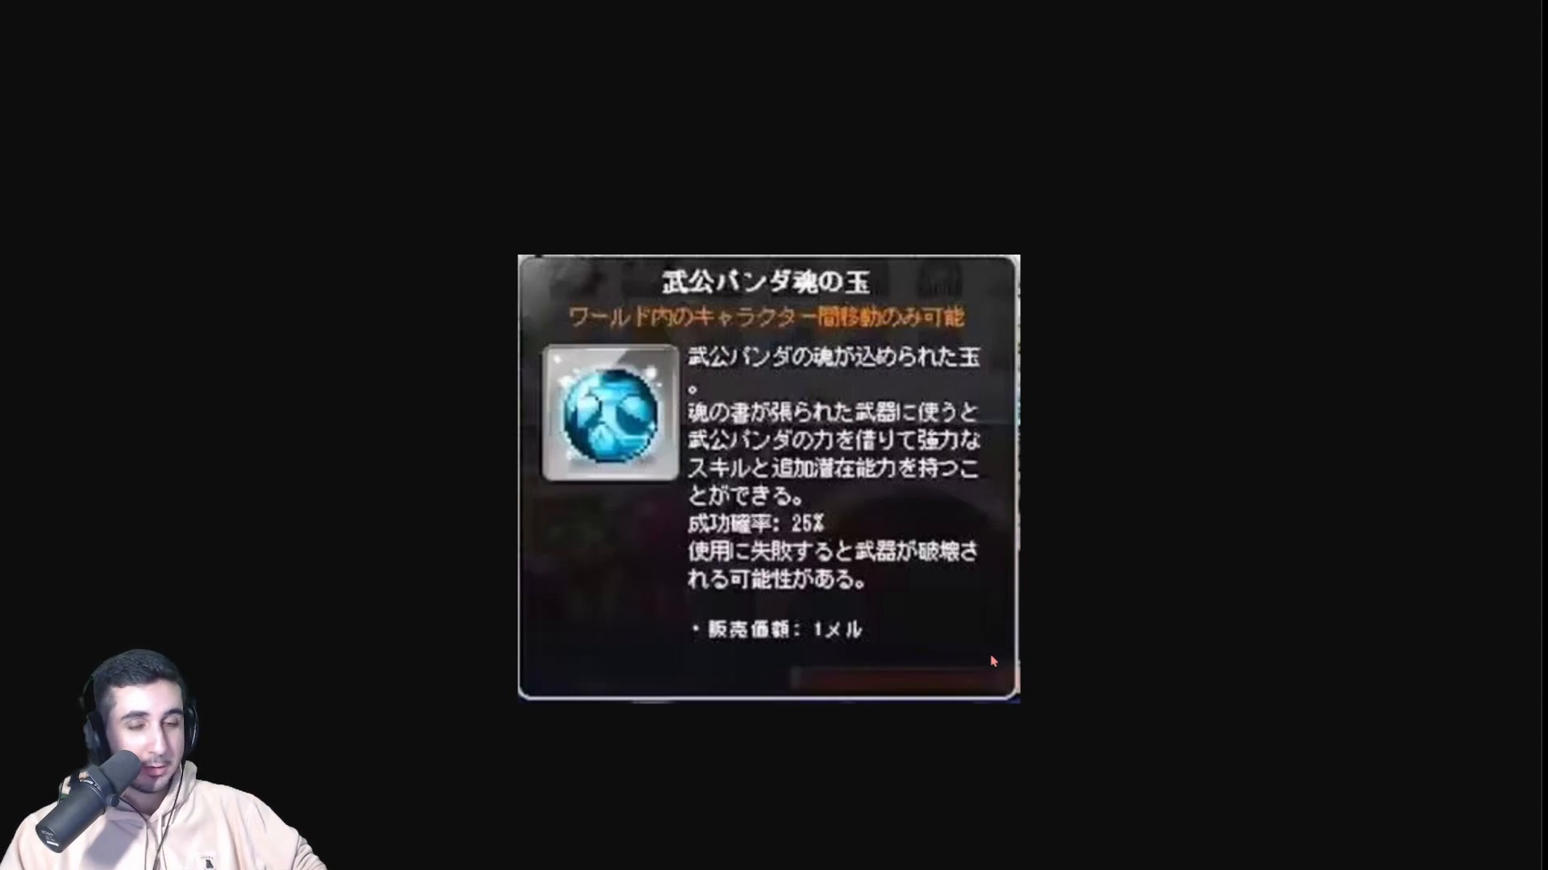
pyautogui.moveTo(437, 150)
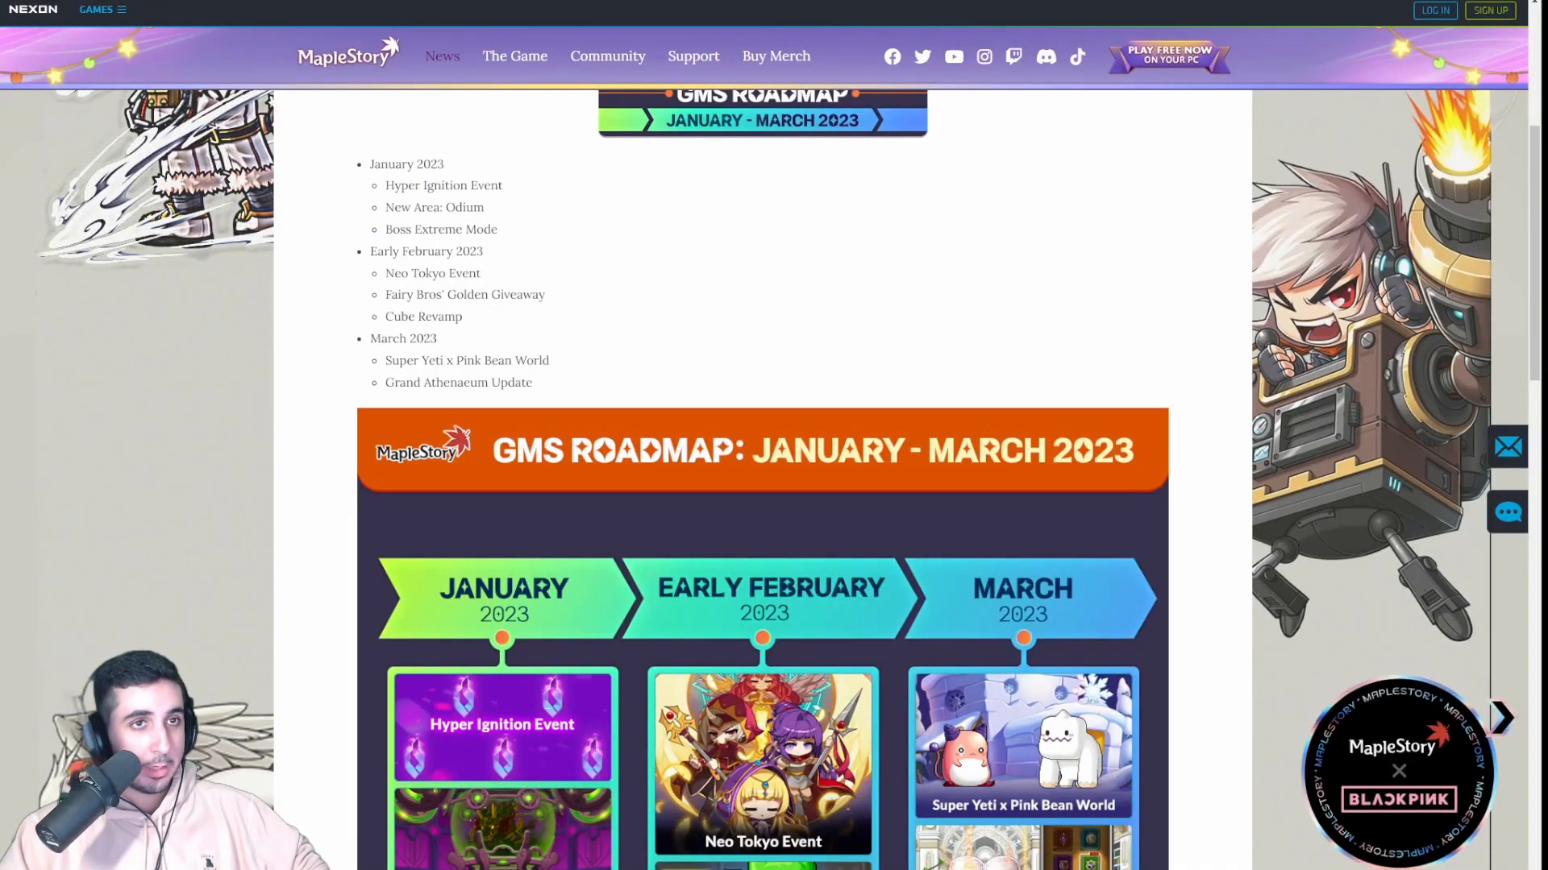
pyautogui.moveTo(634, 301)
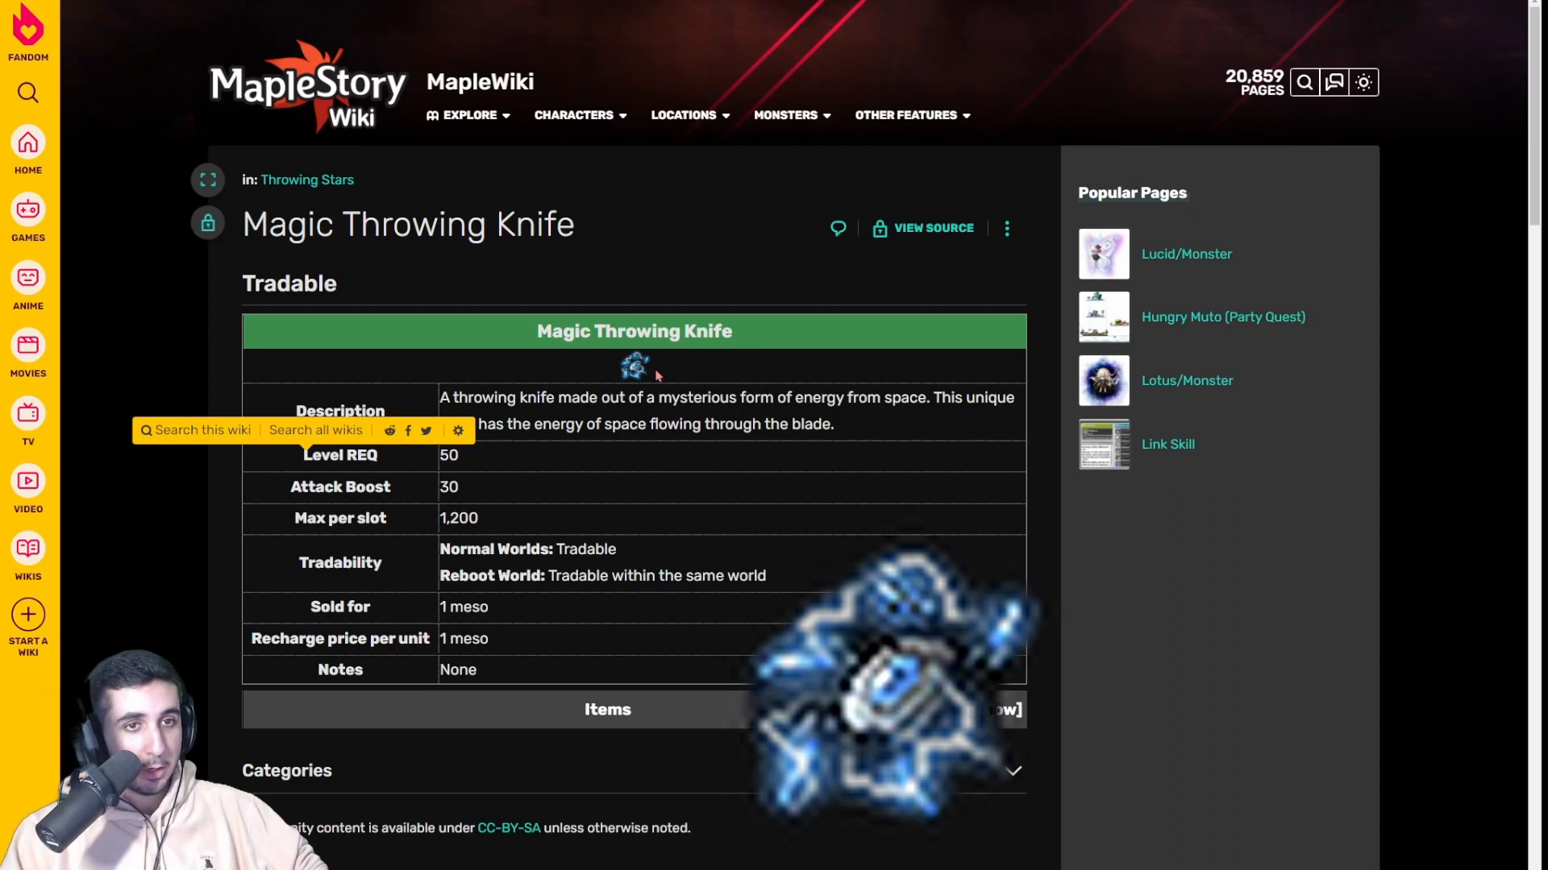
pyautogui.moveTo(482, 488)
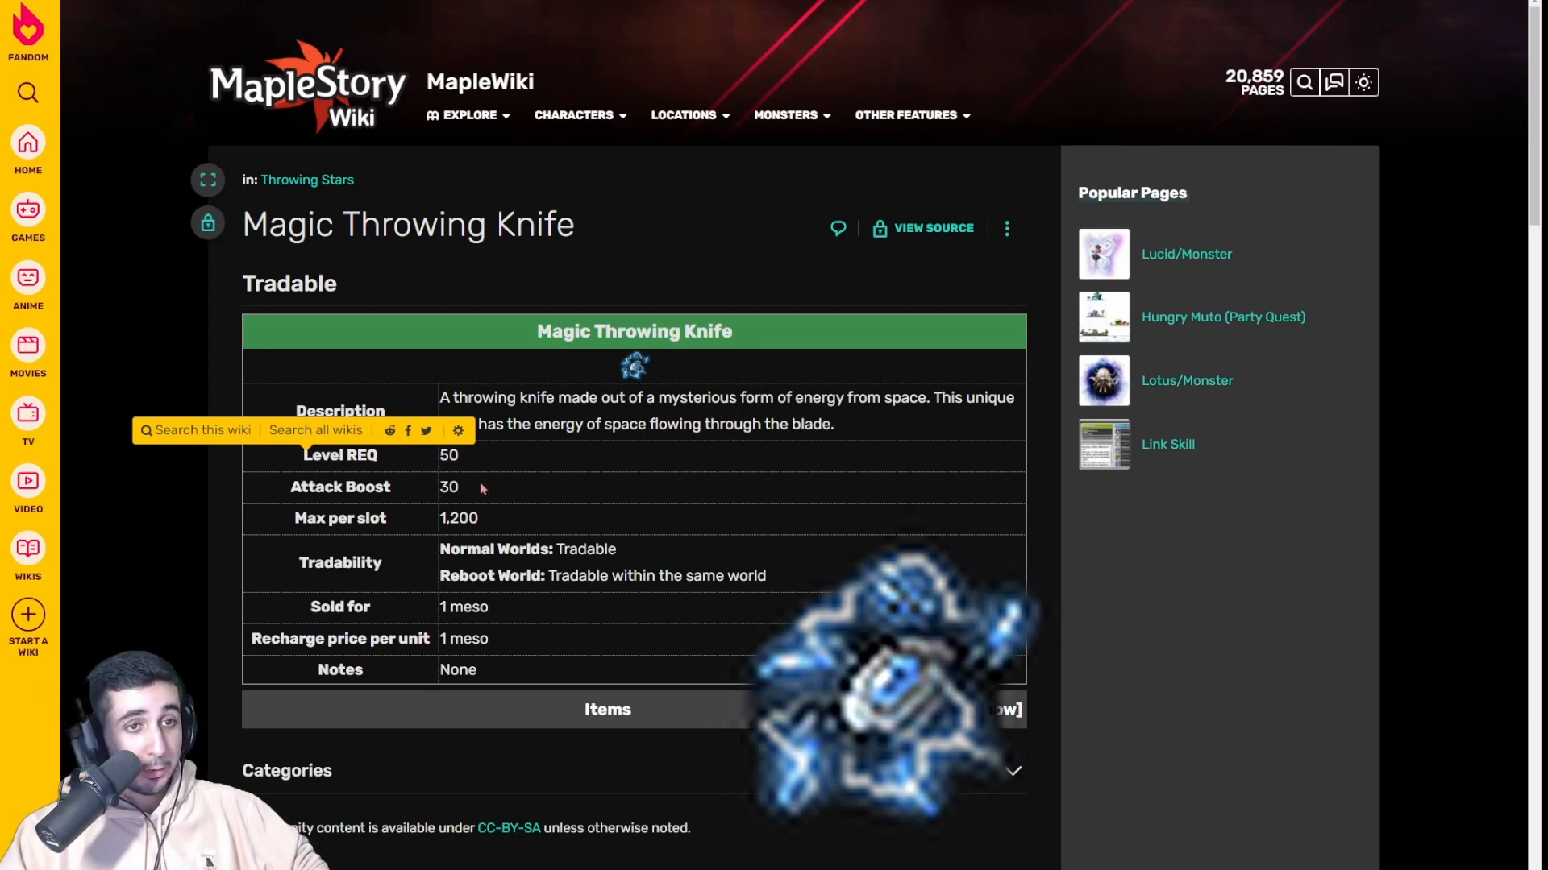
pyautogui.doubleClick(448, 487)
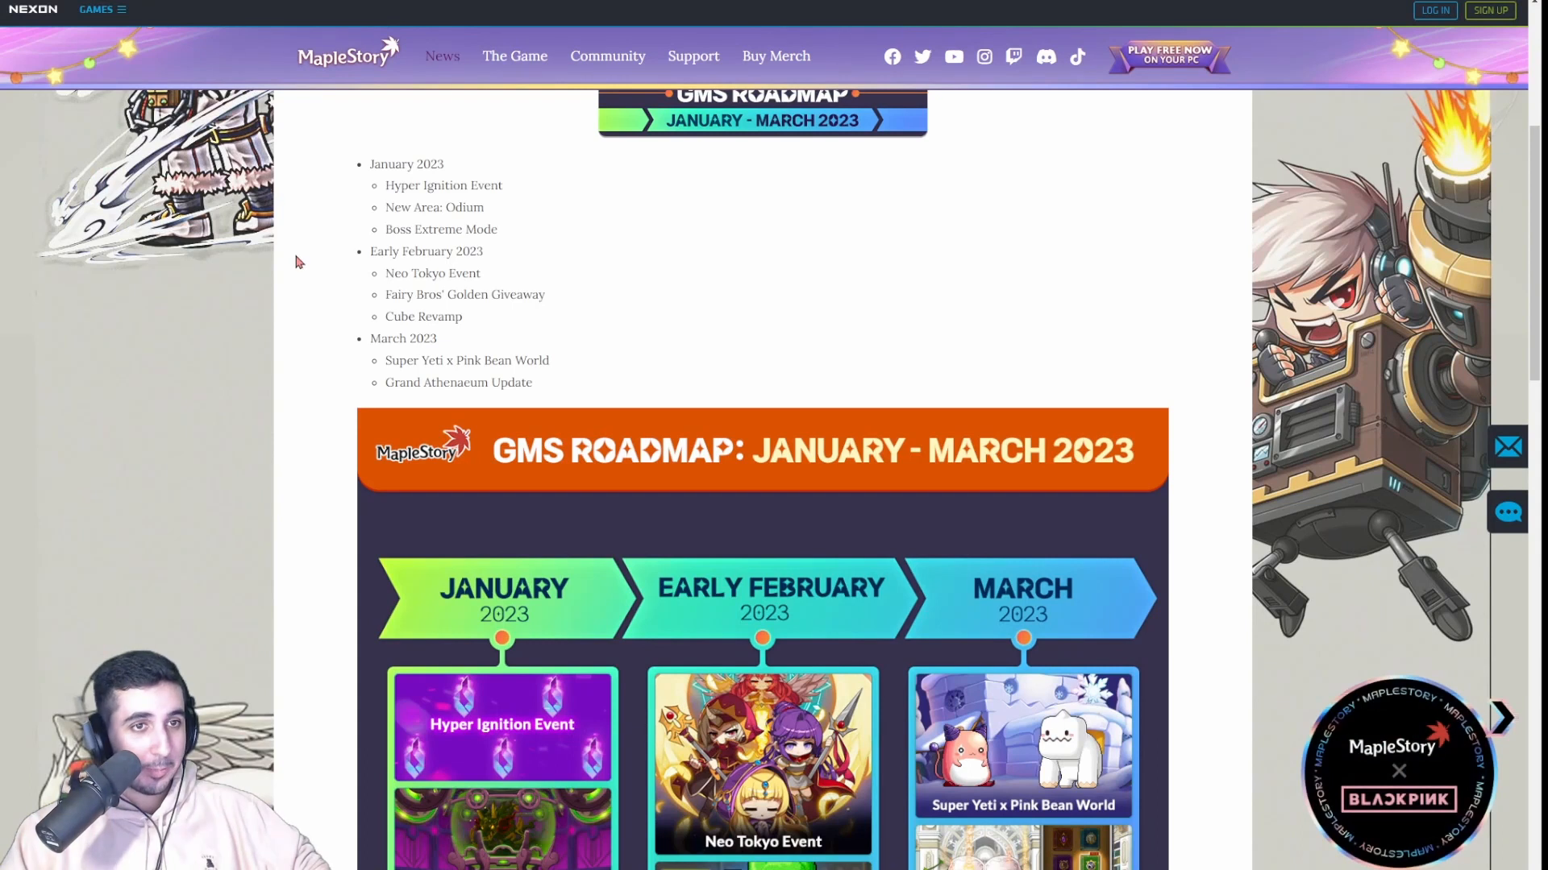
pyautogui.moveTo(385, 296)
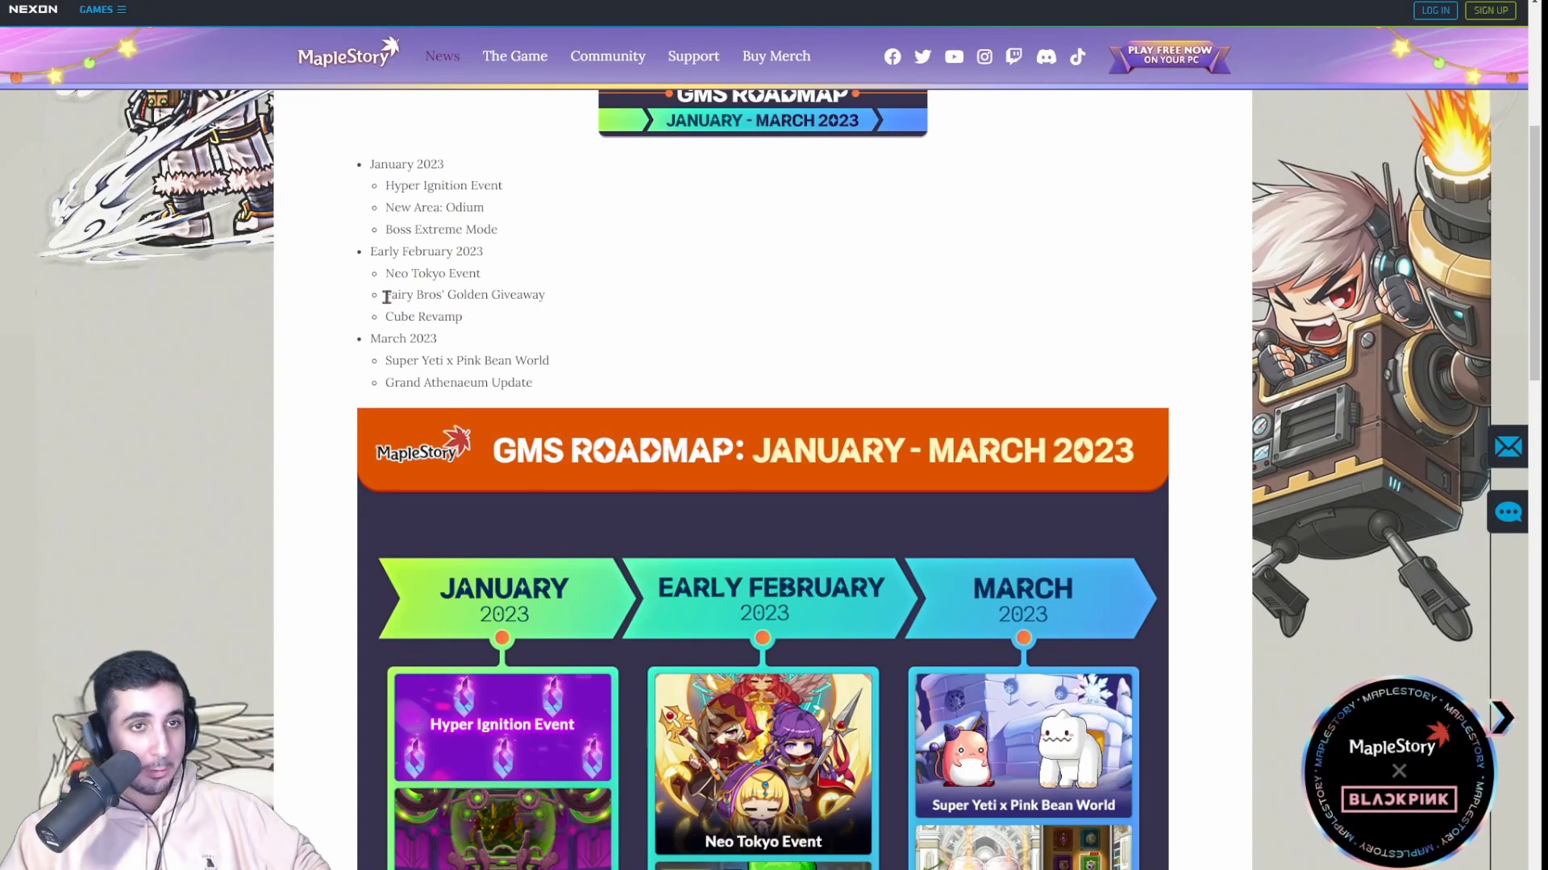
# - Scroll through the Early February and March entries, highlighting Cube Revamp
pyautogui.scroll(-3)
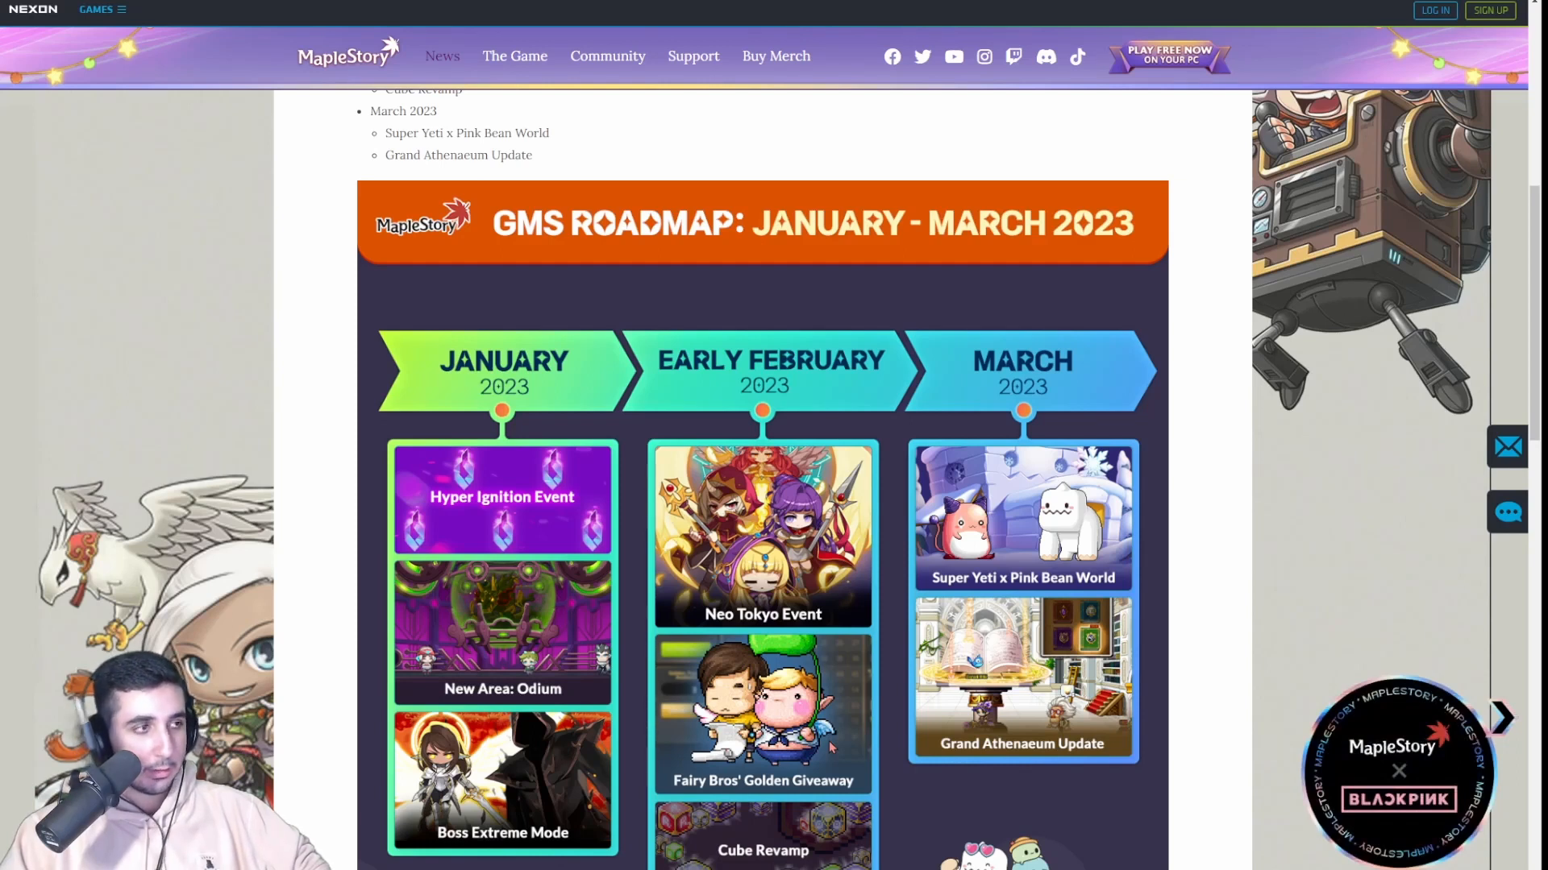
pyautogui.scroll(3)
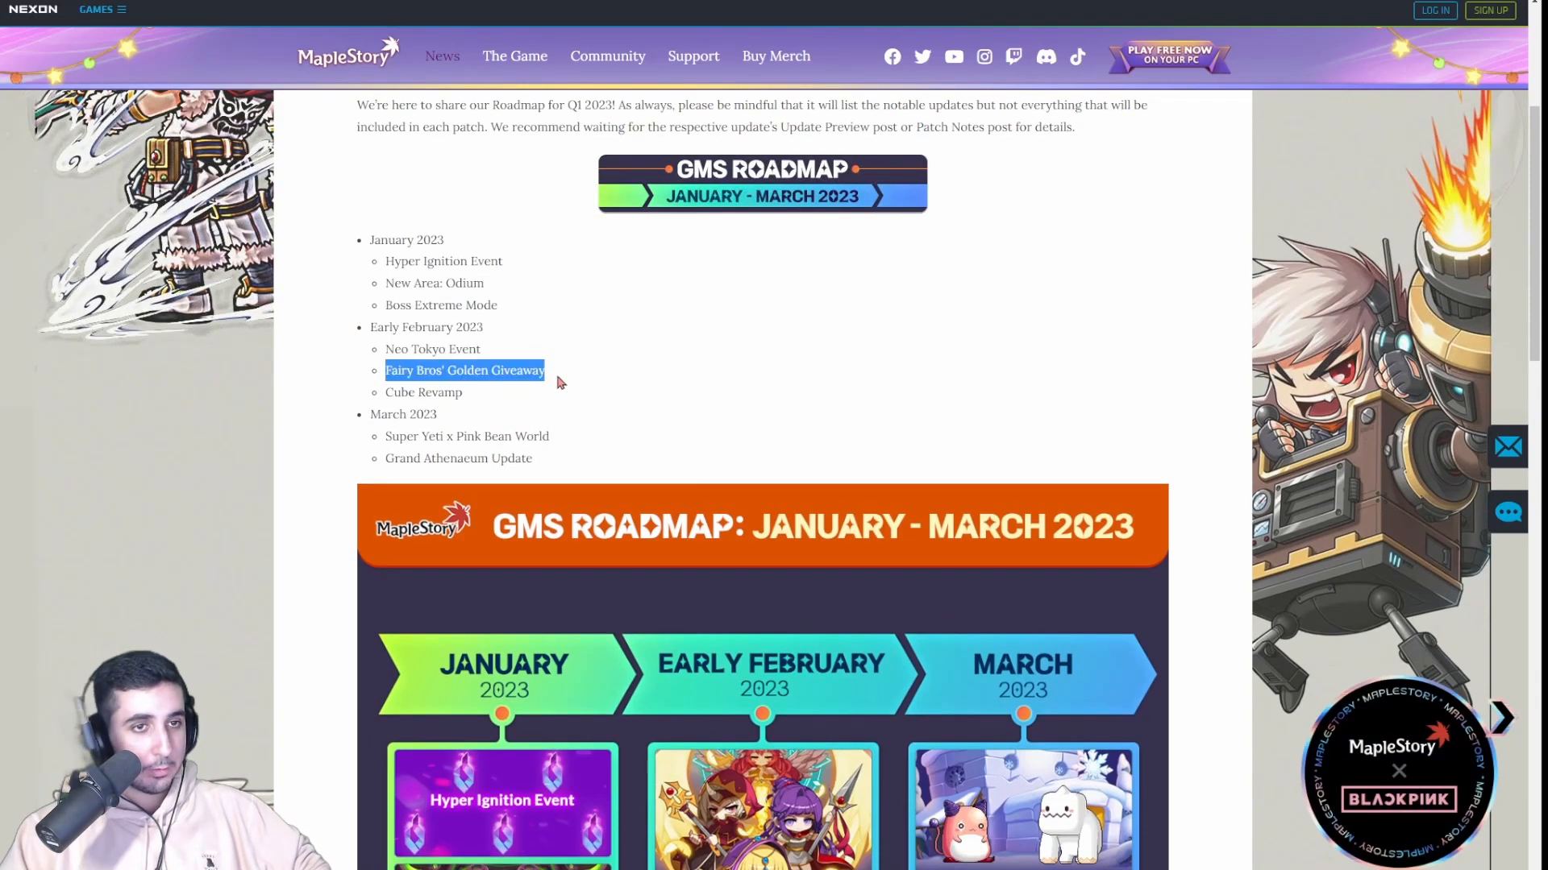
pyautogui.doubleClick(423, 391)
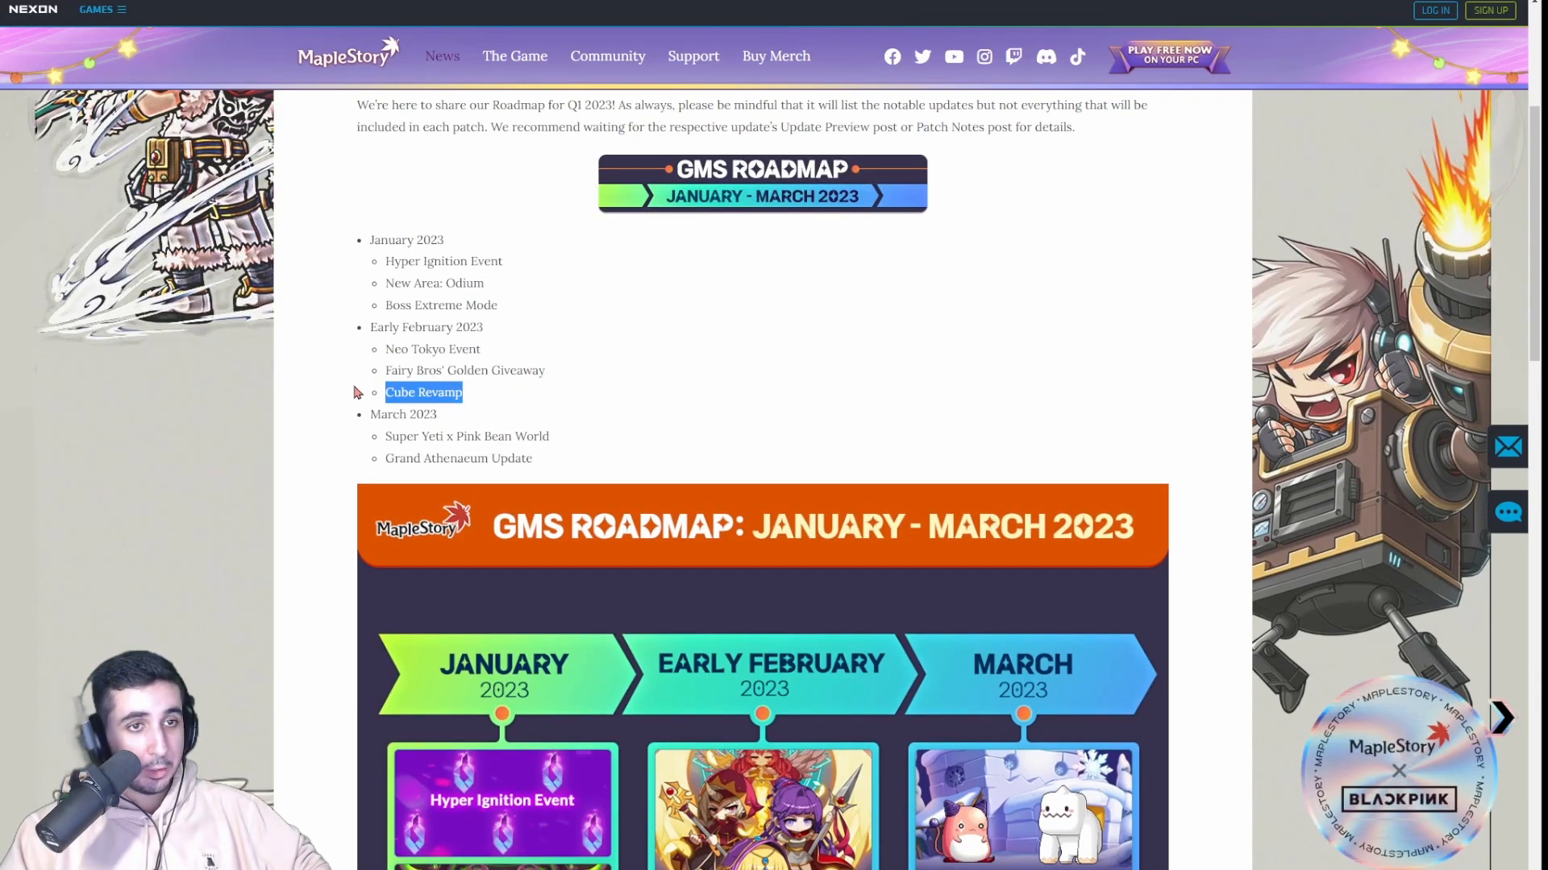
pyautogui.scroll(-3)
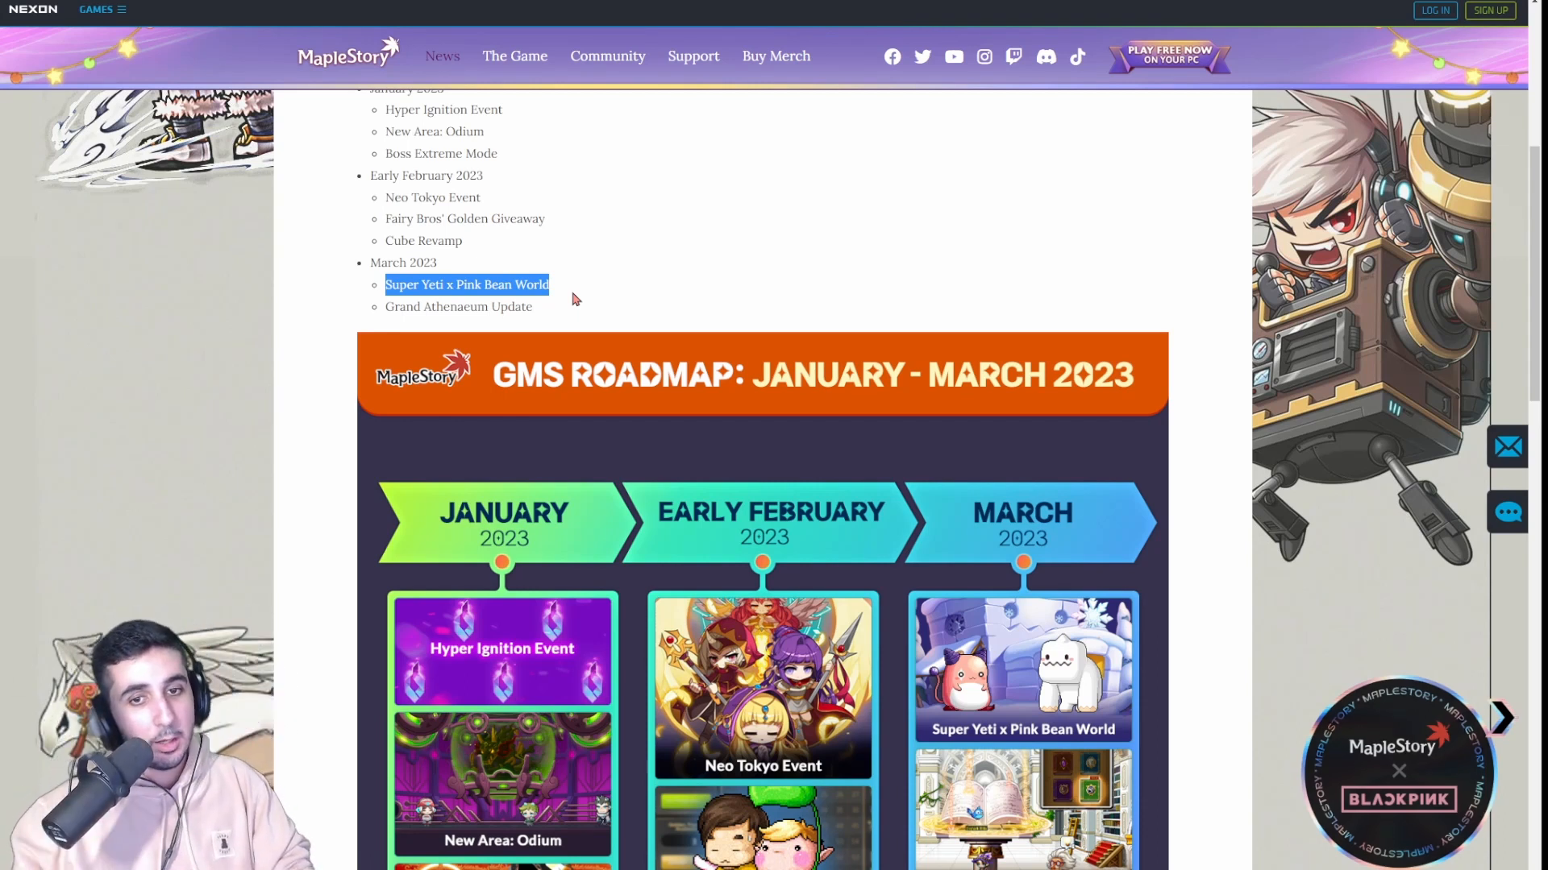
# - Scroll down until the roadmap graphic's January, Early February and March cards fill the view
pyautogui.scroll(-3)
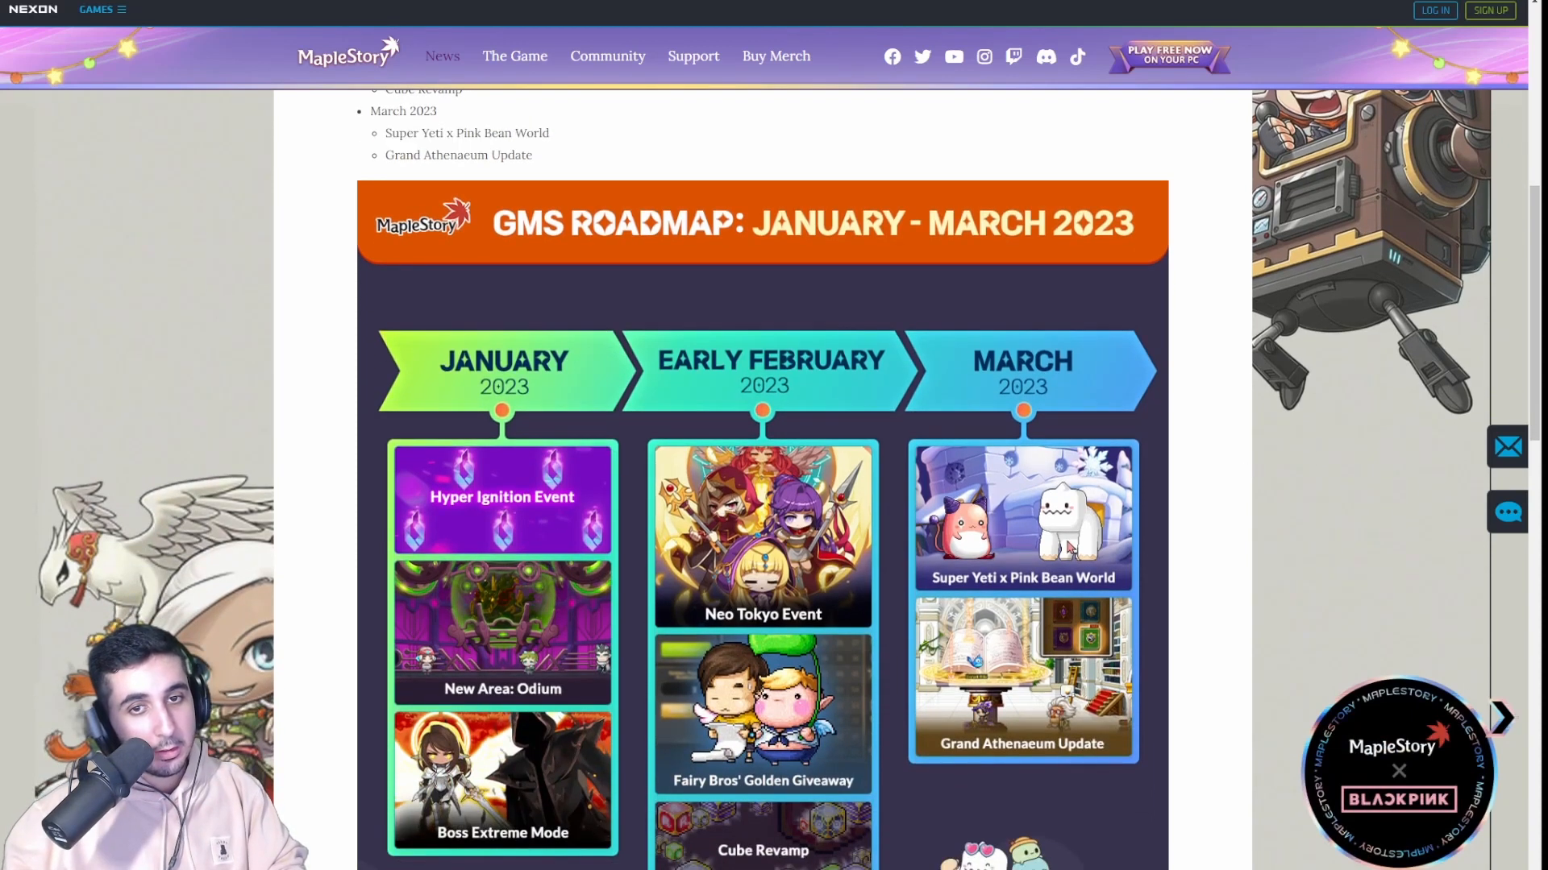
pyautogui.moveTo(1113, 528)
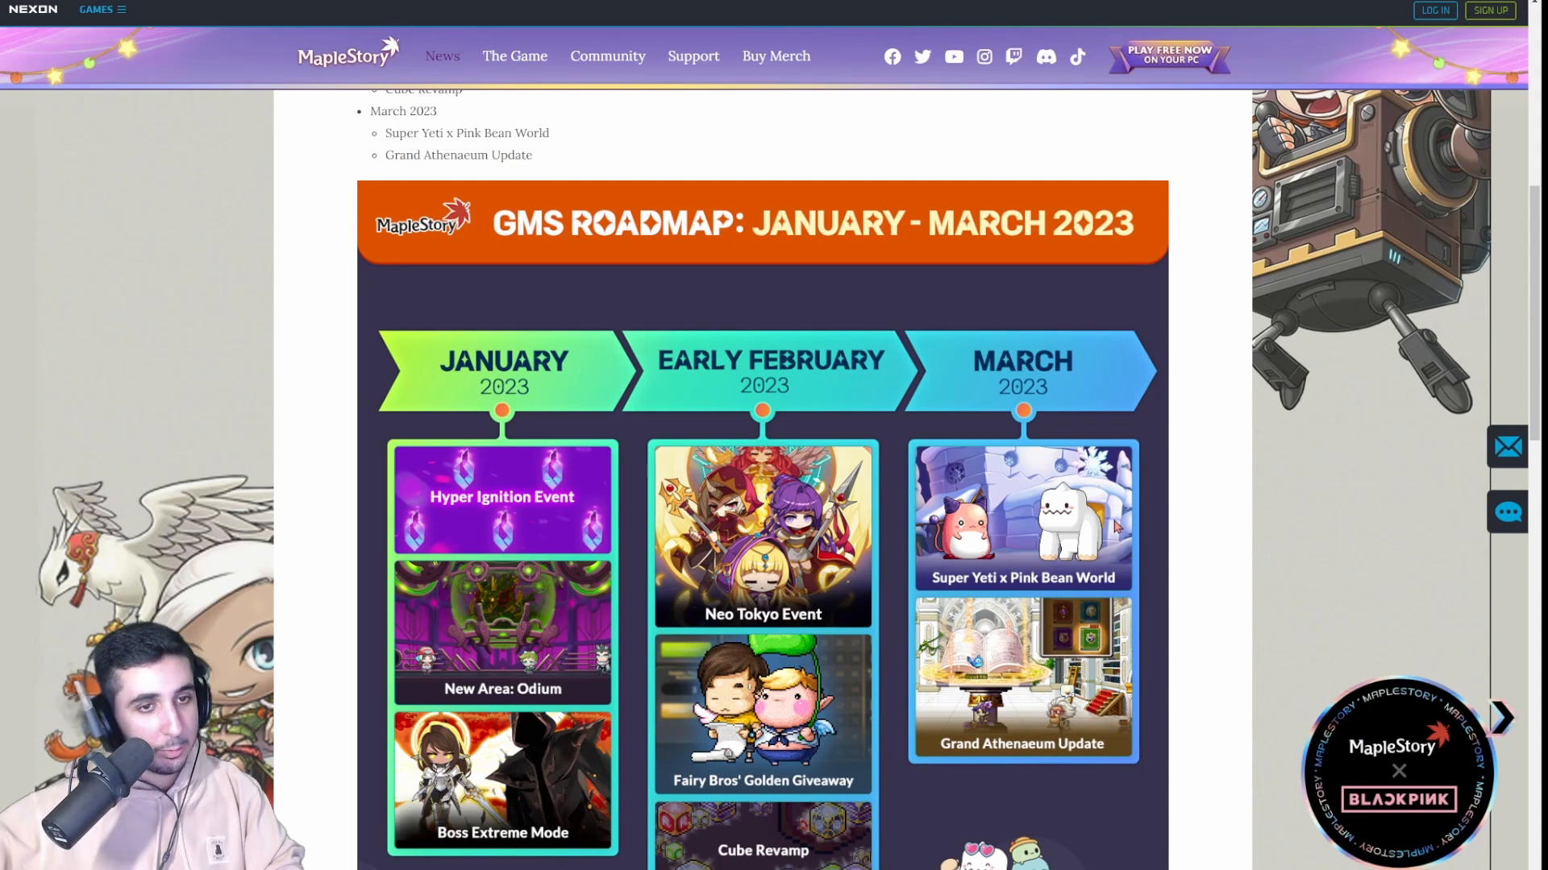
pyautogui.moveTo(1120, 522)
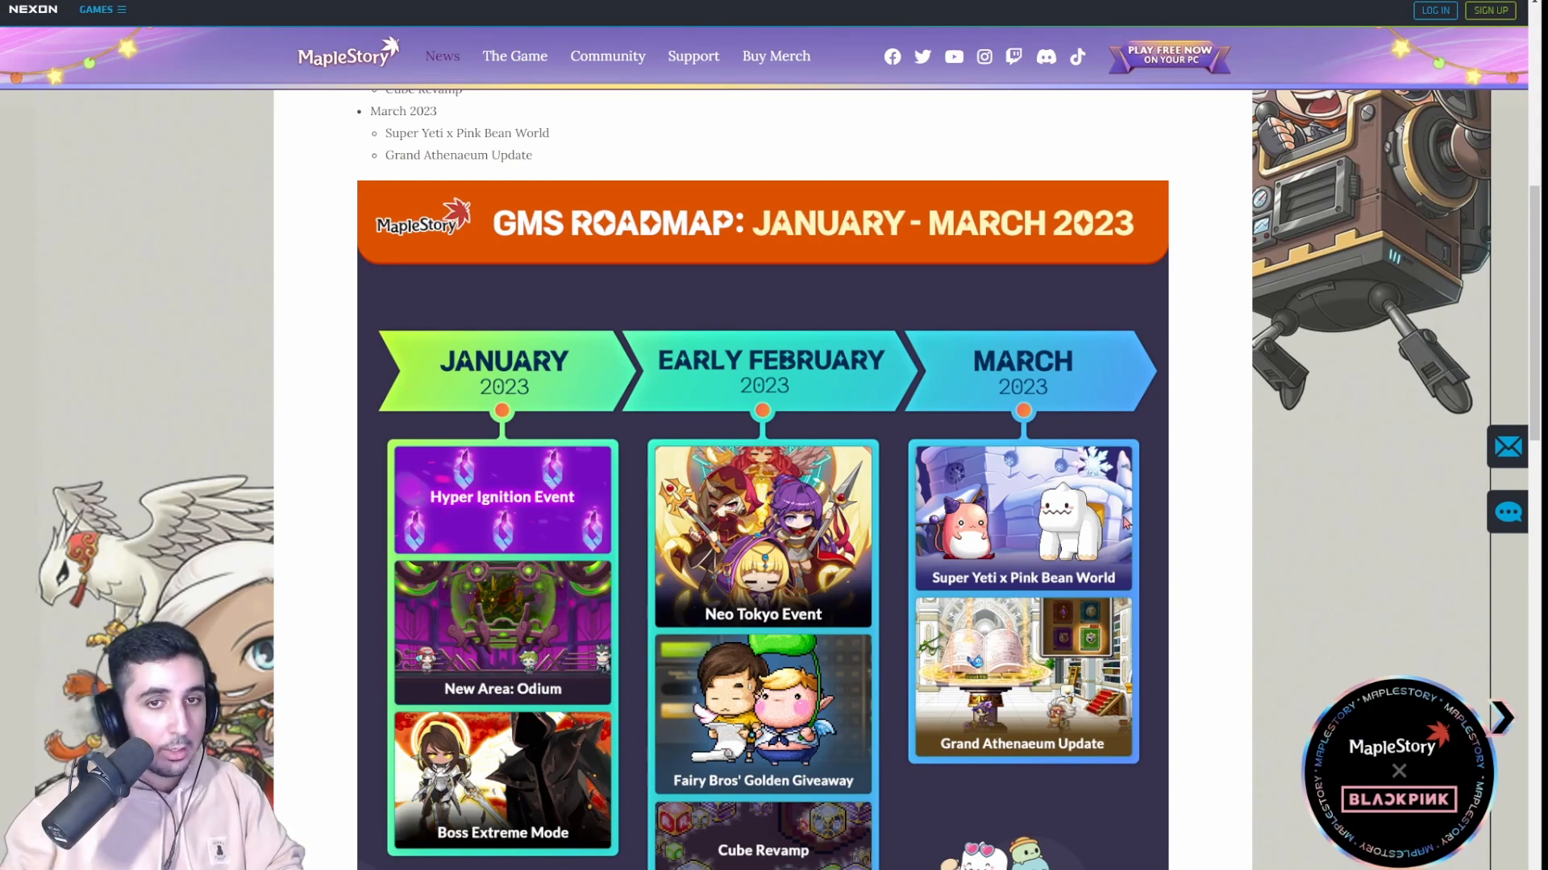
pyautogui.moveTo(1206, 542)
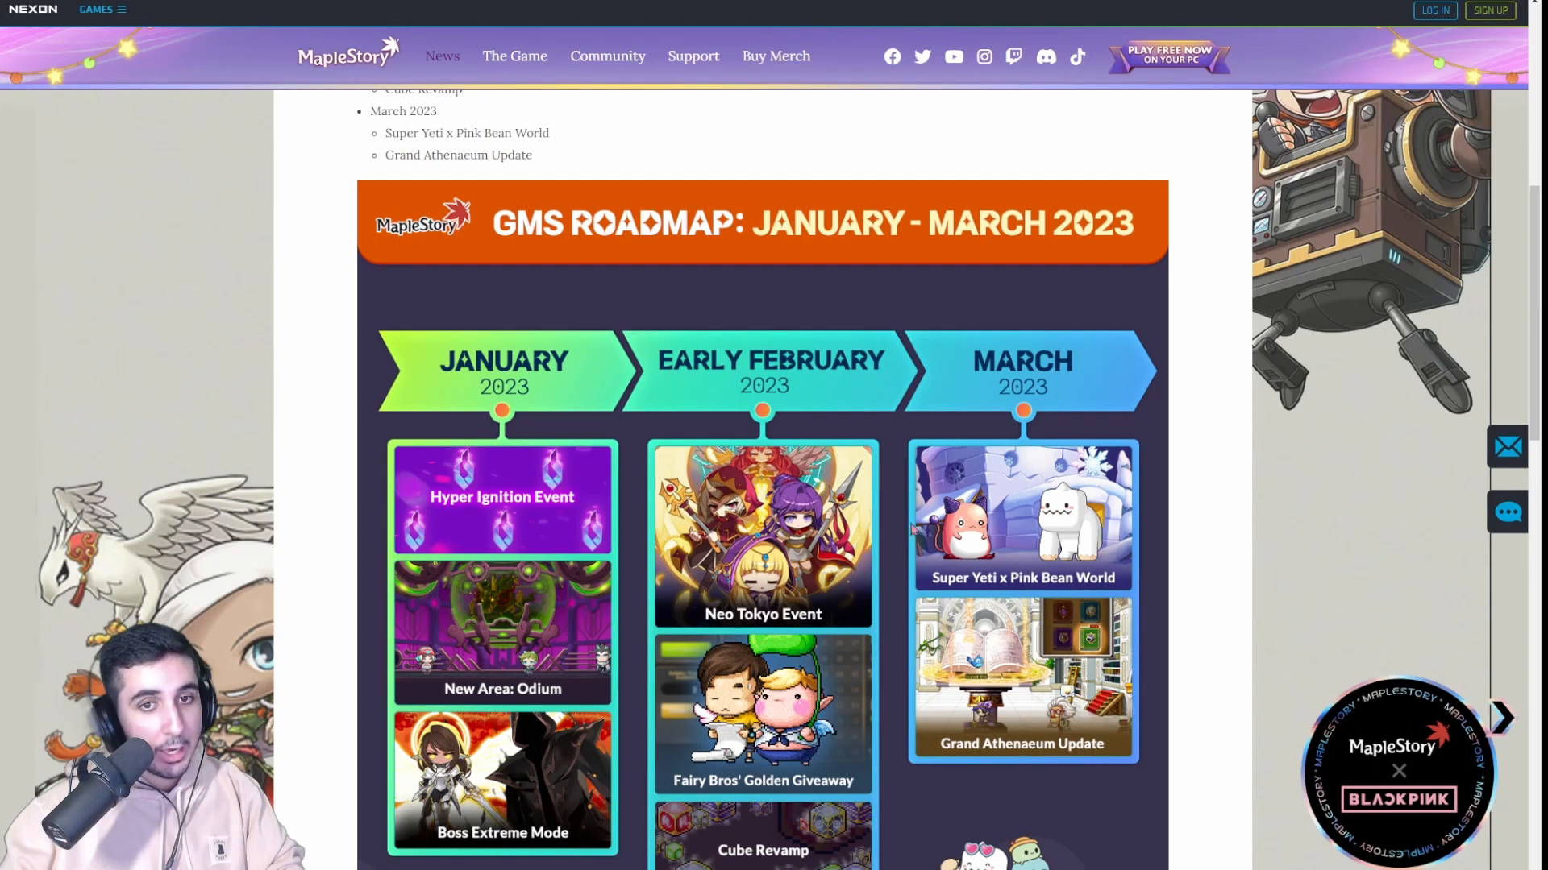
pyautogui.moveTo(901, 526)
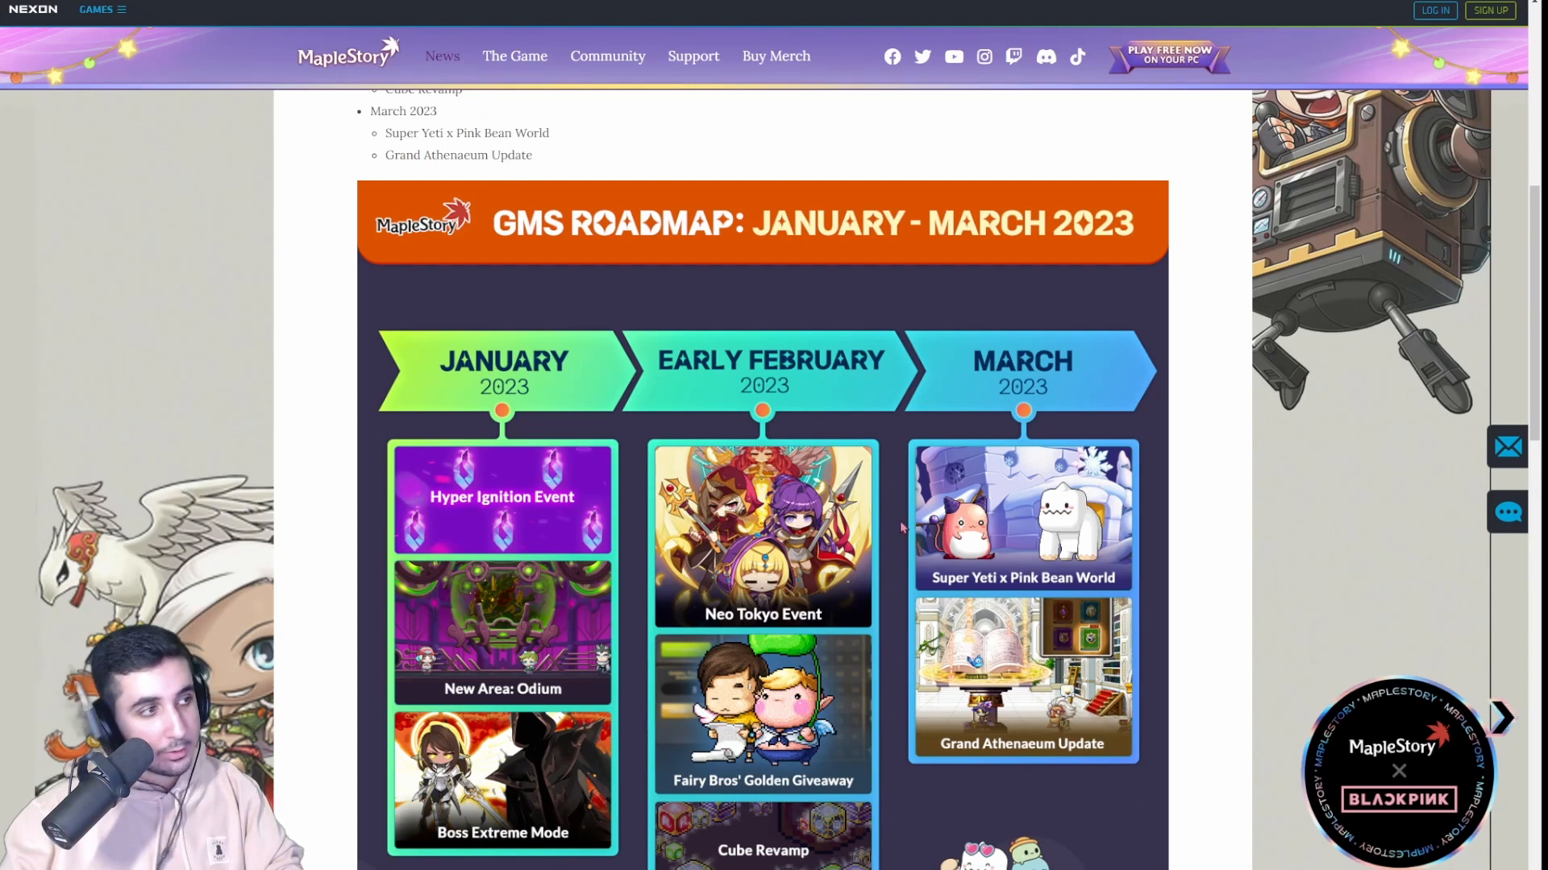
pyautogui.moveTo(1141, 531)
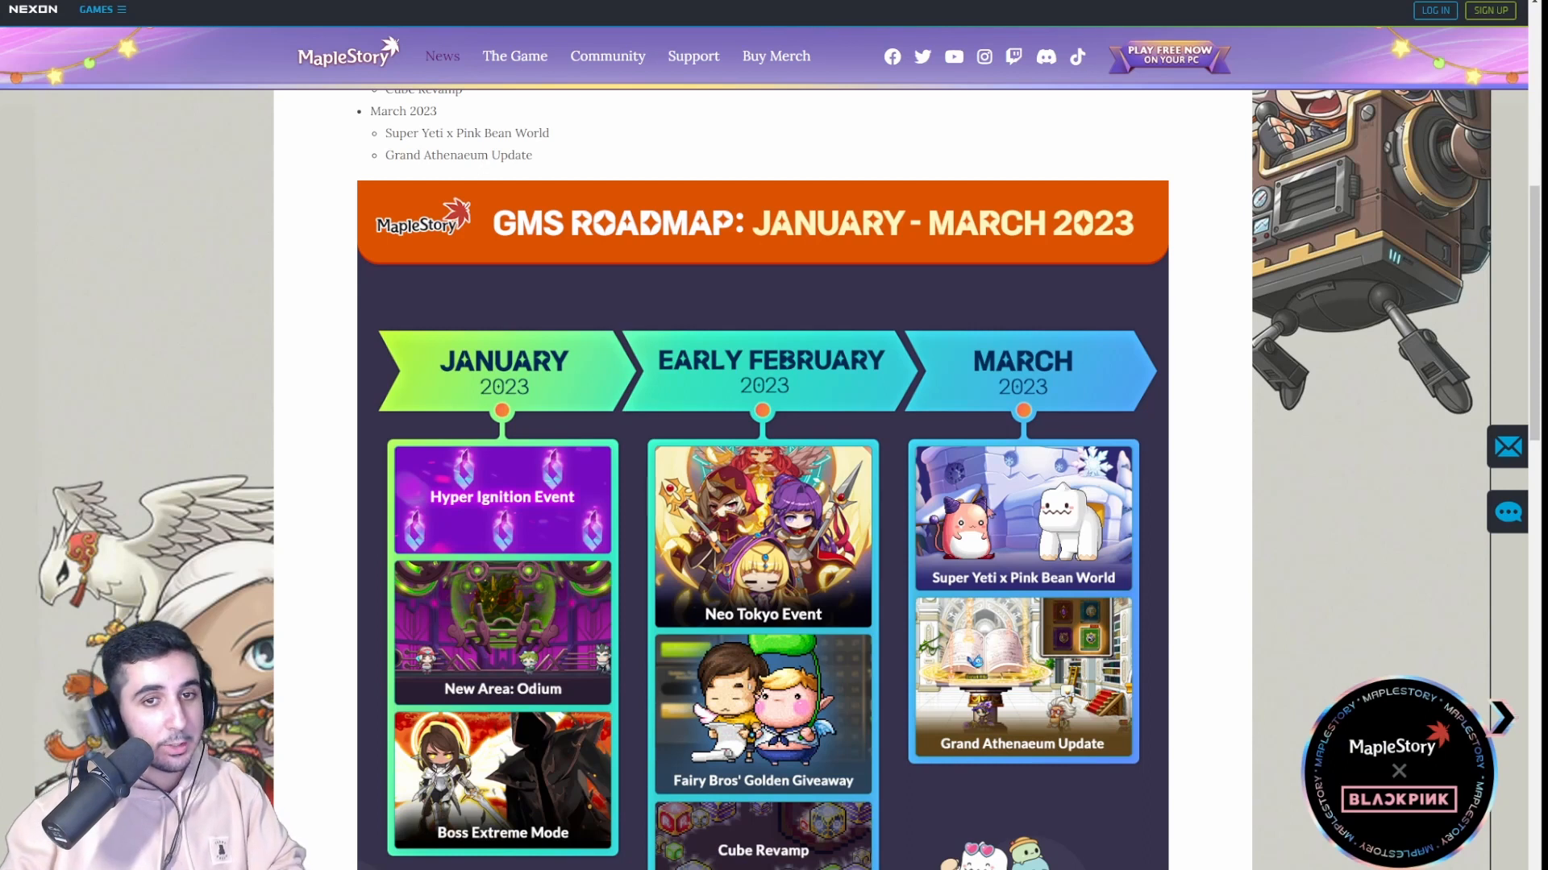
pyautogui.moveTo(1130, 596)
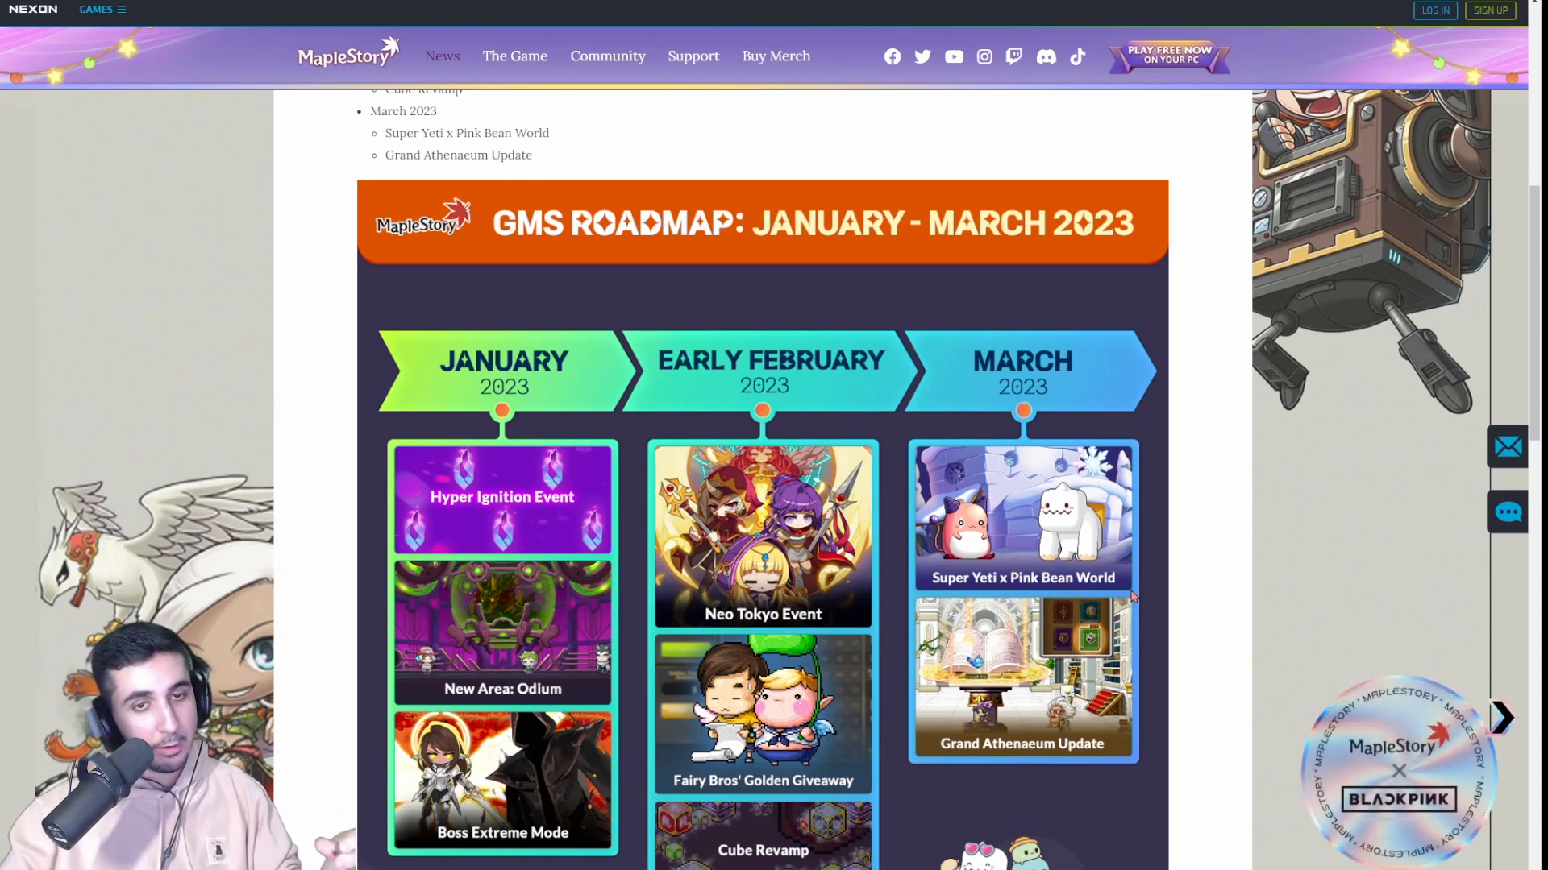
pyautogui.moveTo(1162, 593)
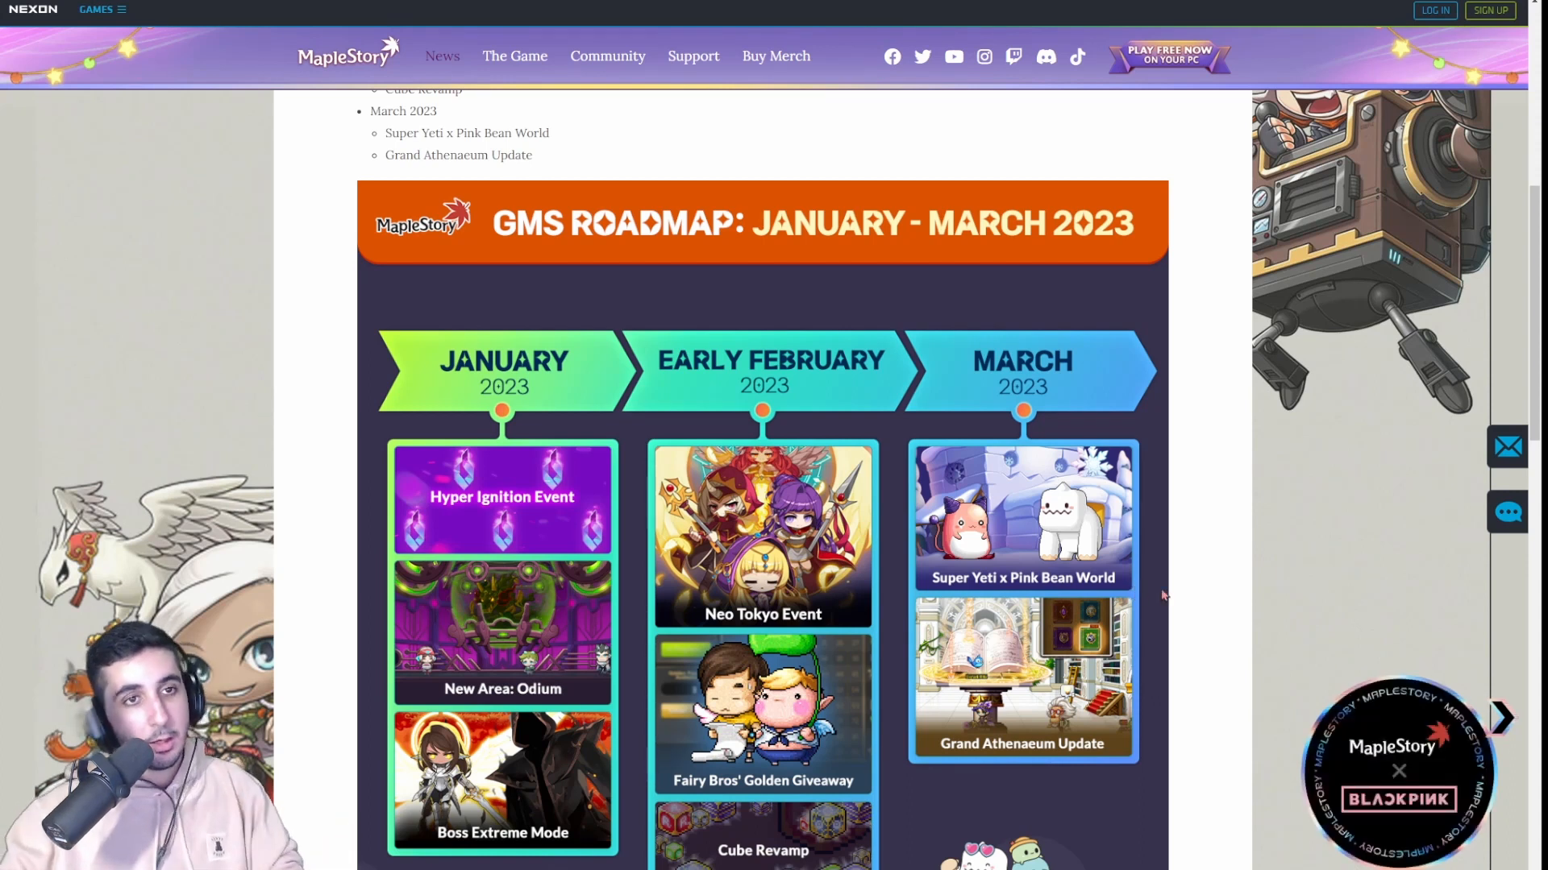
# - Scroll back up slightly to show the January–March bullet list above the roadmap graphic
pyautogui.scroll(3)
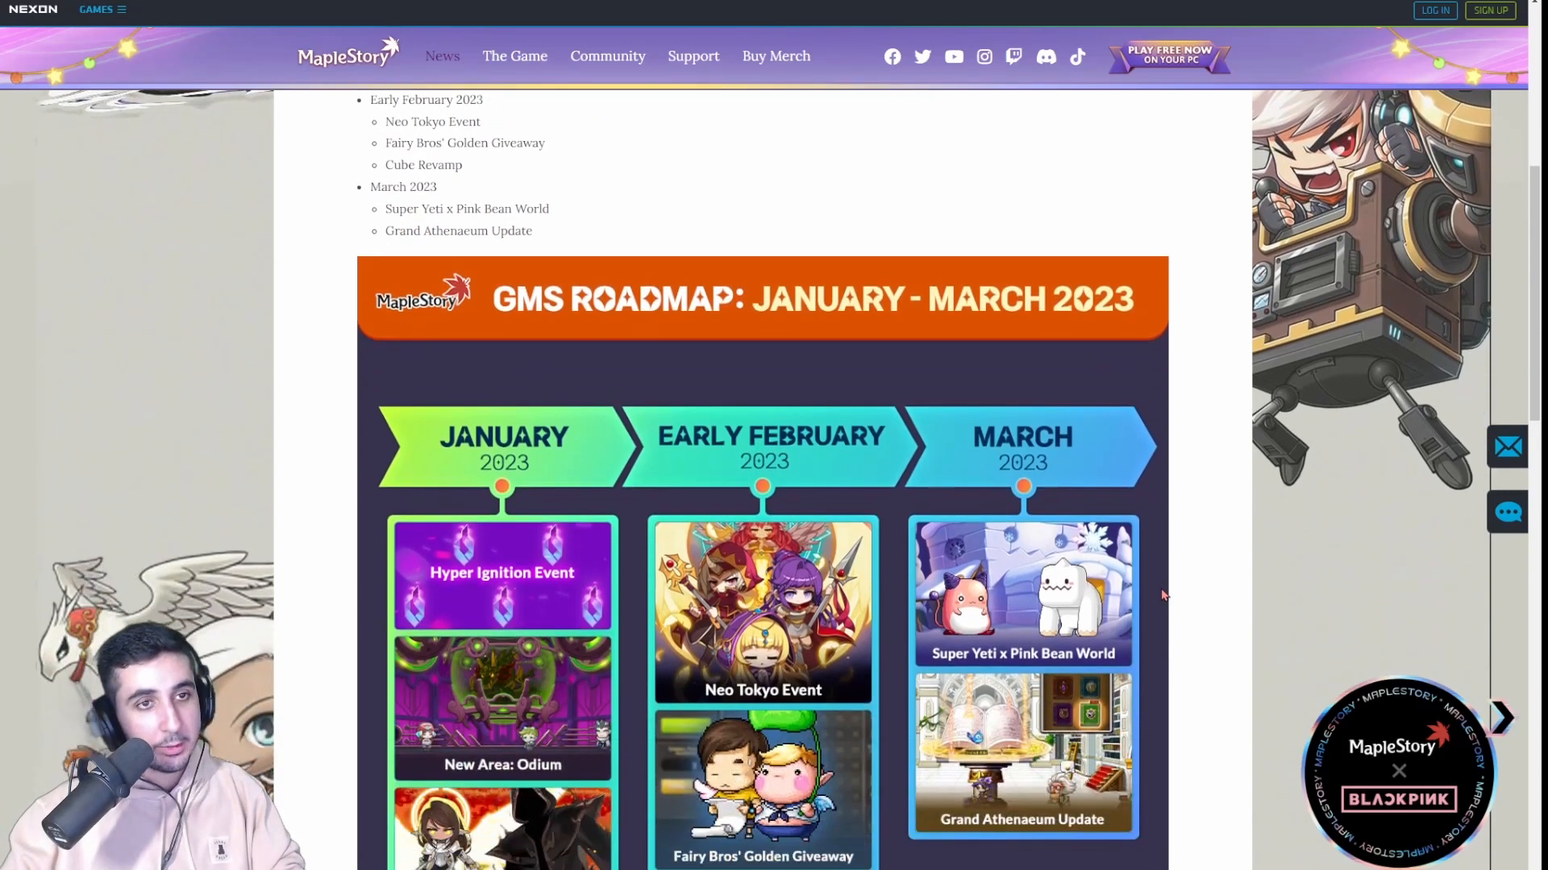
pyautogui.scroll(3)
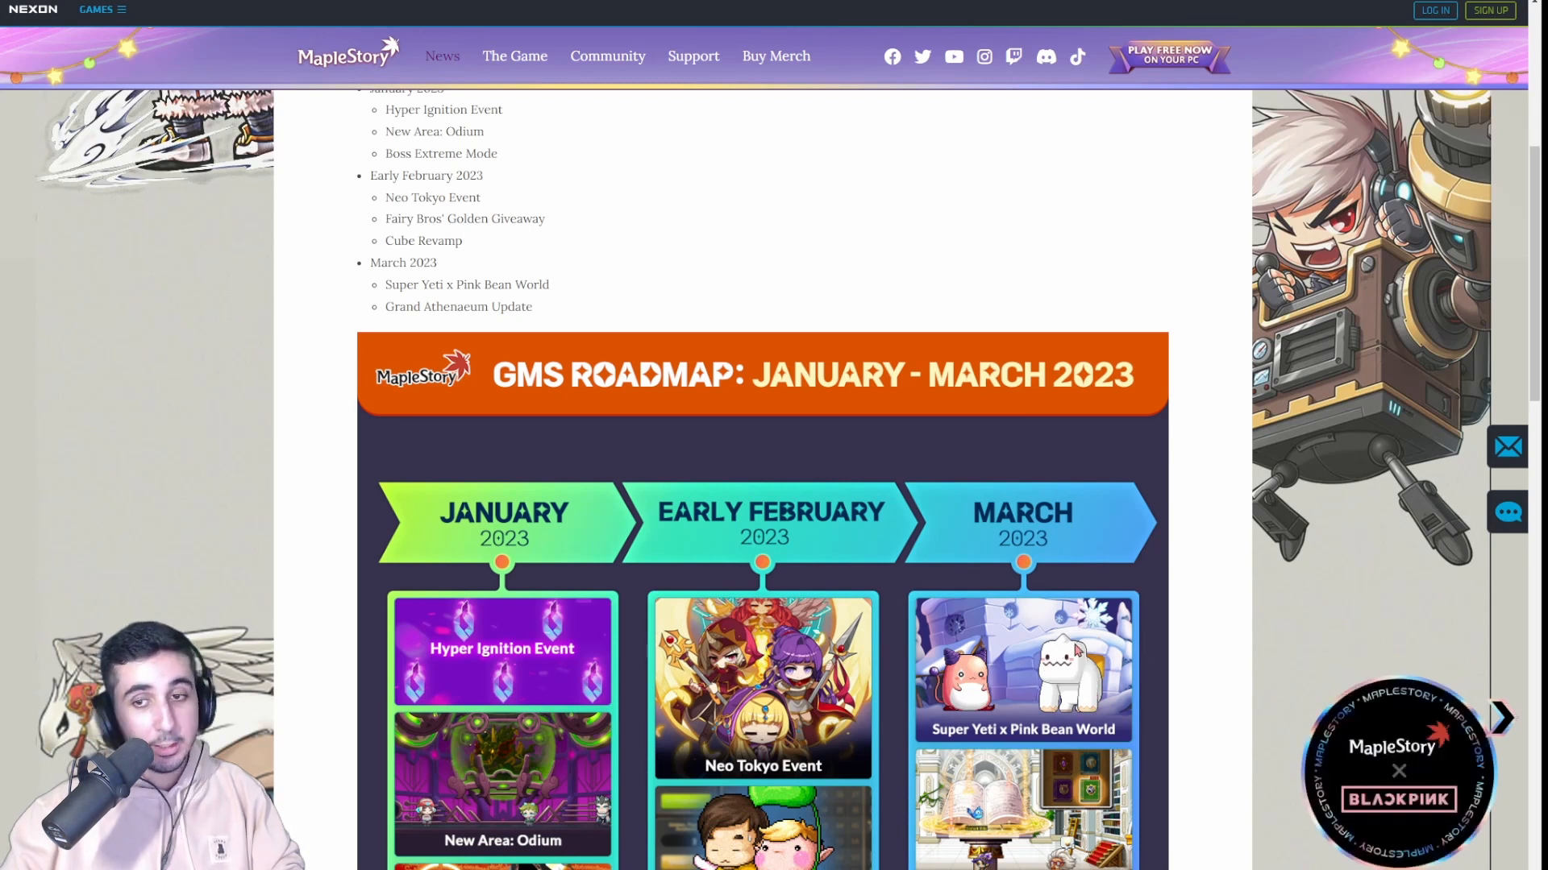
pyautogui.moveTo(1083, 699)
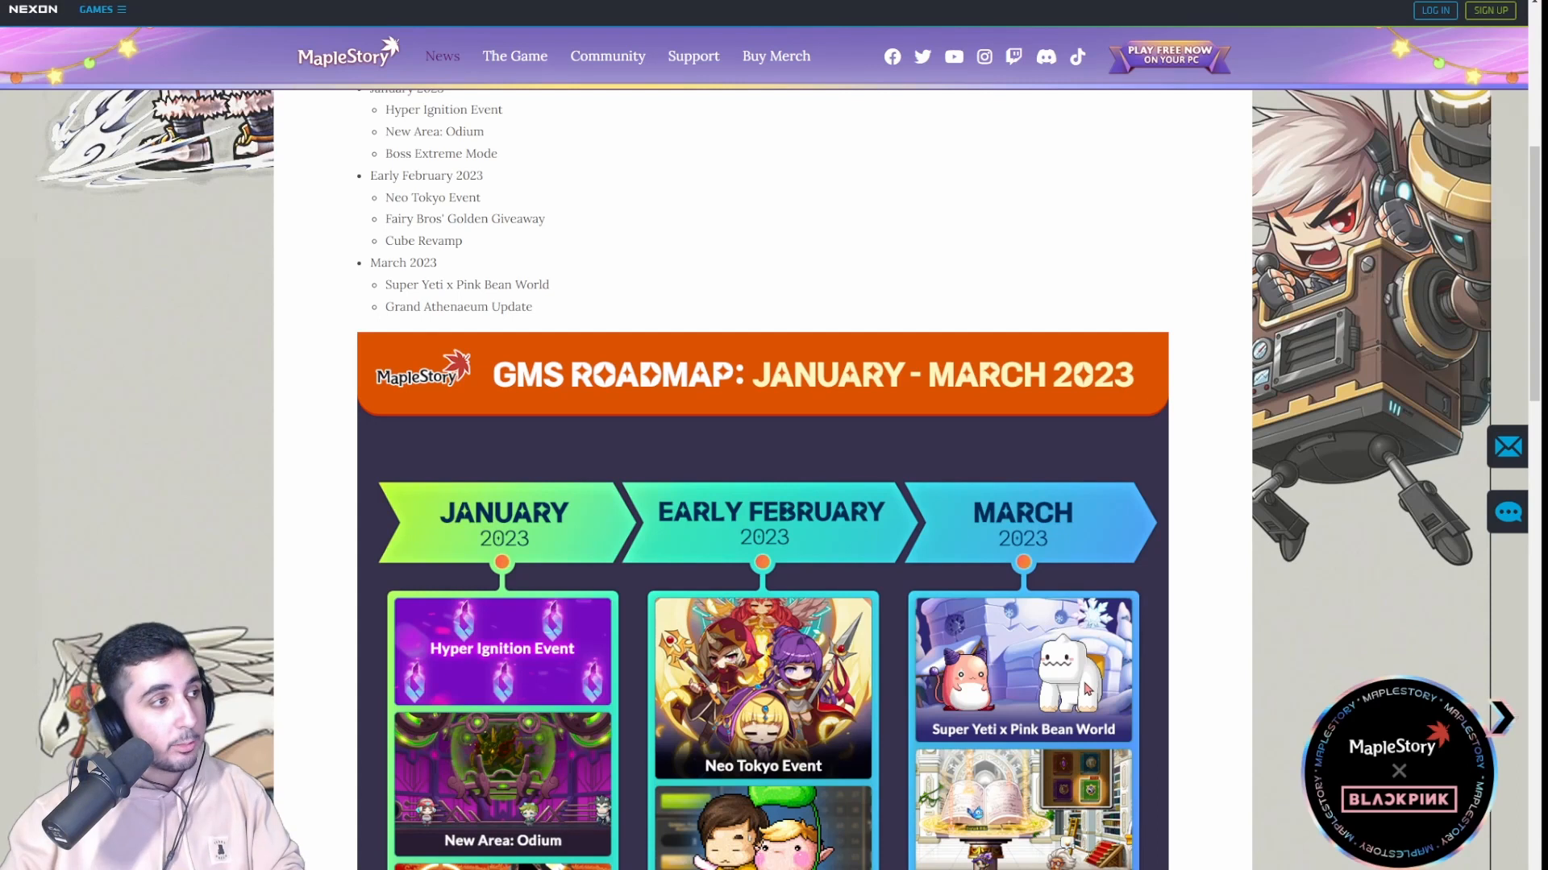
pyautogui.moveTo(1085, 691)
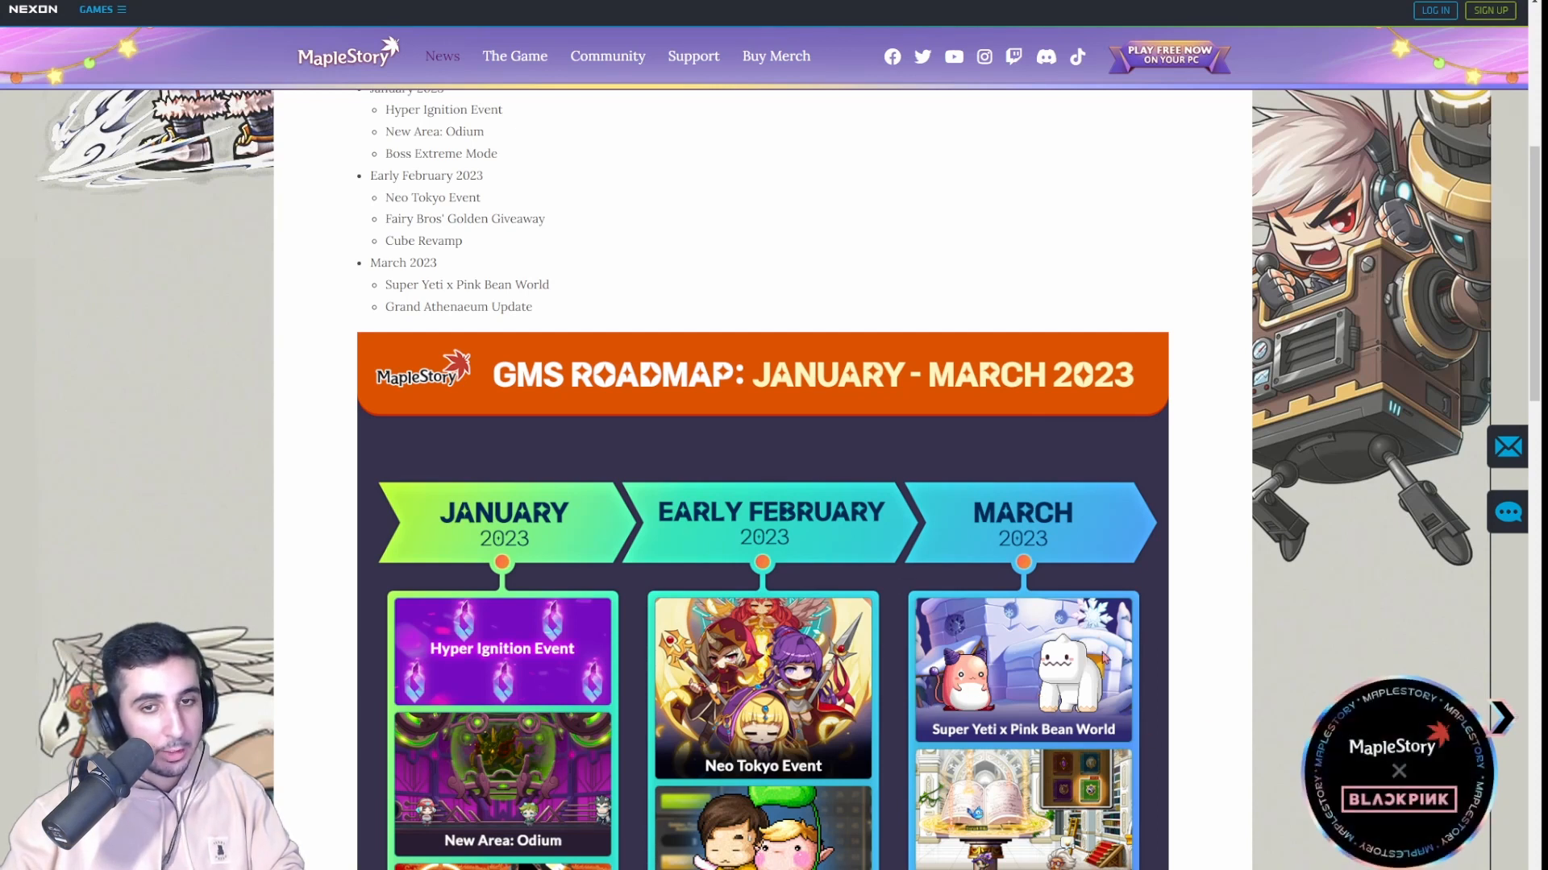
pyautogui.moveTo(493, 400)
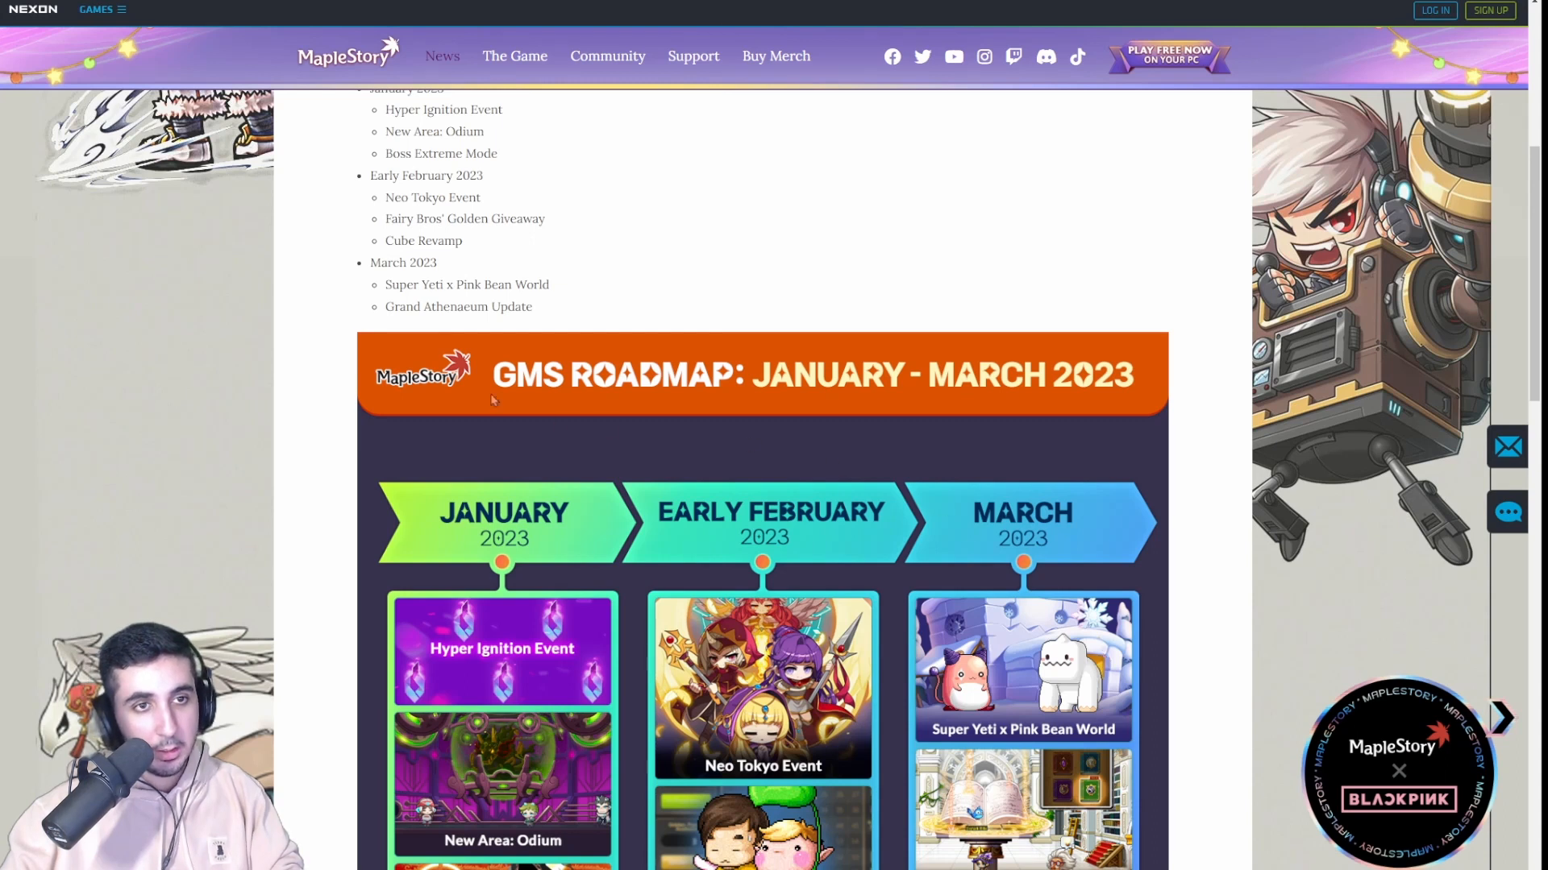
# - Highlight Grand Athenaeum Update and read the event write-ups down to the article's sign-off
pyautogui.doubleClick(458, 306)
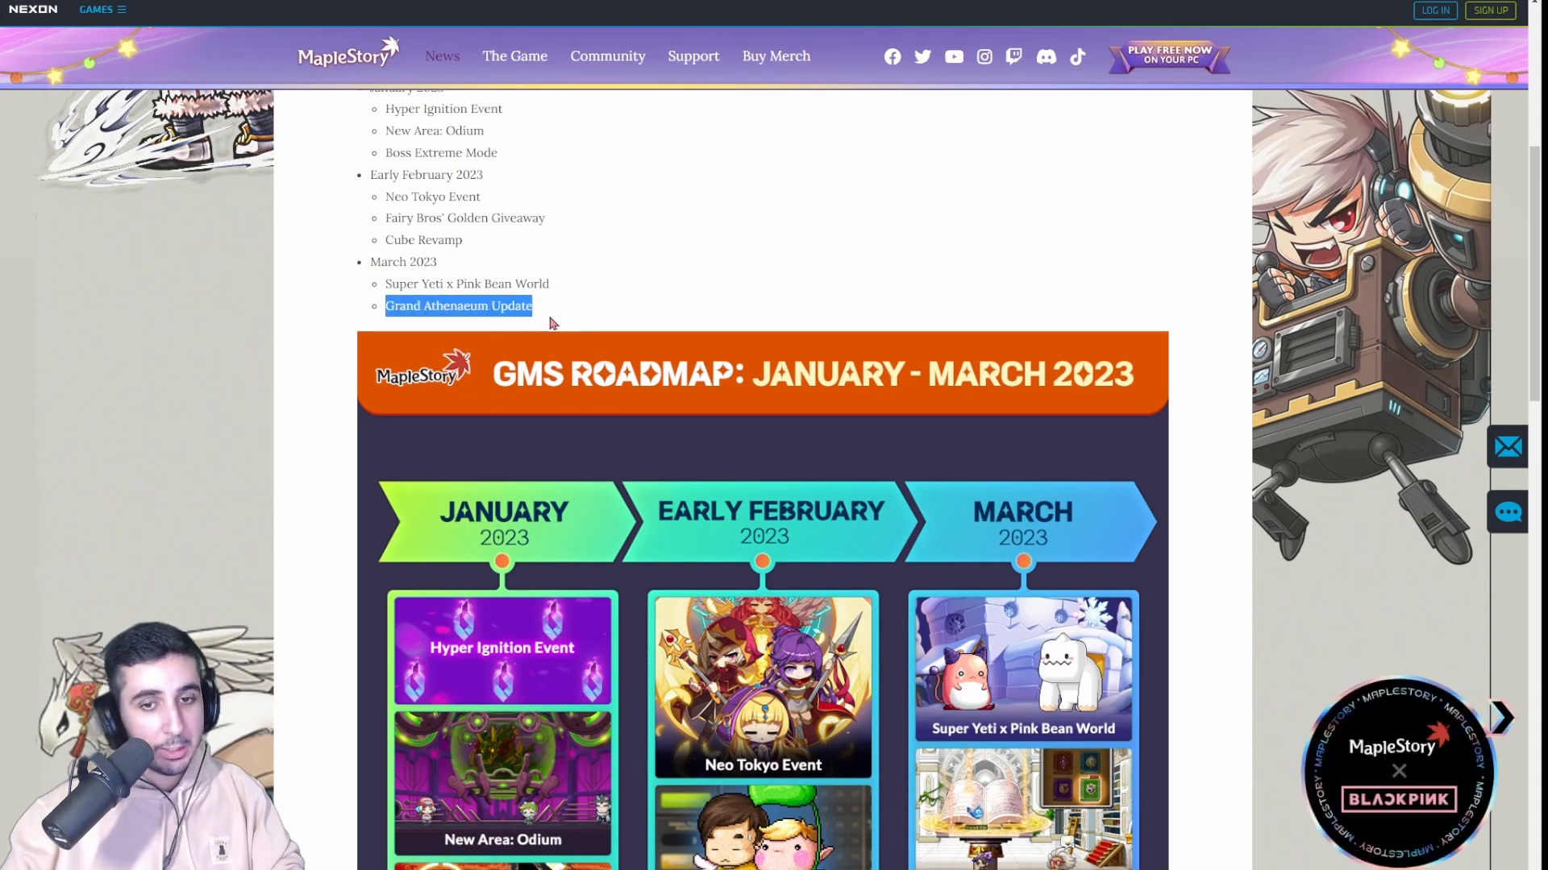
pyautogui.scroll(-3)
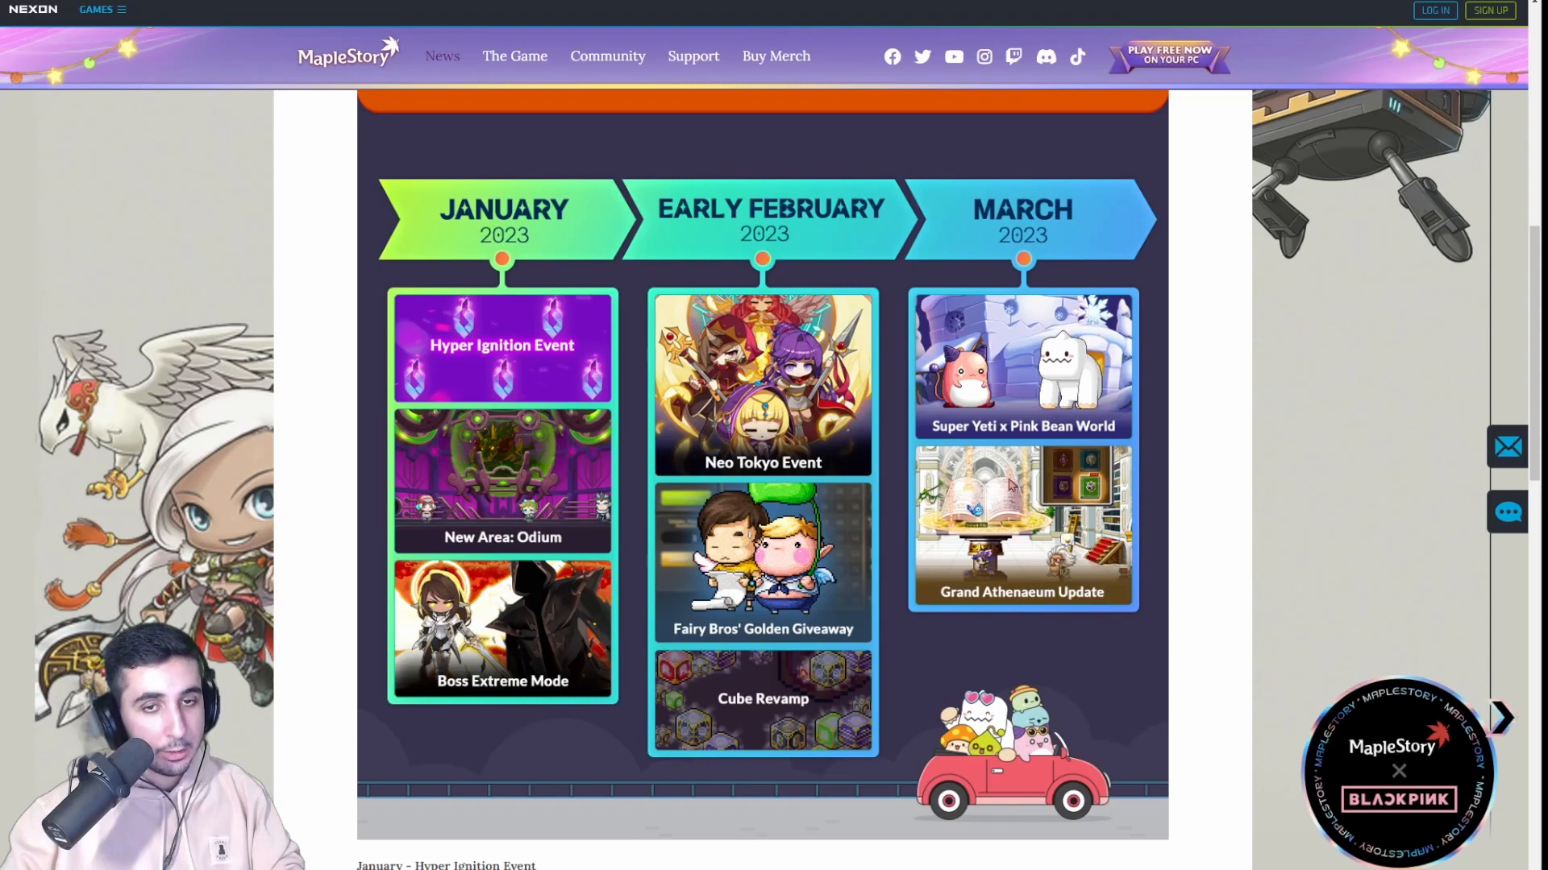
pyautogui.moveTo(1148, 563)
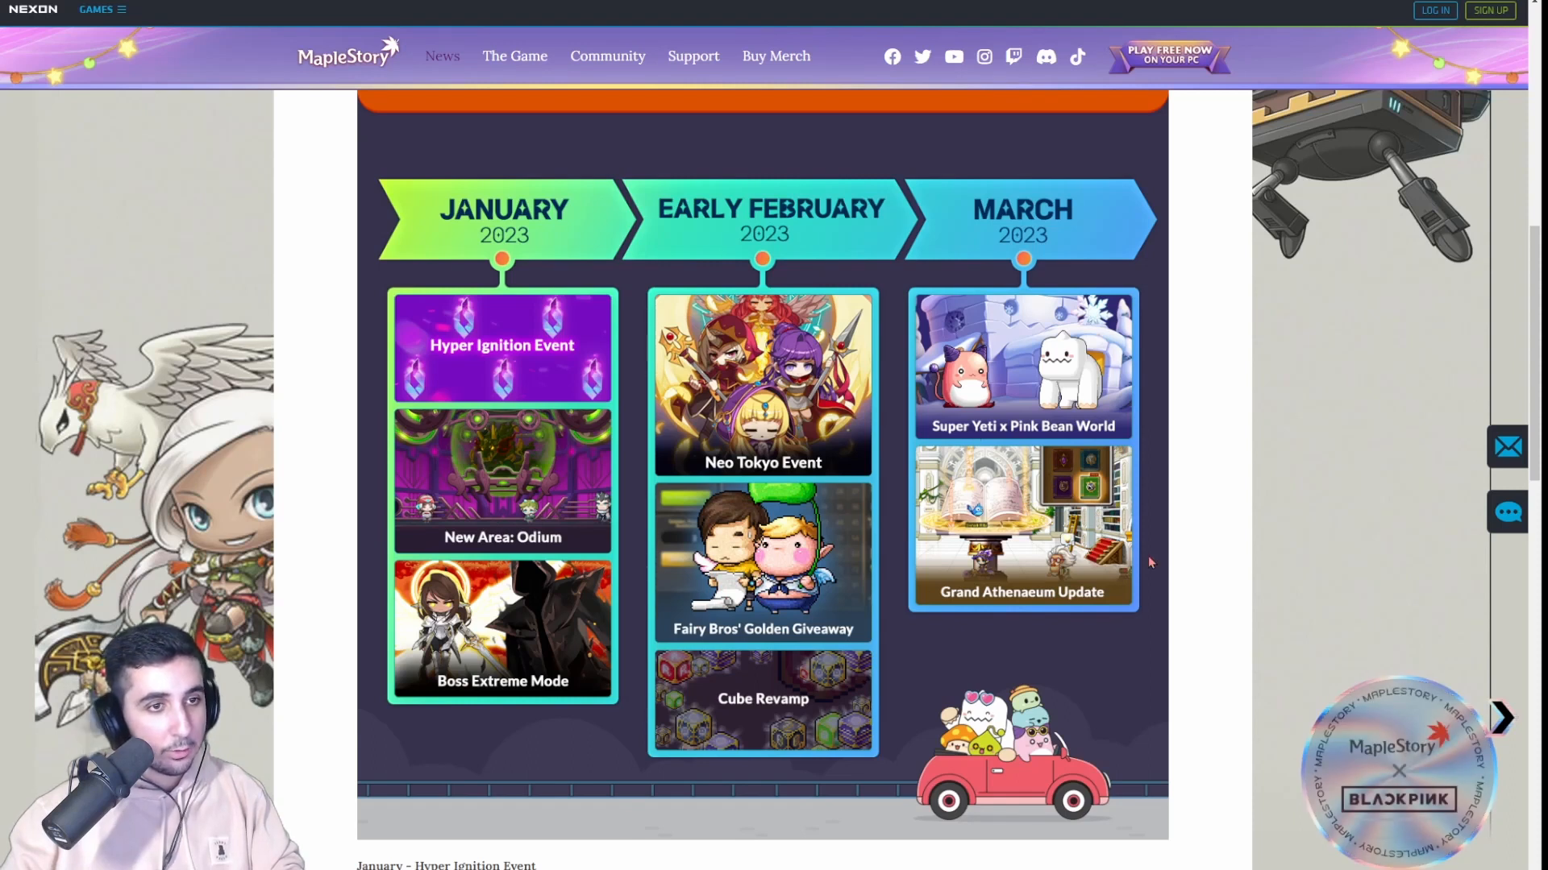
pyautogui.scroll(3)
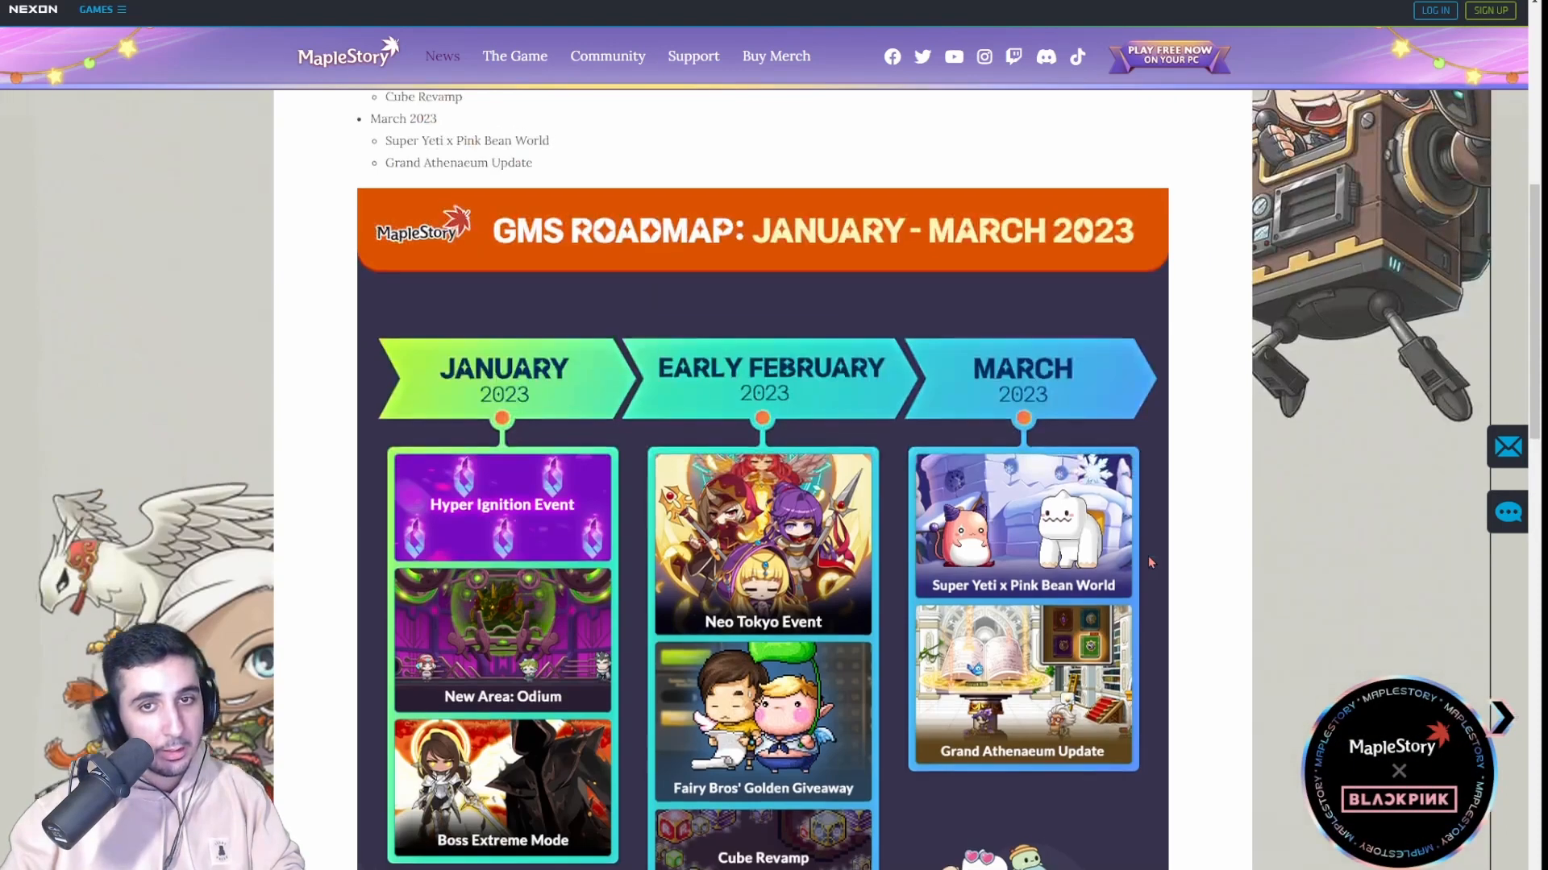
pyautogui.scroll(-3)
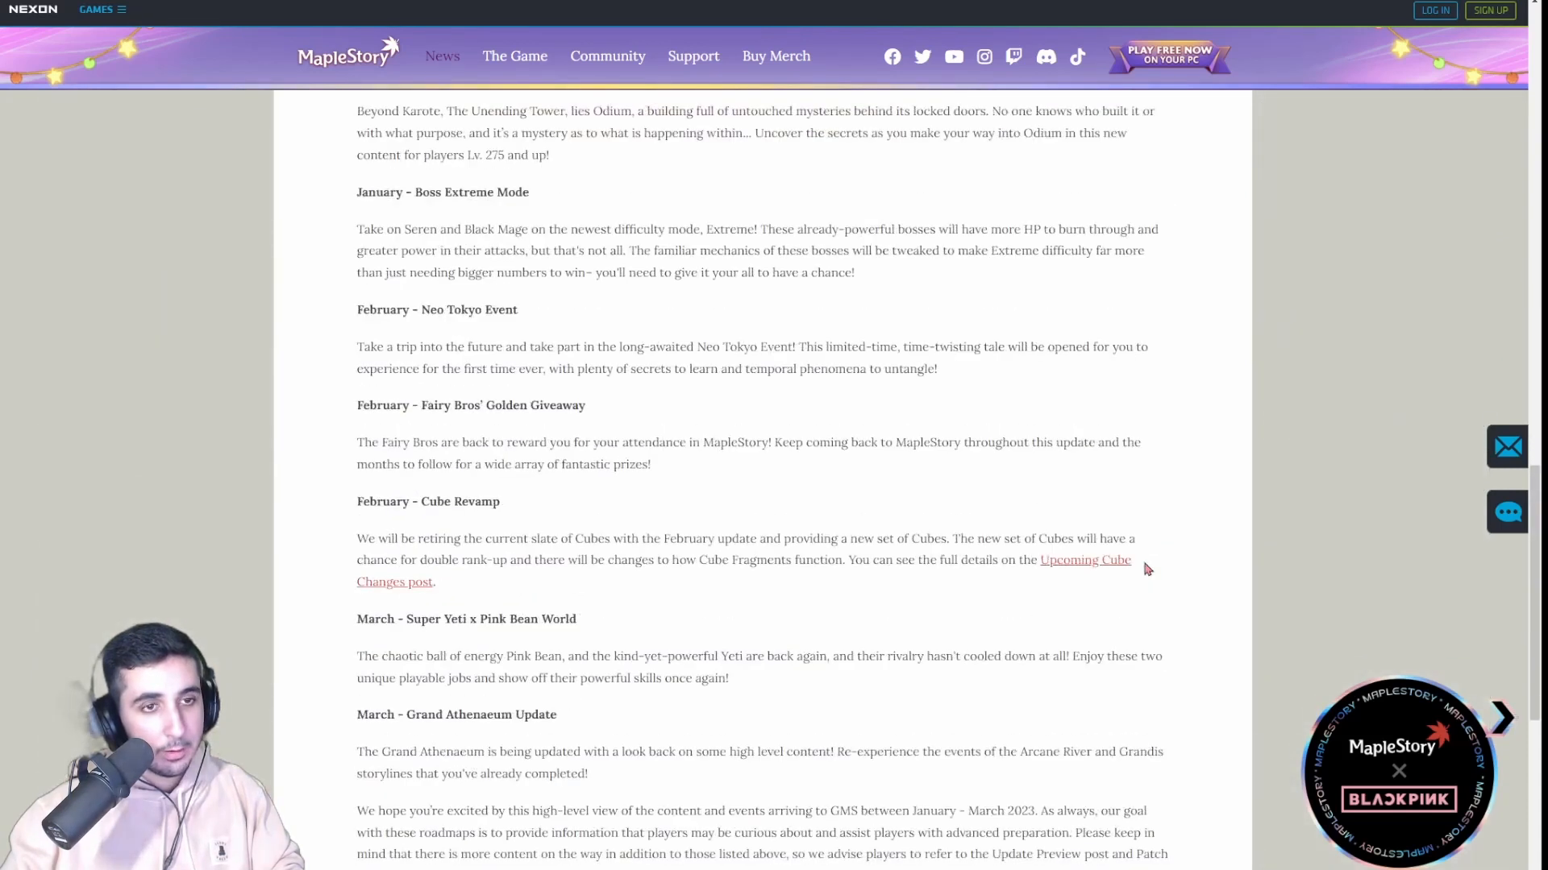
pyautogui.scroll(3)
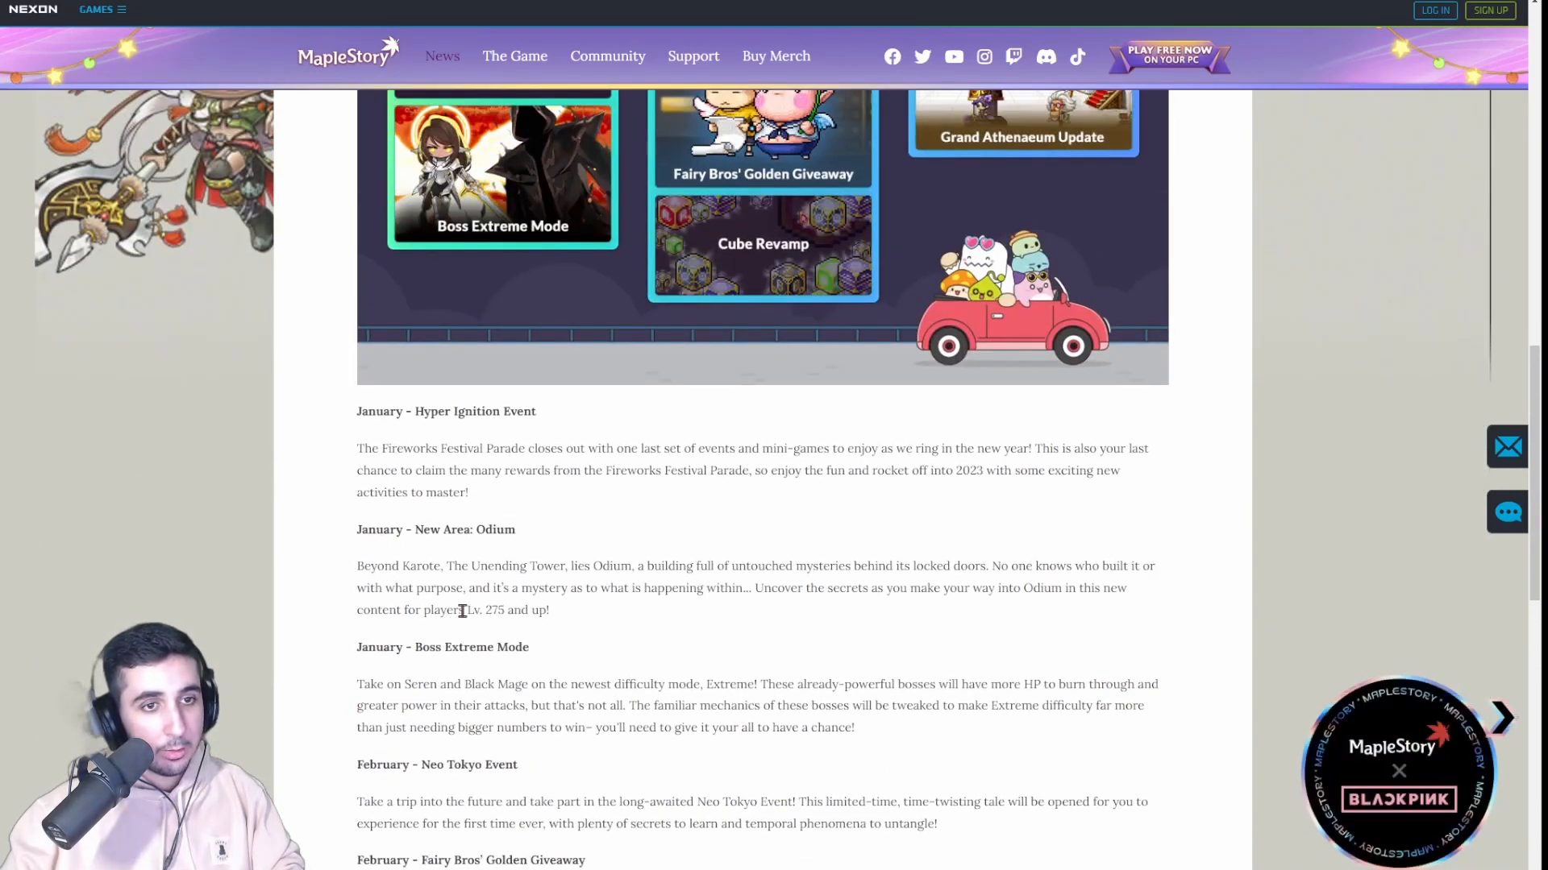
pyautogui.scroll(-3)
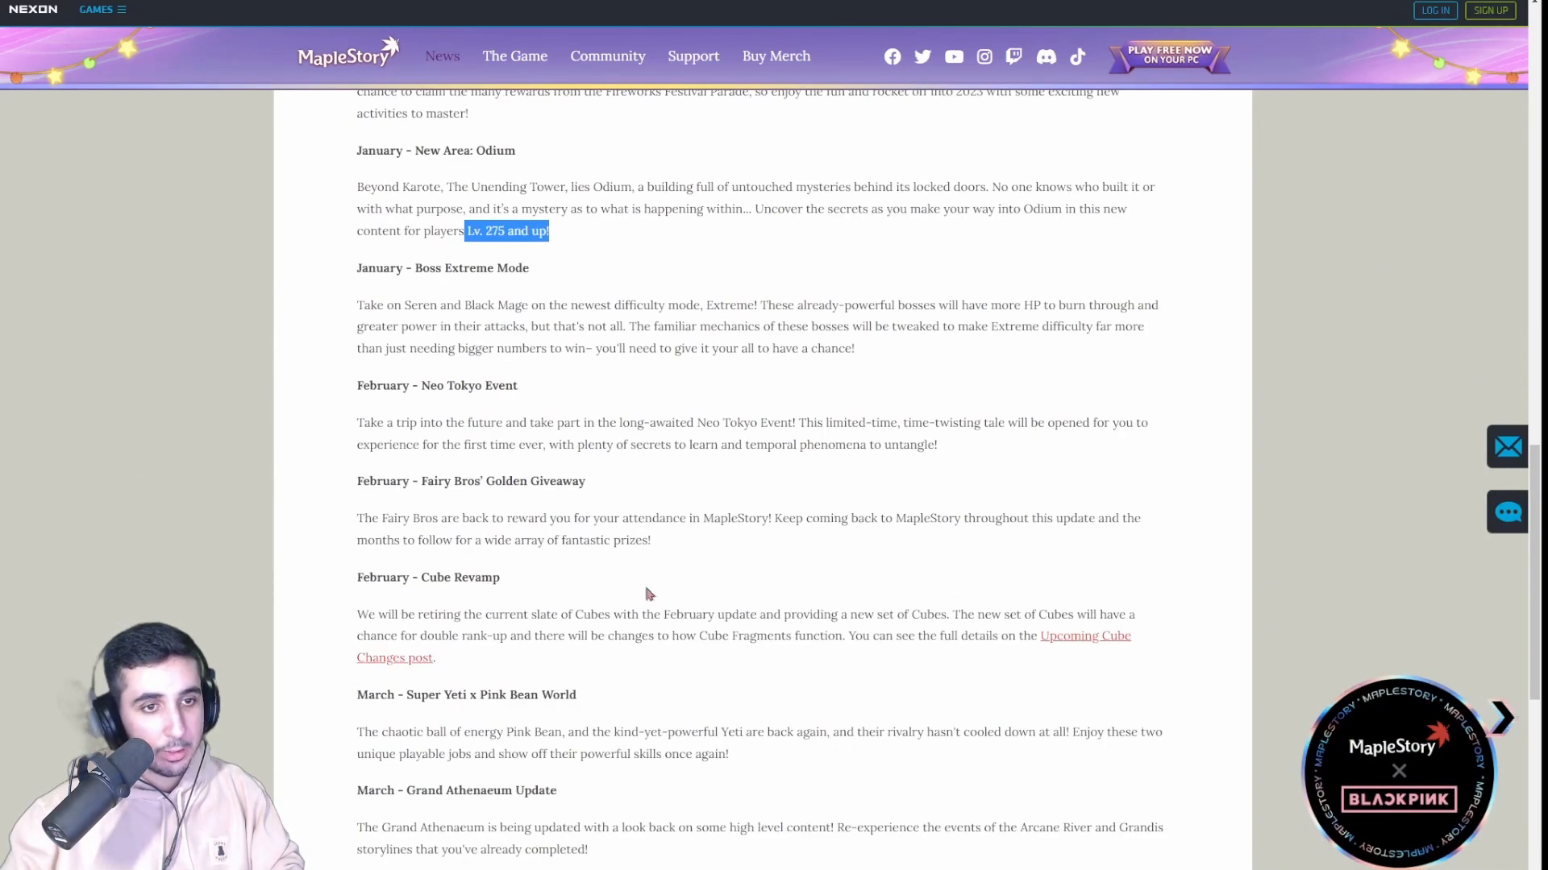
pyautogui.scroll(-3)
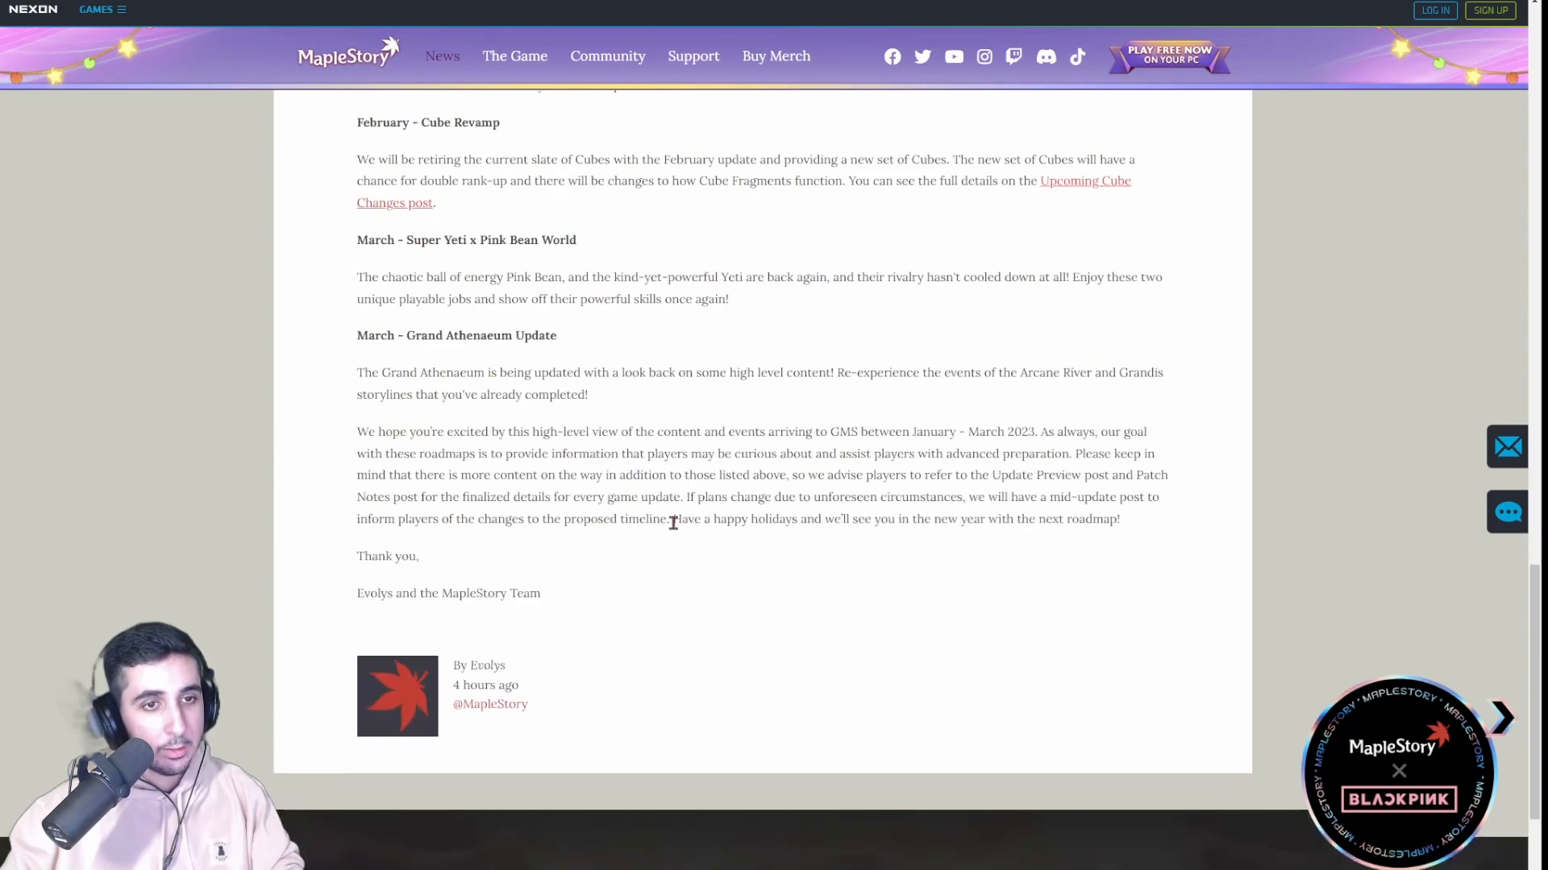
pyautogui.scroll(3)
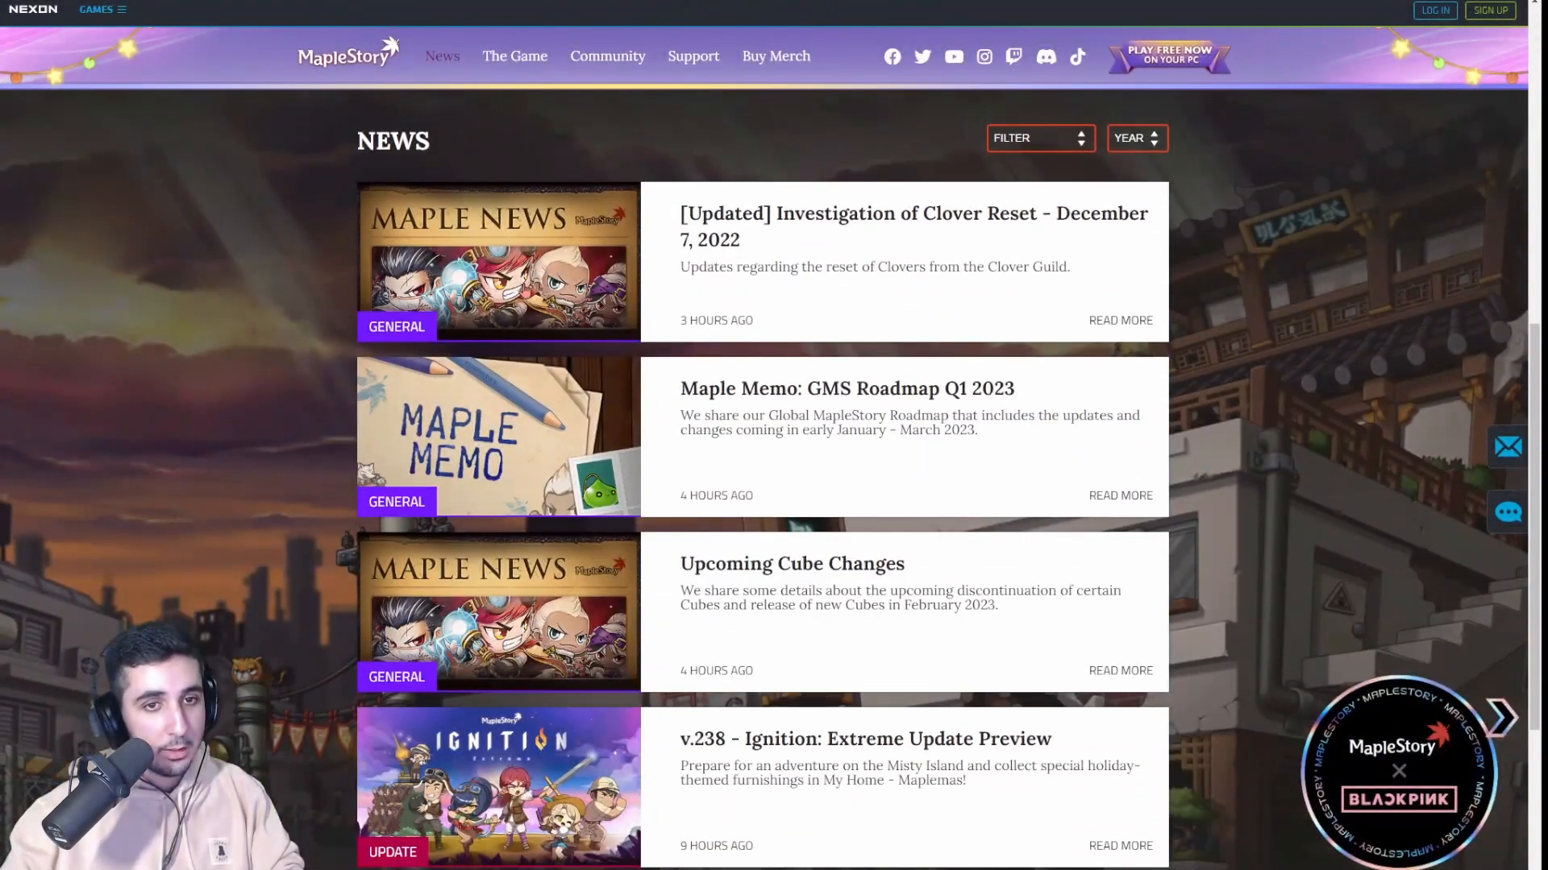
pyautogui.moveTo(388, 386)
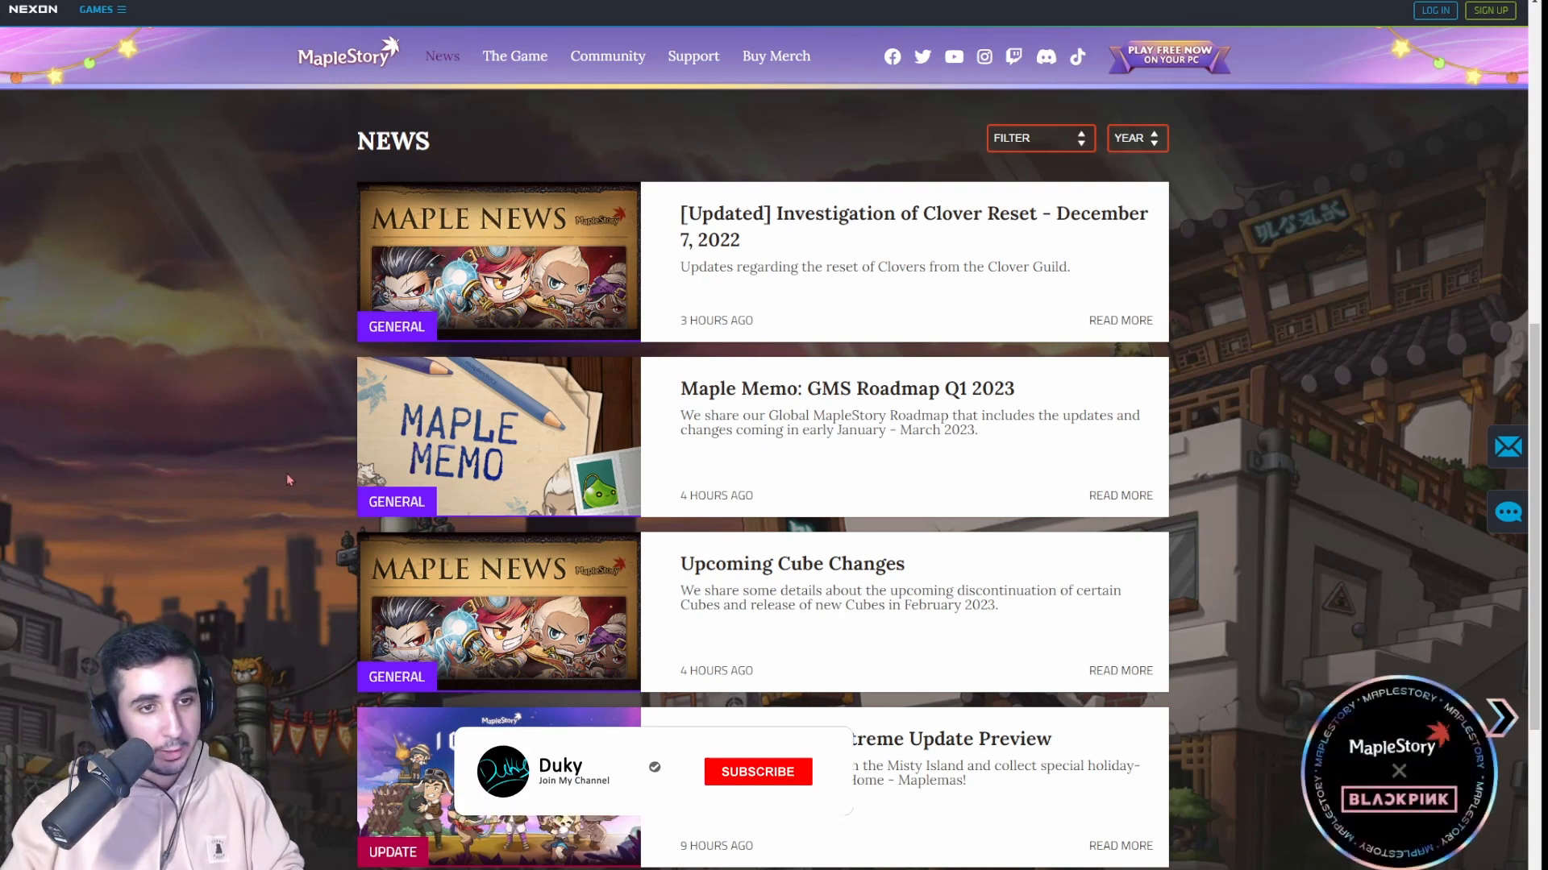
# - Return to the News list with Clover Reset, Maple Memo roadmap and Cube Changes posts on top
pyautogui.click(757, 770)
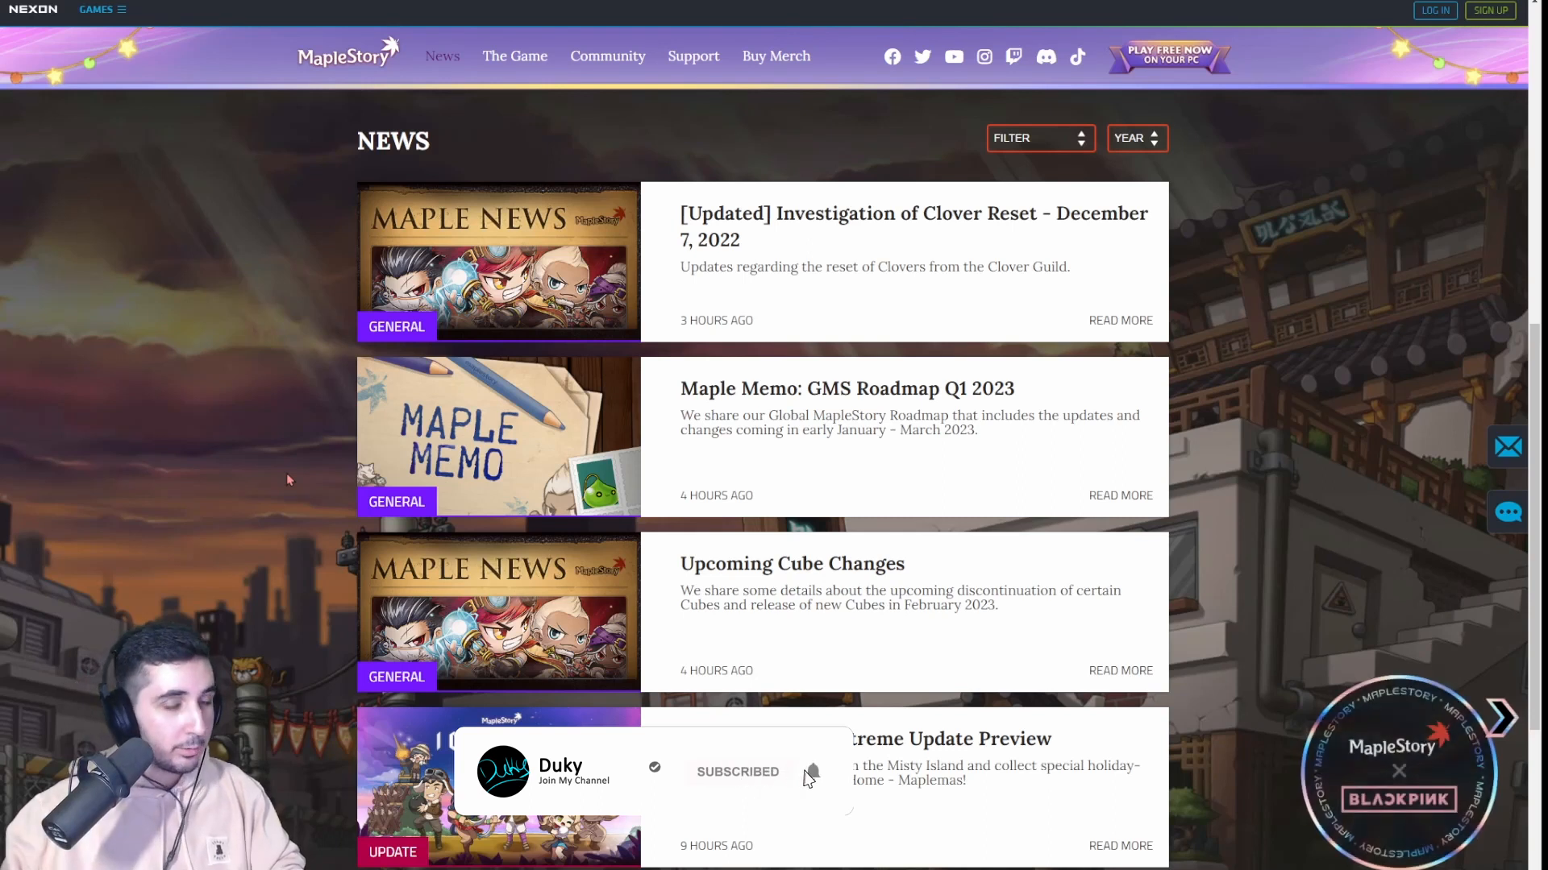